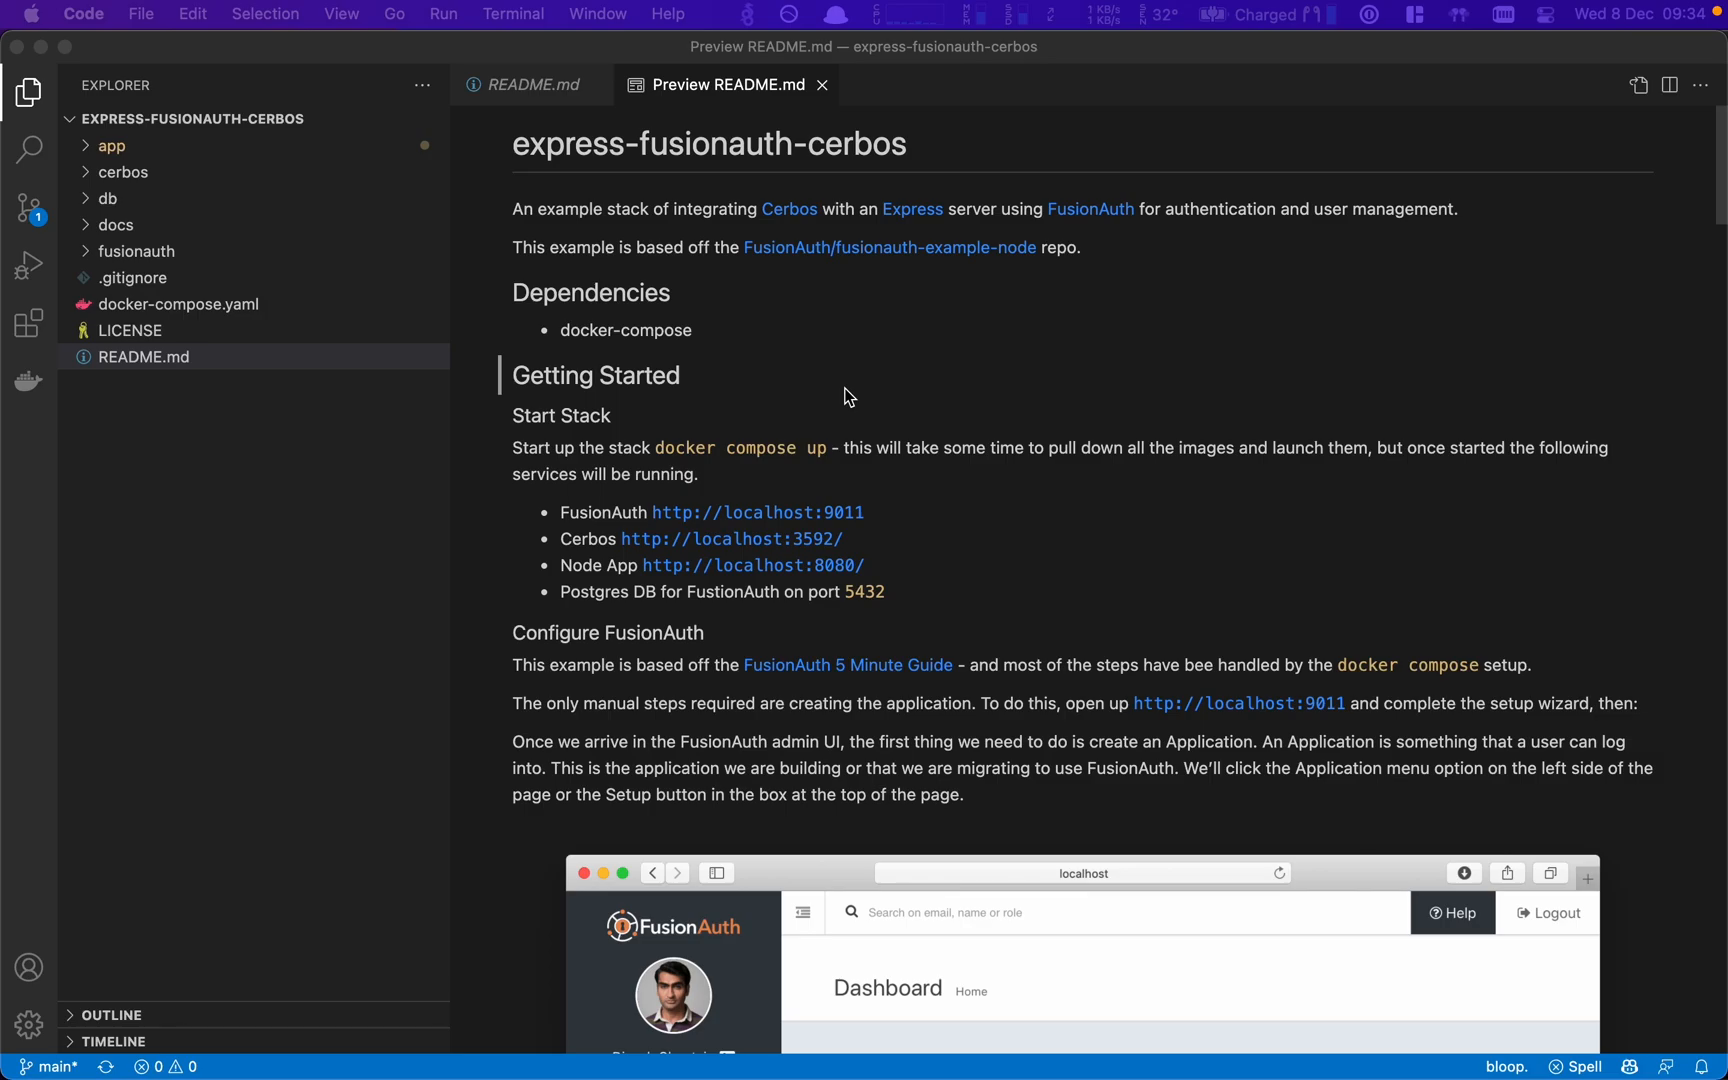
pyautogui.moveTo(684, 252)
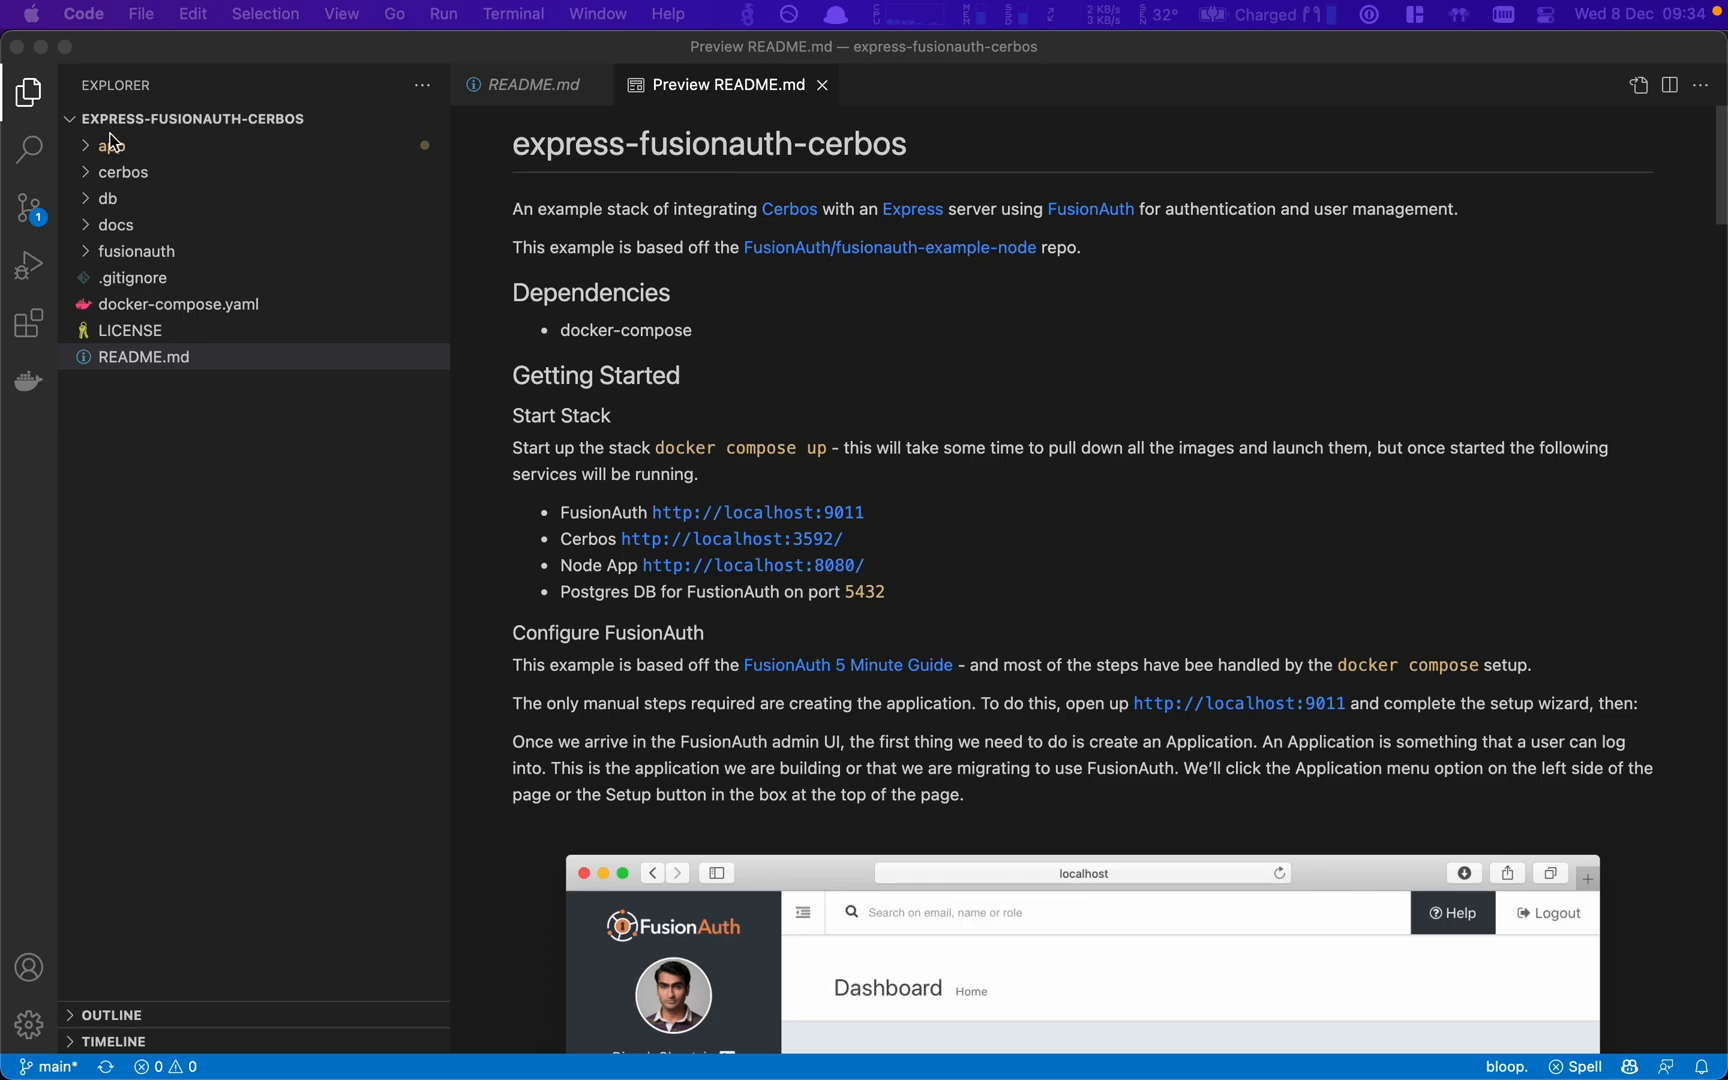
# Browse into cerbos/policies and open the contact.yaml policy file.
pyautogui.click(116, 144)
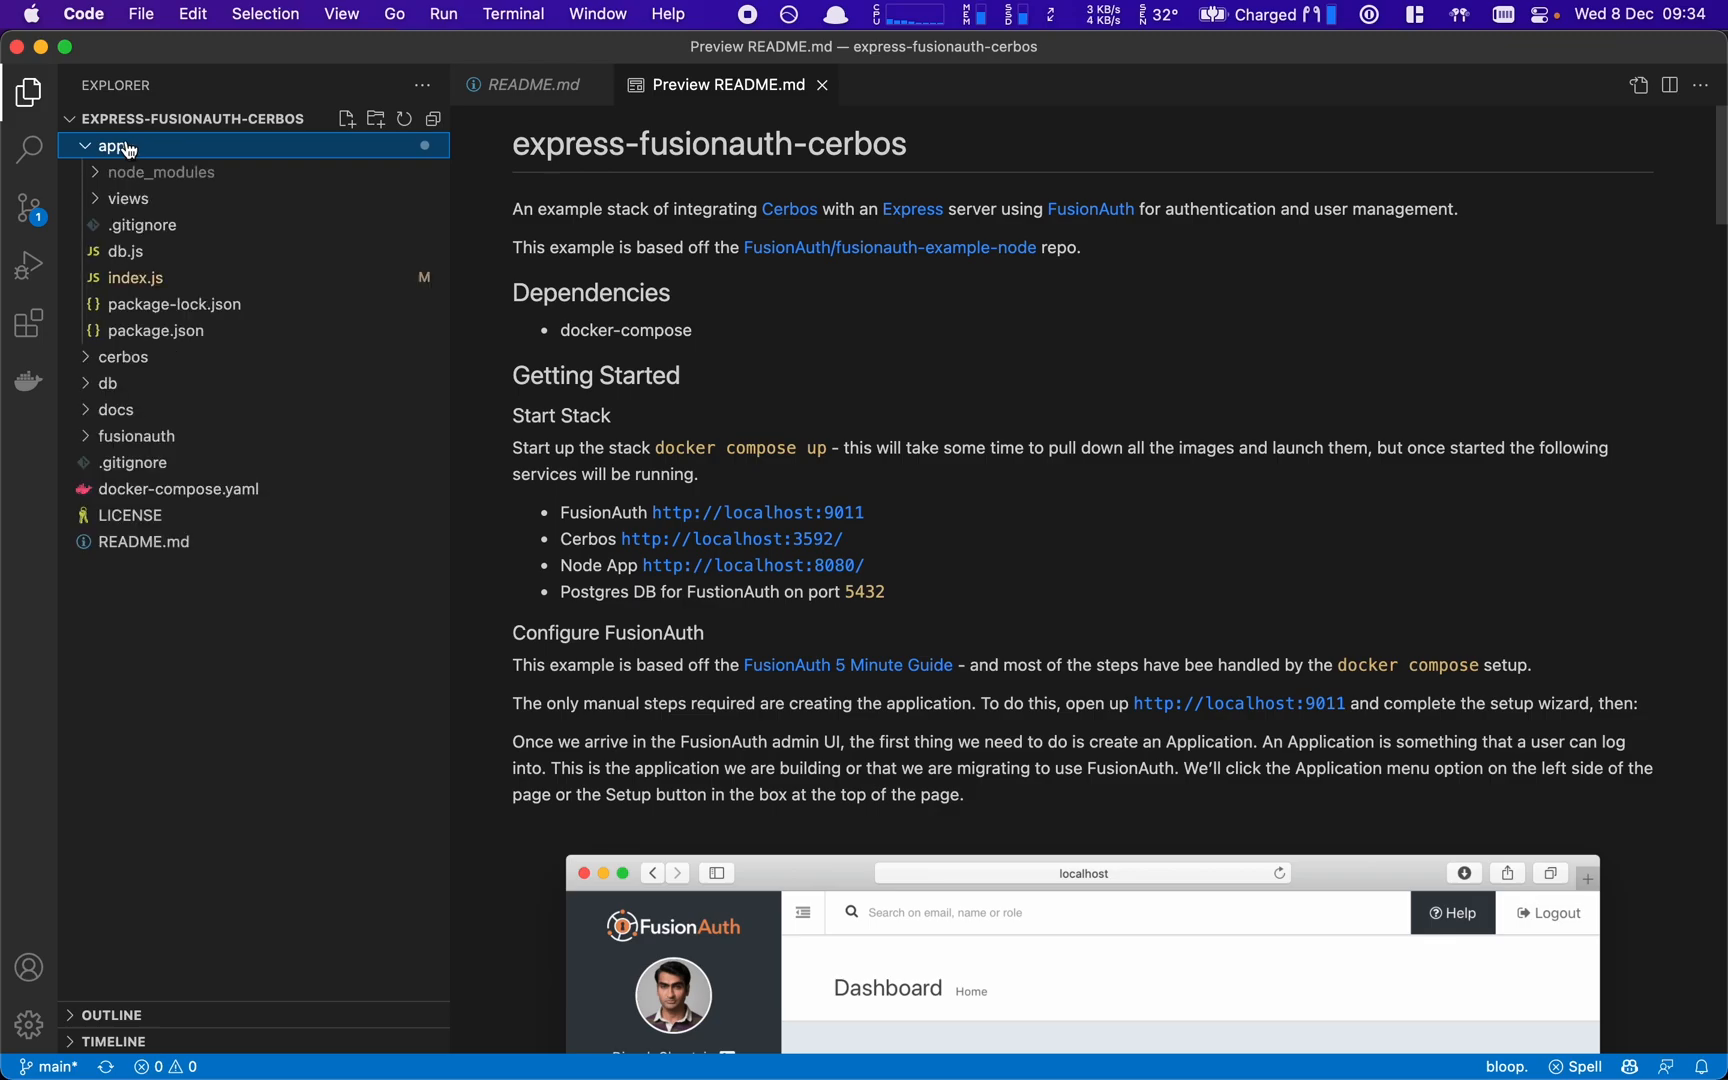
pyautogui.click(112, 146)
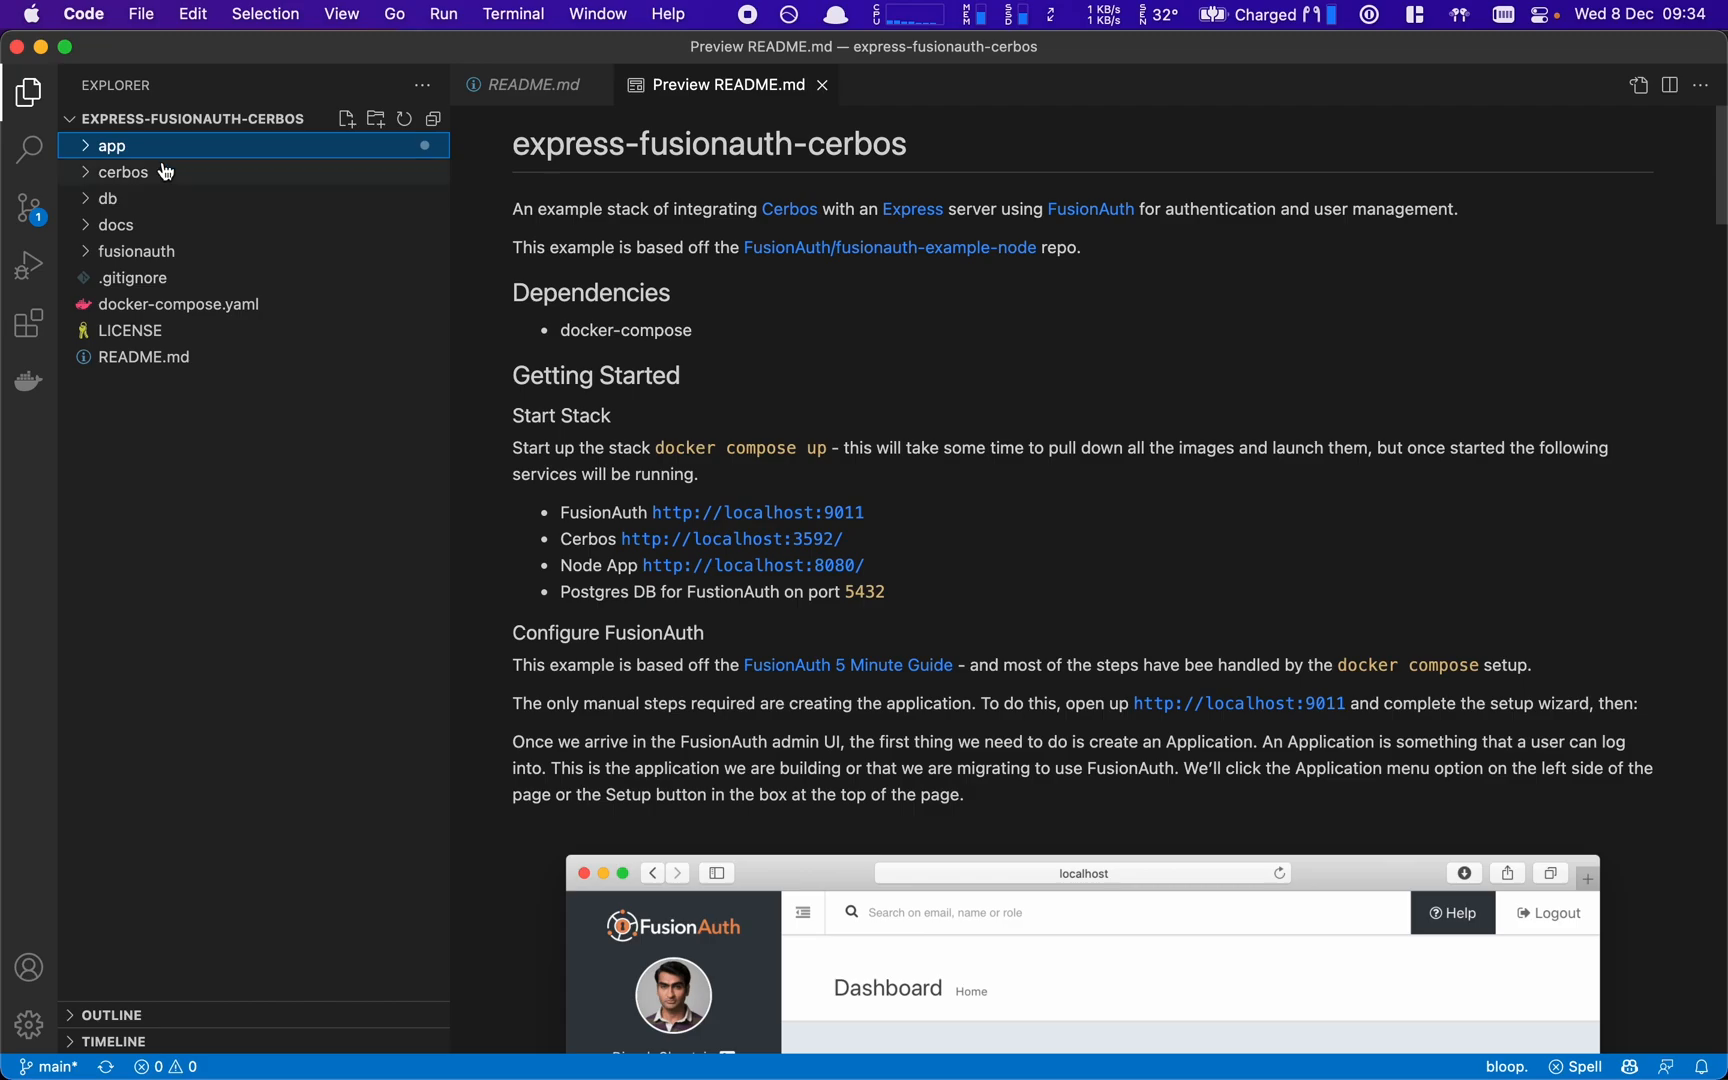
pyautogui.click(122, 172)
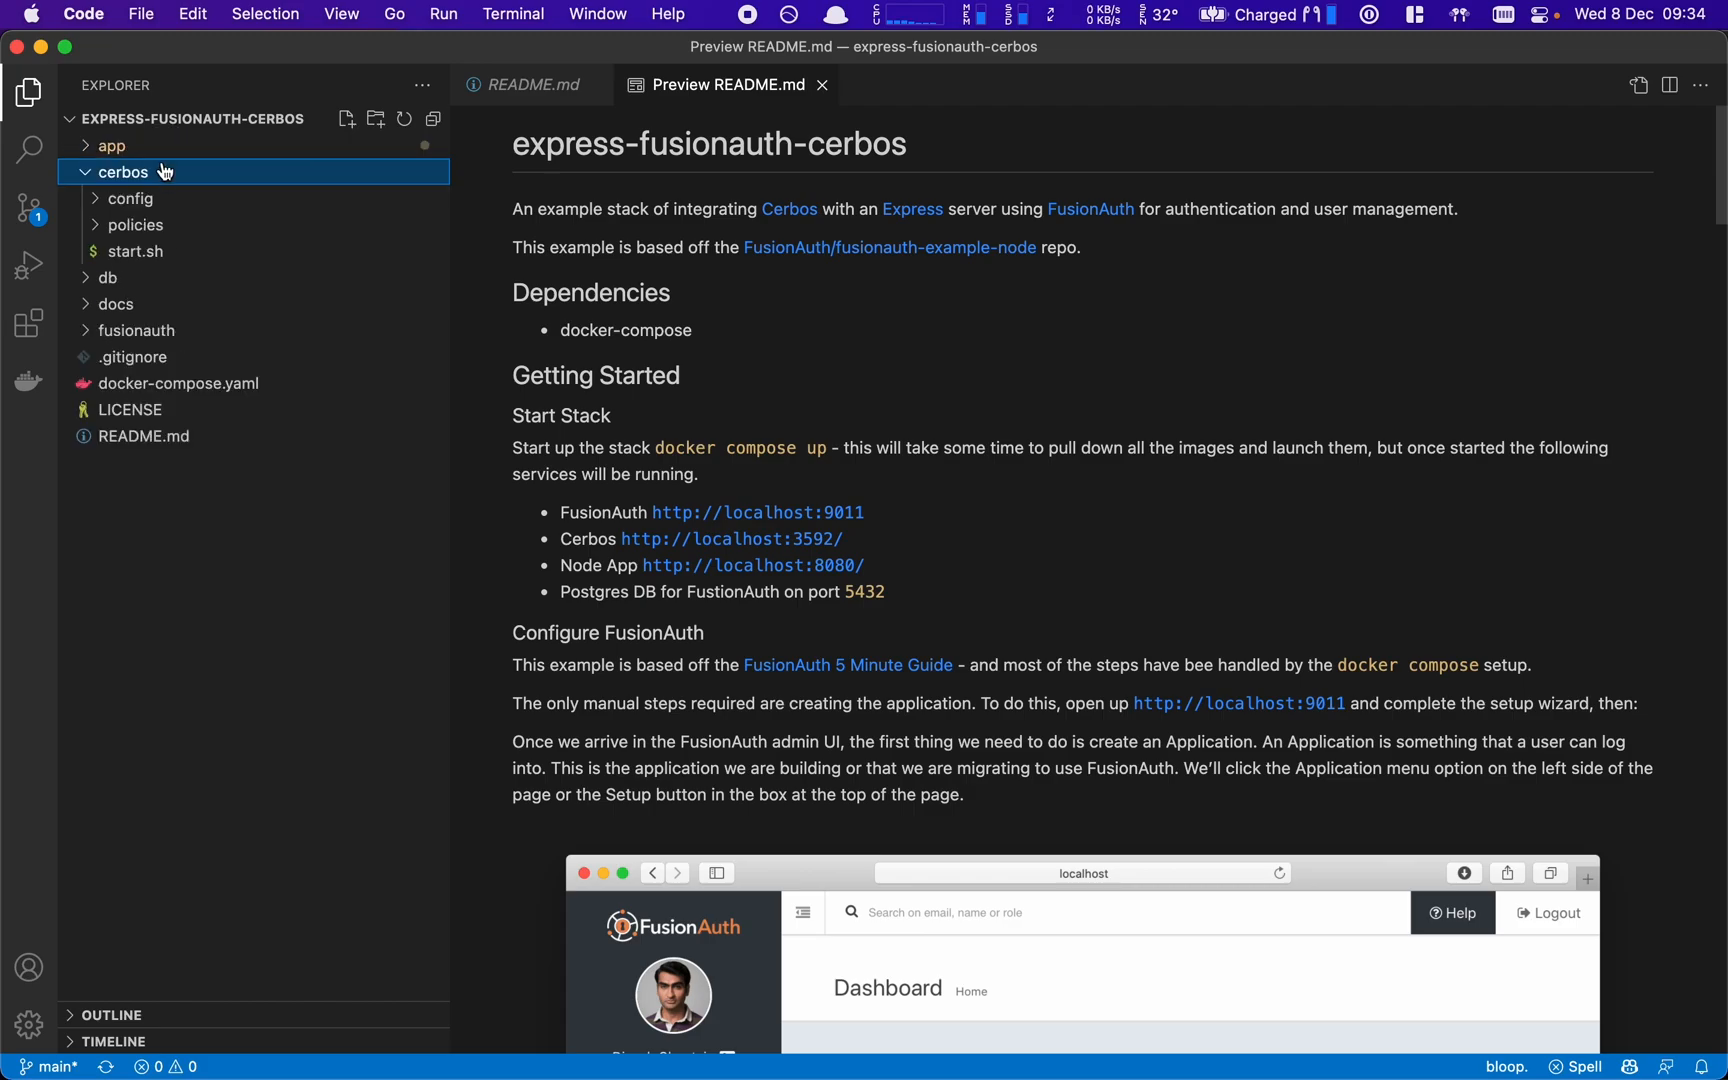
pyautogui.click(134, 224)
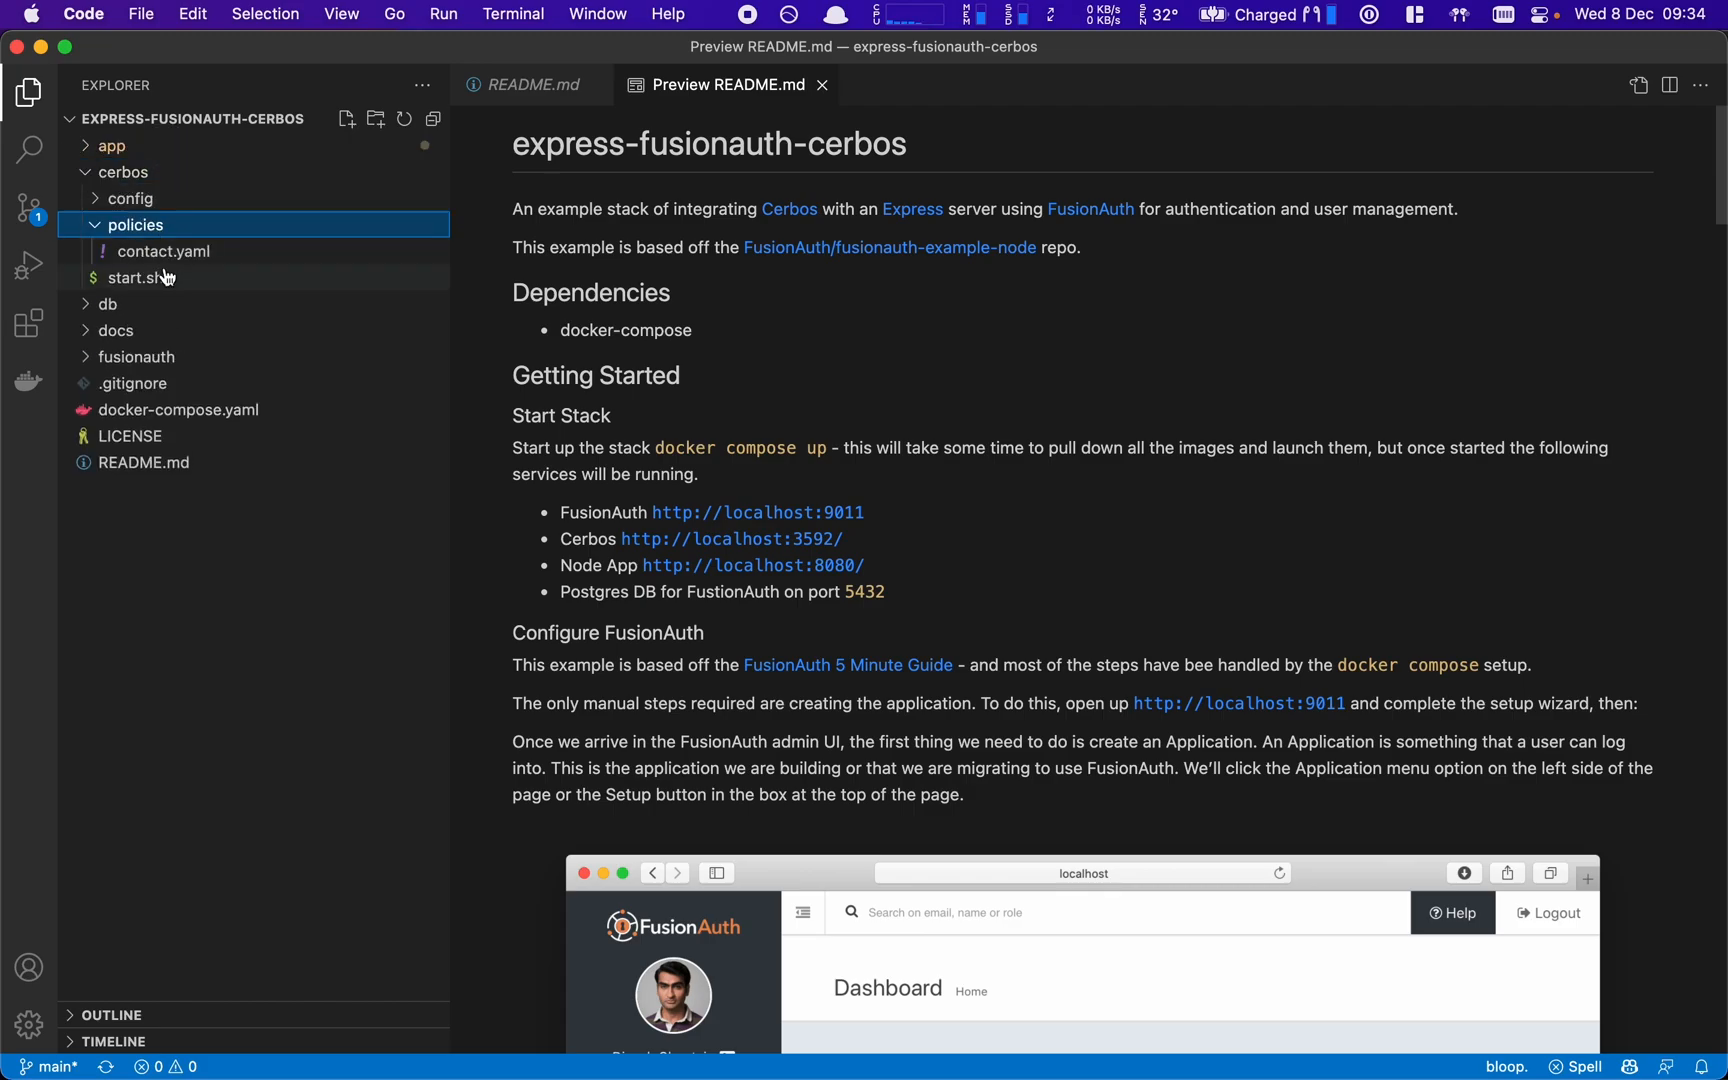
pyautogui.click(164, 252)
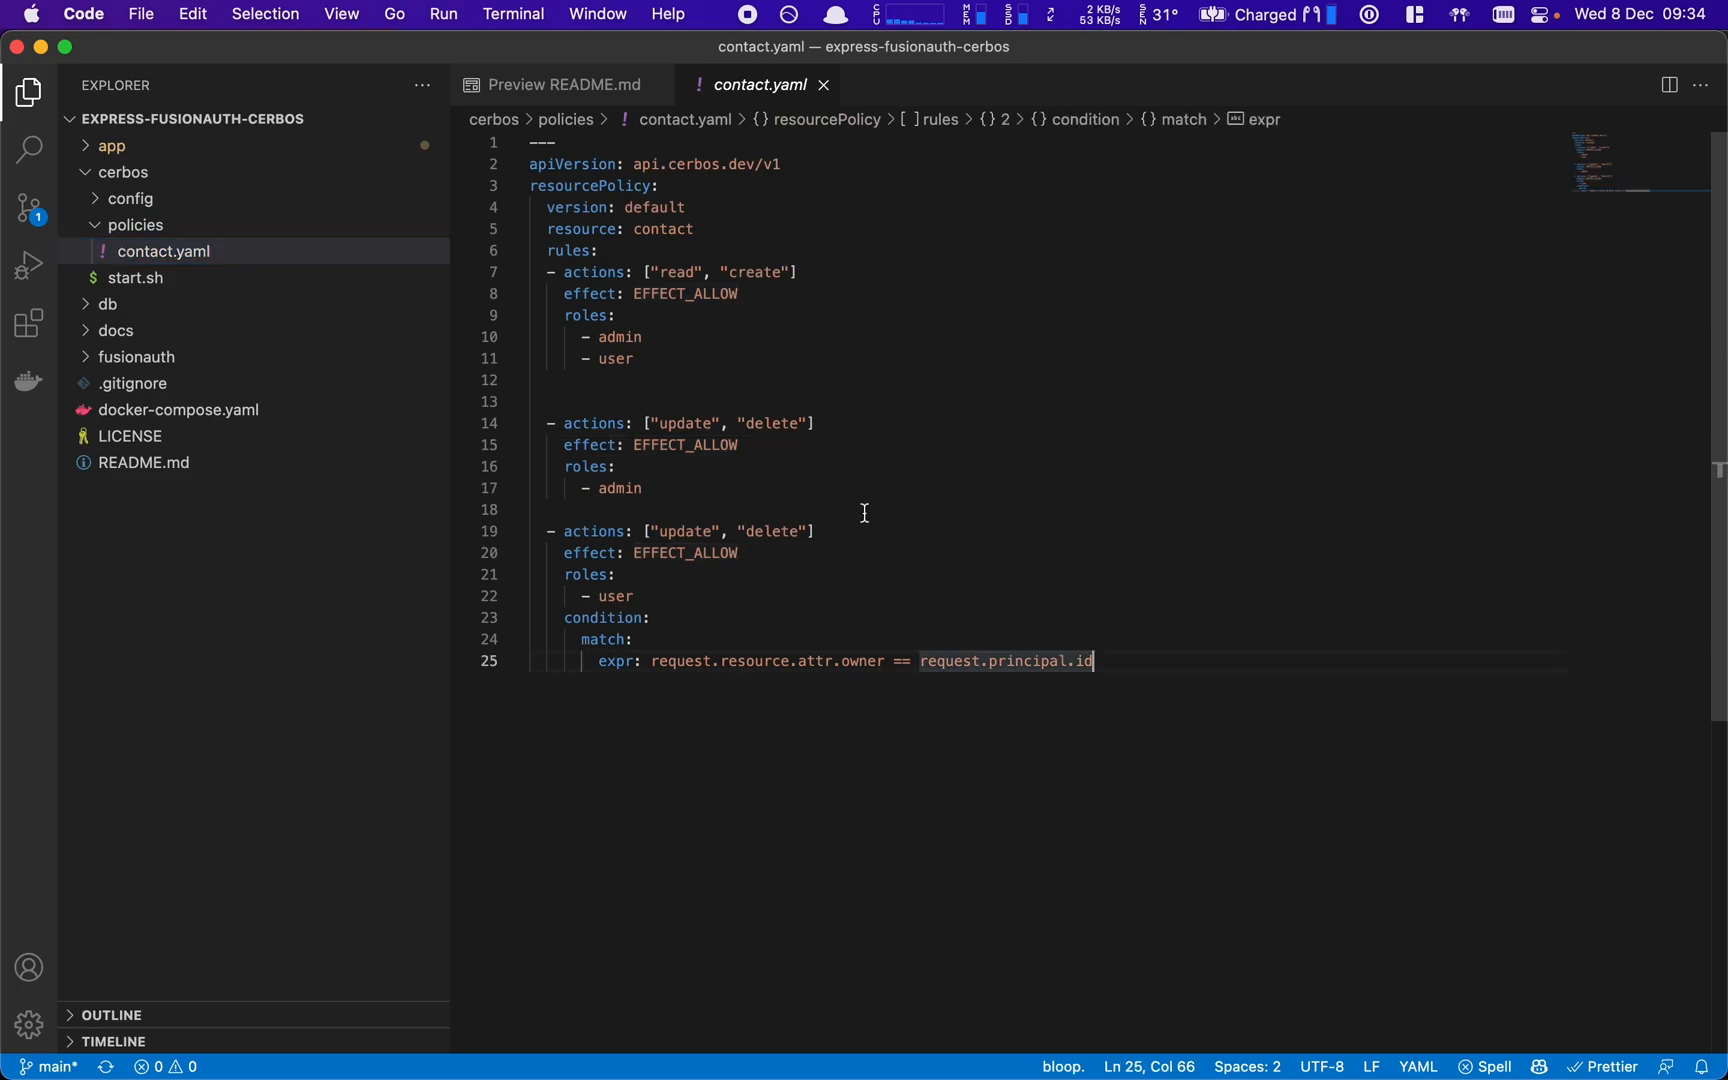
pyautogui.moveTo(746, 514)
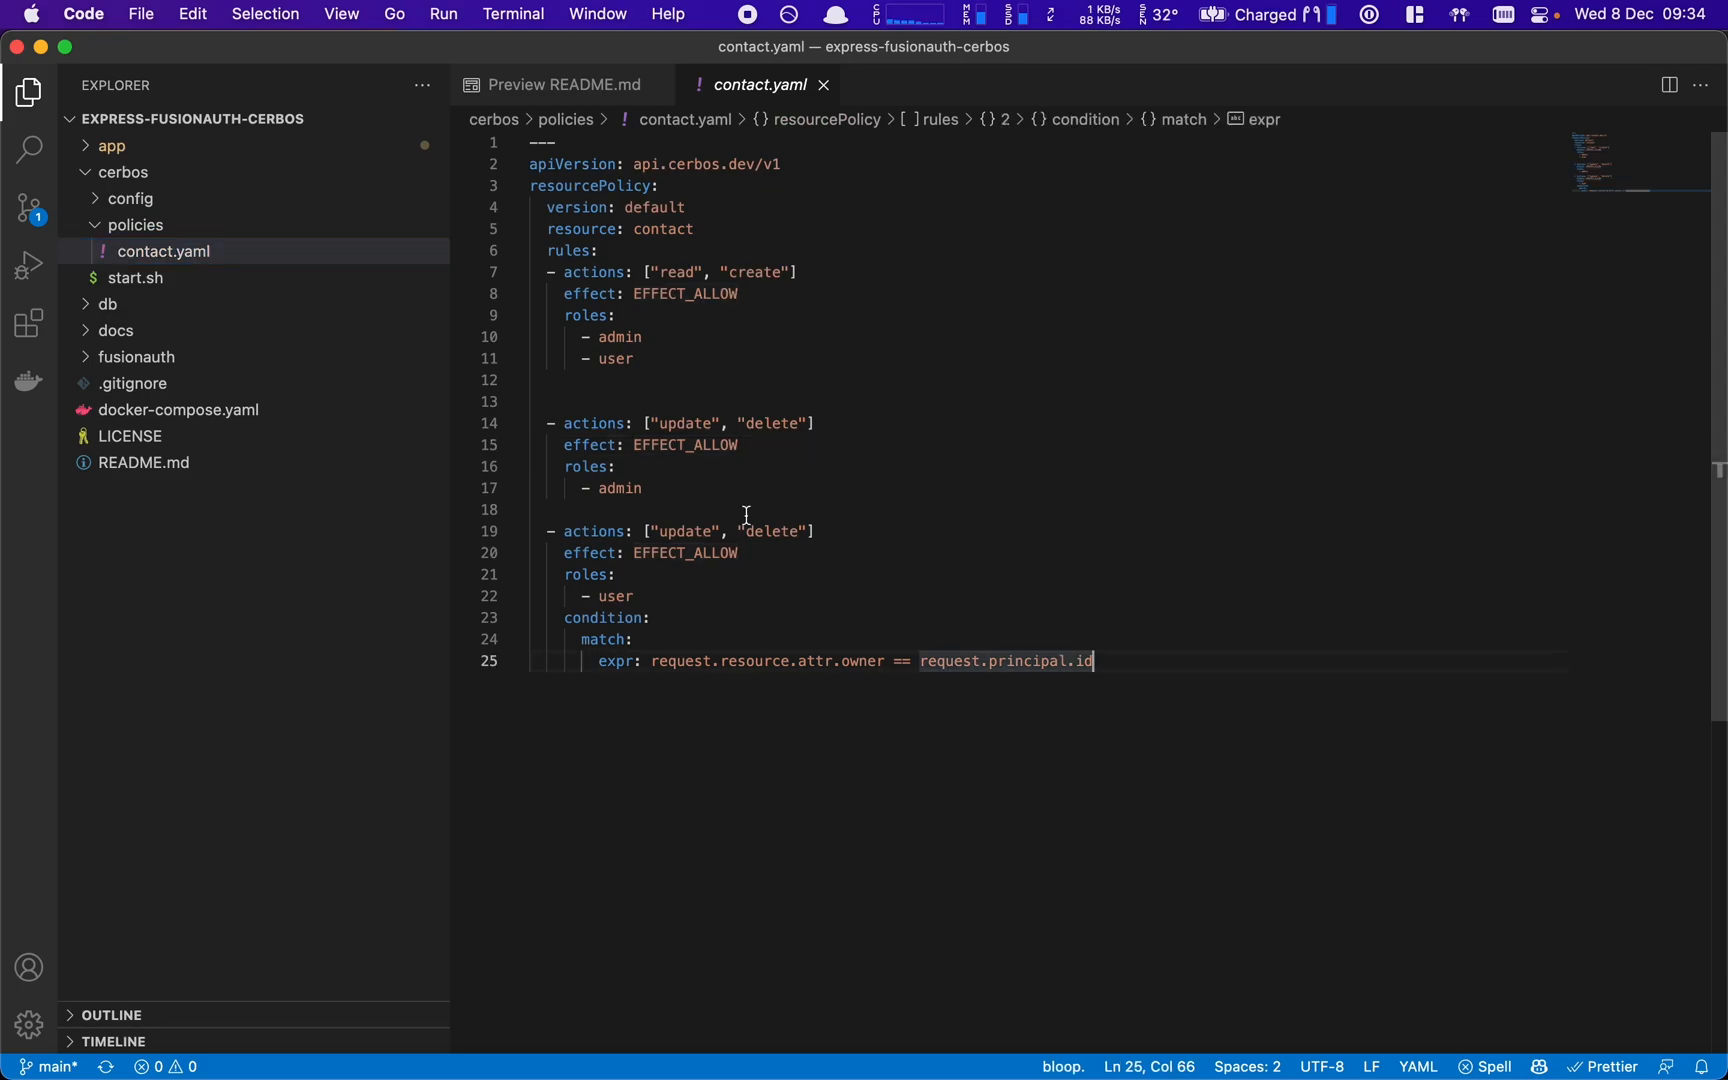
# Collapse cerbos, peek into the db folder, then expand the fusionauth folder.
pyautogui.click(122, 172)
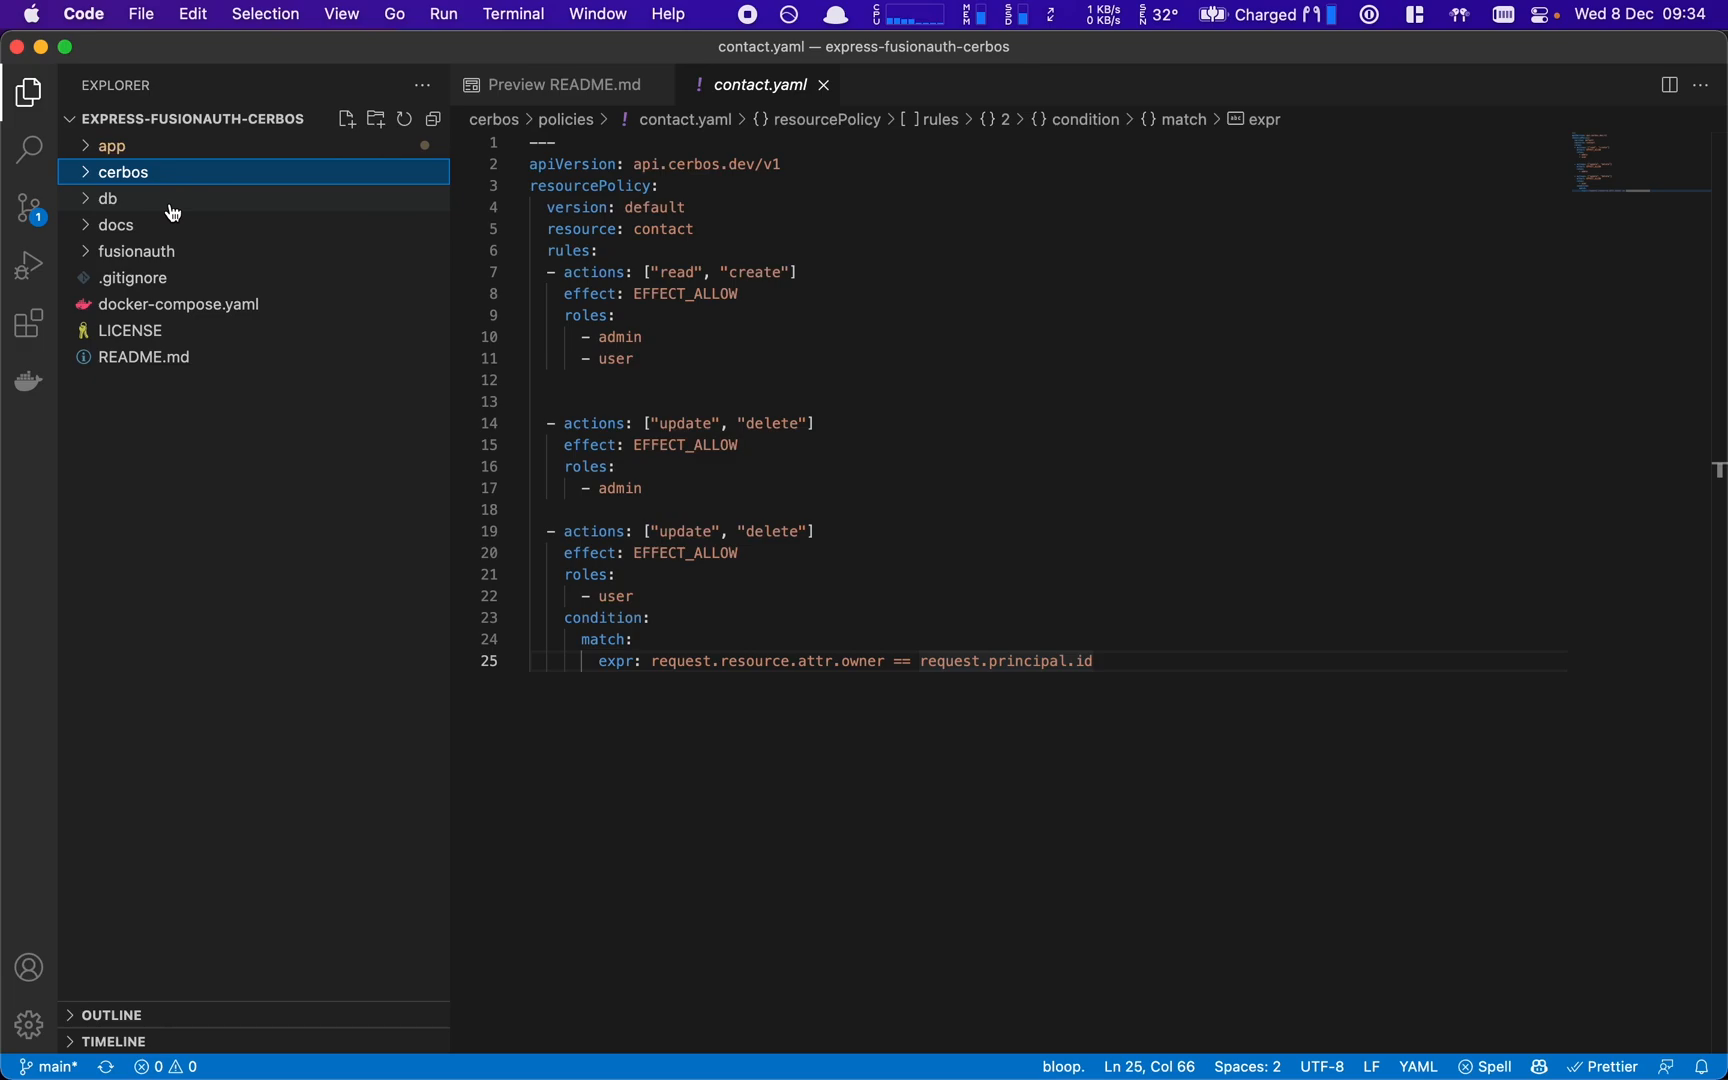
pyautogui.click(108, 198)
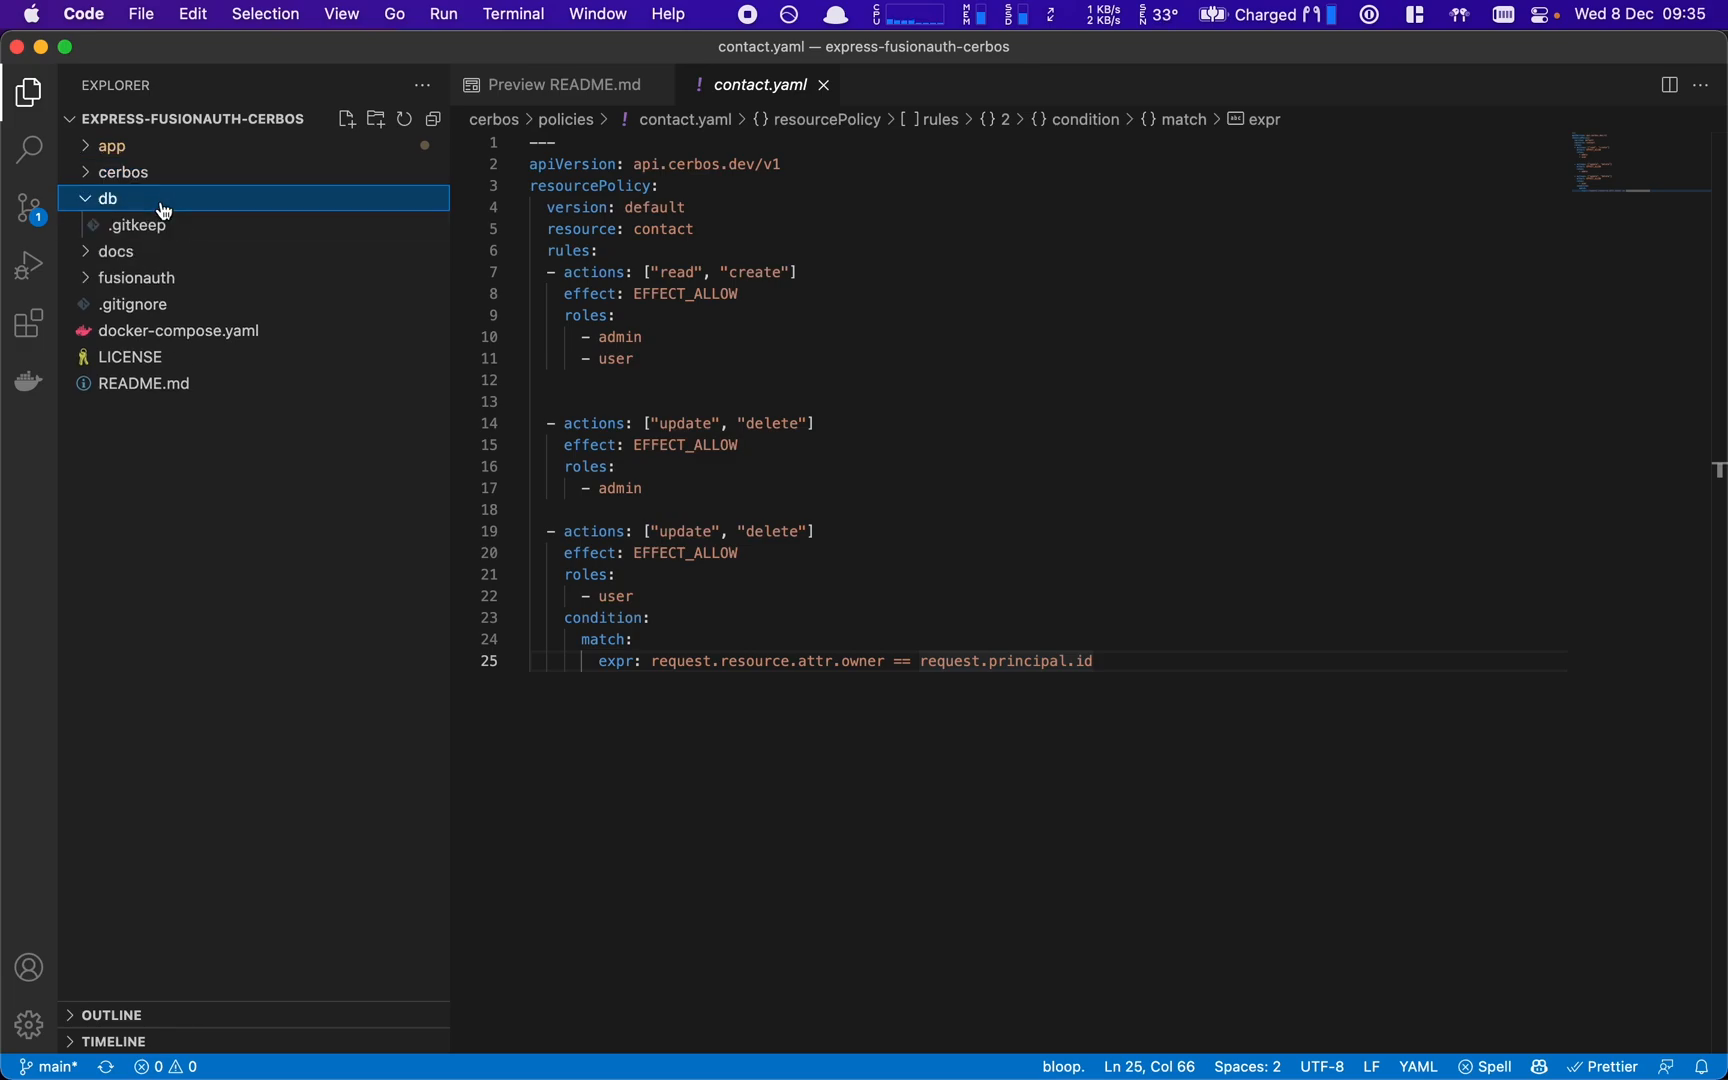
pyautogui.click(106, 198)
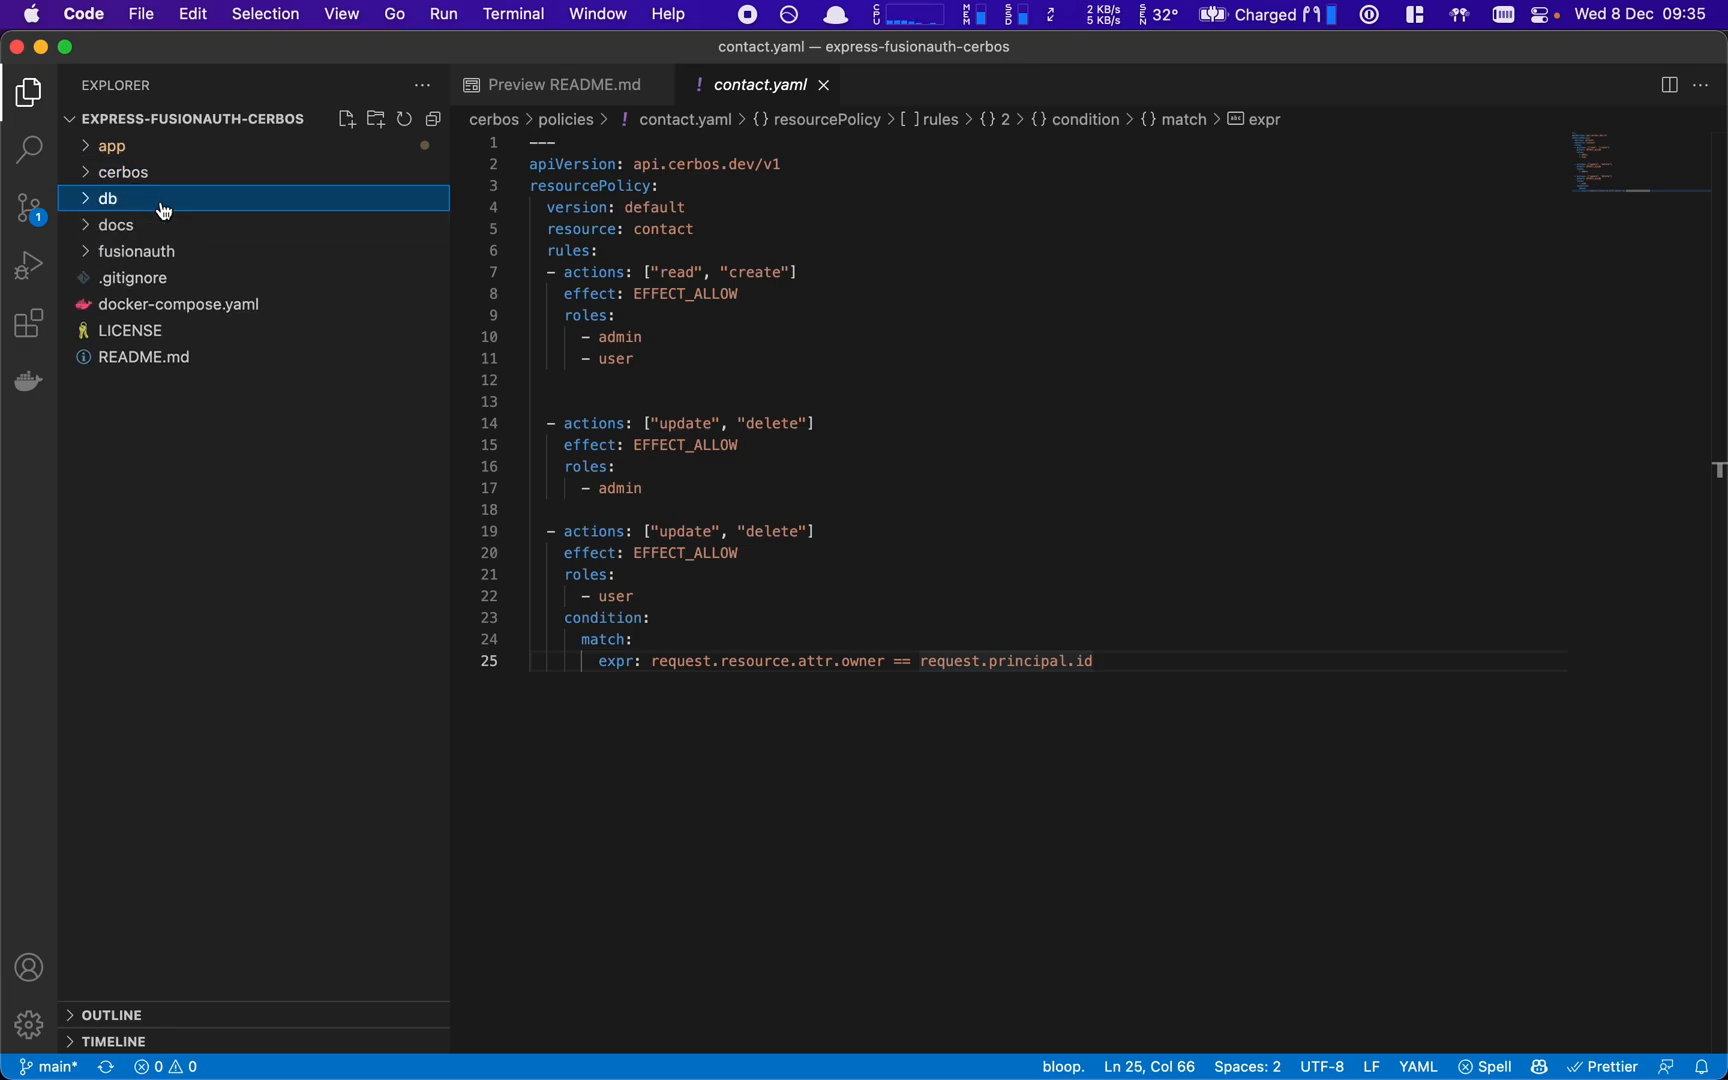
pyautogui.click(134, 252)
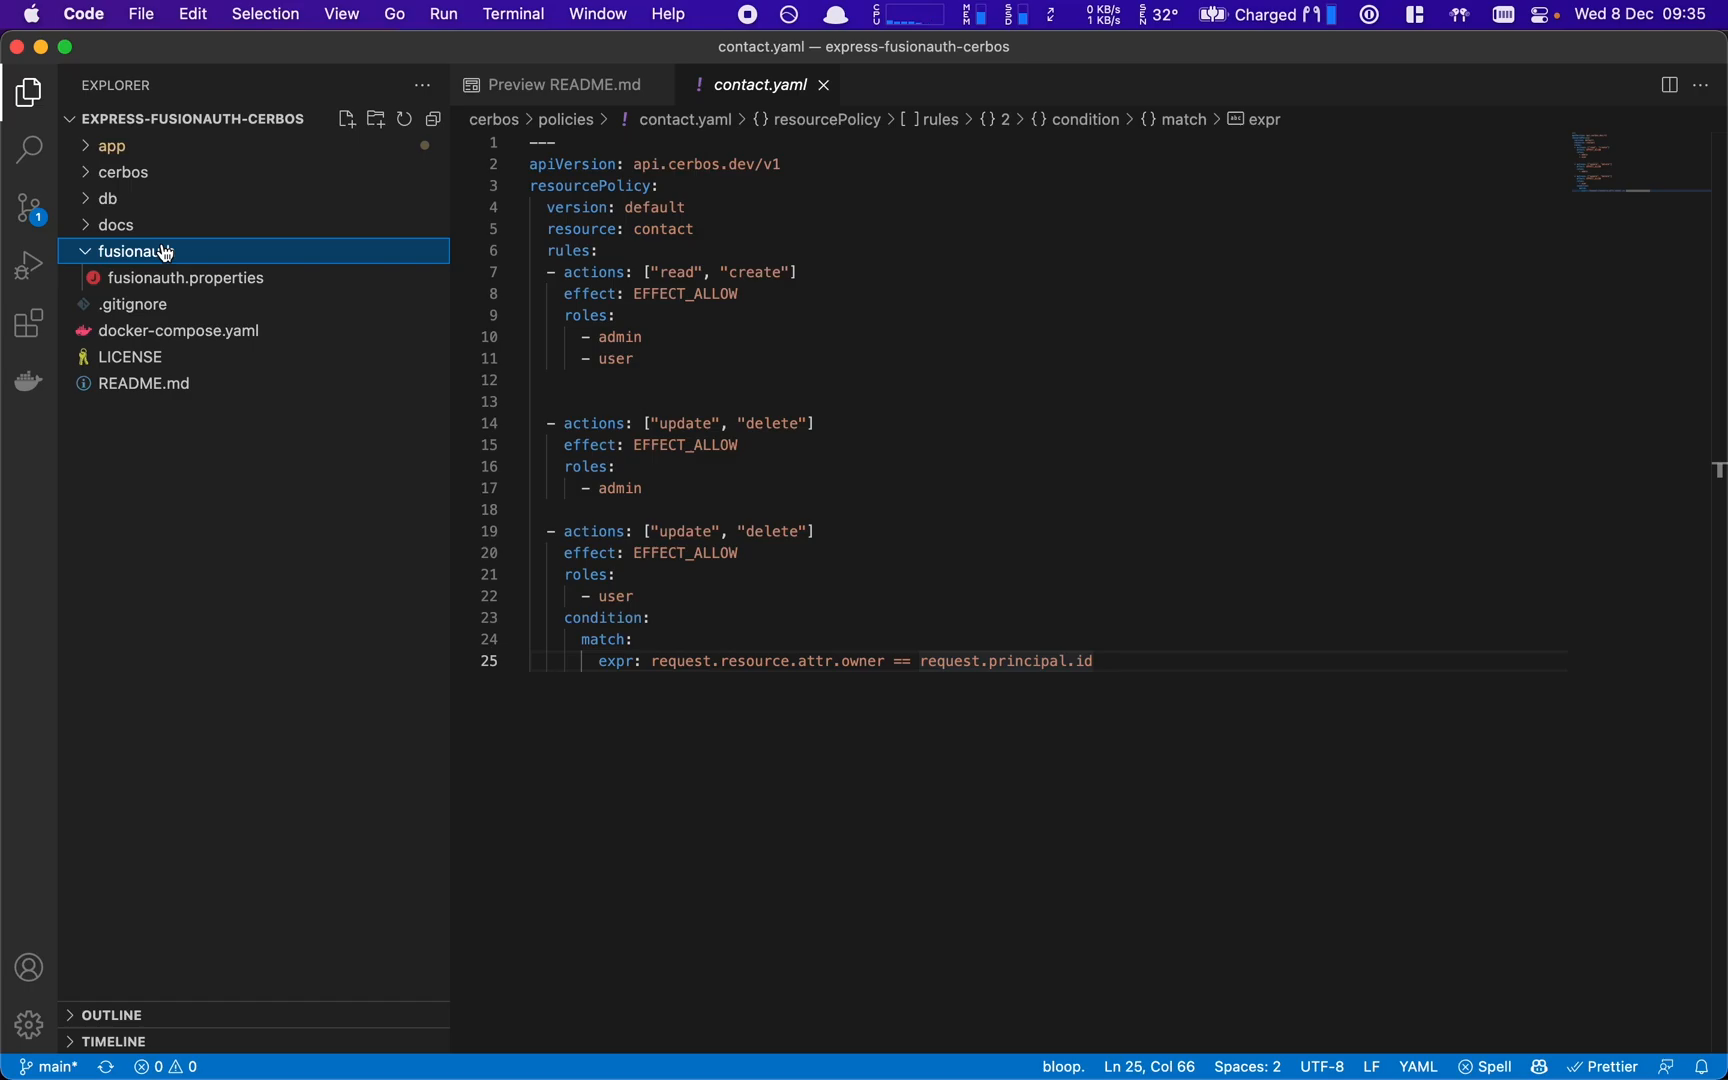
# Open docker-compose.yaml and scroll through its service definitions.
pyautogui.click(178, 330)
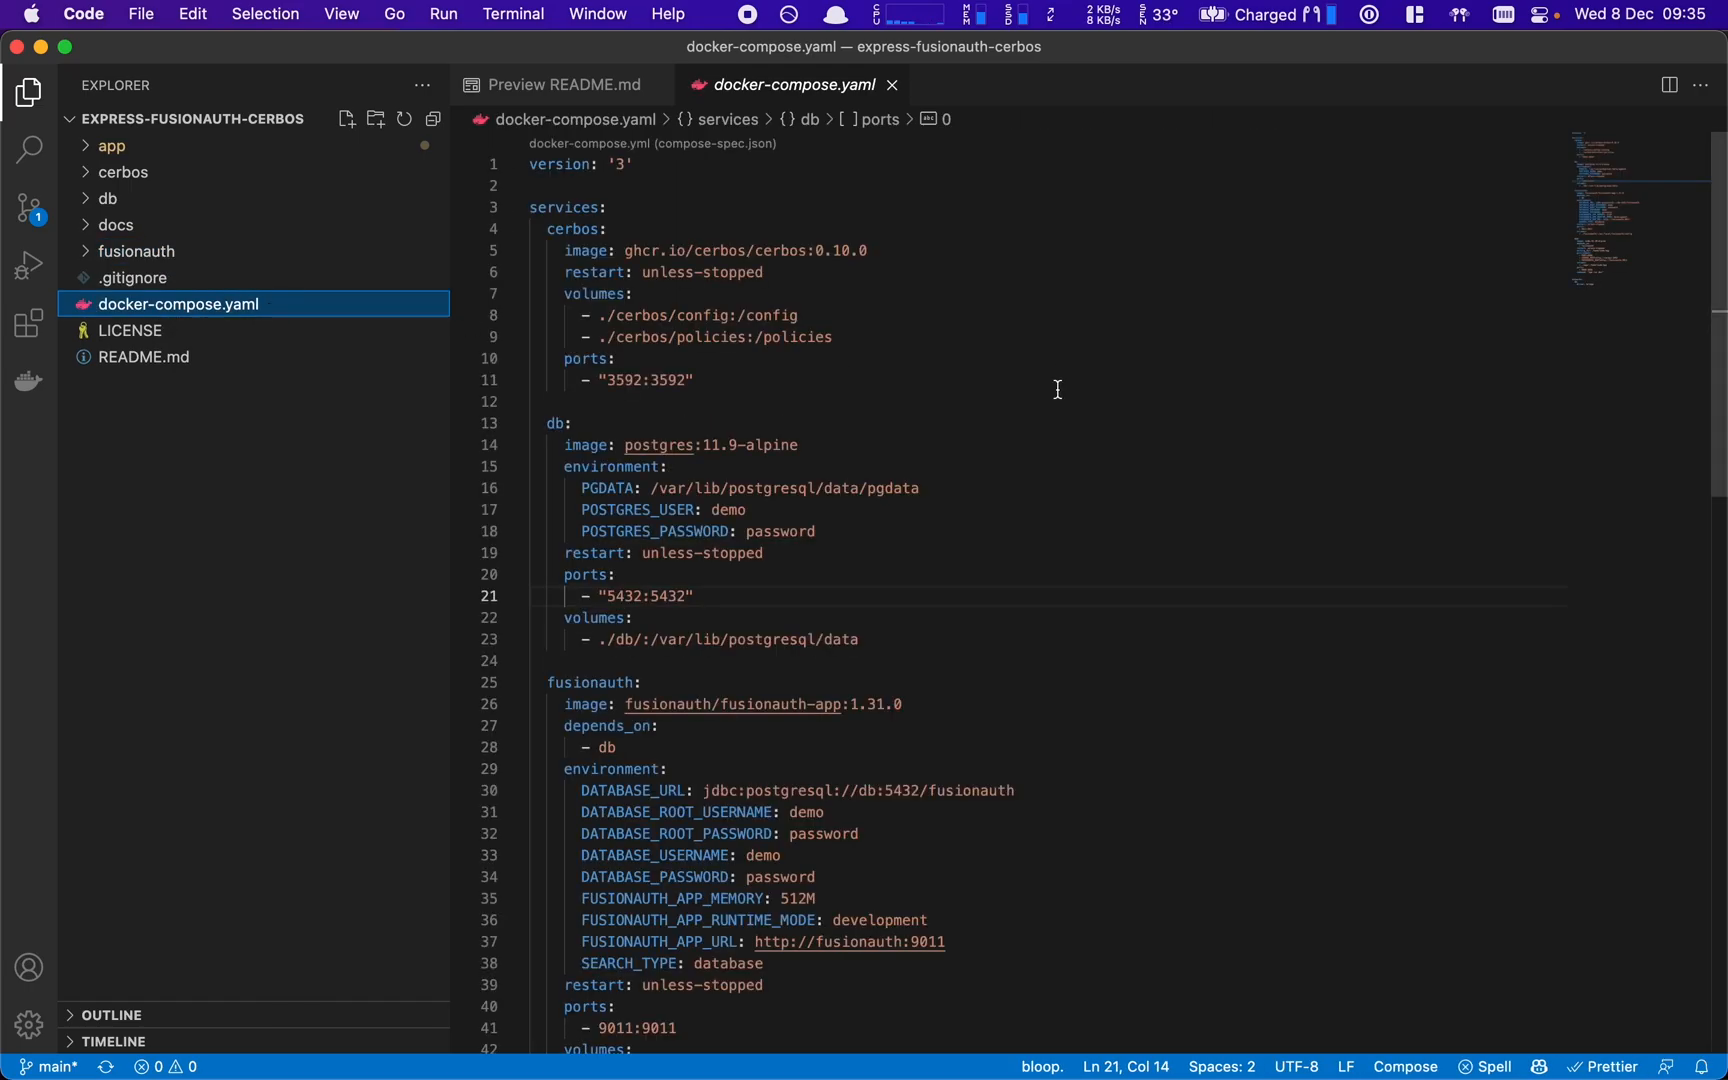
pyautogui.moveTo(906, 422)
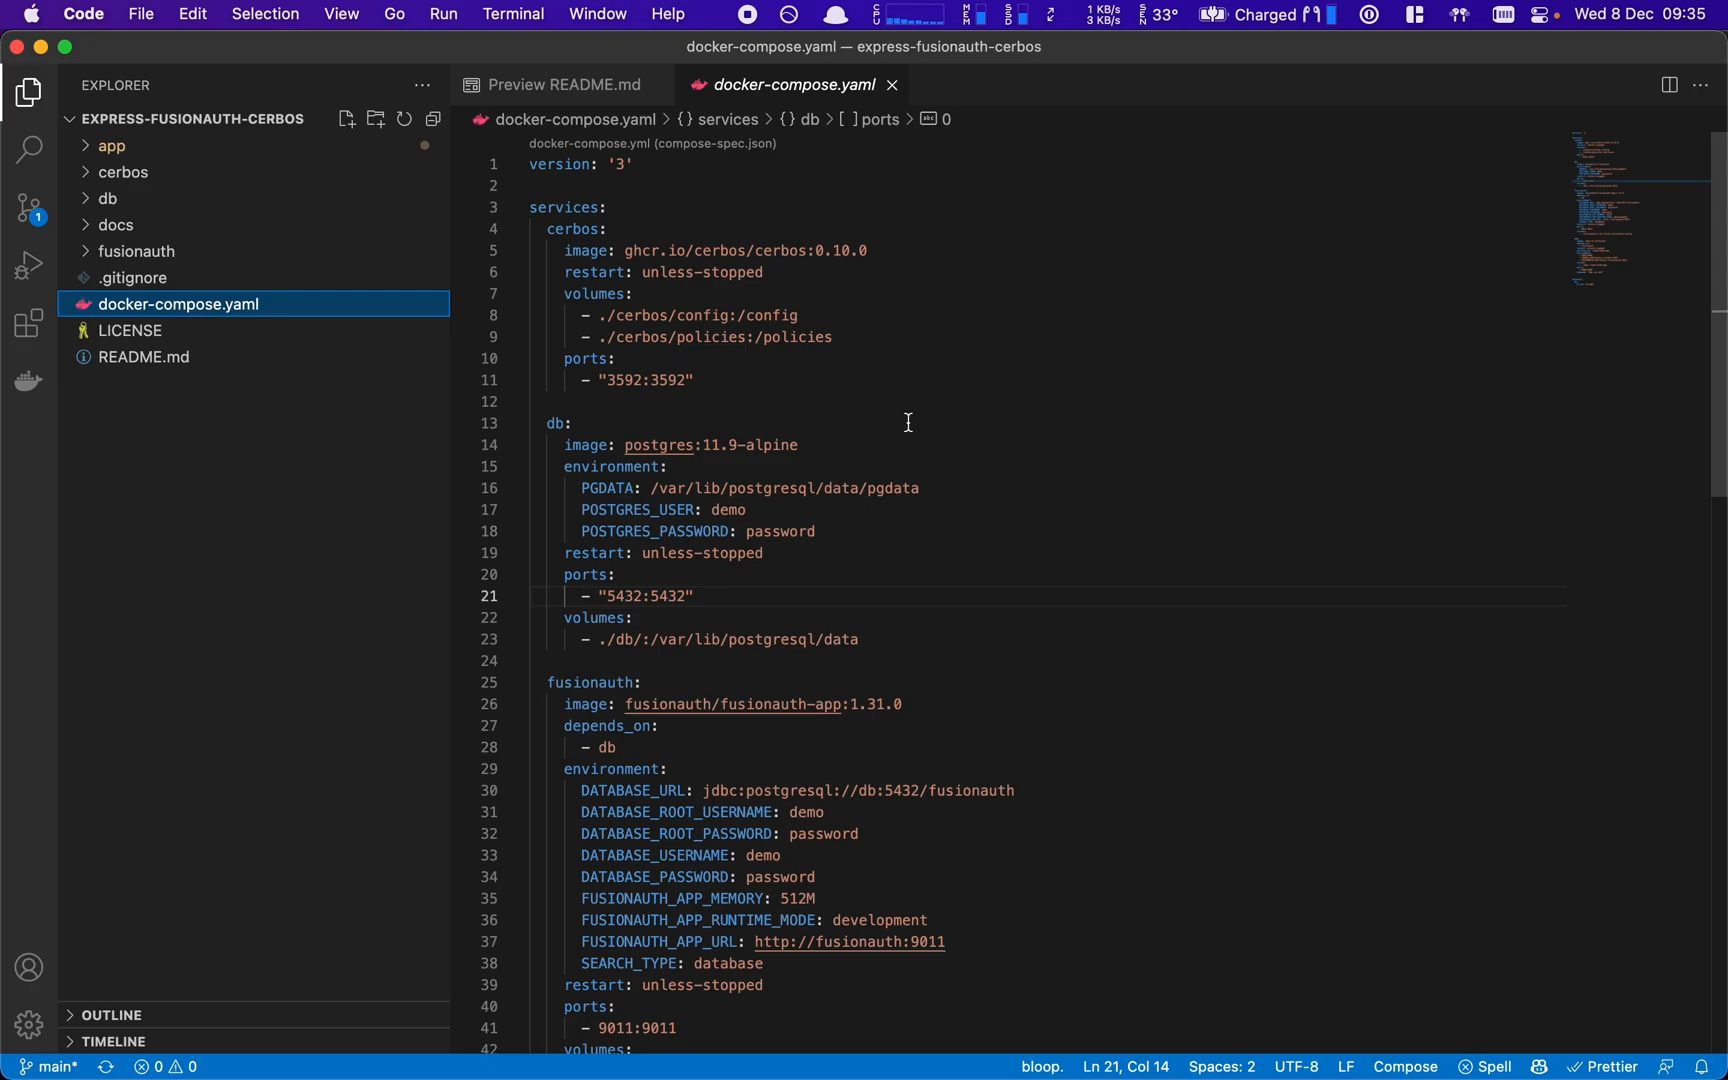
pyautogui.moveTo(848, 488)
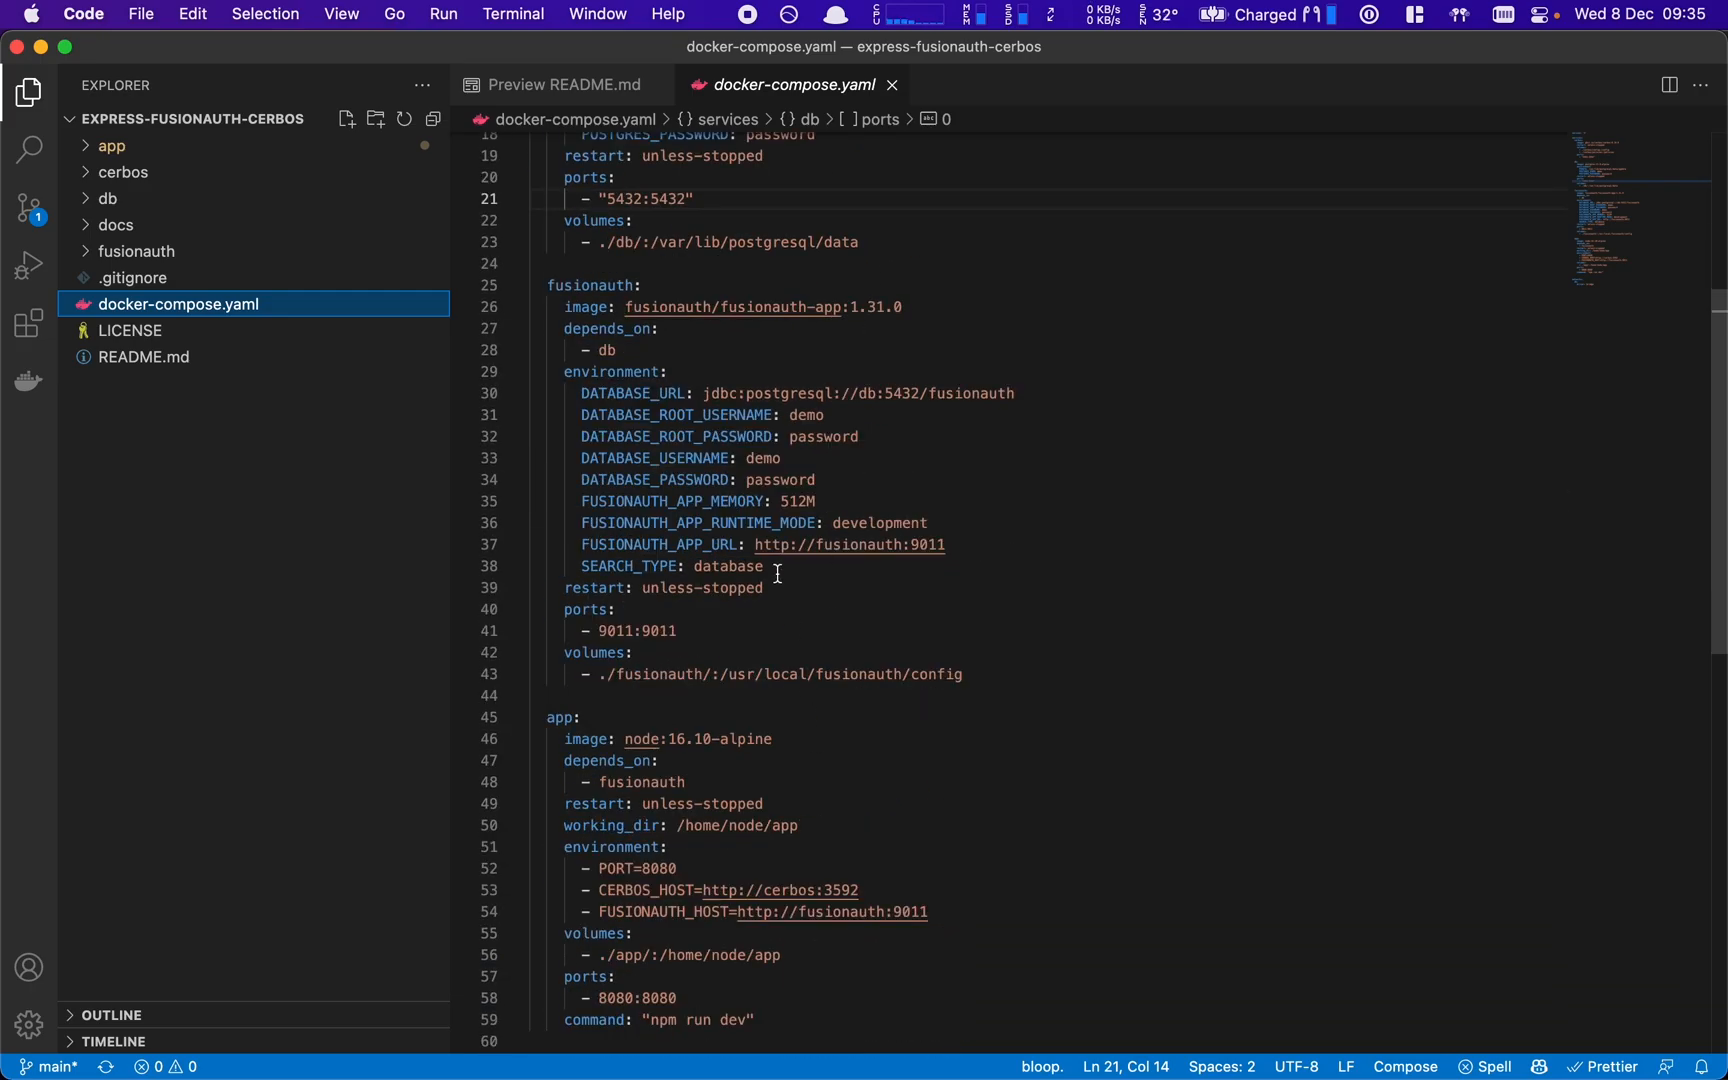
pyautogui.scroll(-3)
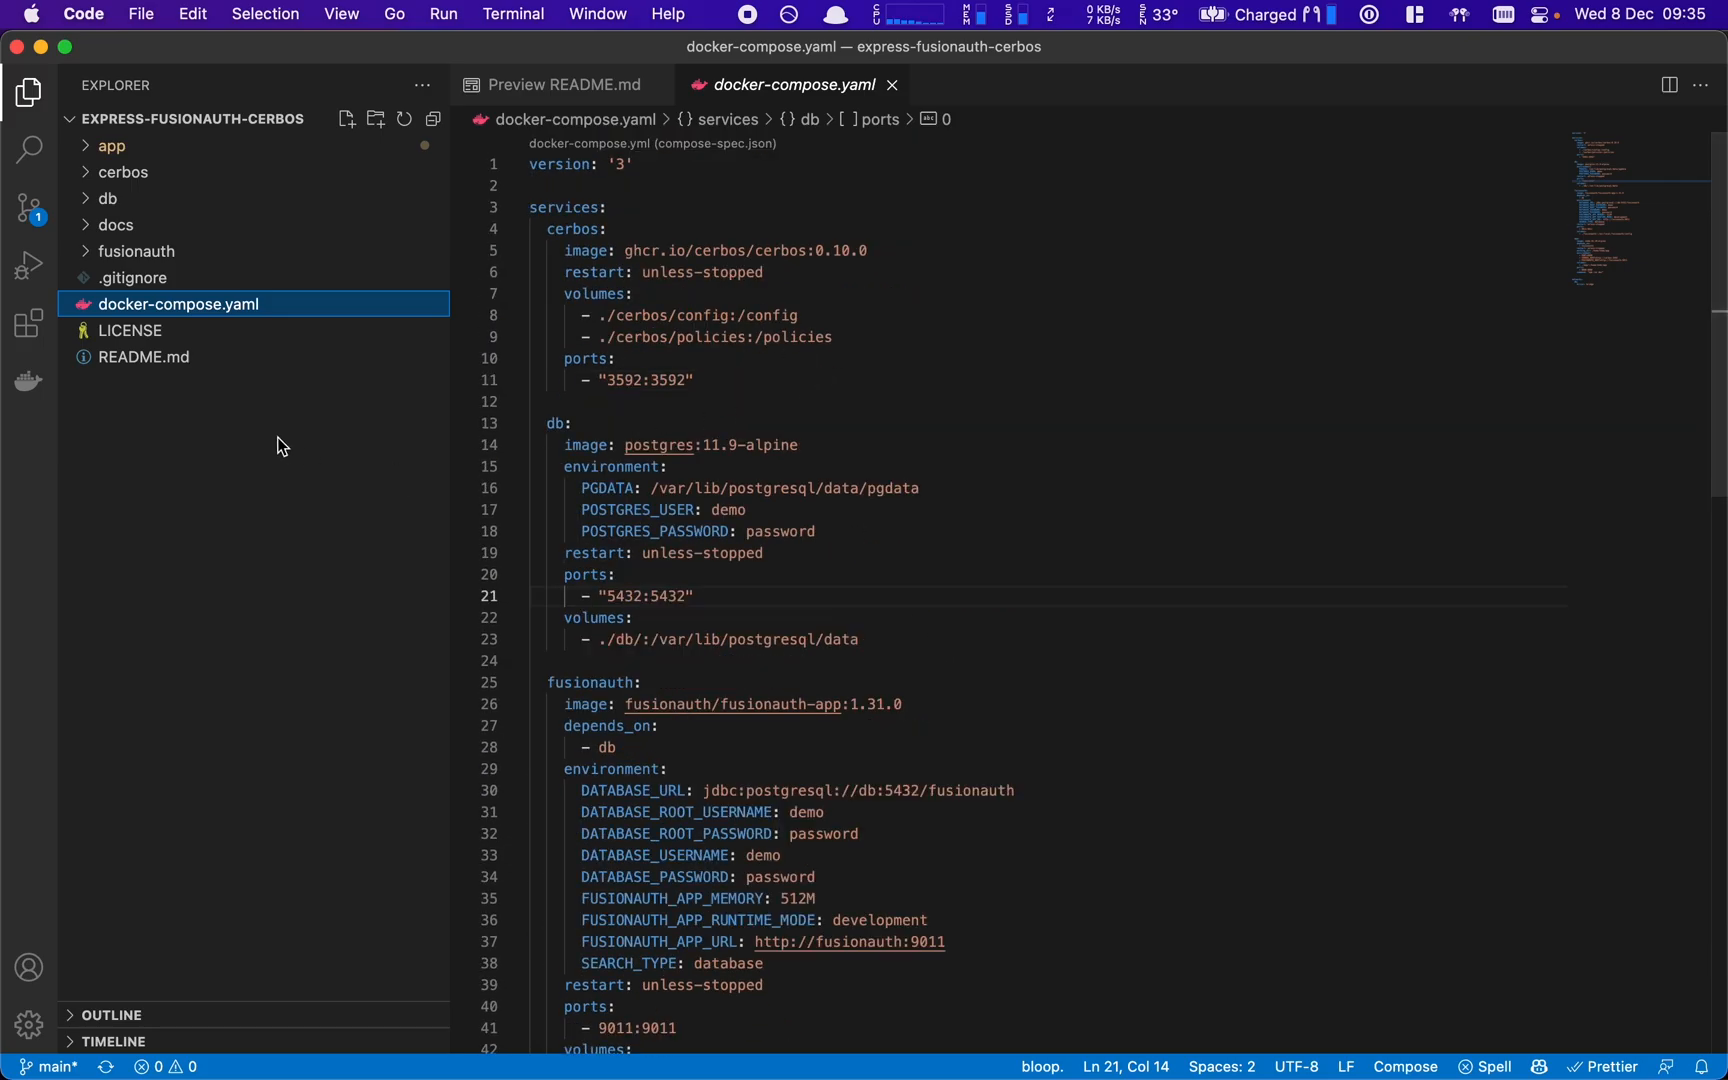
pyautogui.moveTo(782, 986)
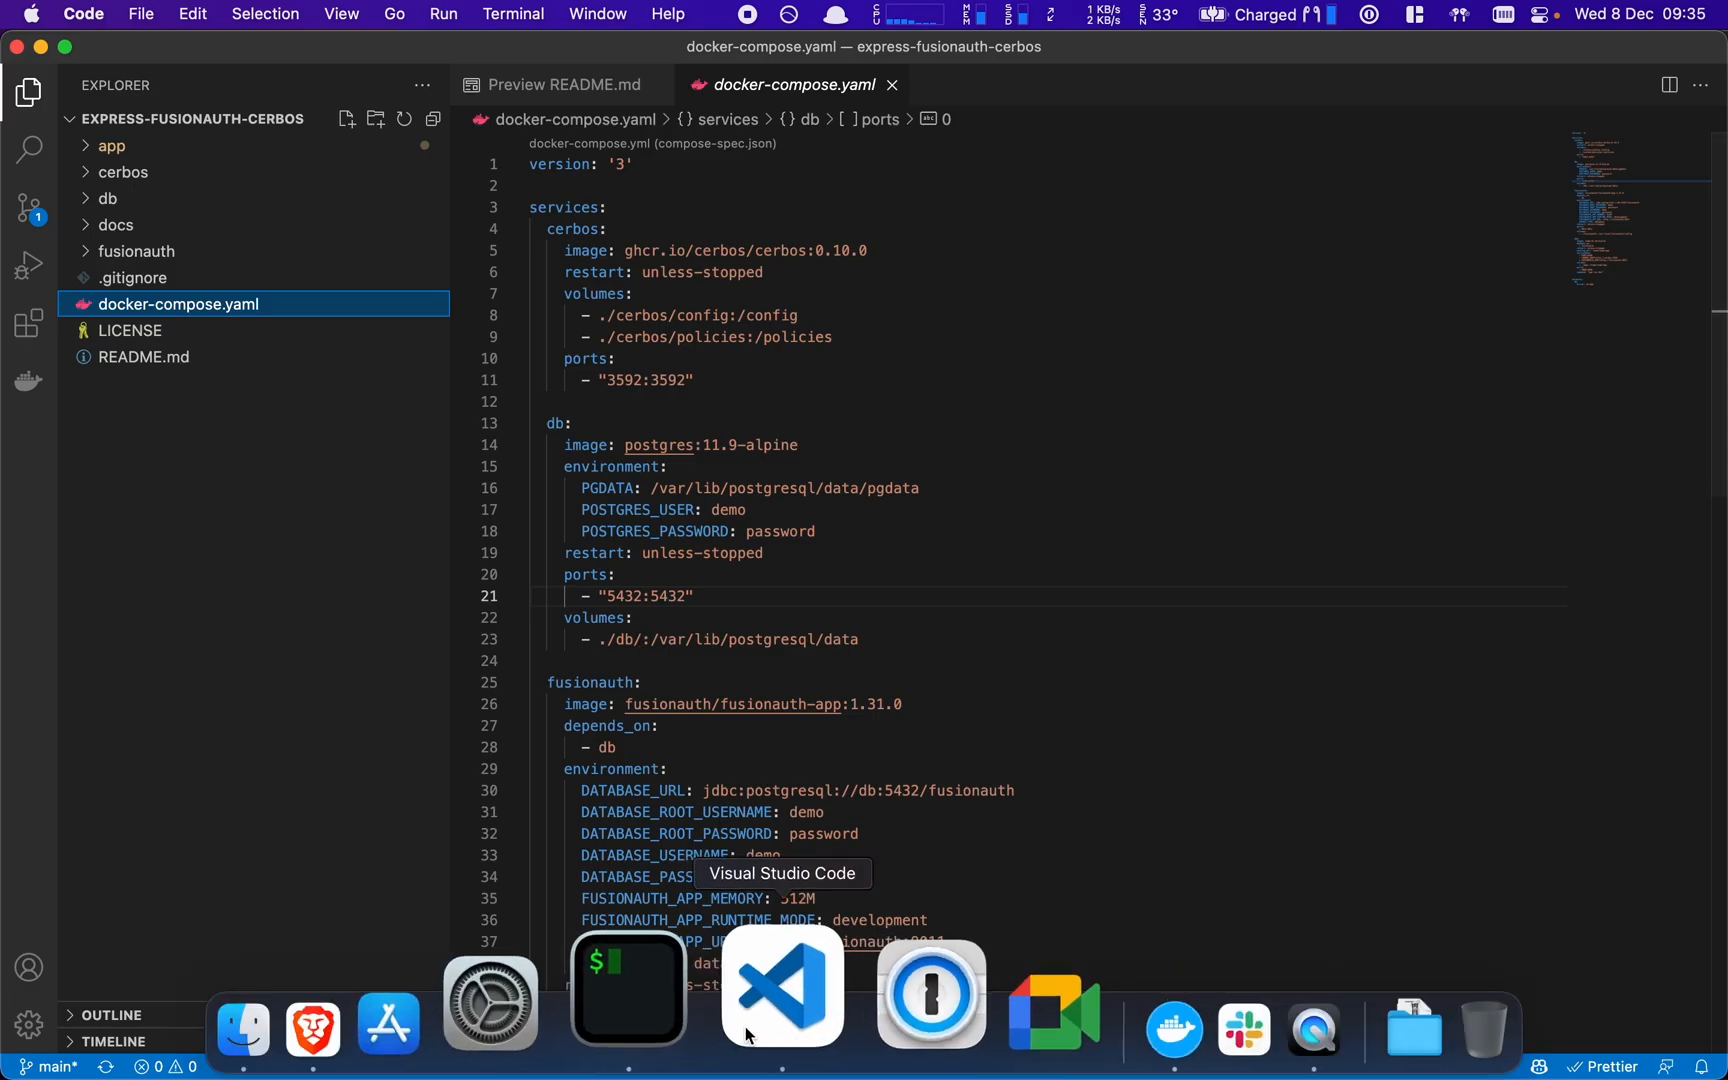
# Run 'docker compose up' in the terminal to start all the stack's containers.
pyautogui.click(628, 988)
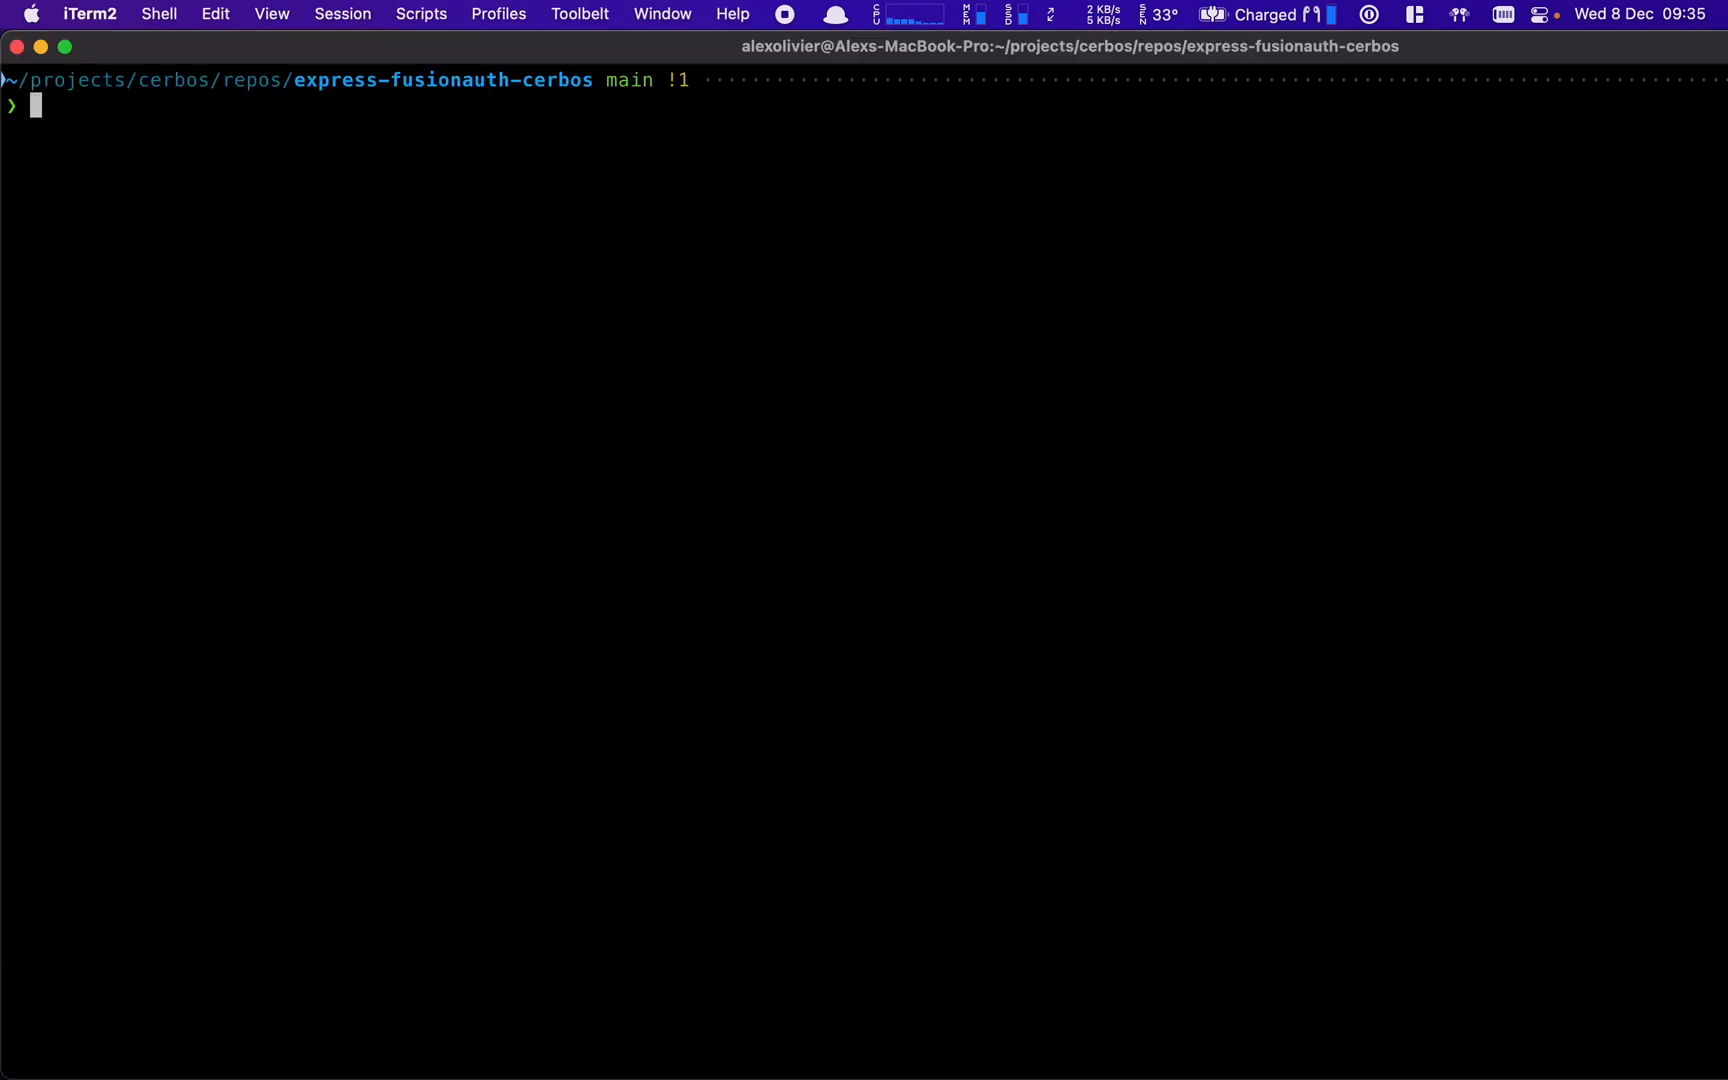
pyautogui.write('docker compose up')
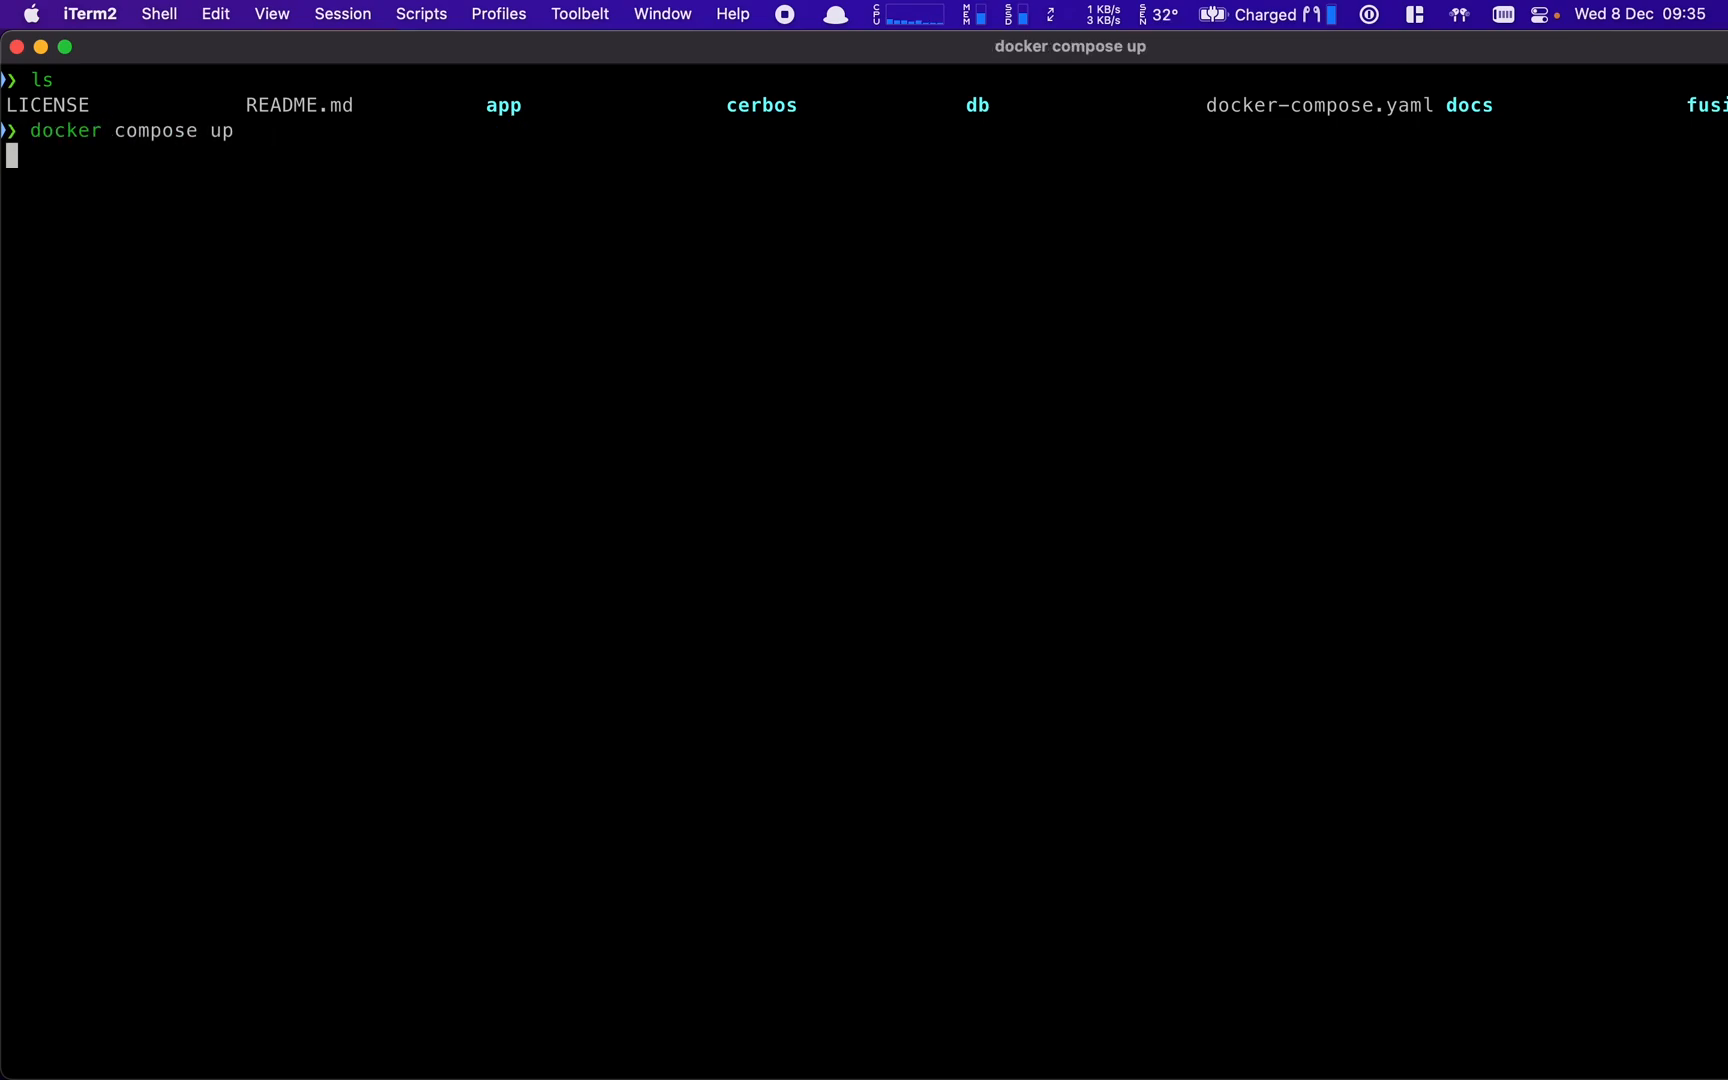
pyautogui.press('enter')
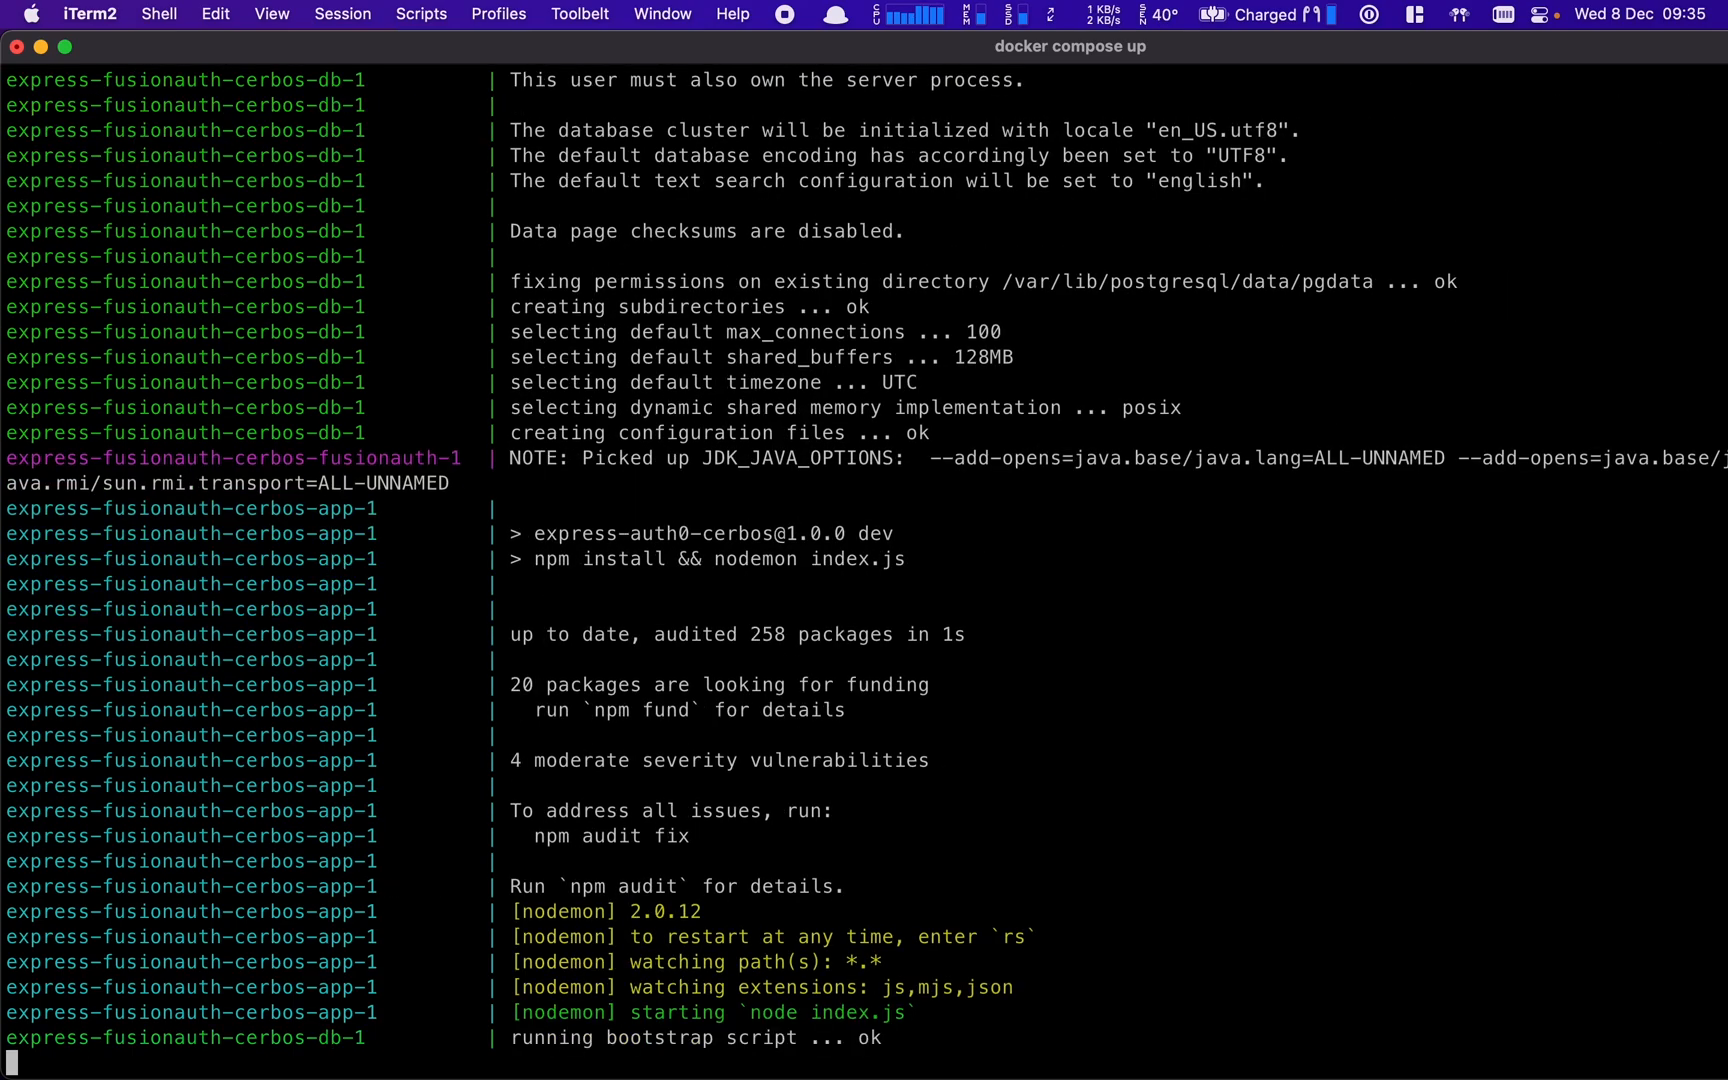
# Follow the startup logs until the app listens on 8080 and FusionAuth reports startup.
pyautogui.scroll(-3)
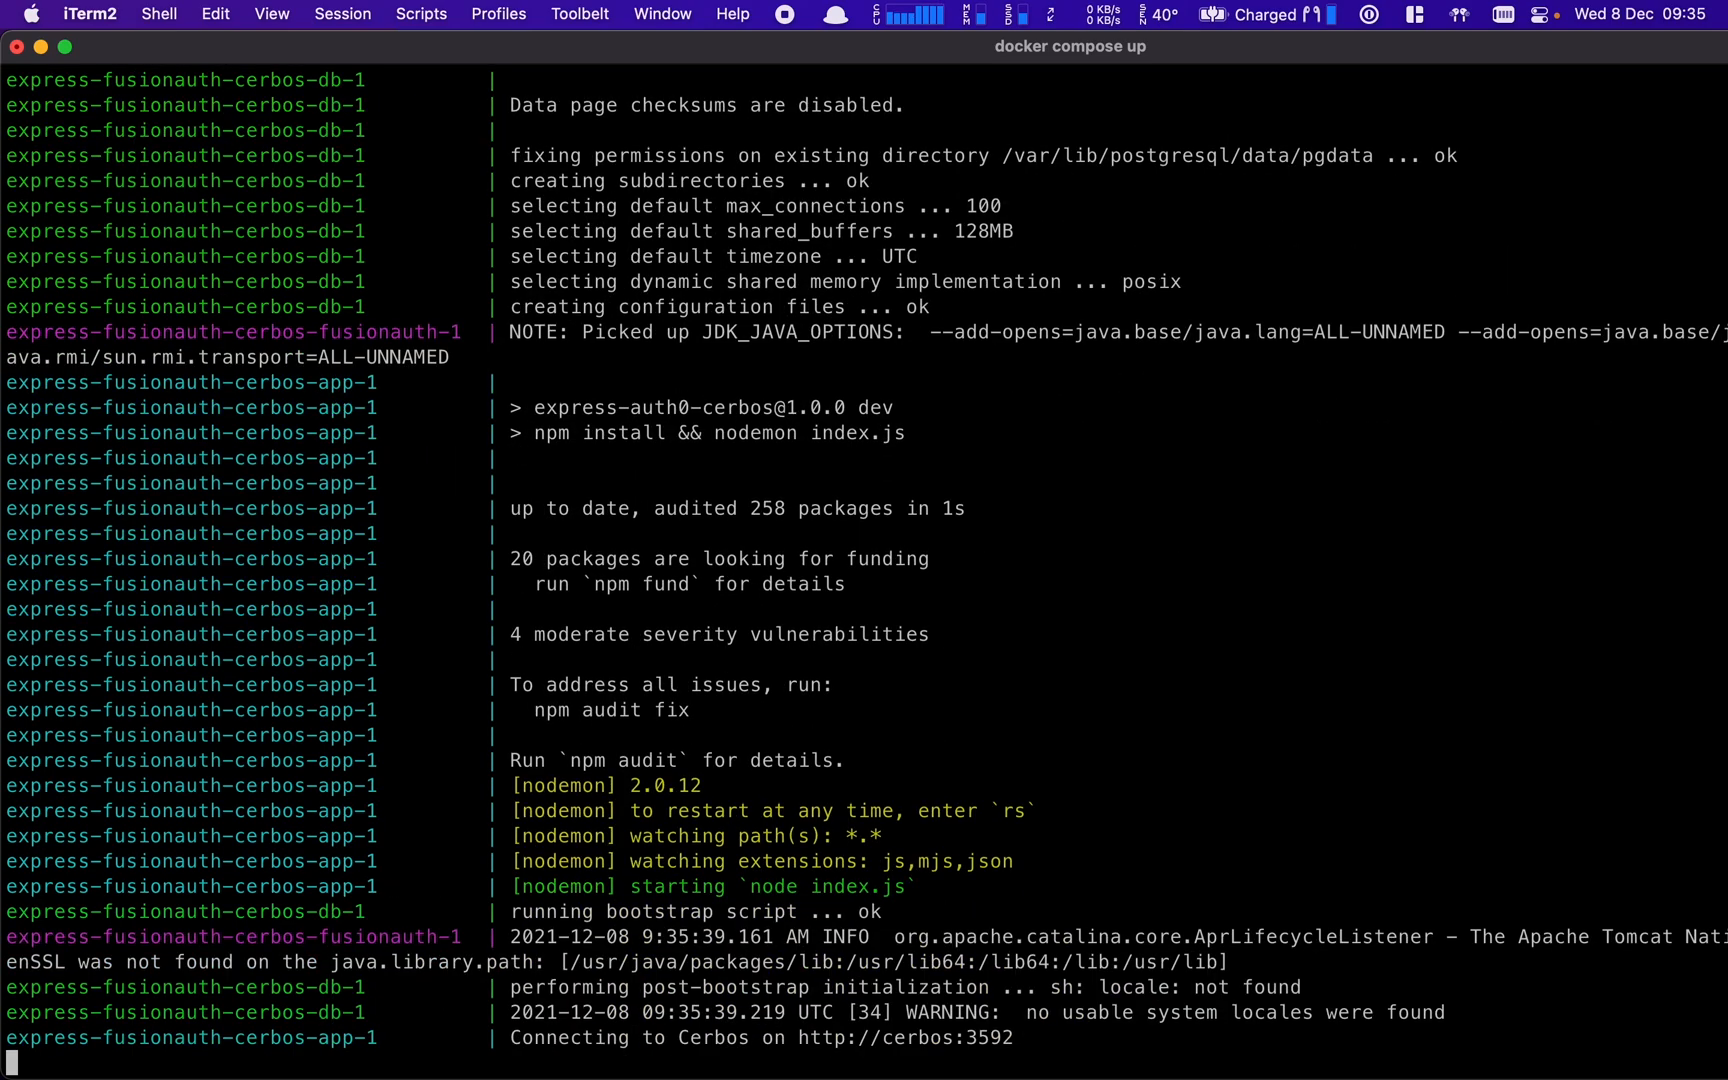
pyautogui.scroll(-3)
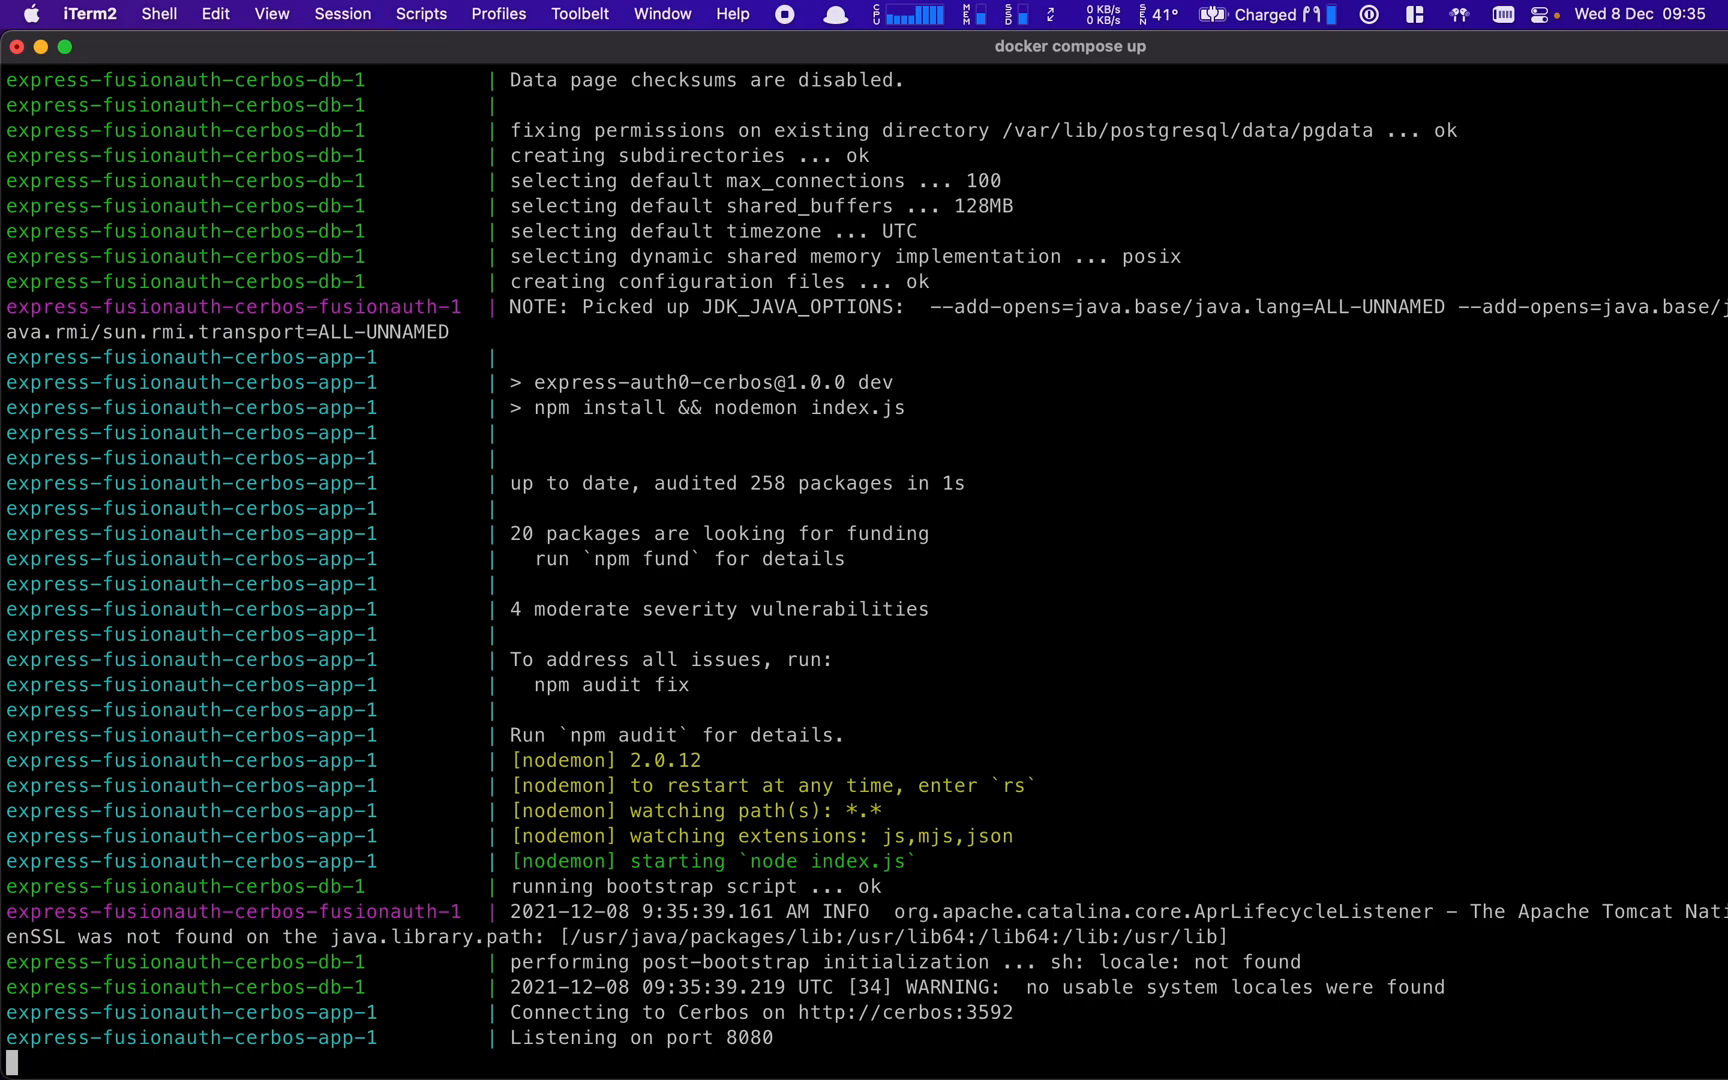
pyautogui.scroll(-3)
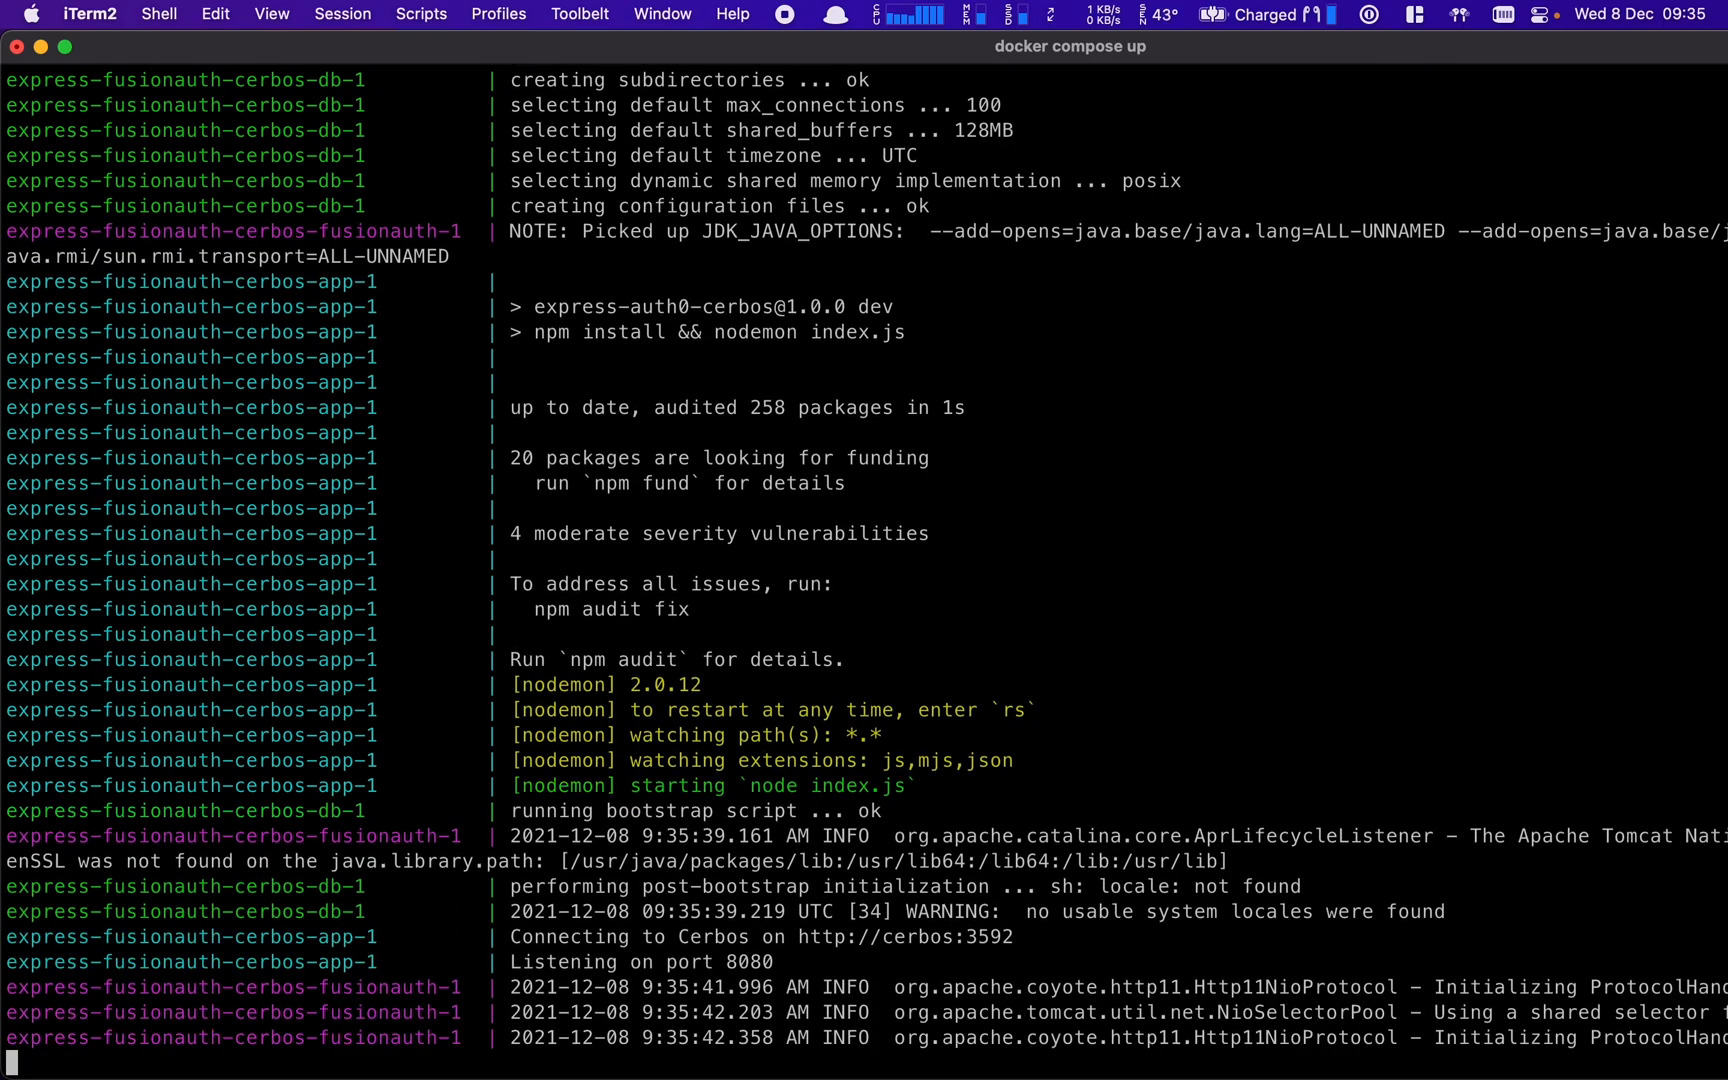
pyautogui.scroll(-3)
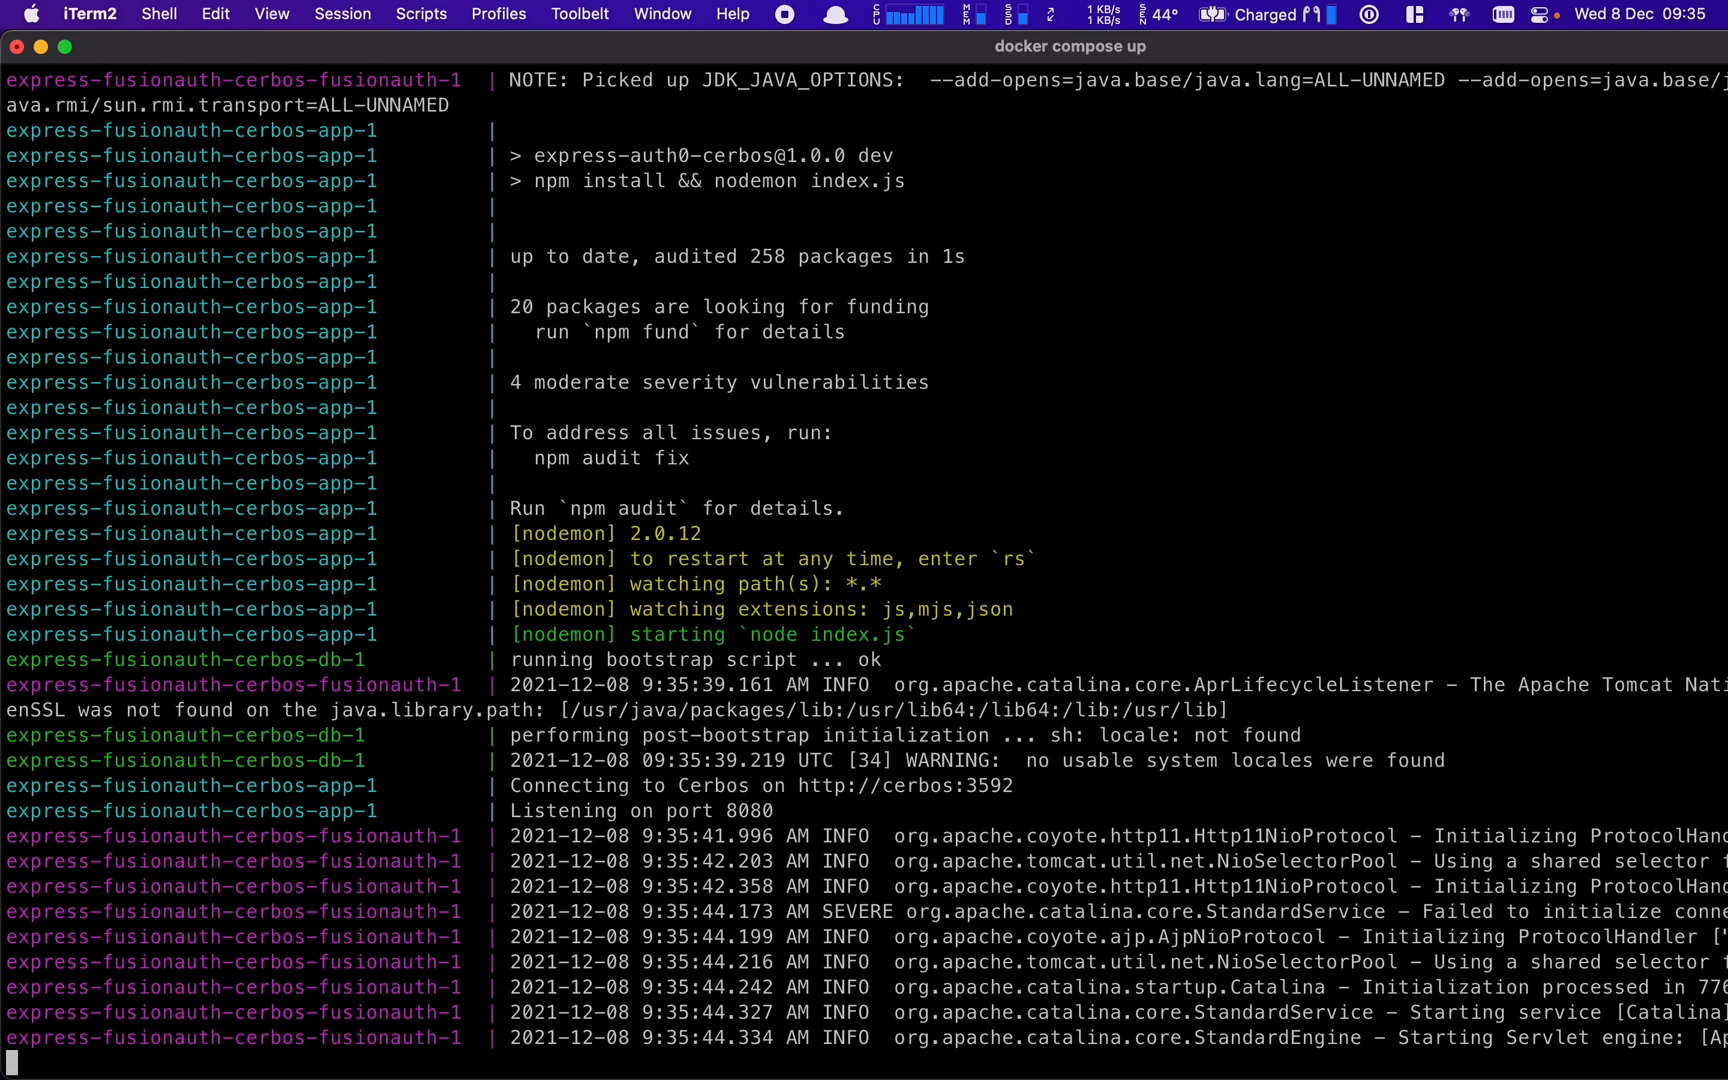
pyautogui.scroll(-3)
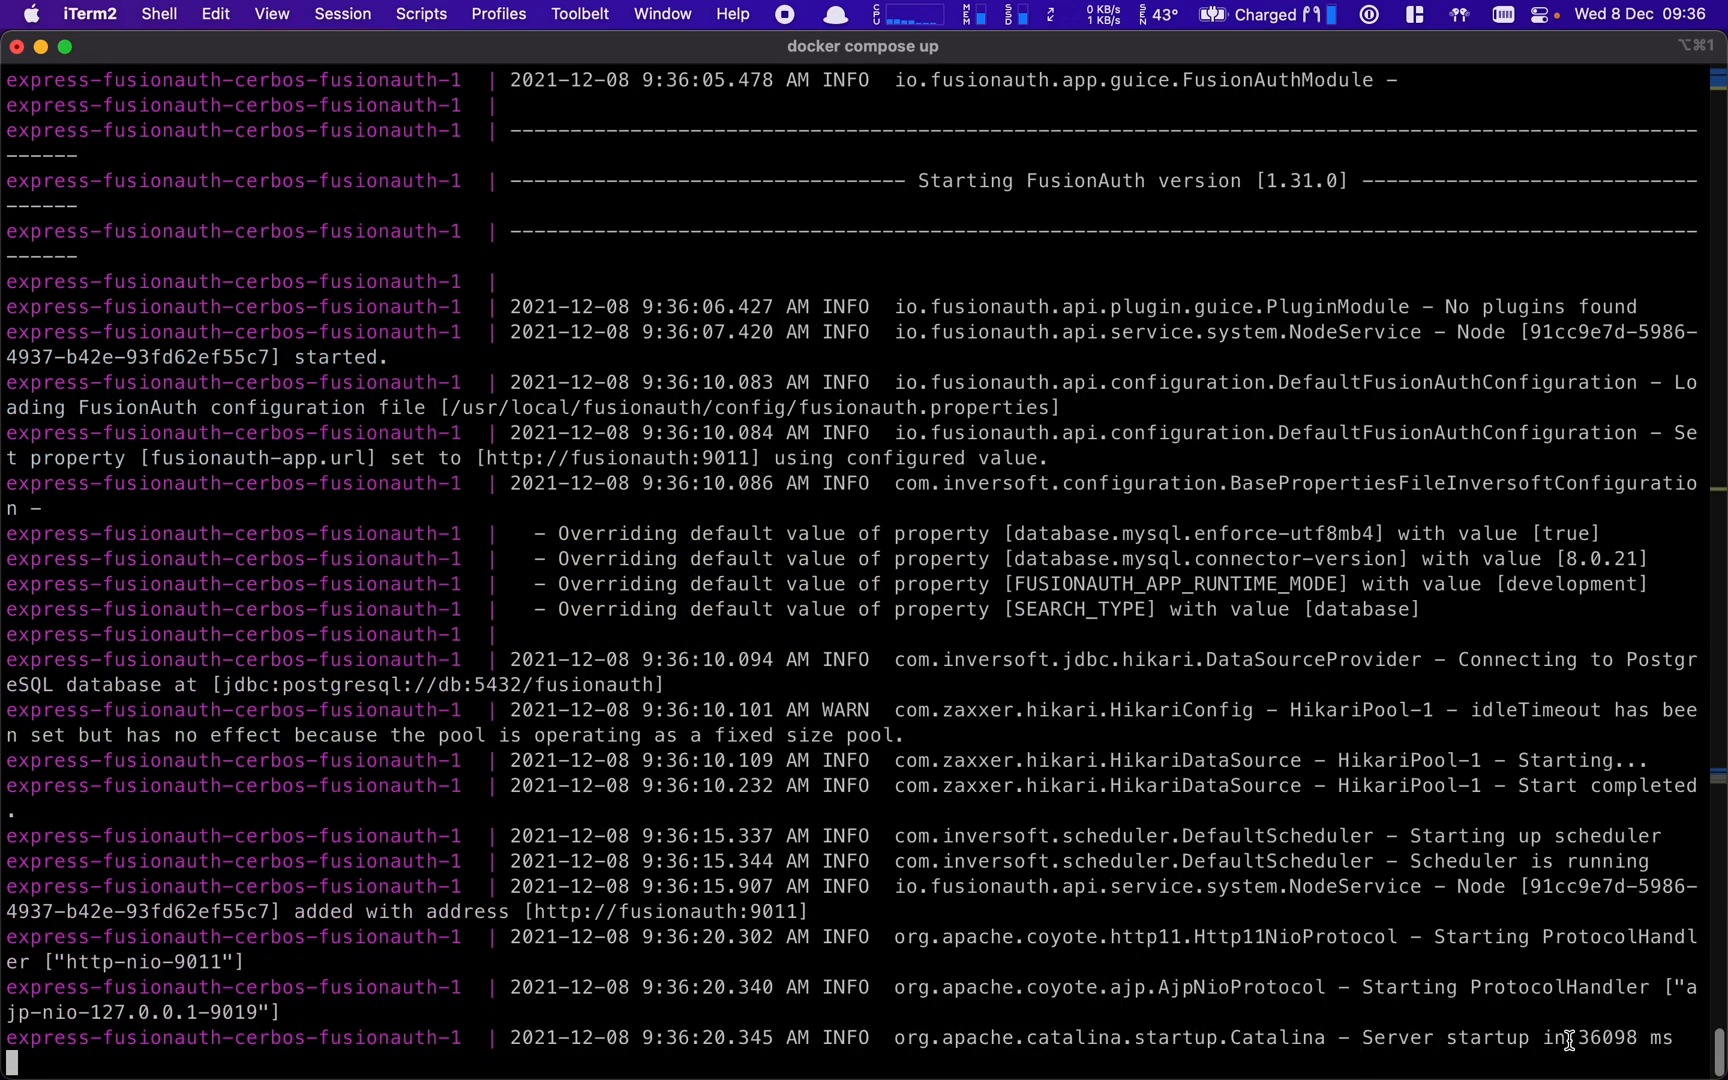
pyautogui.moveTo(440, 858)
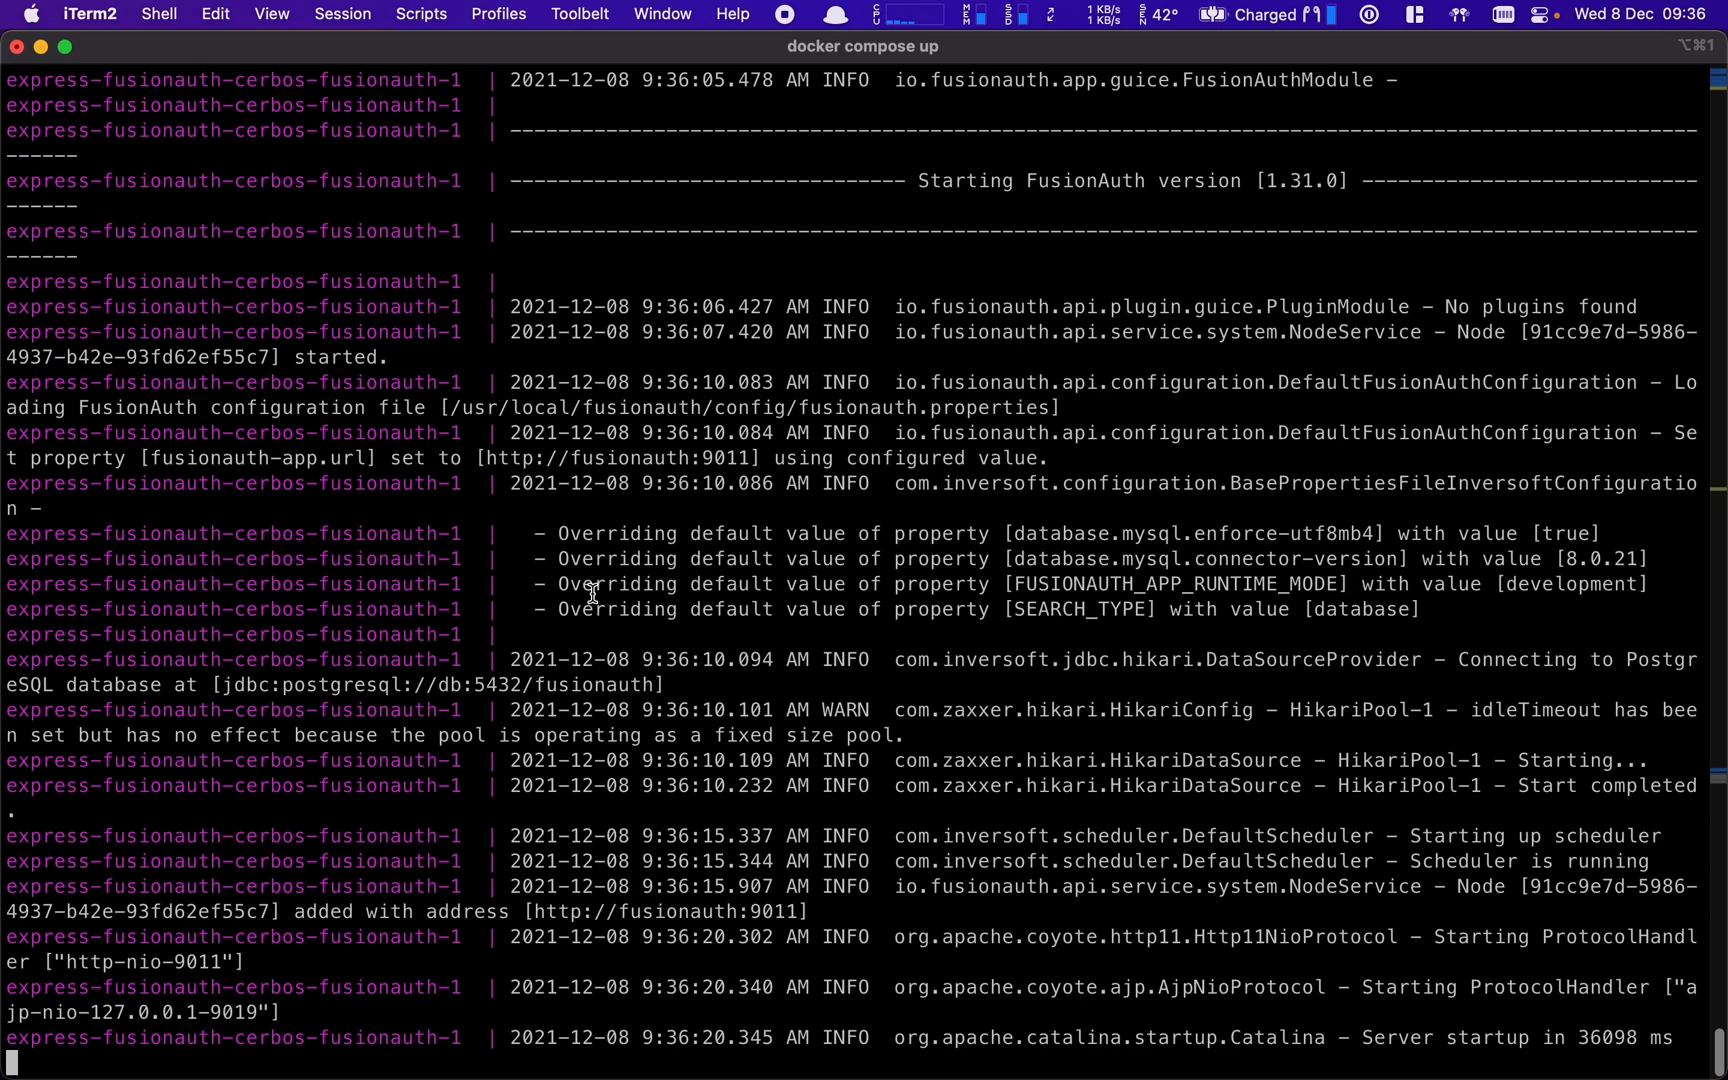
pyautogui.click(470, 986)
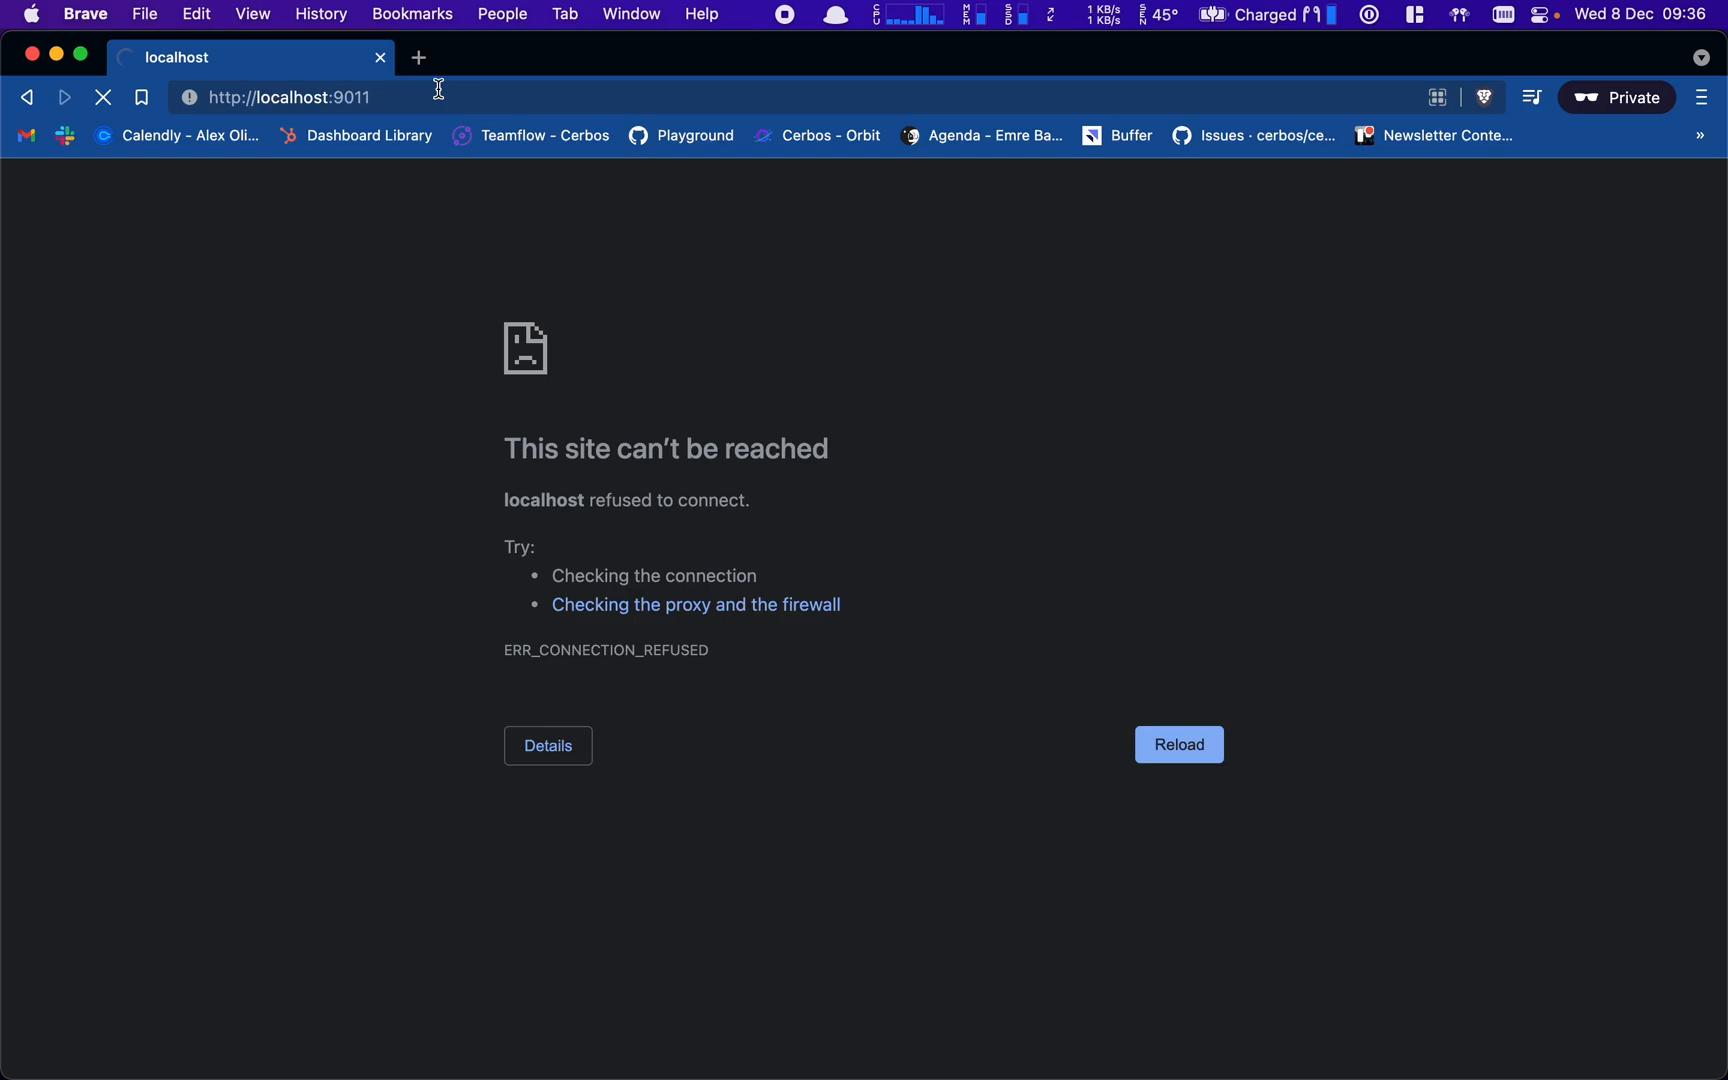
pyautogui.click(1178, 744)
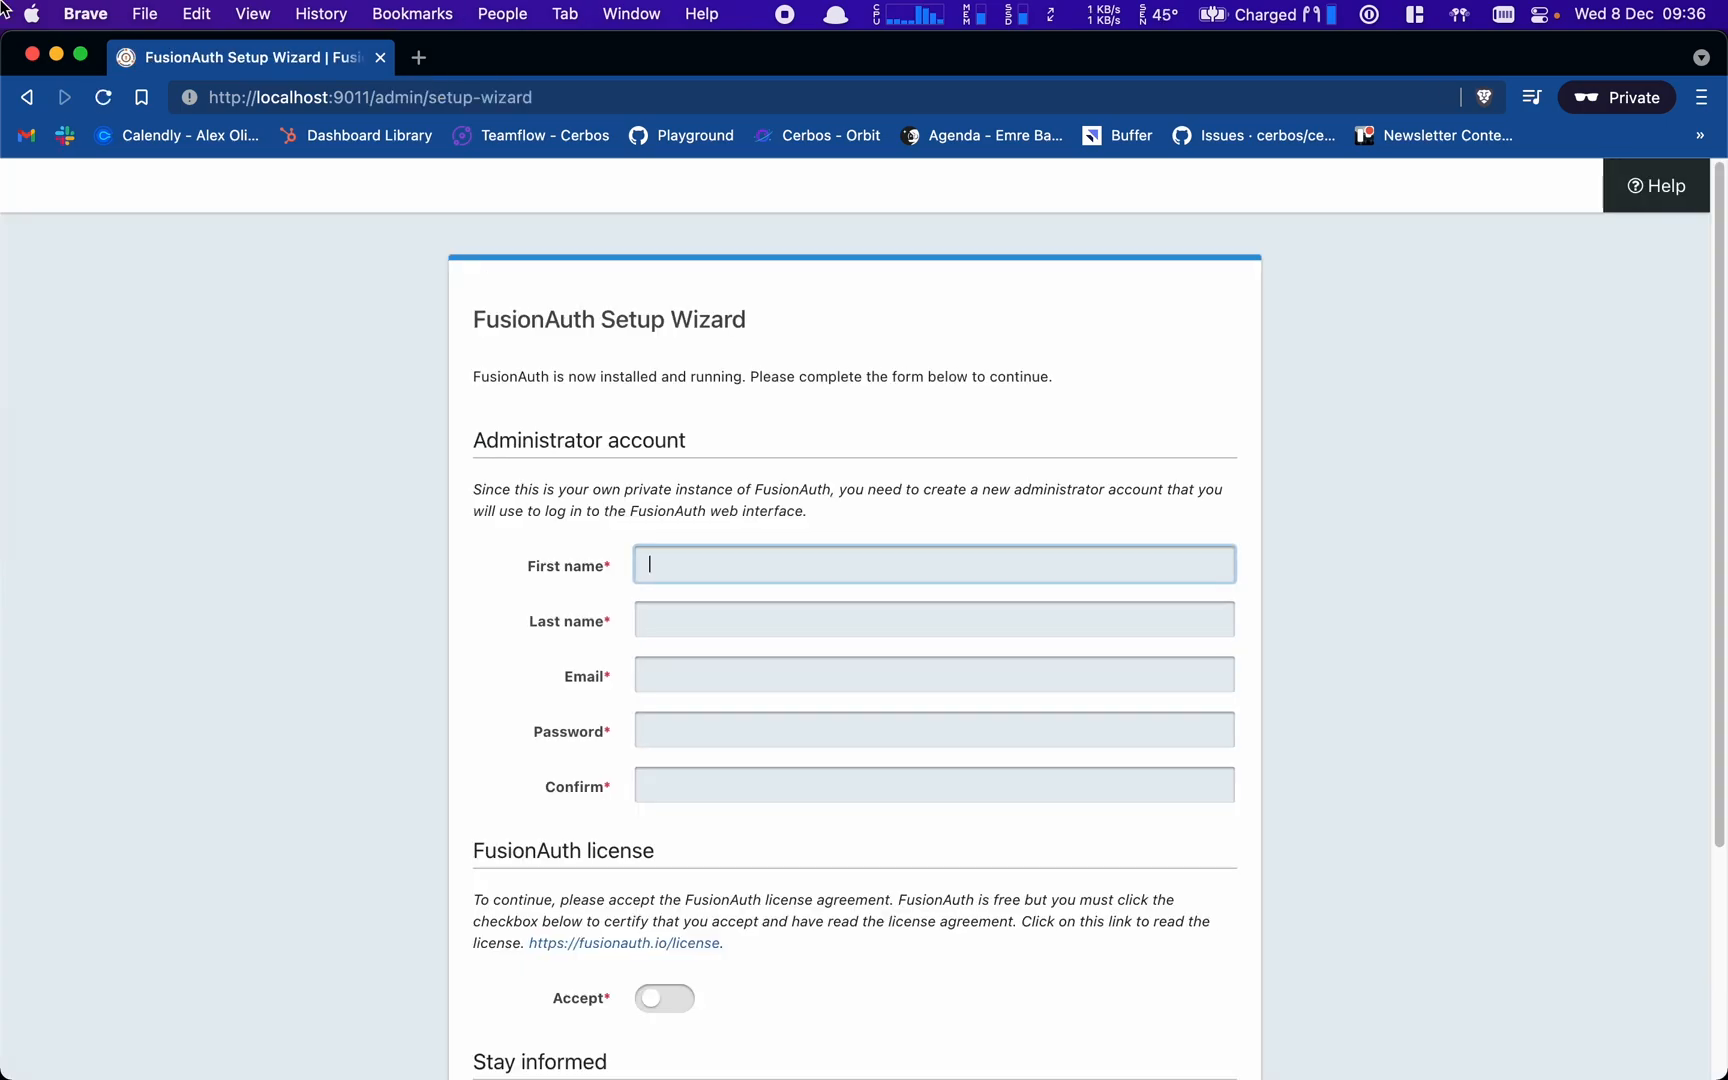
pyautogui.write('Oli')
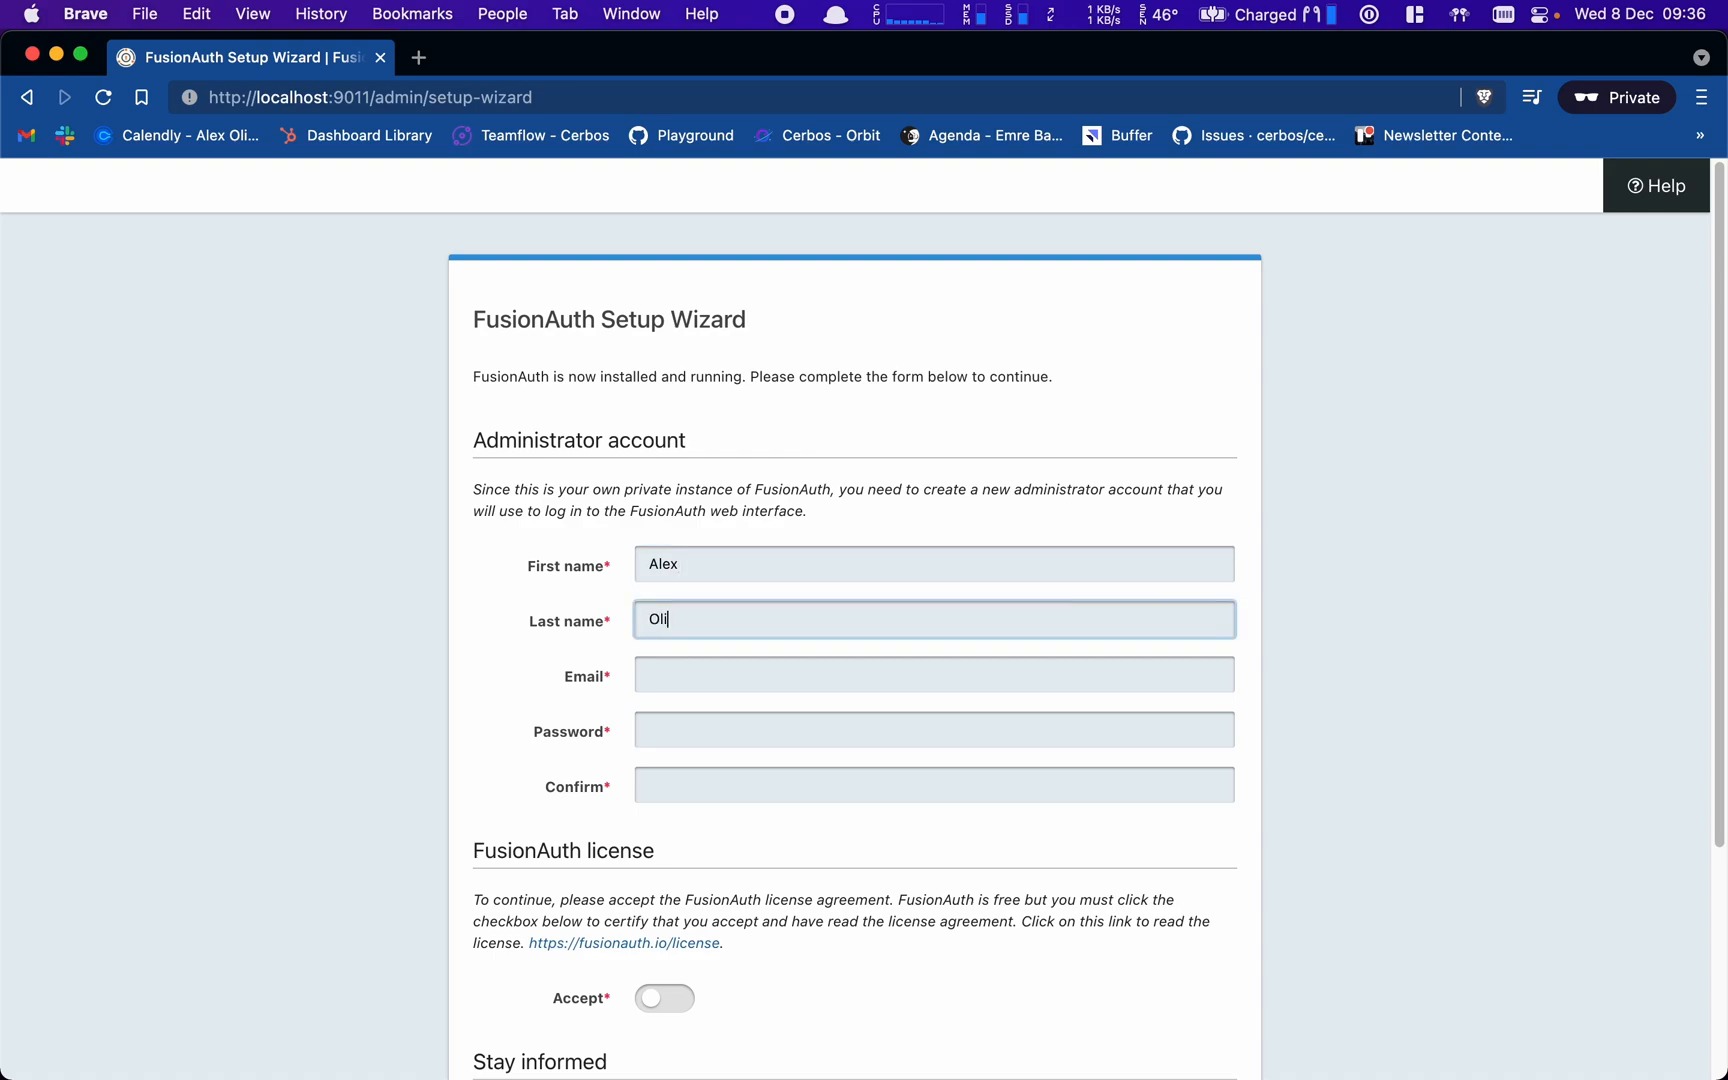
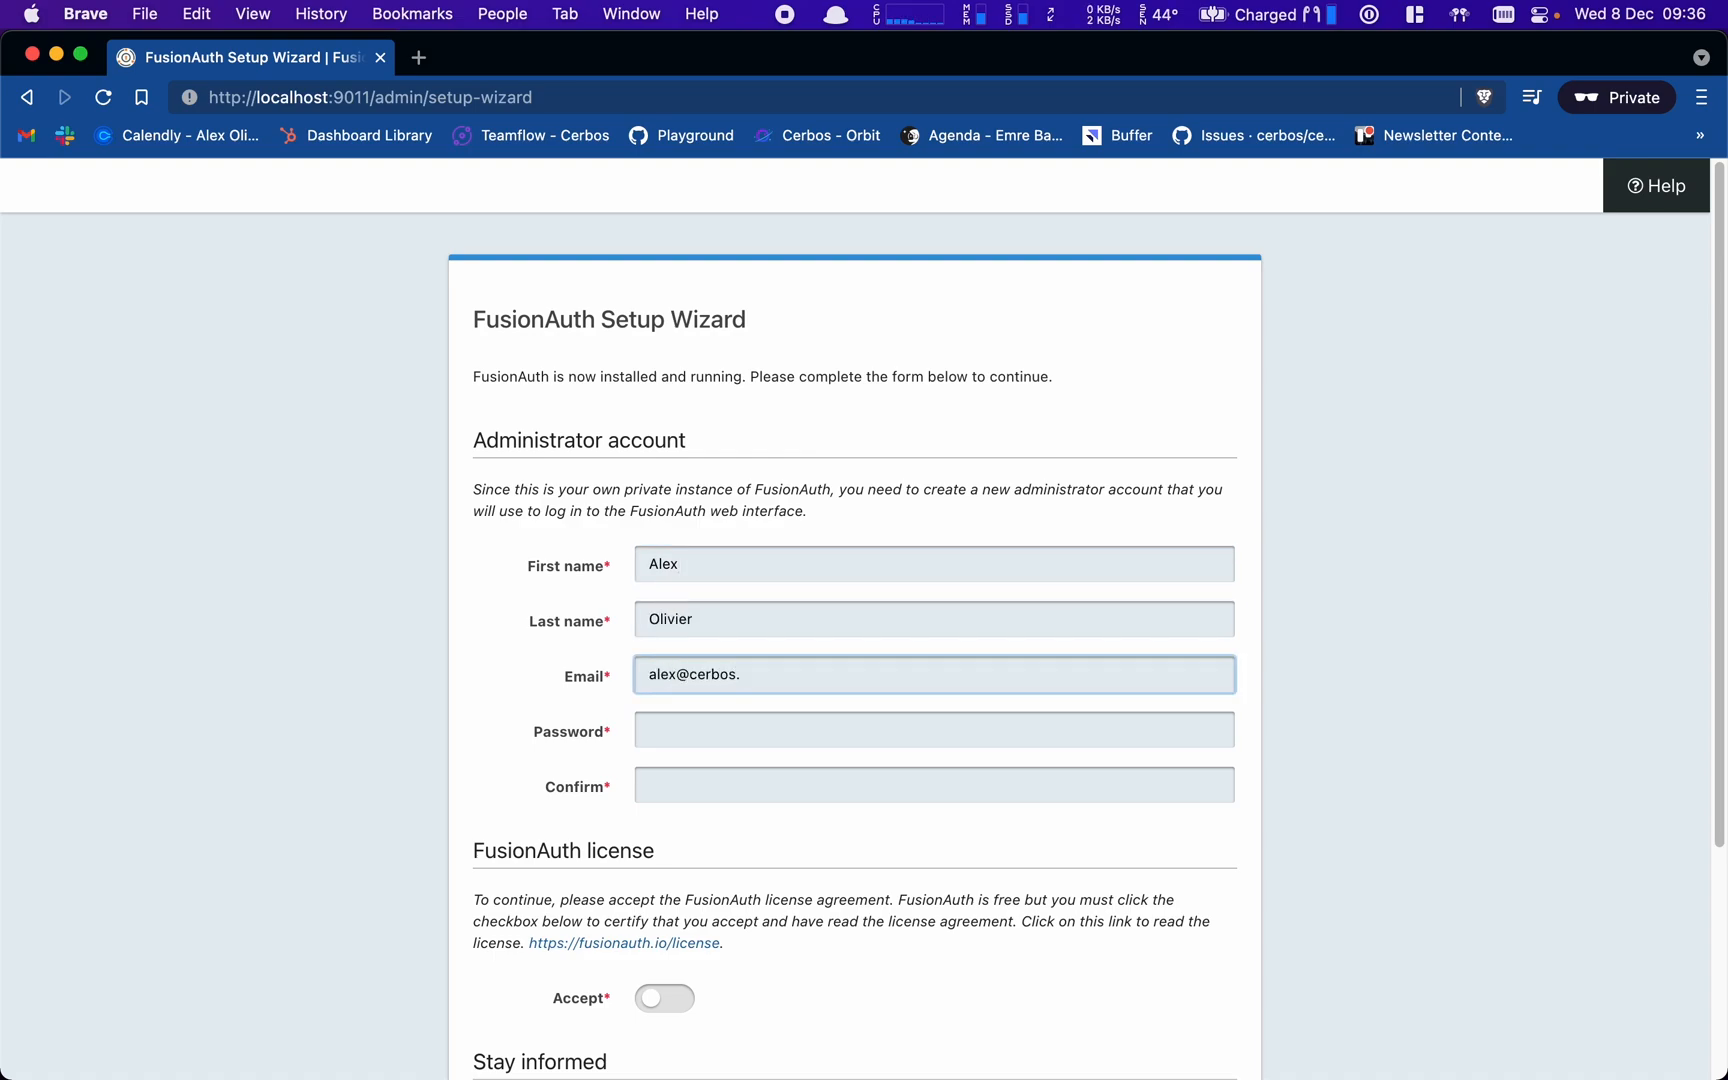
pyautogui.write('••')
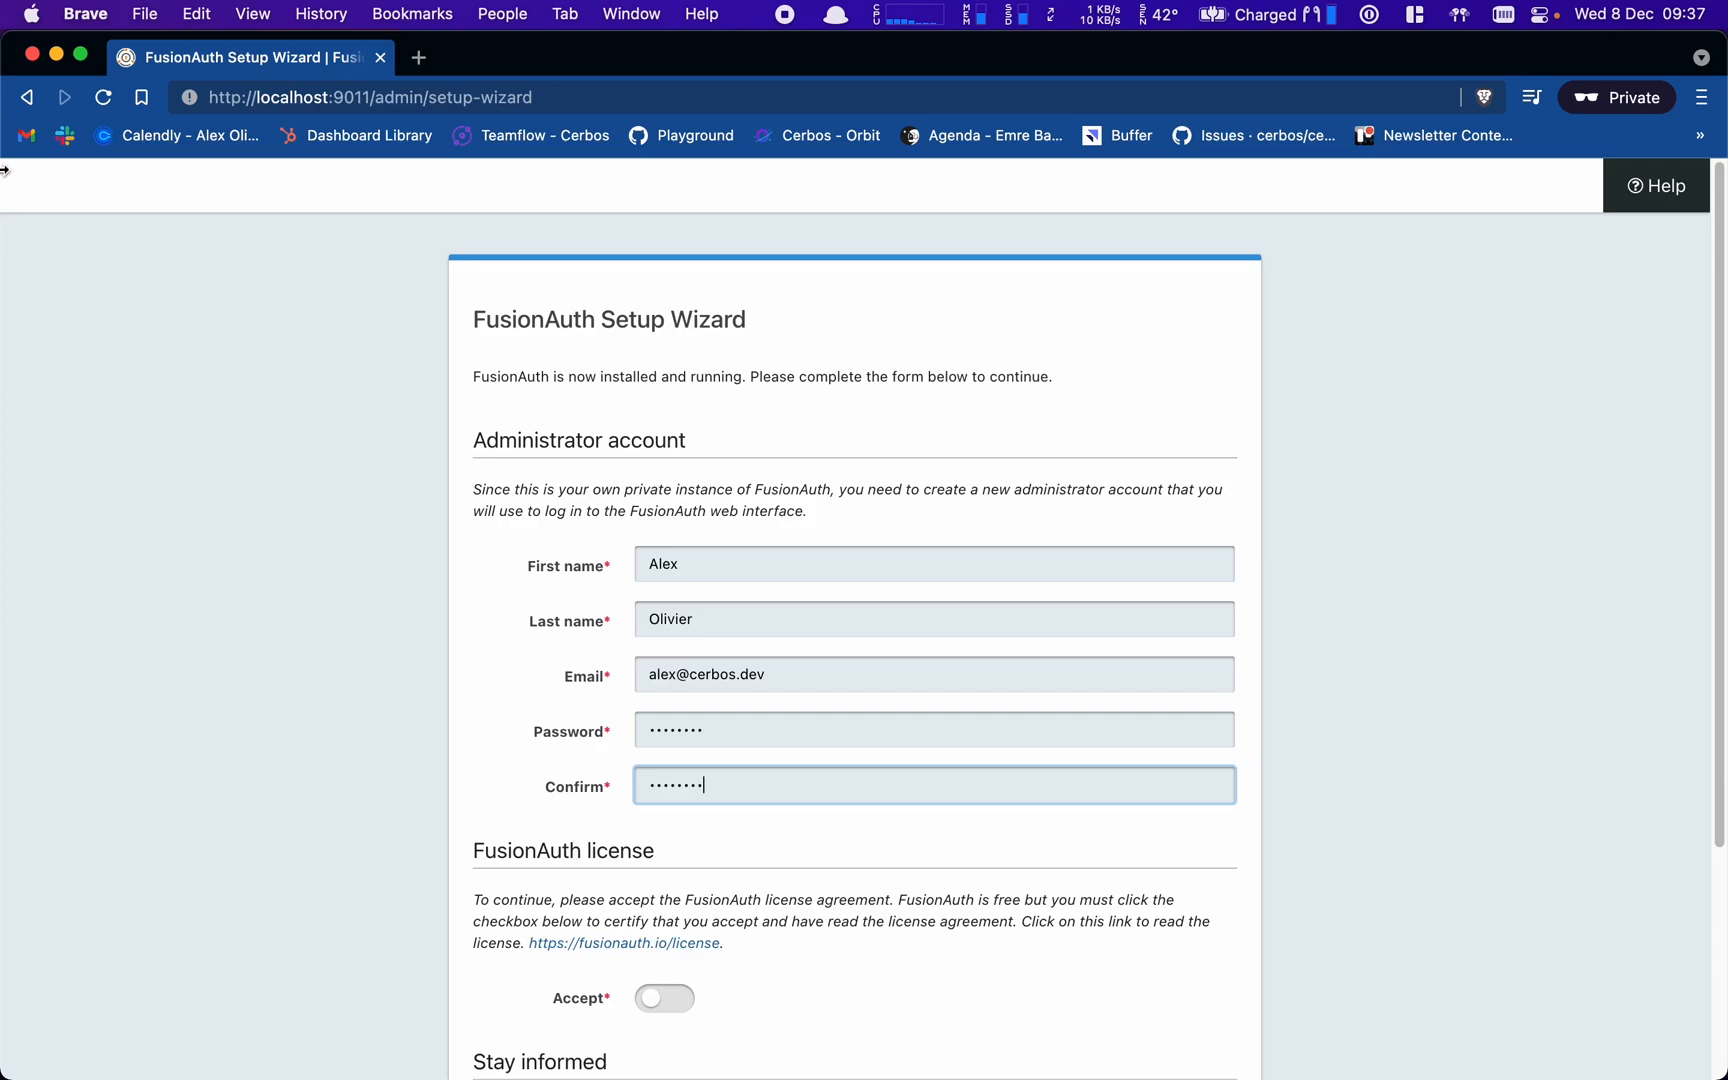
# Accept the license agreement and submit the setup wizard to reach the dashboard.
pyautogui.scroll(-3)
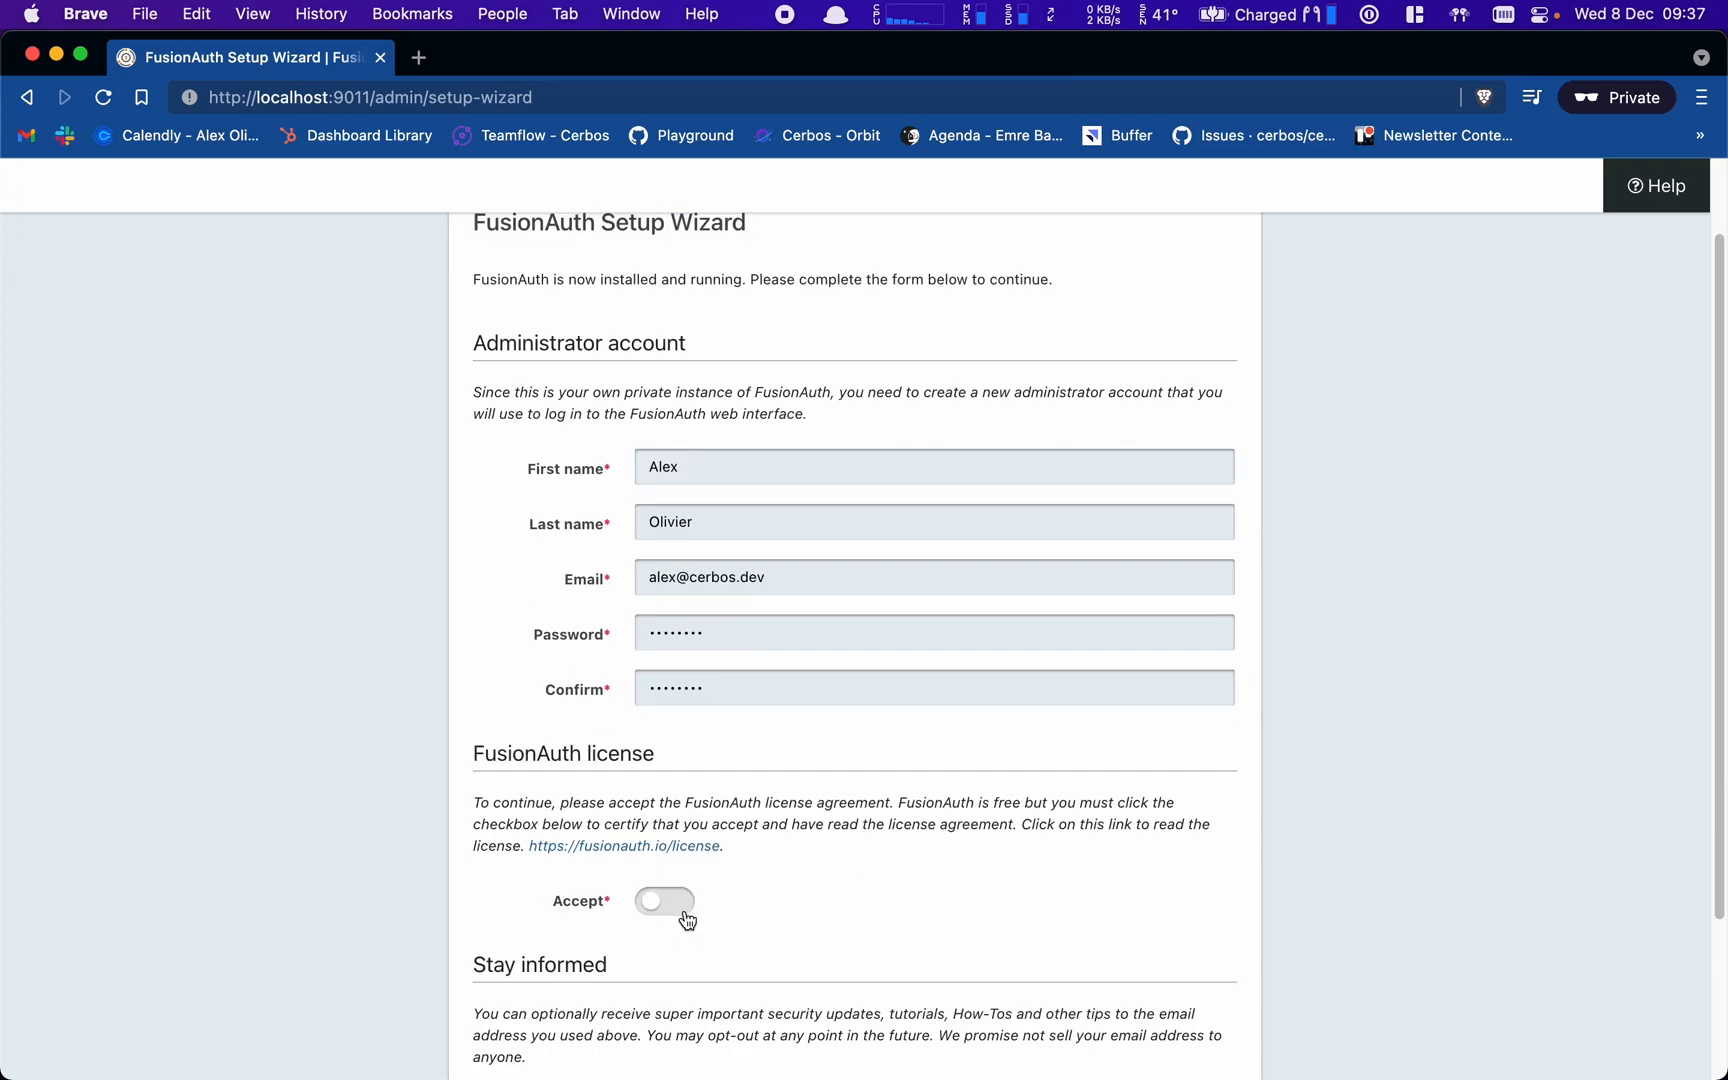
pyautogui.click(664, 900)
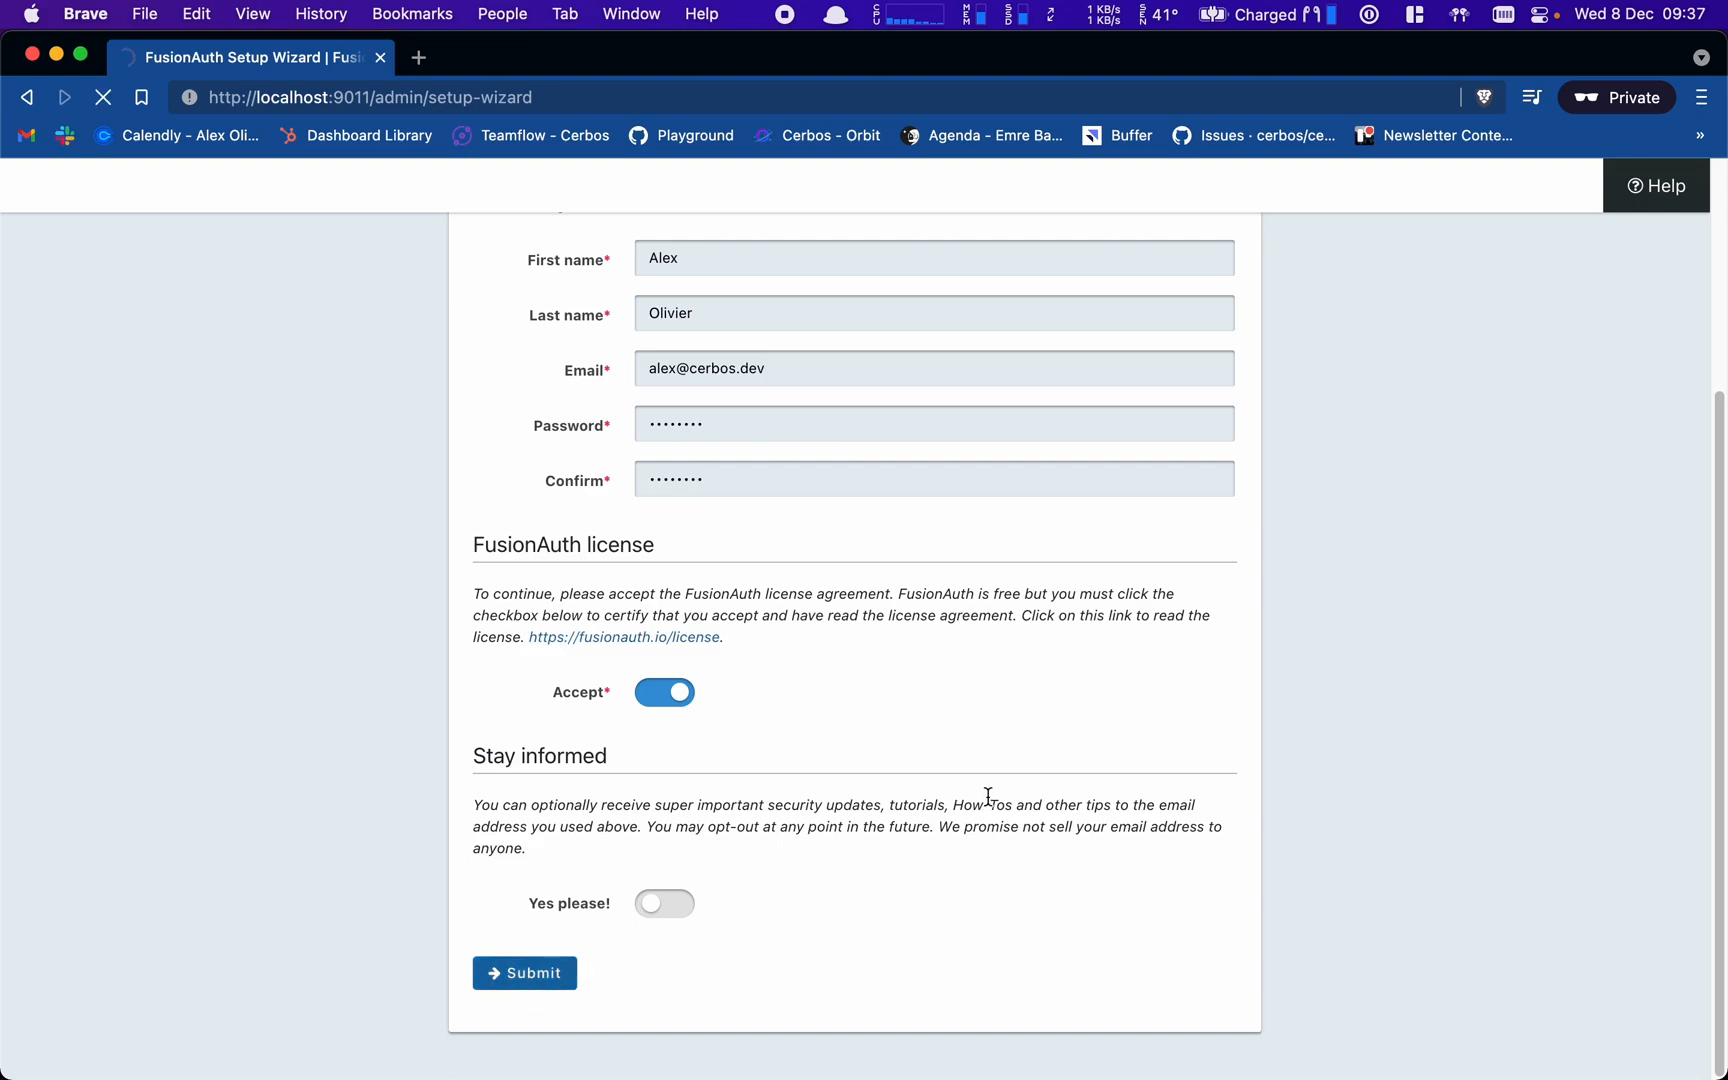
pyautogui.click(524, 972)
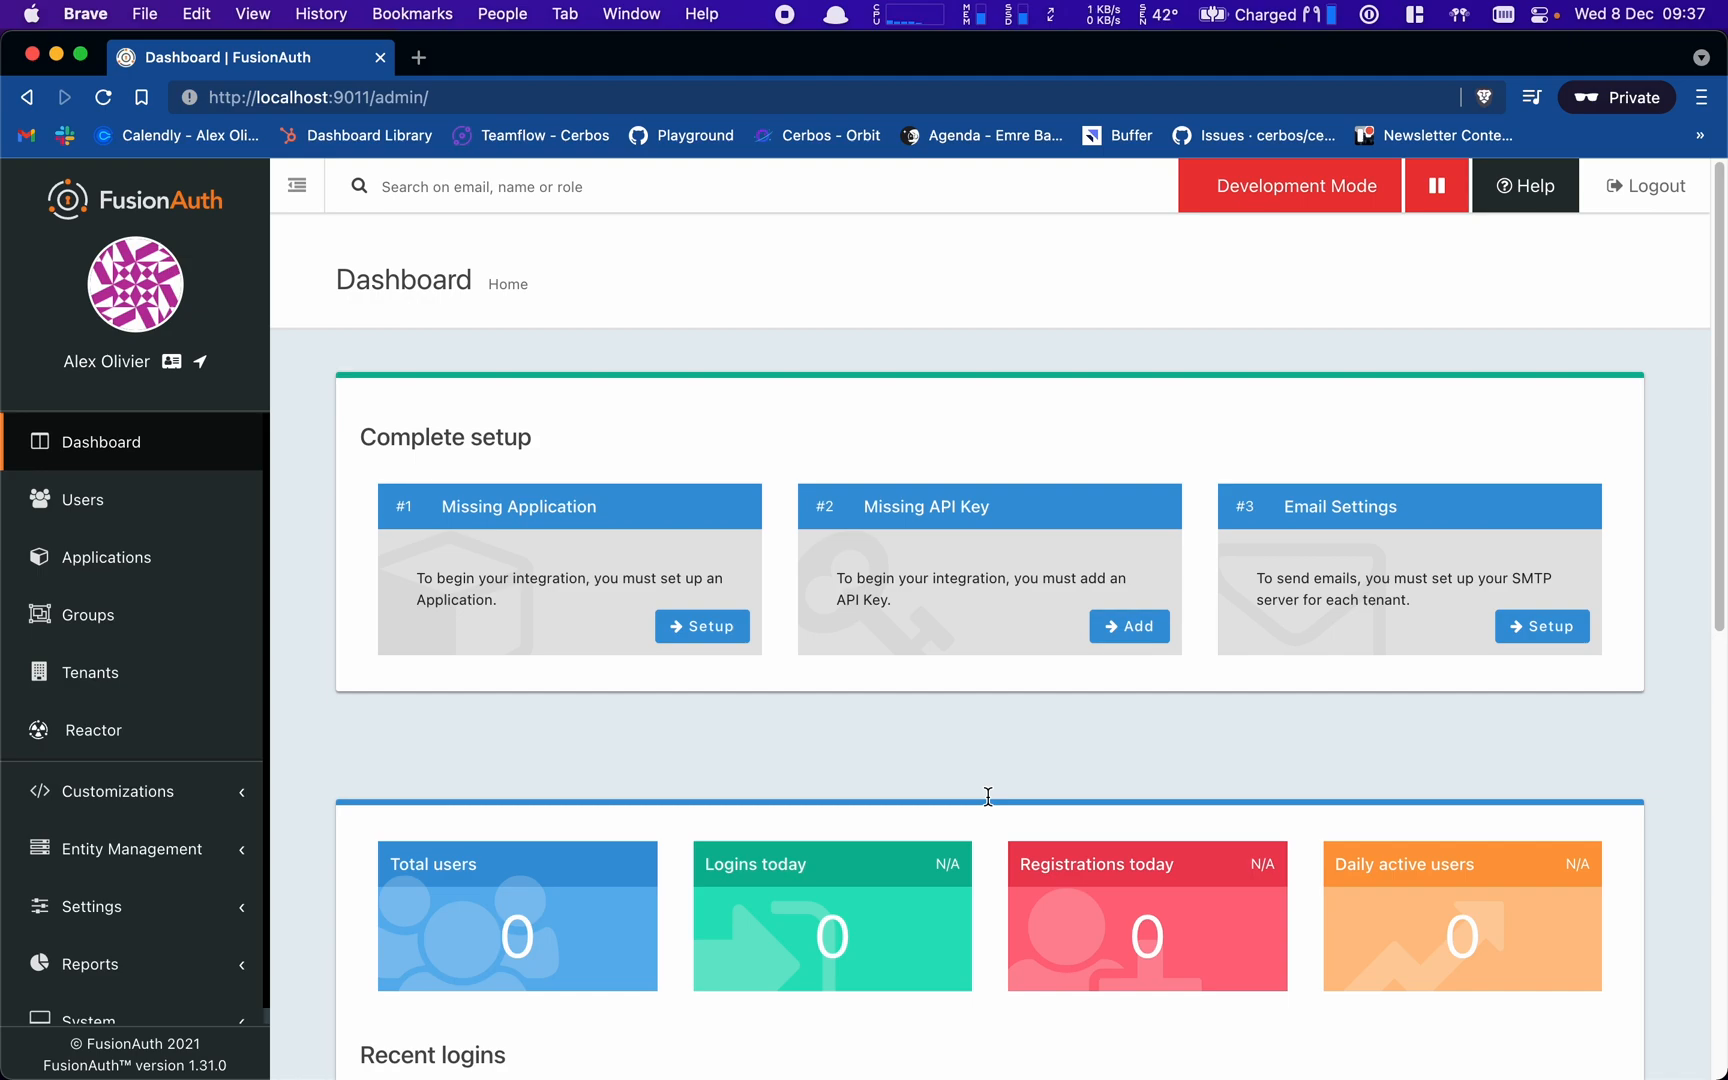
# Go to Applications and start adding a new application.
pyautogui.click(106, 556)
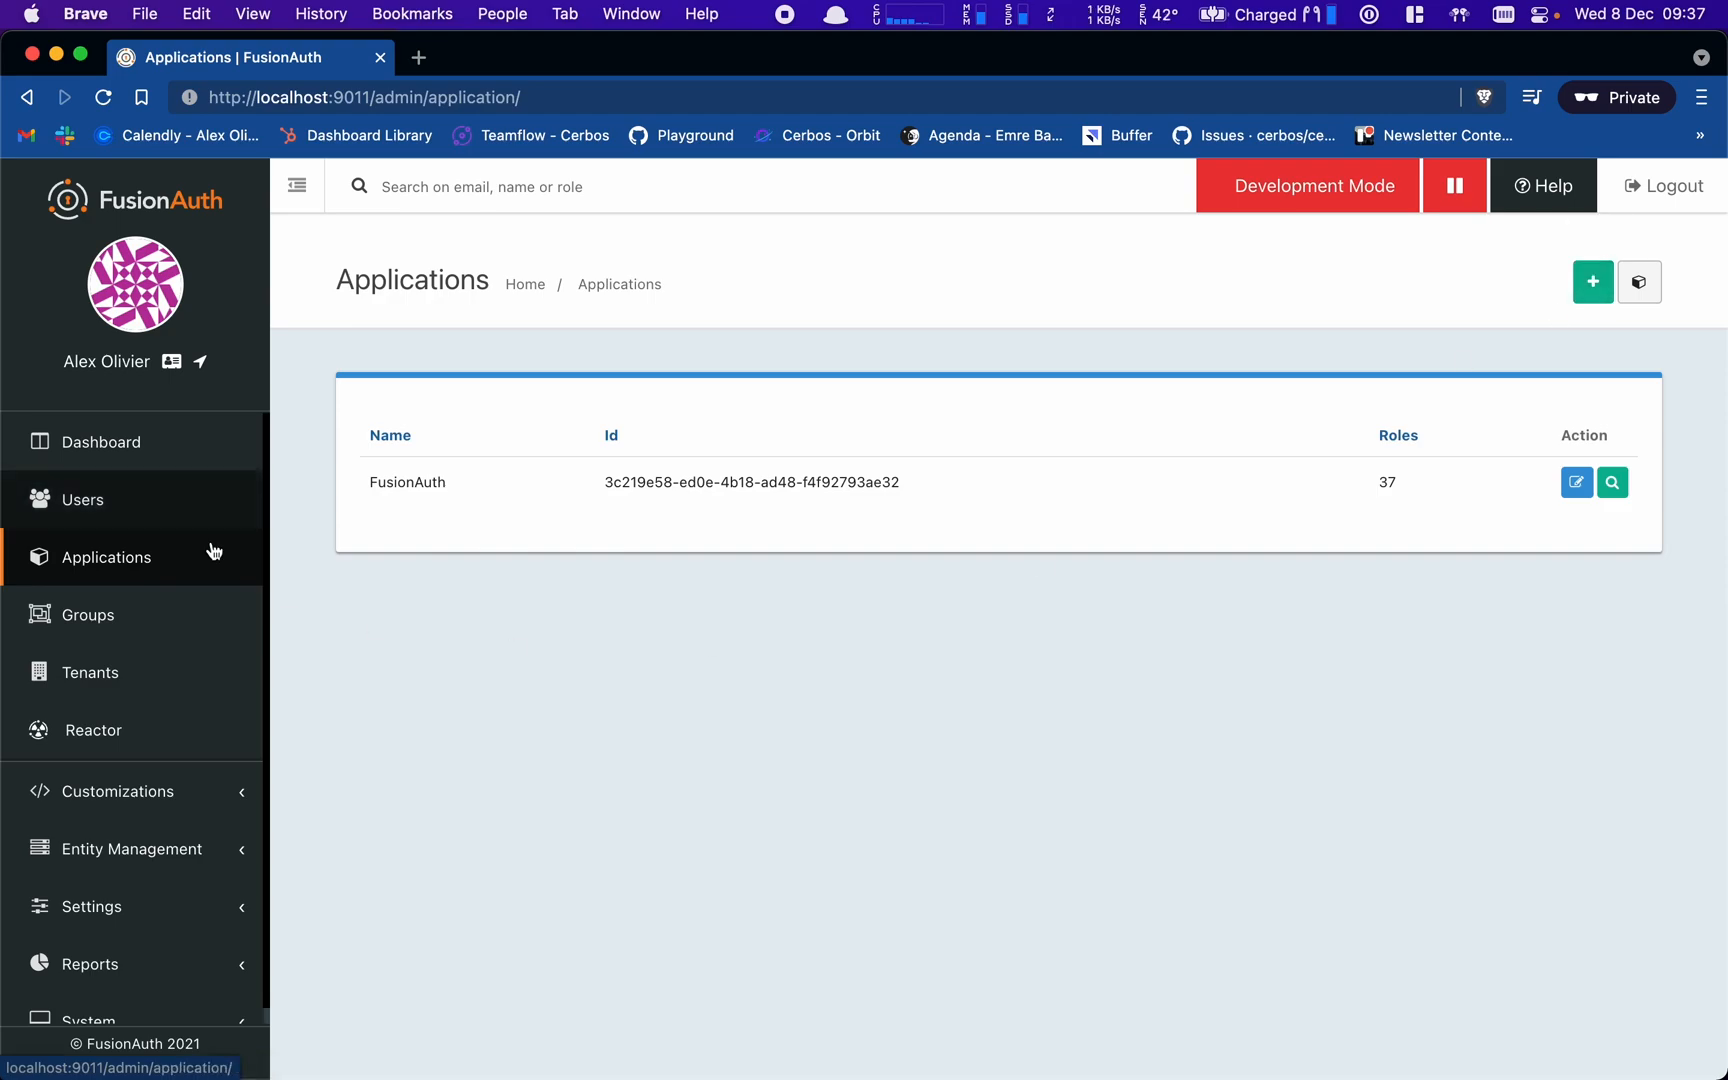
pyautogui.click(1592, 282)
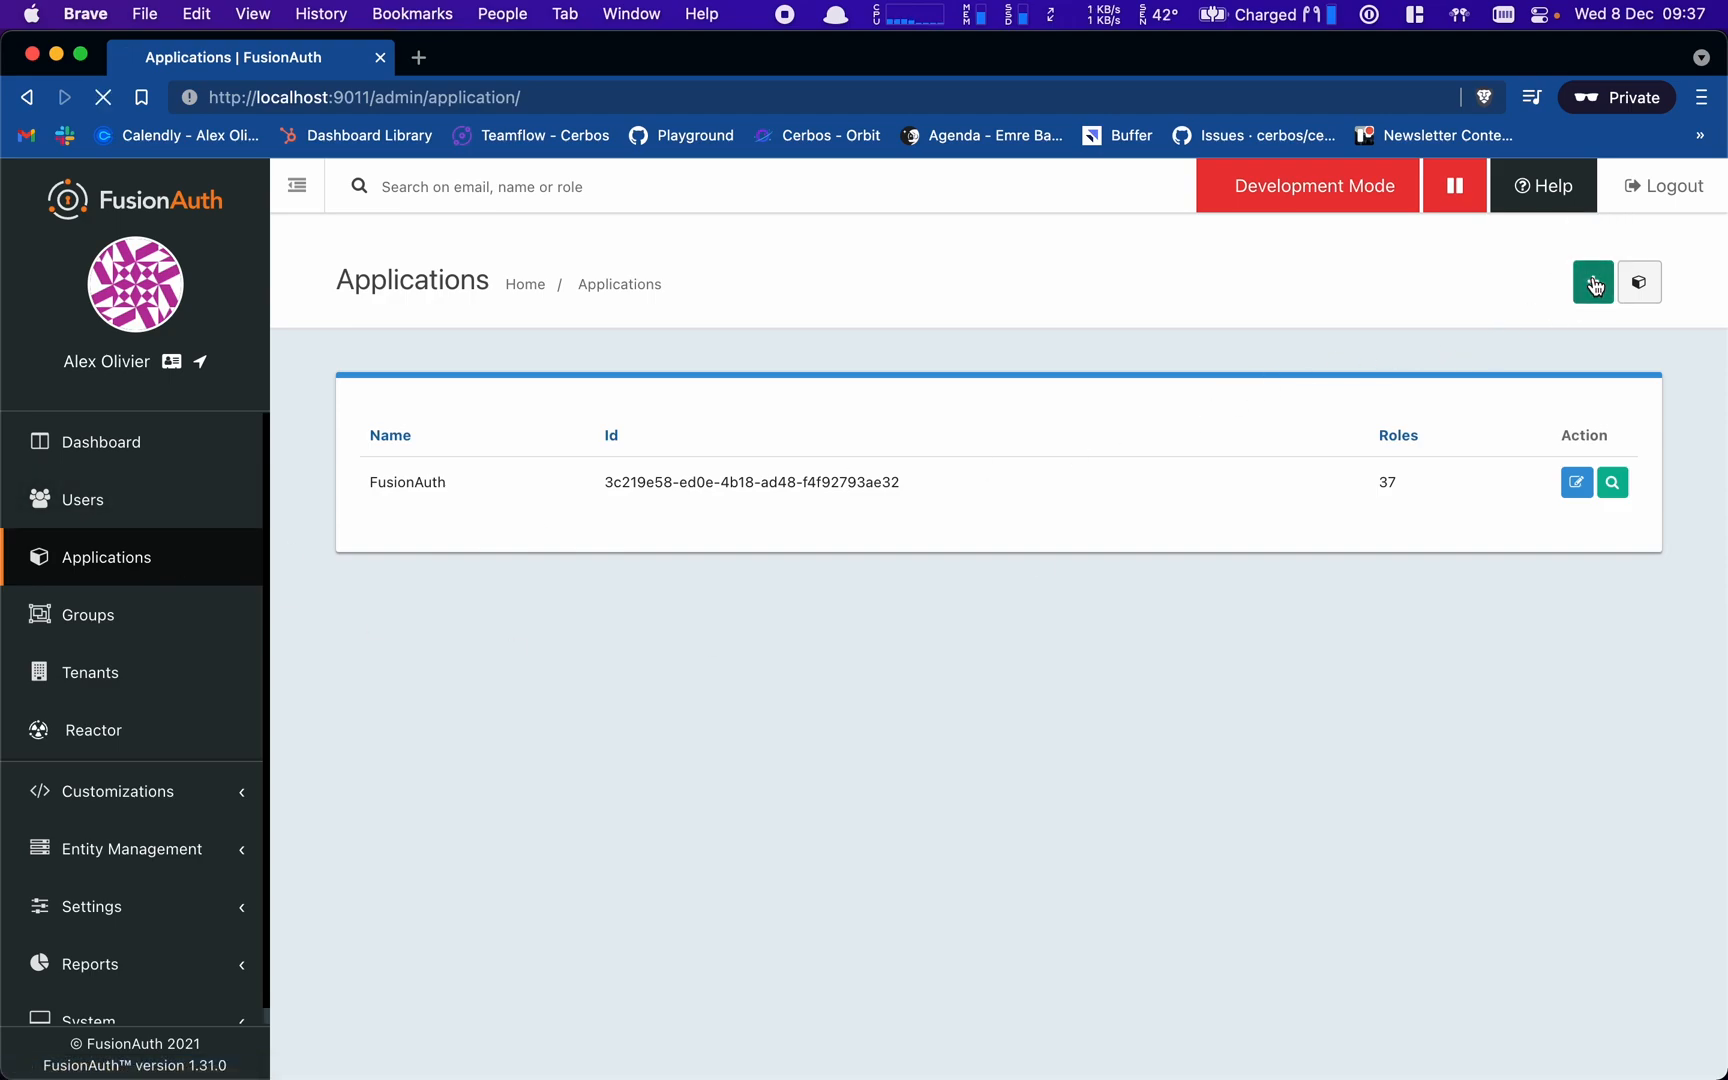
pyautogui.click(1592, 282)
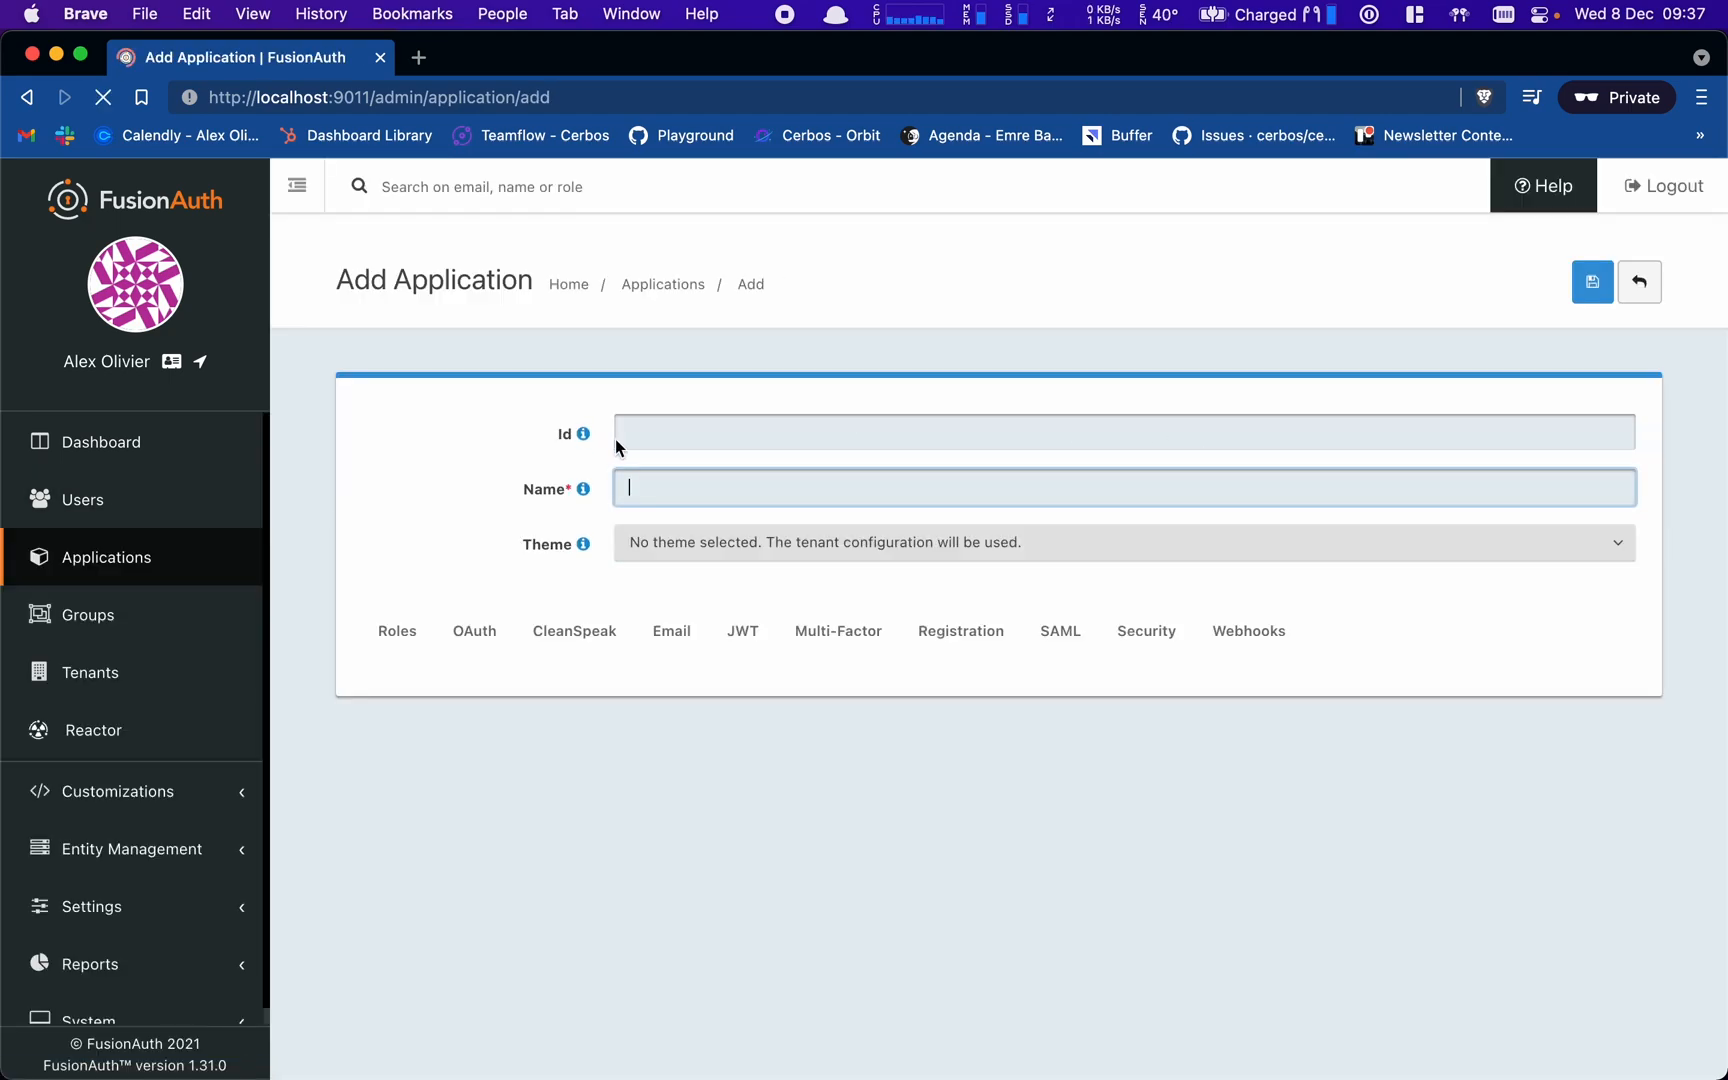
# Name the app Cerbos Demo with roles admin (super), user (default) and editor.
pyautogui.write('Cerbos Demo')
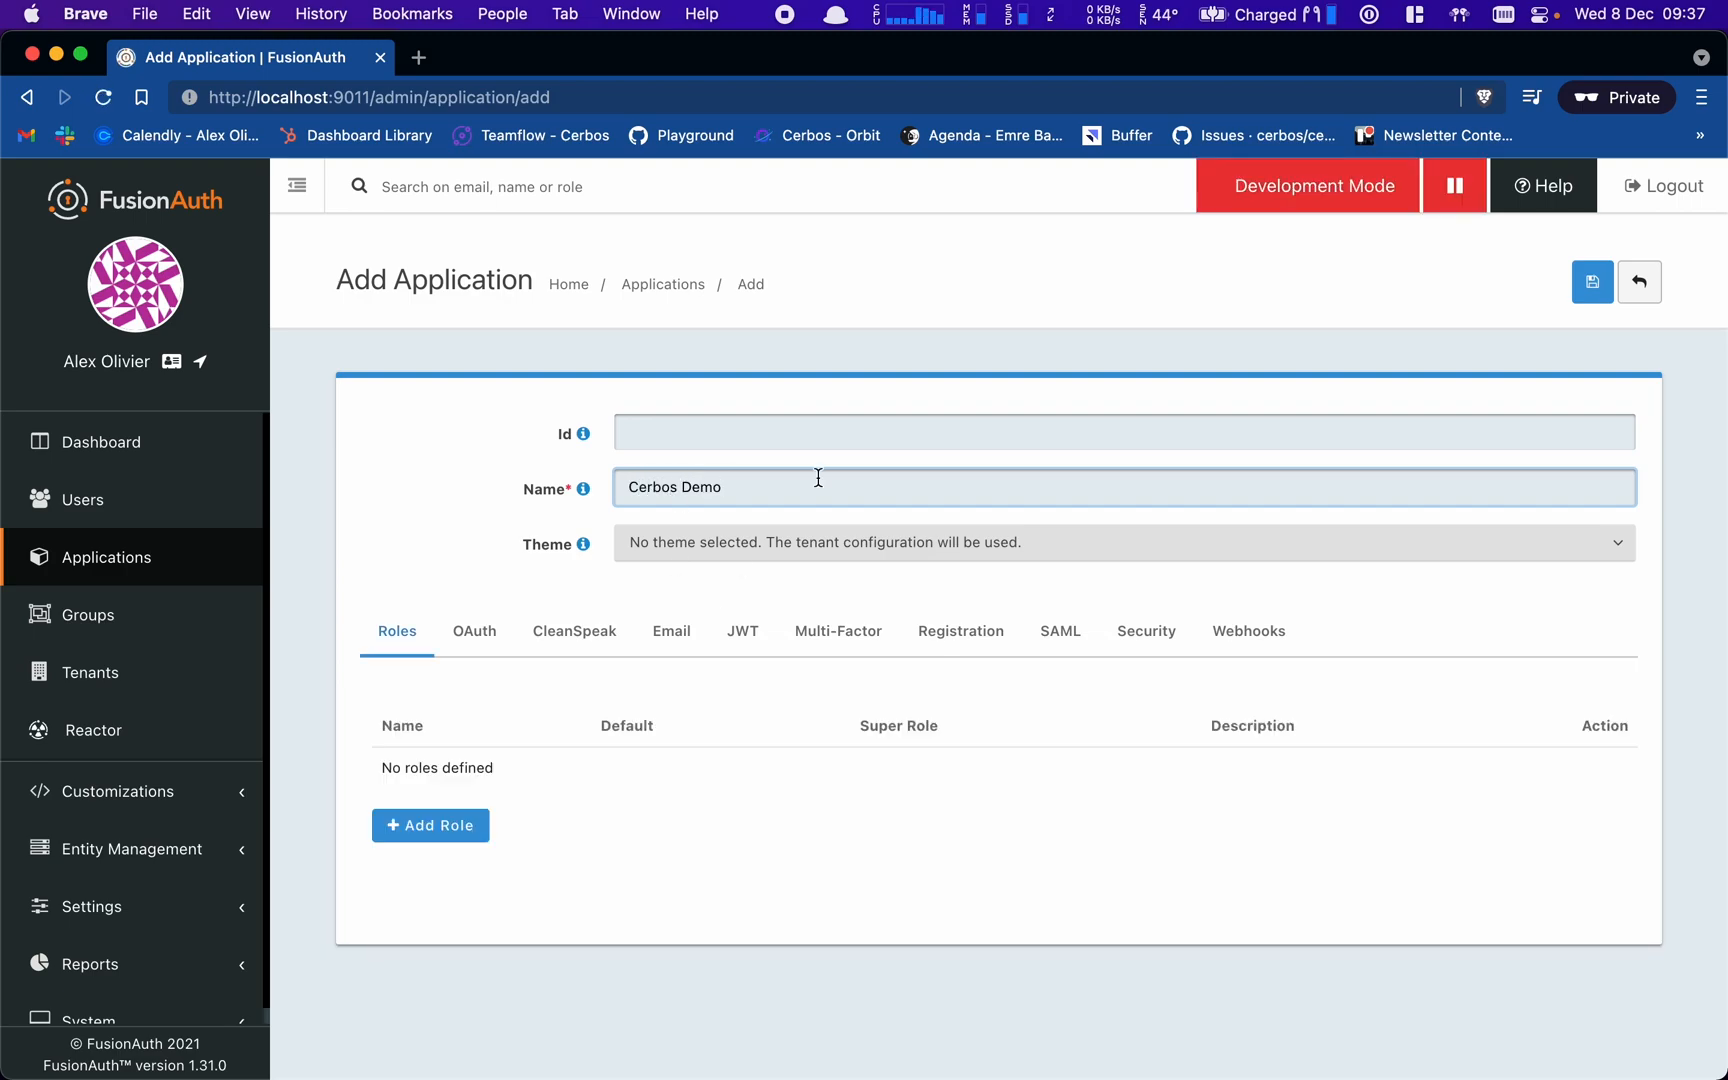
pyautogui.click(430, 824)
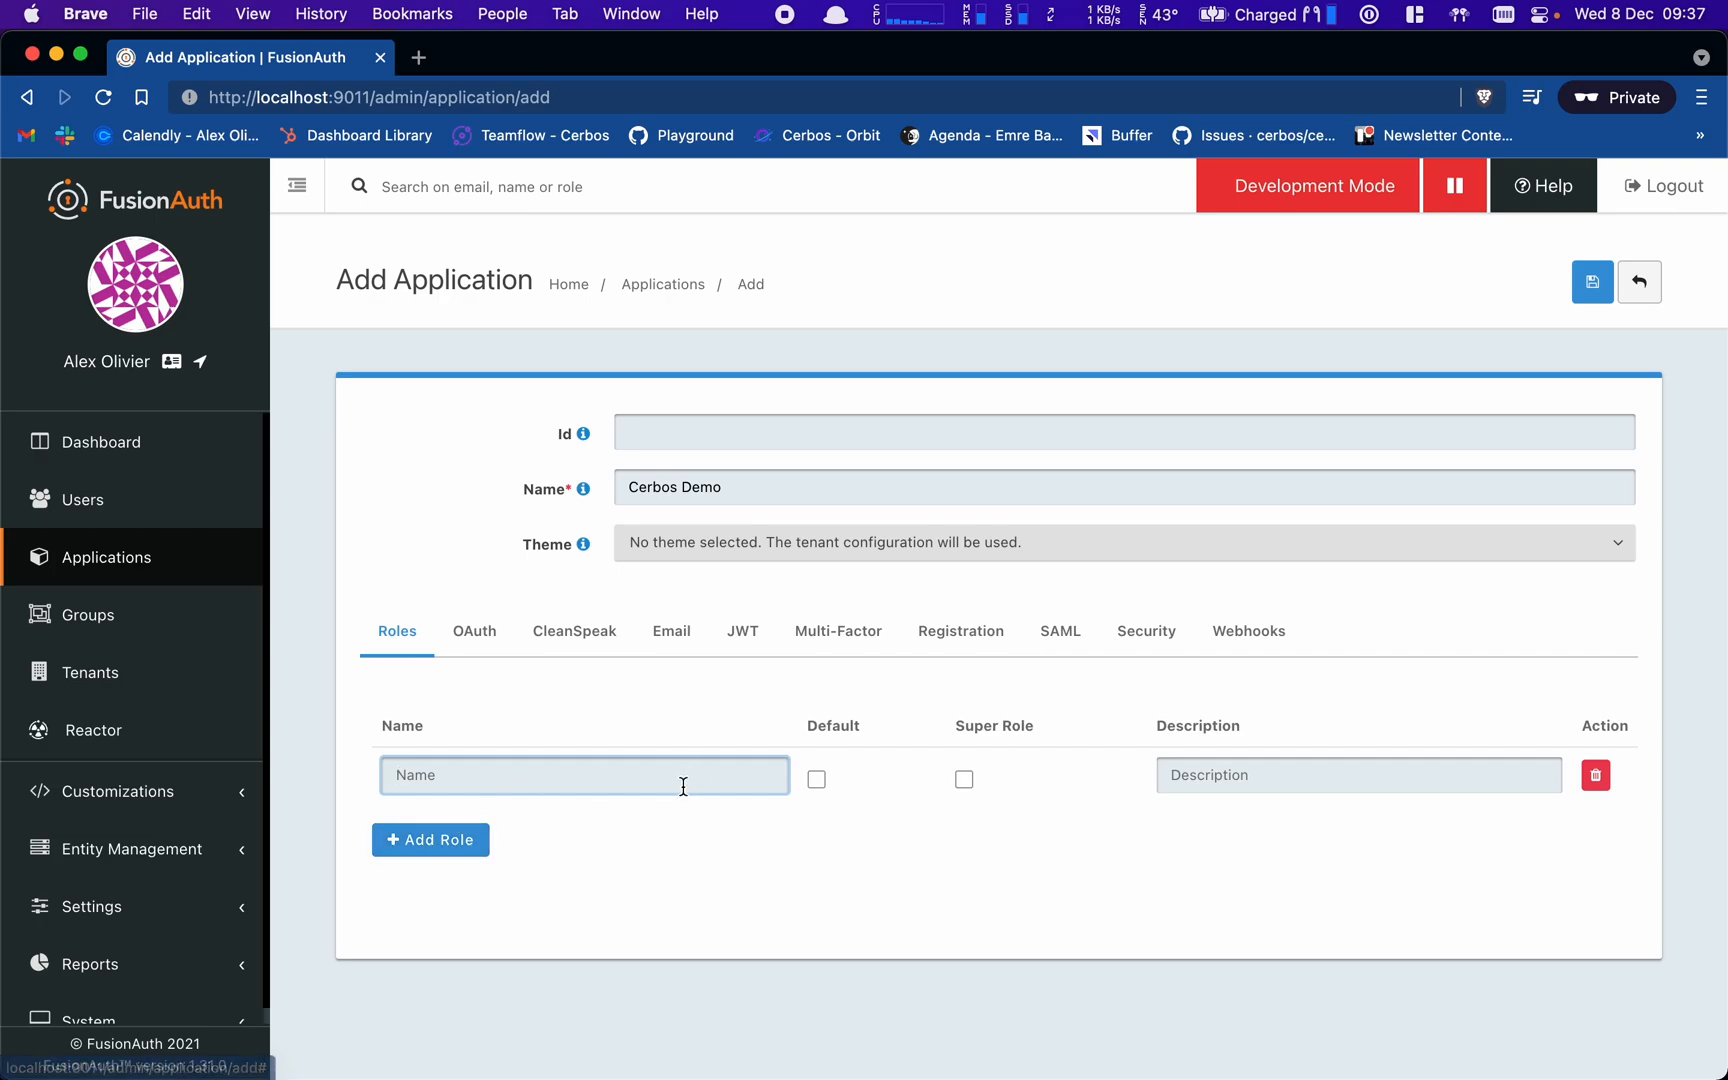
pyautogui.write('admin')
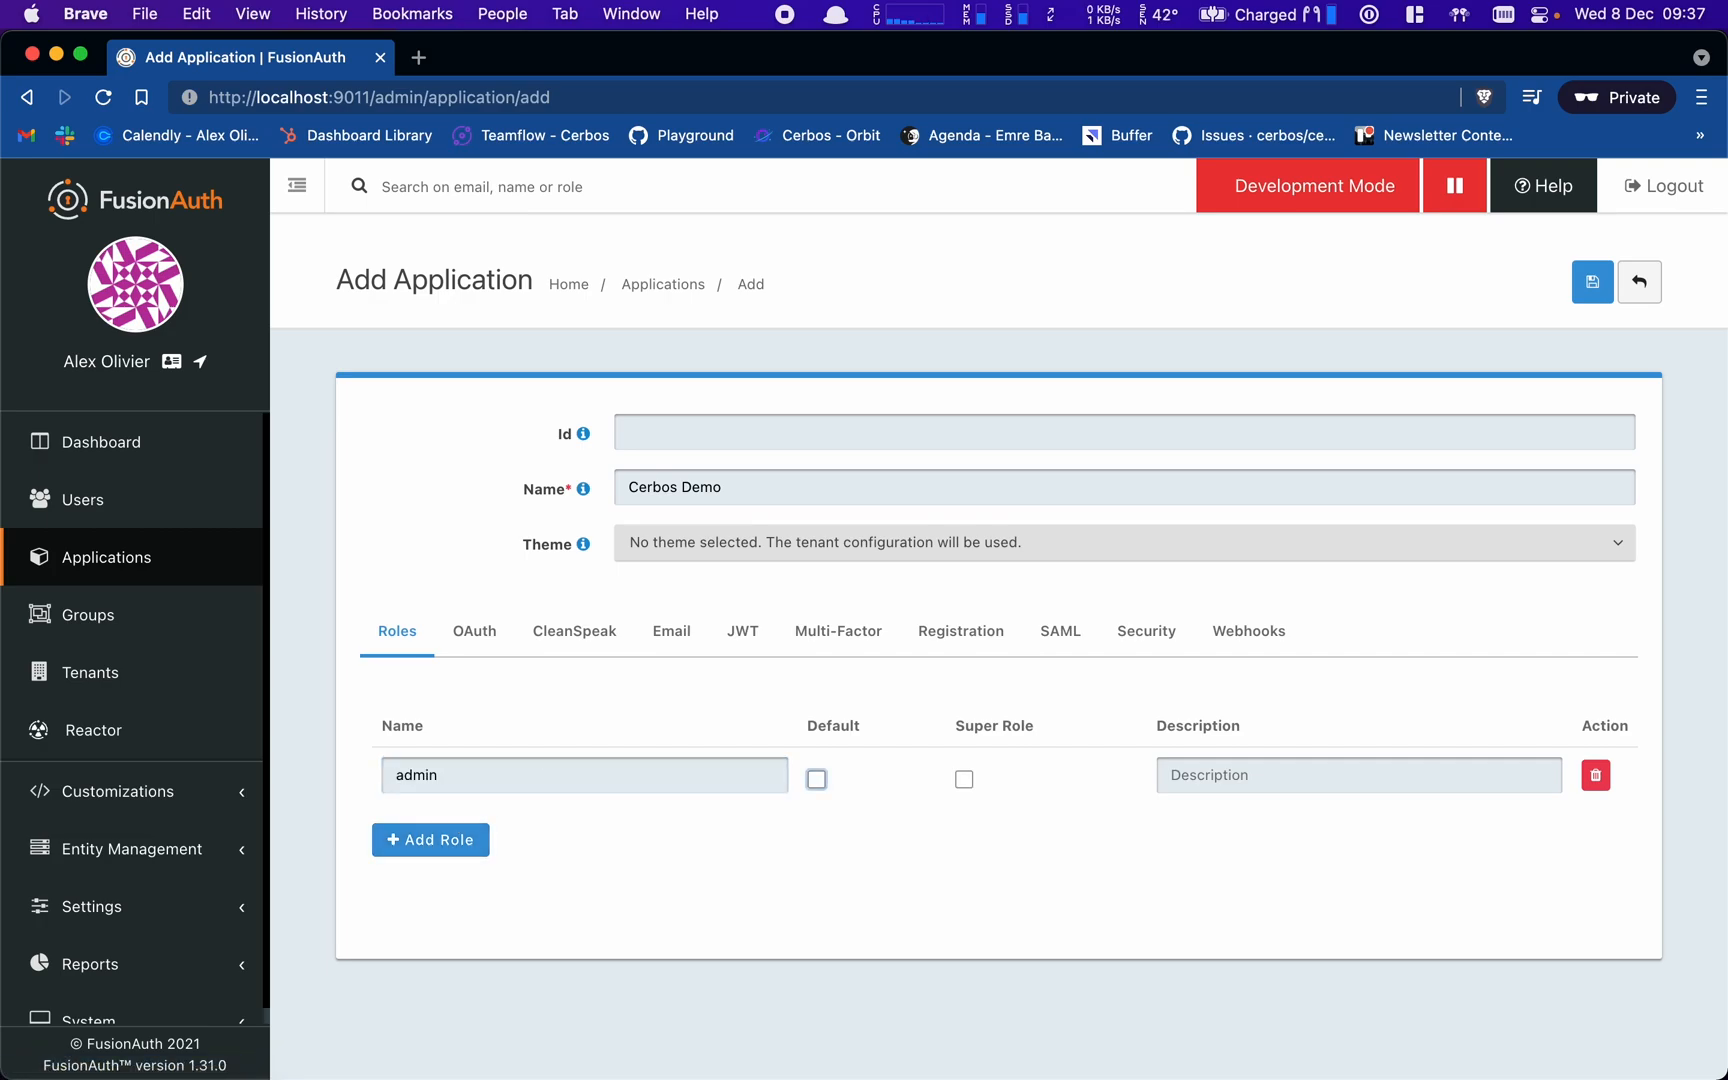
pyautogui.click(964, 780)
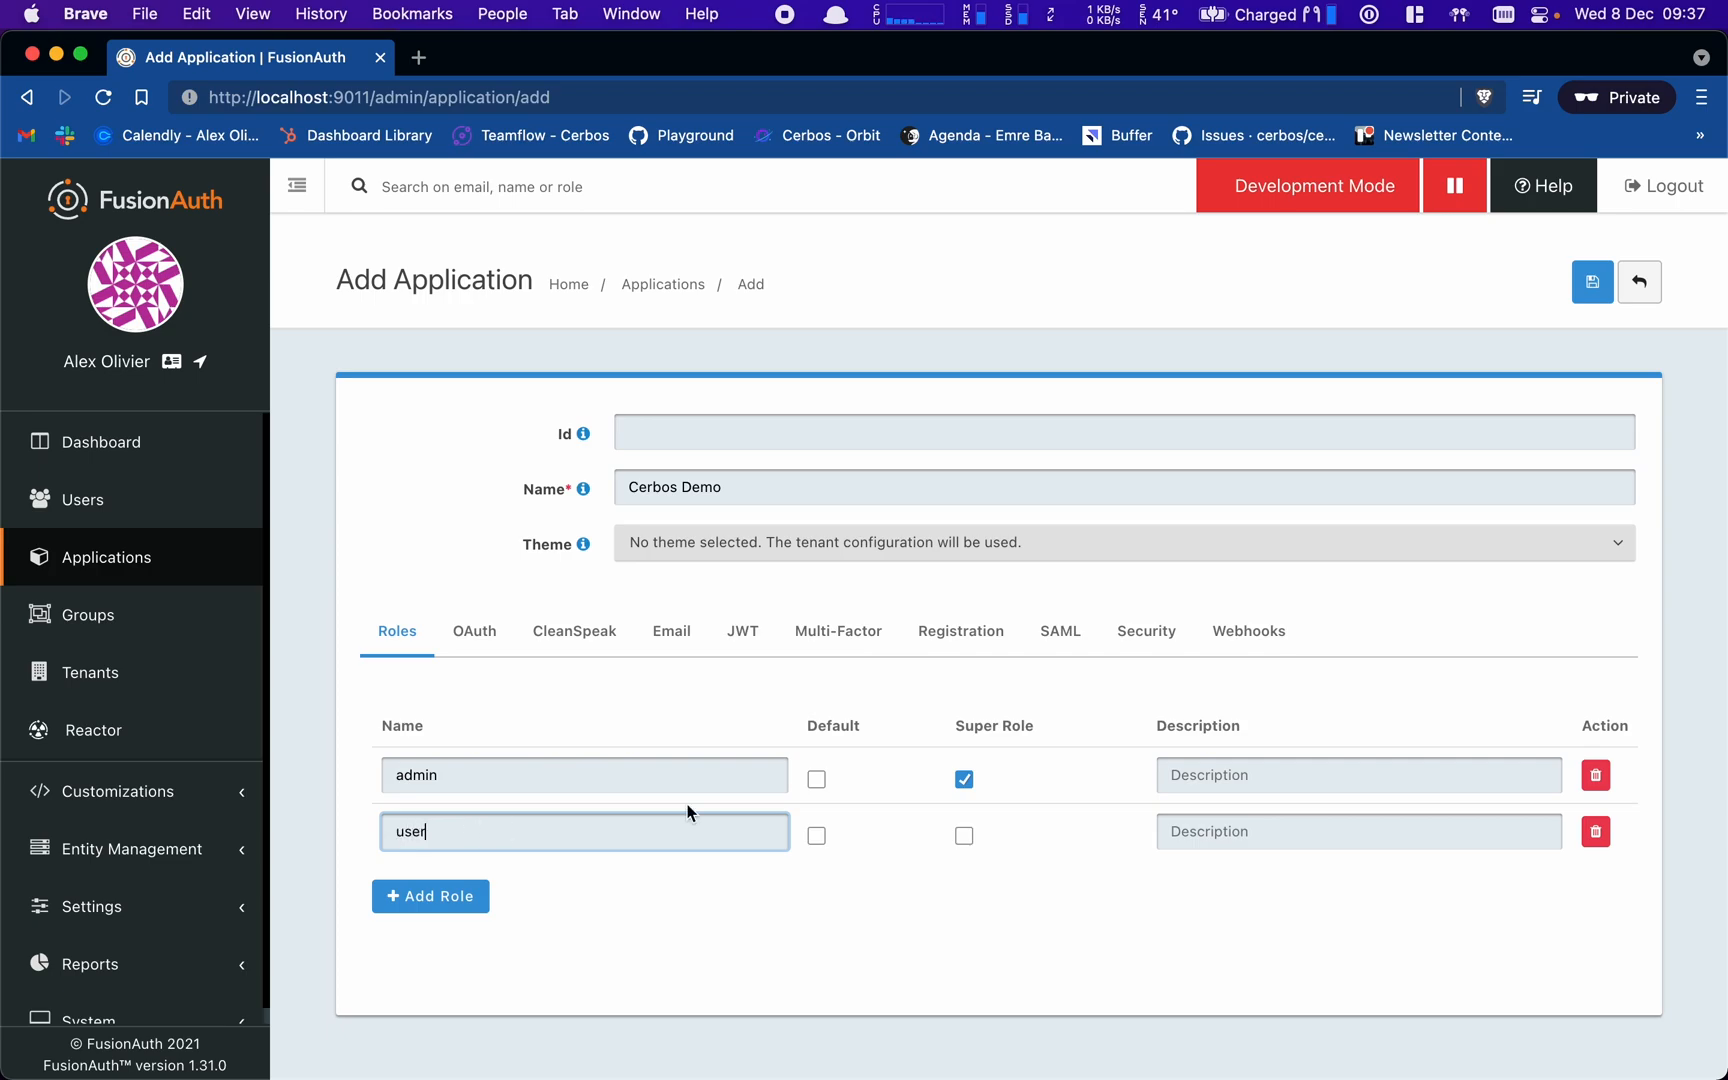
pyautogui.click(816, 836)
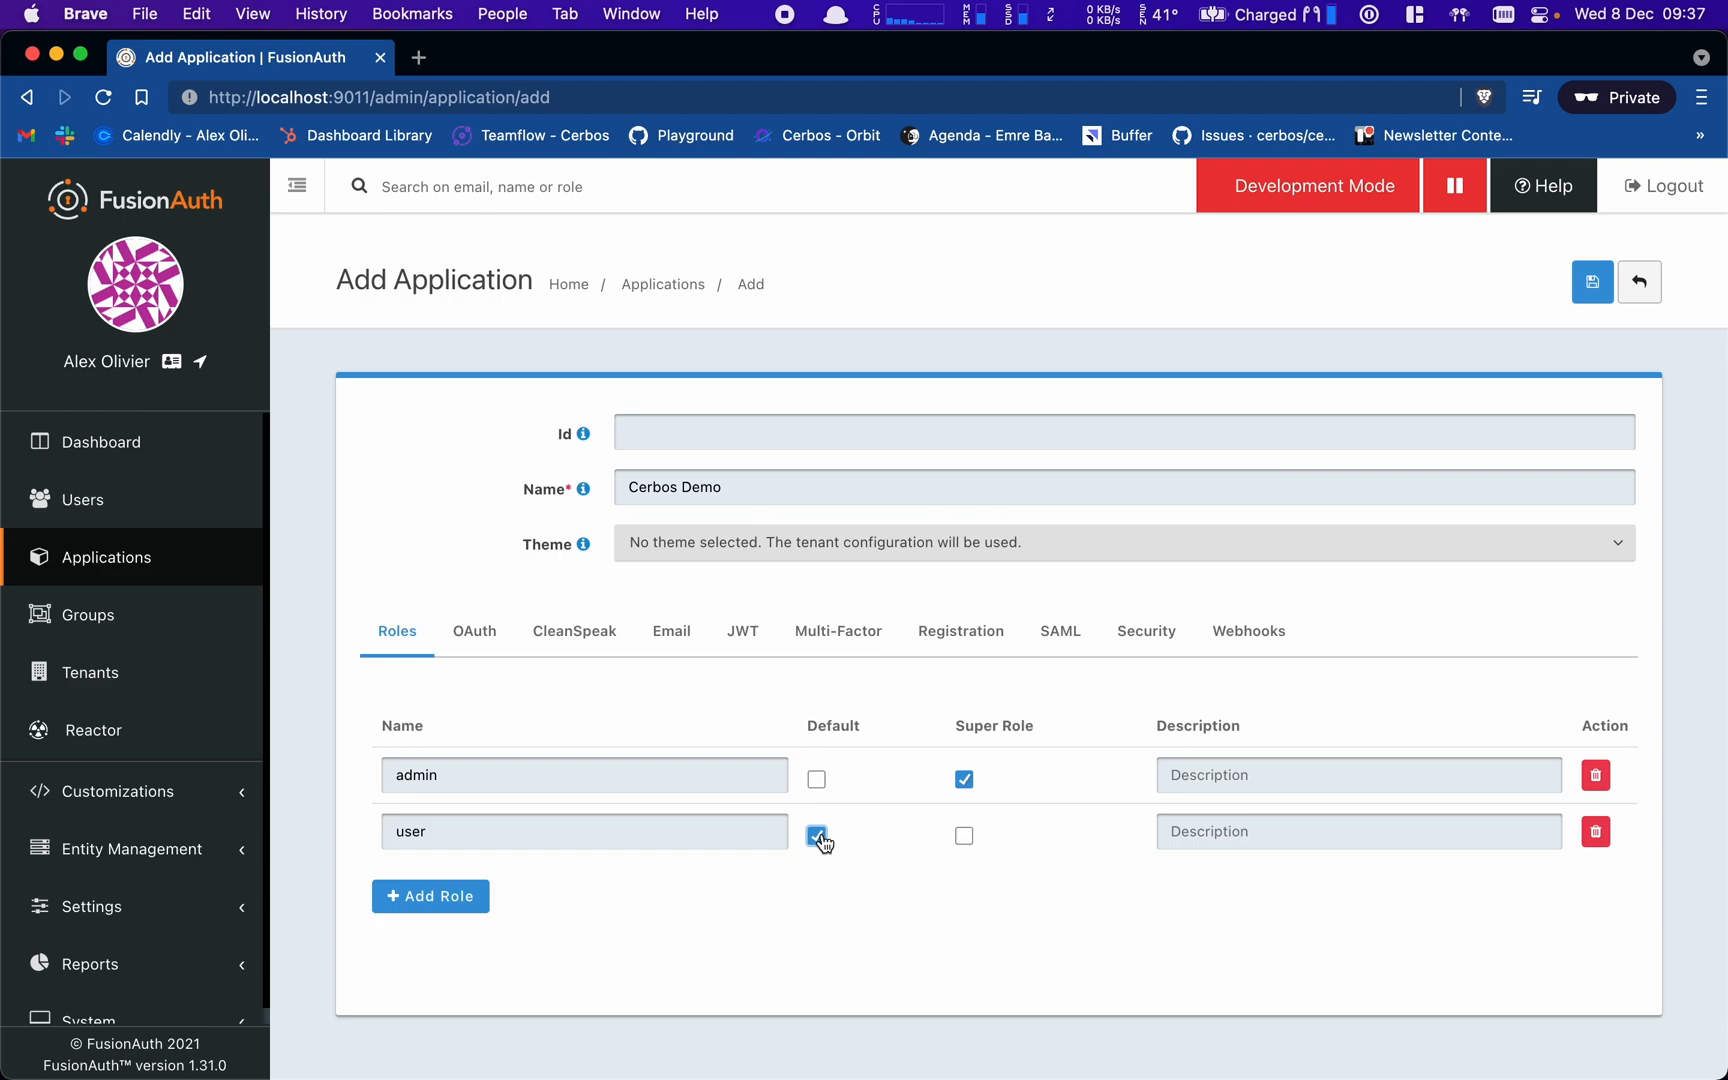
pyautogui.write('ed')
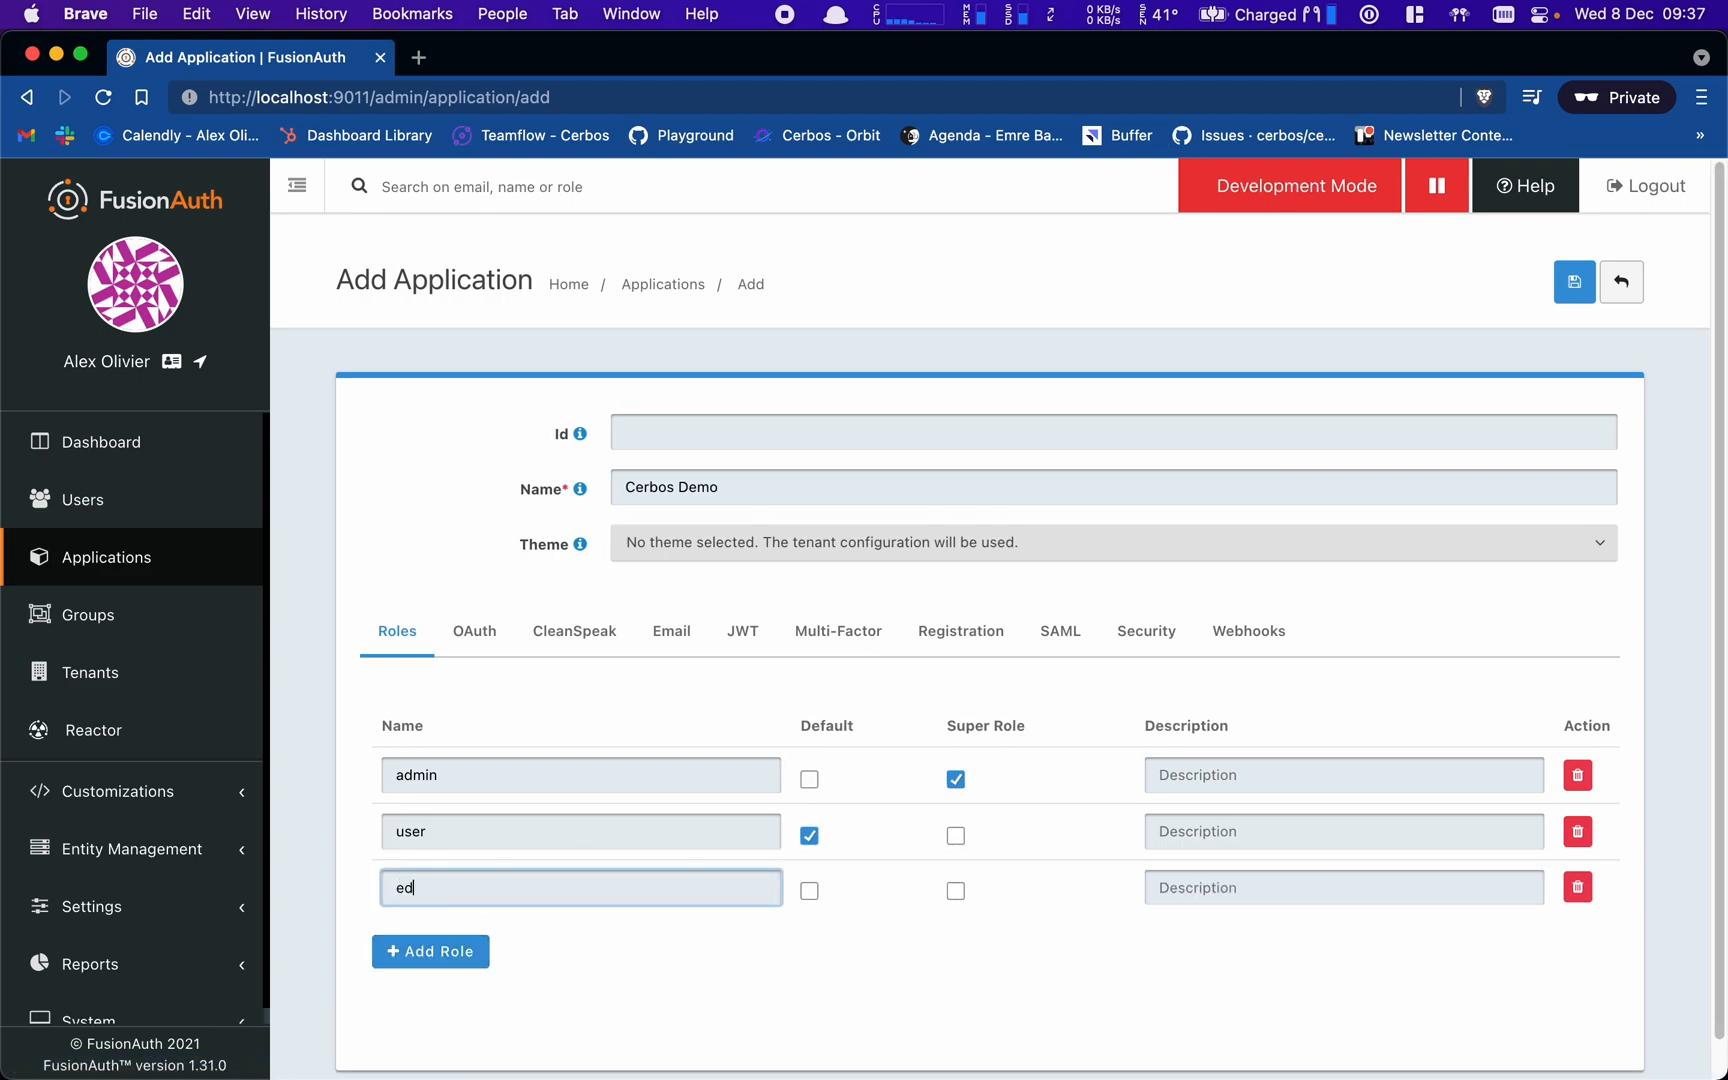
pyautogui.write('itor')
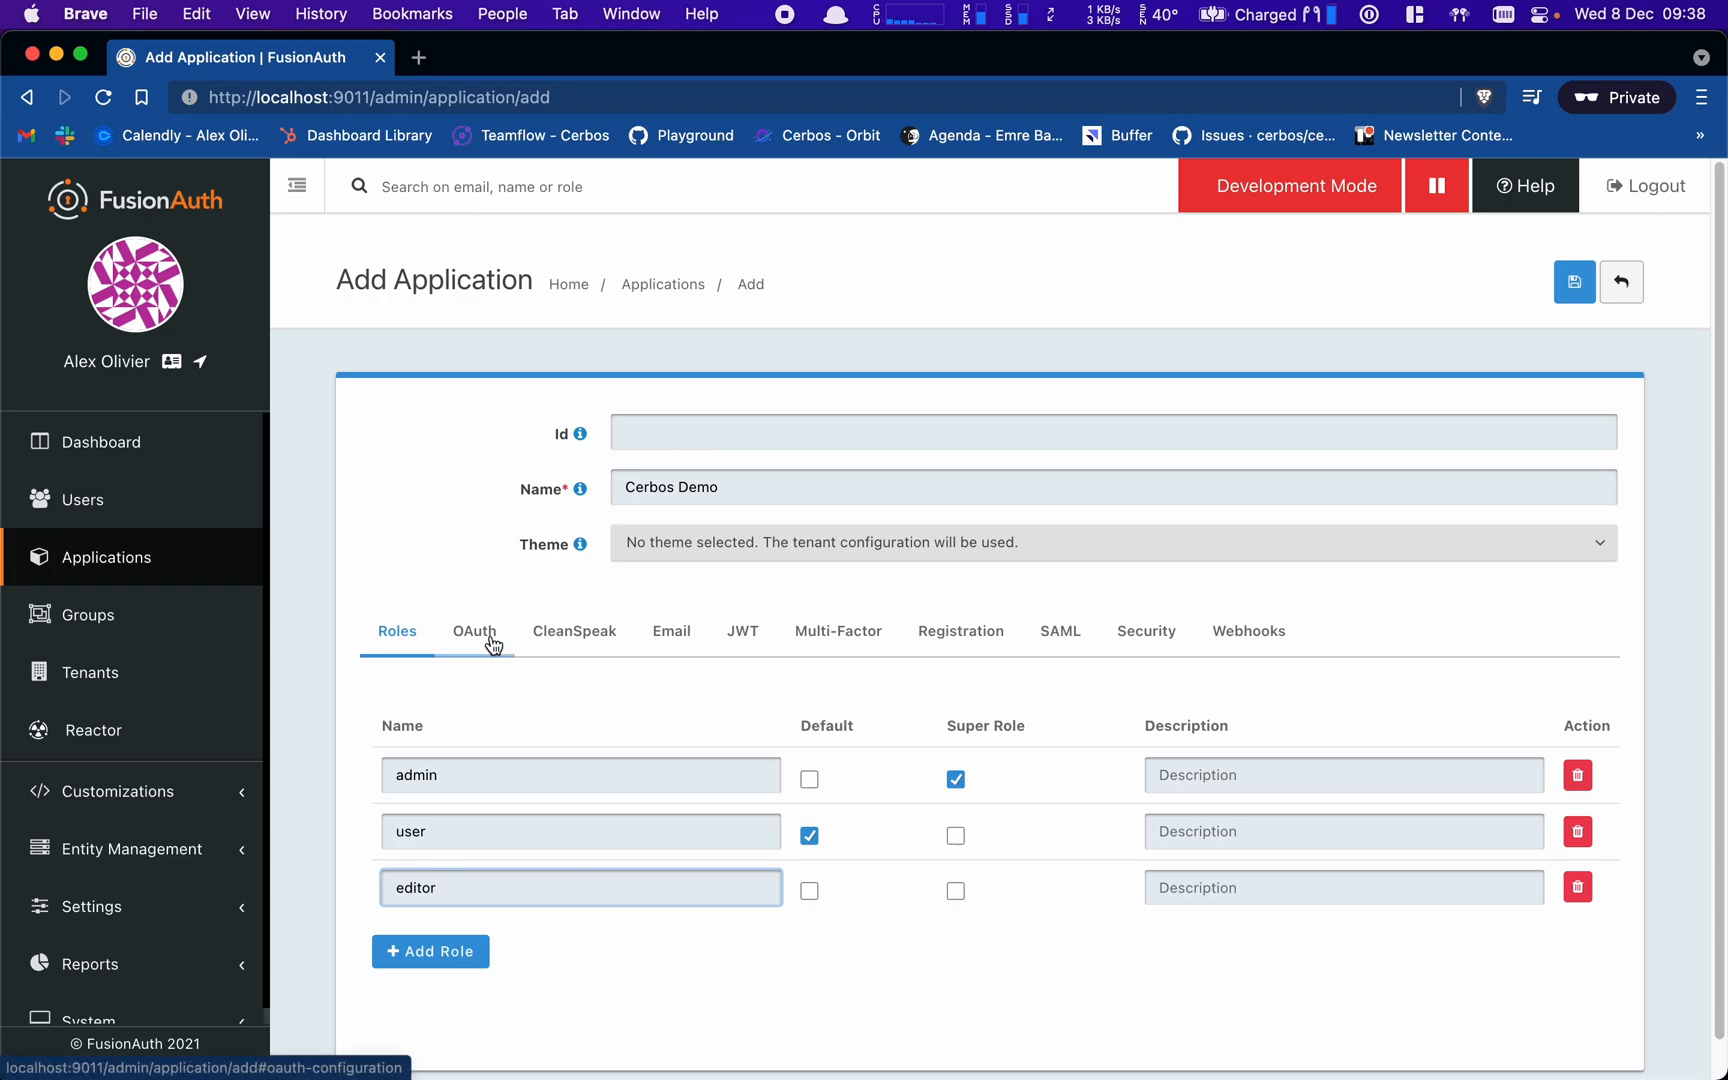
pyautogui.click(474, 630)
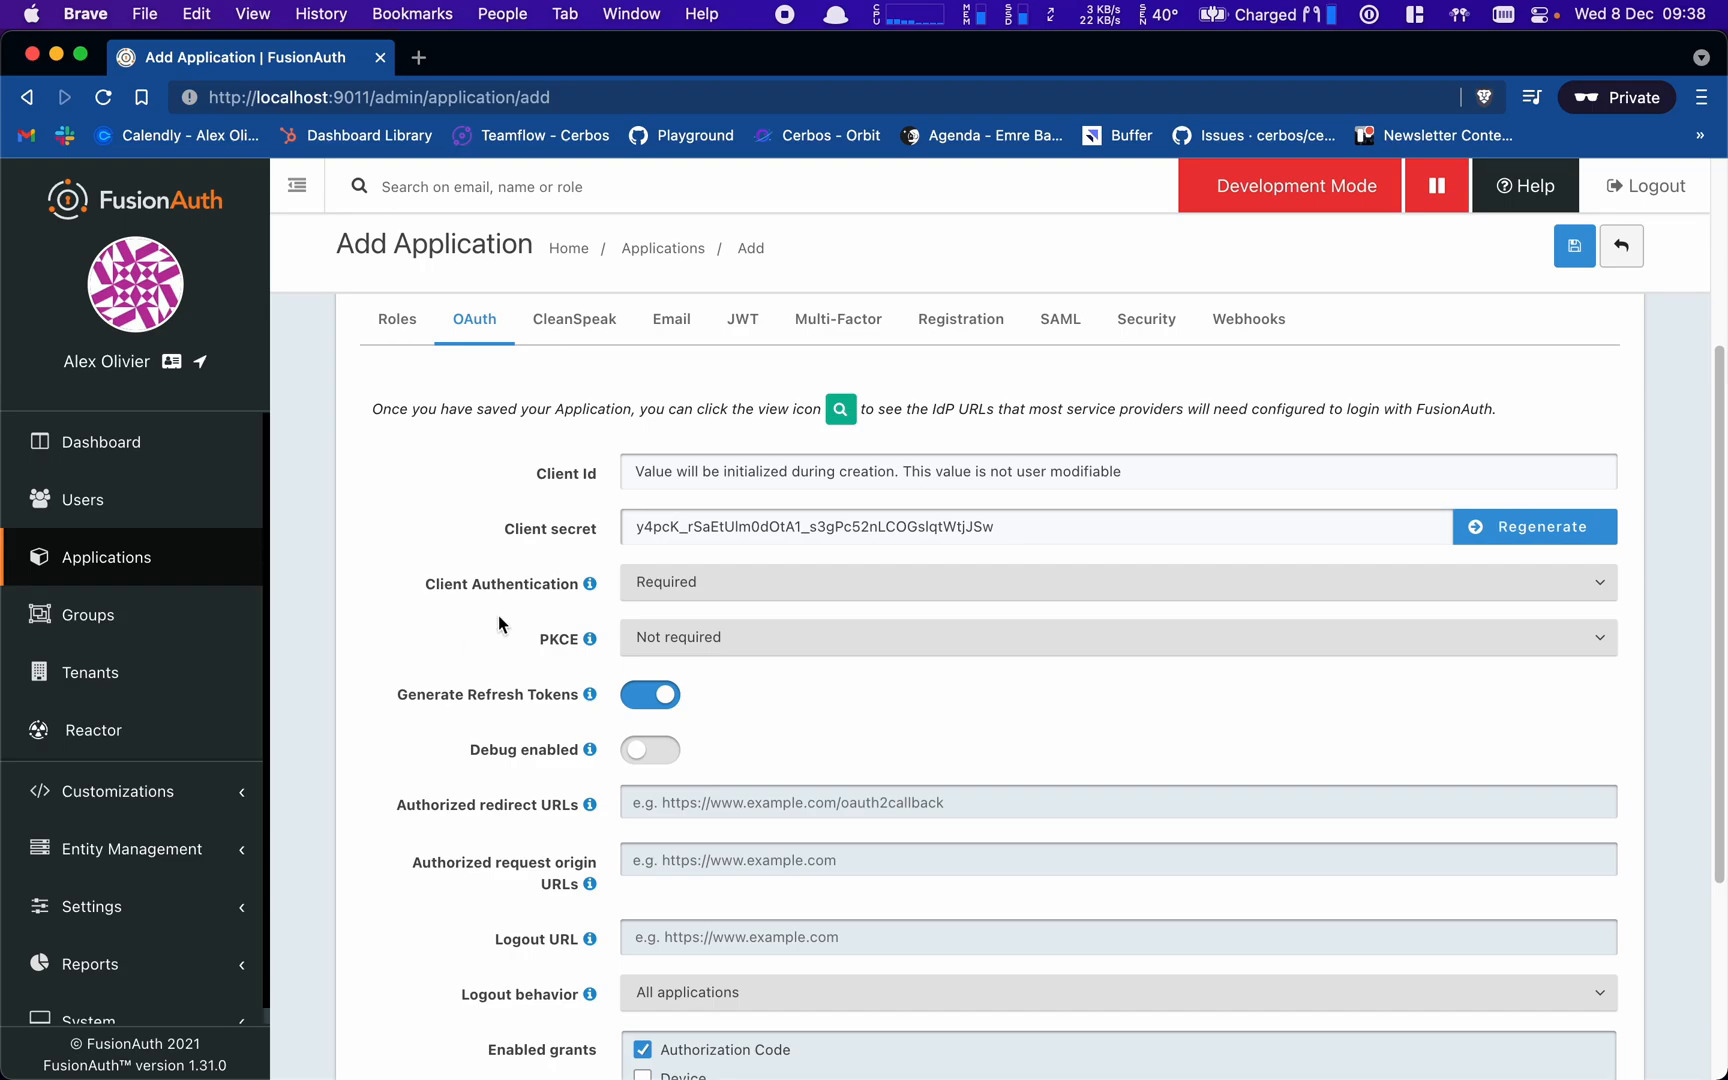
pyautogui.moveTo(736, 802)
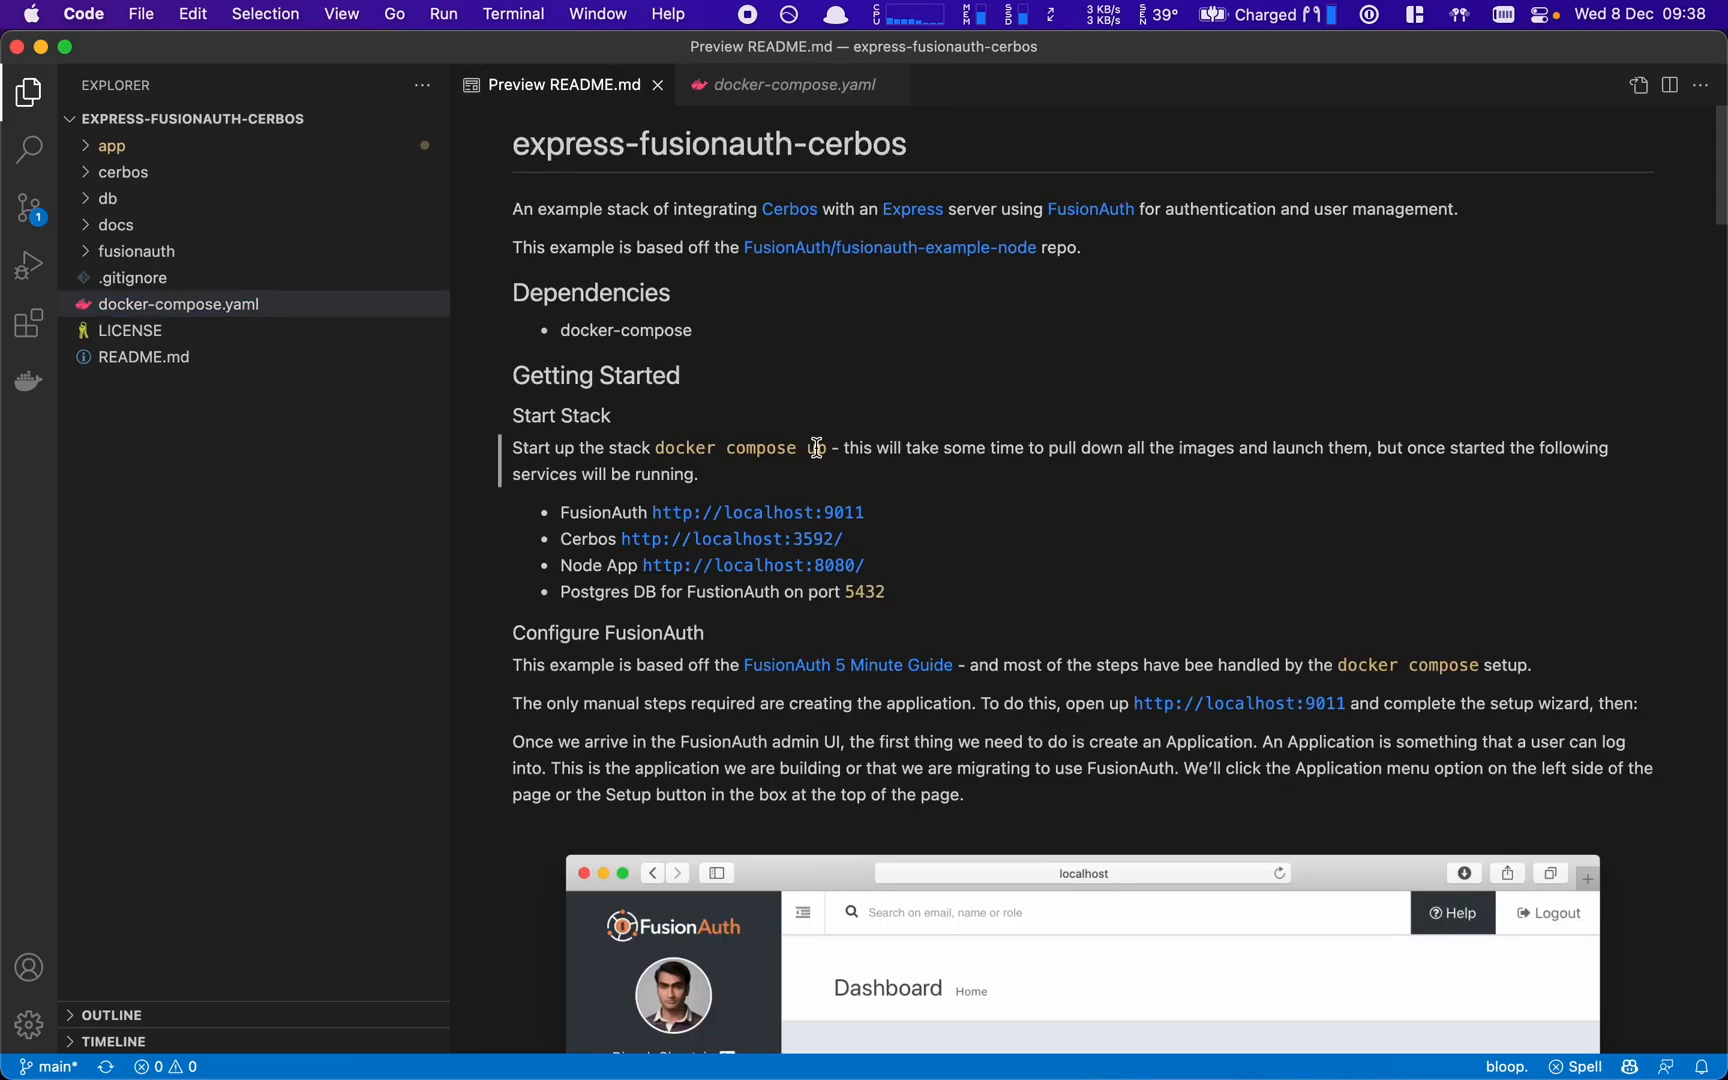
pyautogui.scroll(-3)
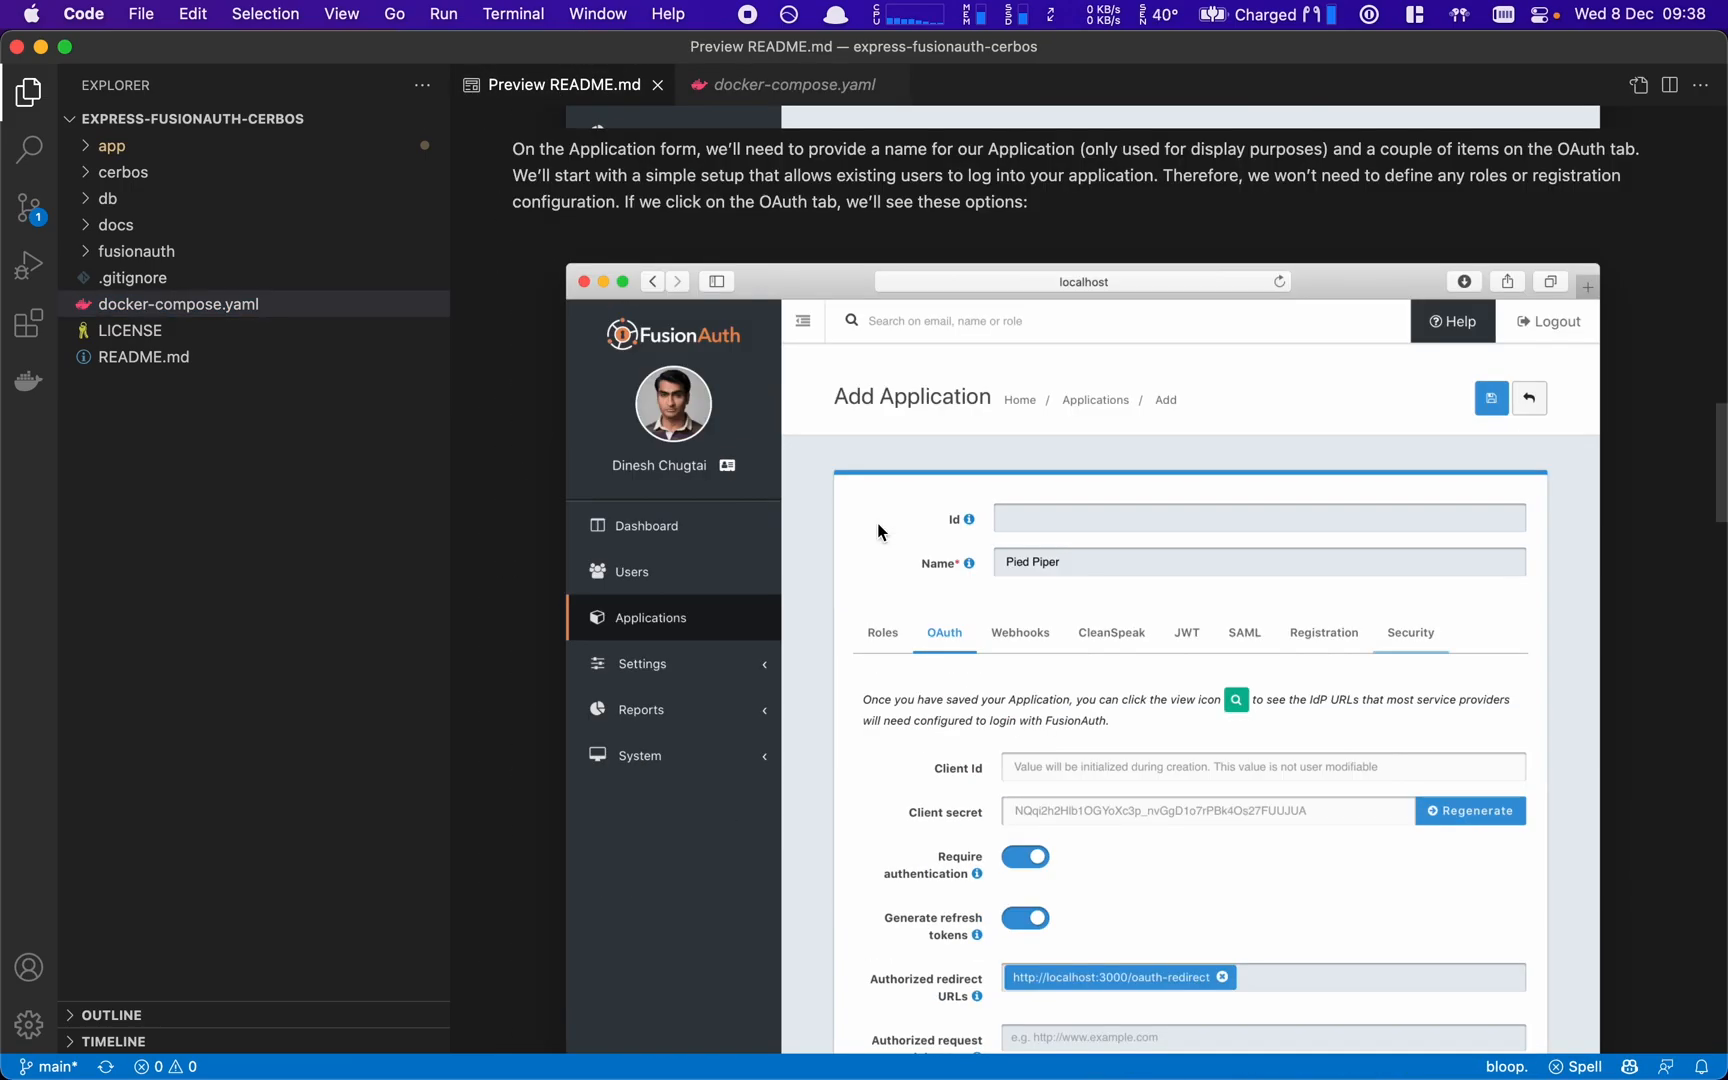
pyautogui.scroll(-3)
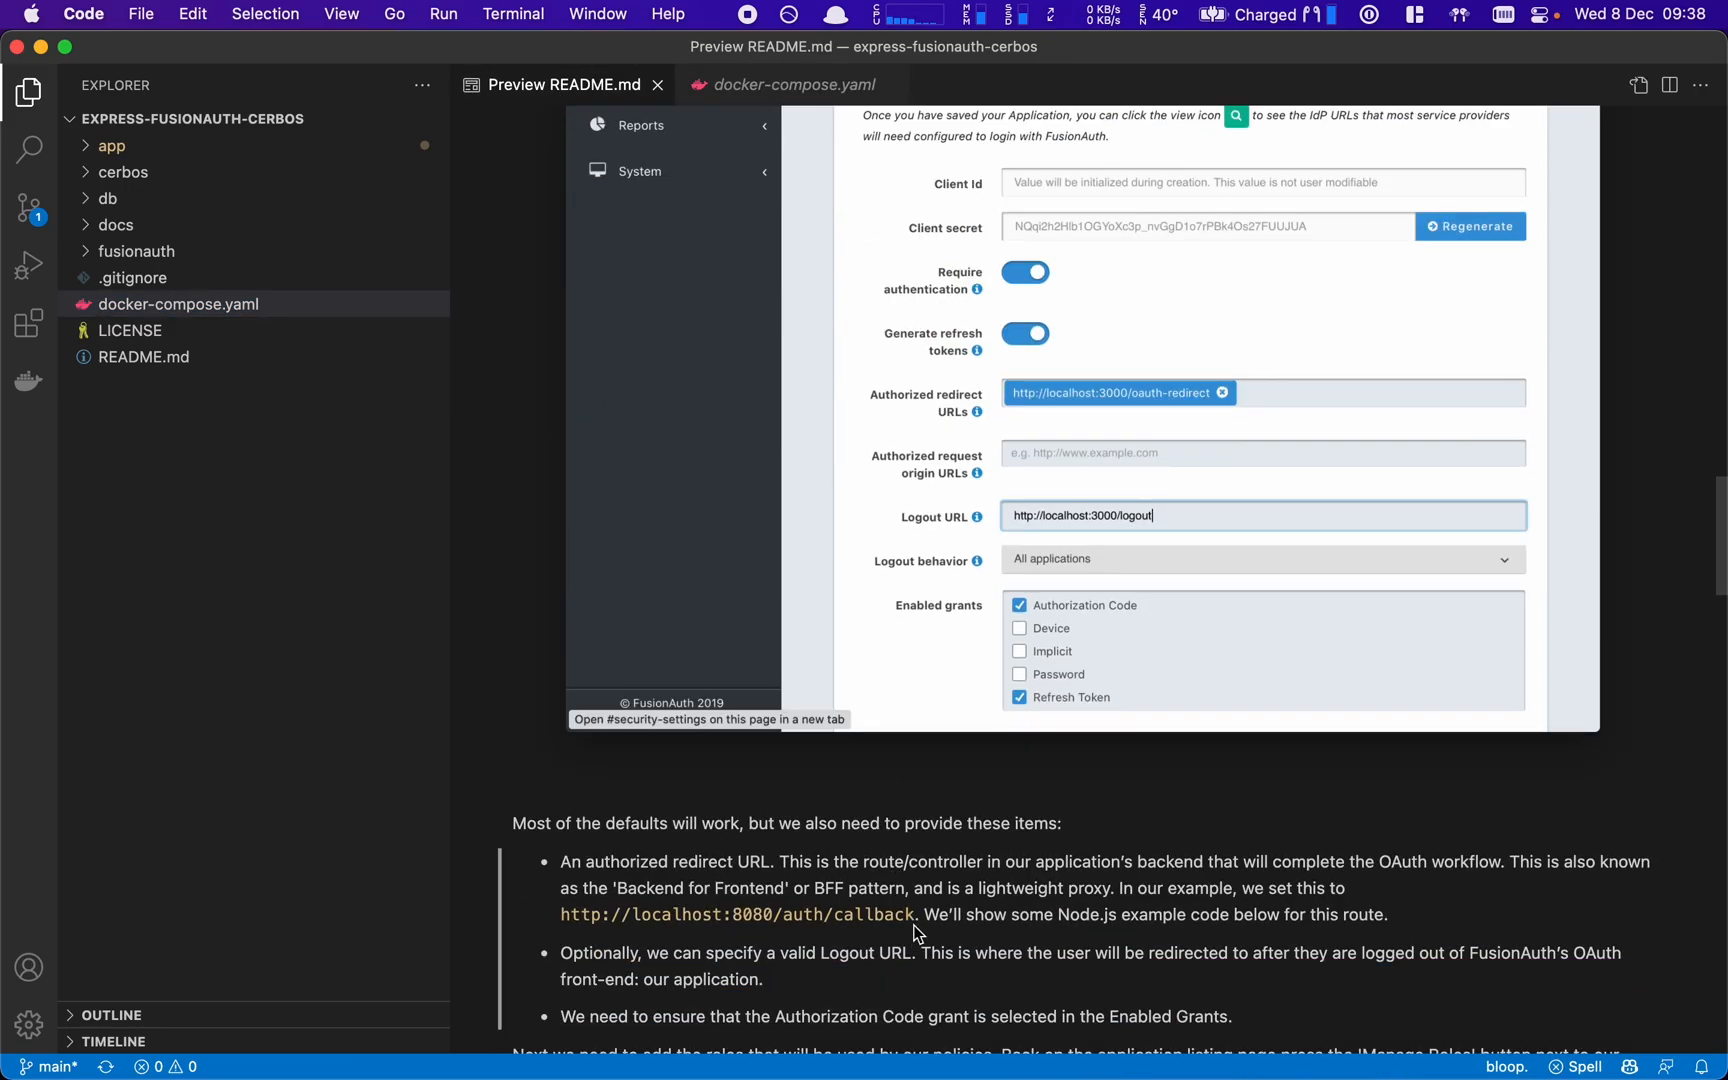
pyautogui.doubleClick(736, 914)
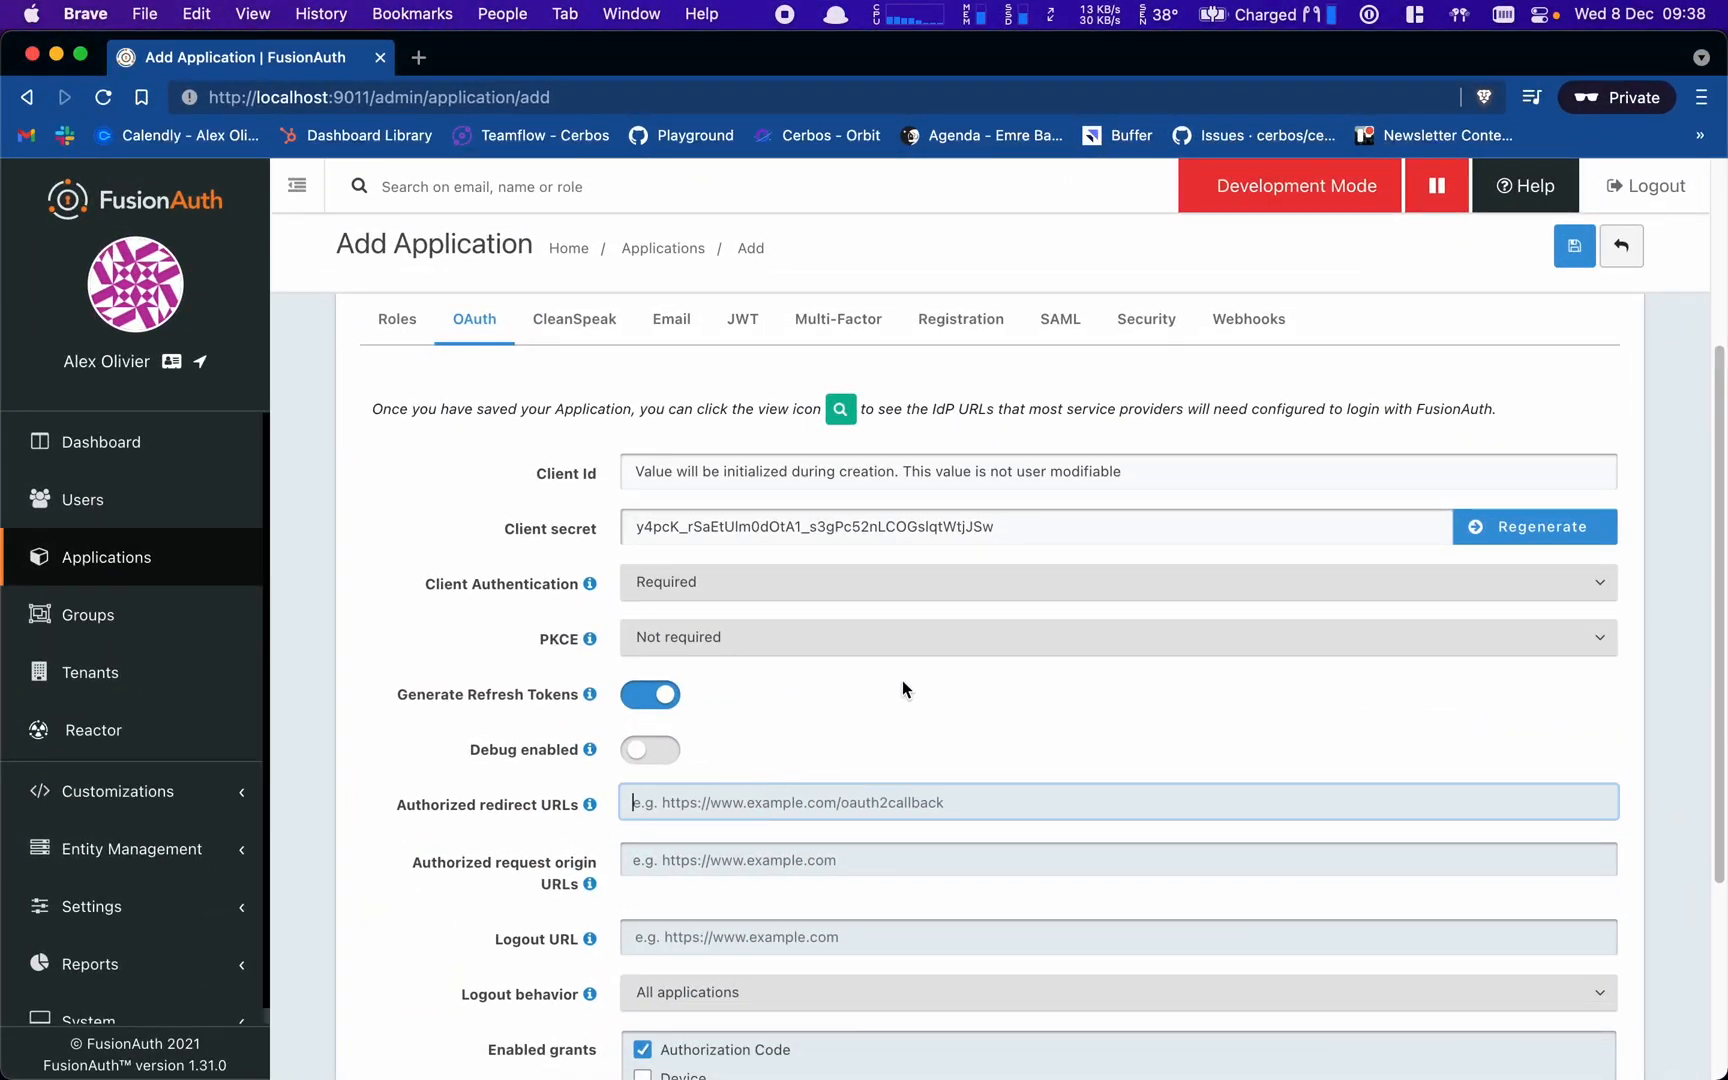
pyautogui.write('http://localhost:8080/auth/callback')
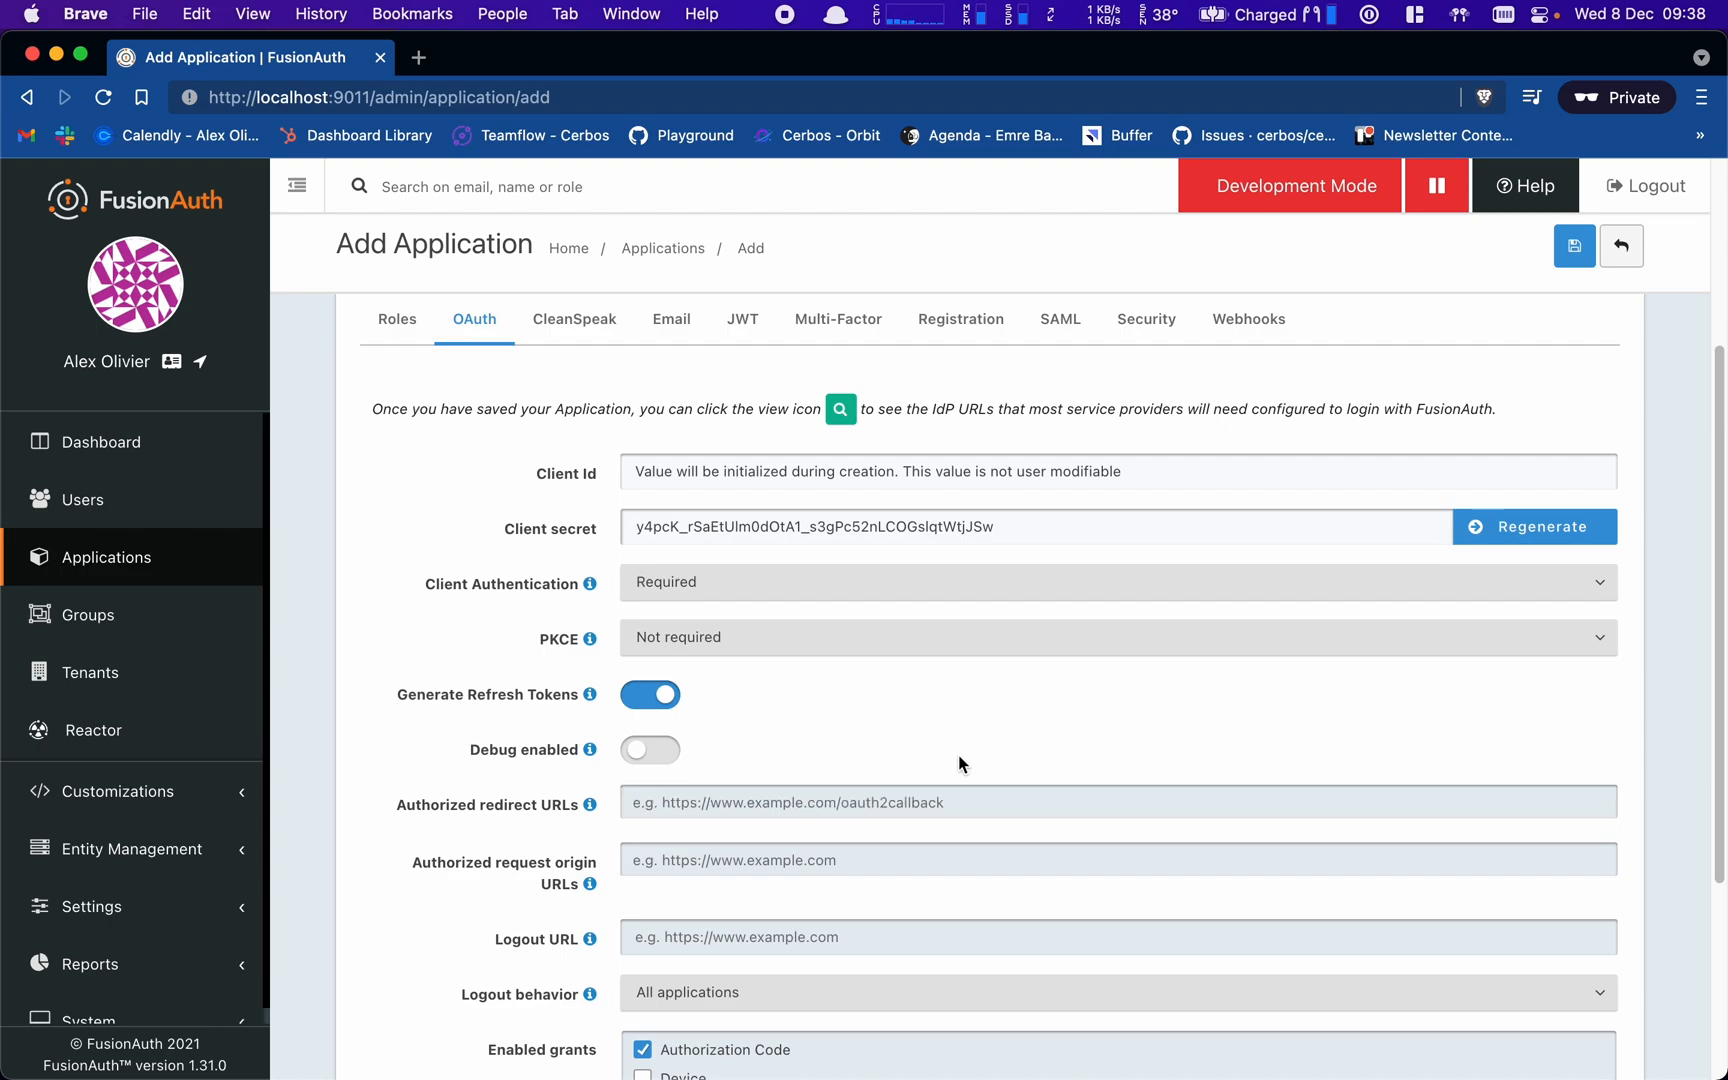
pyautogui.write('http://localhost:8080/auth/callback')
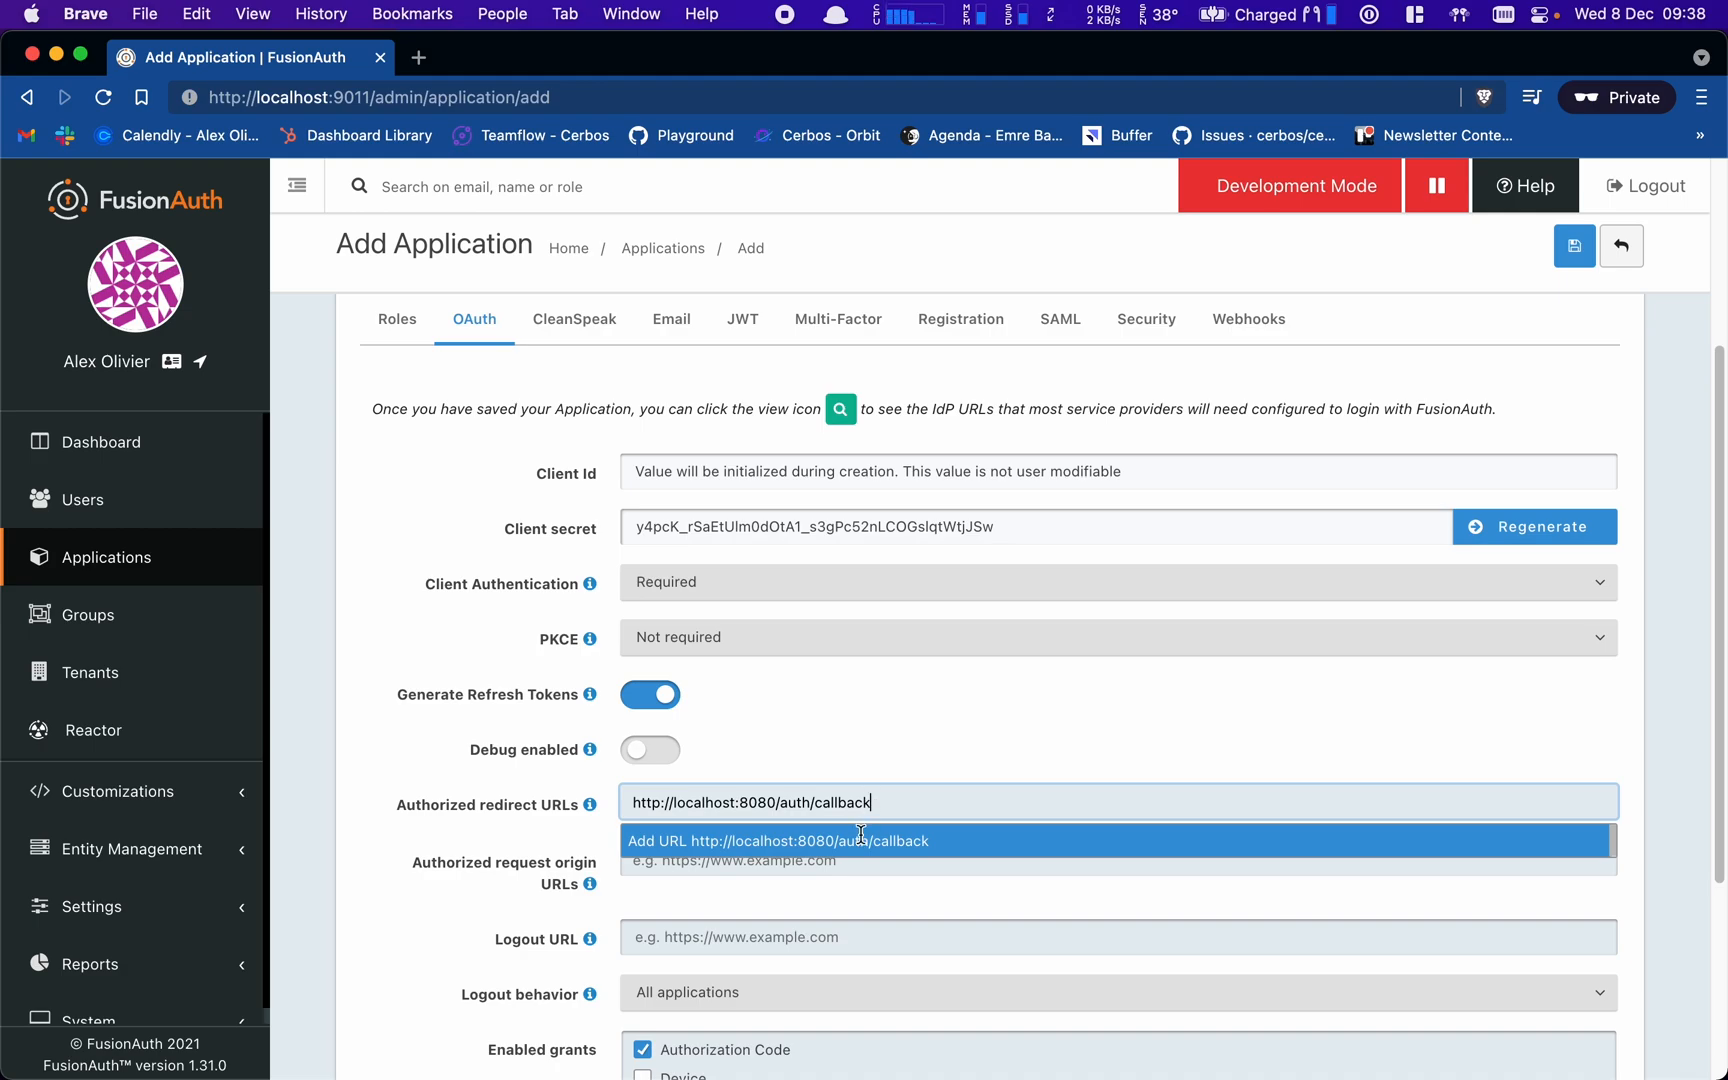
pyautogui.click(776, 840)
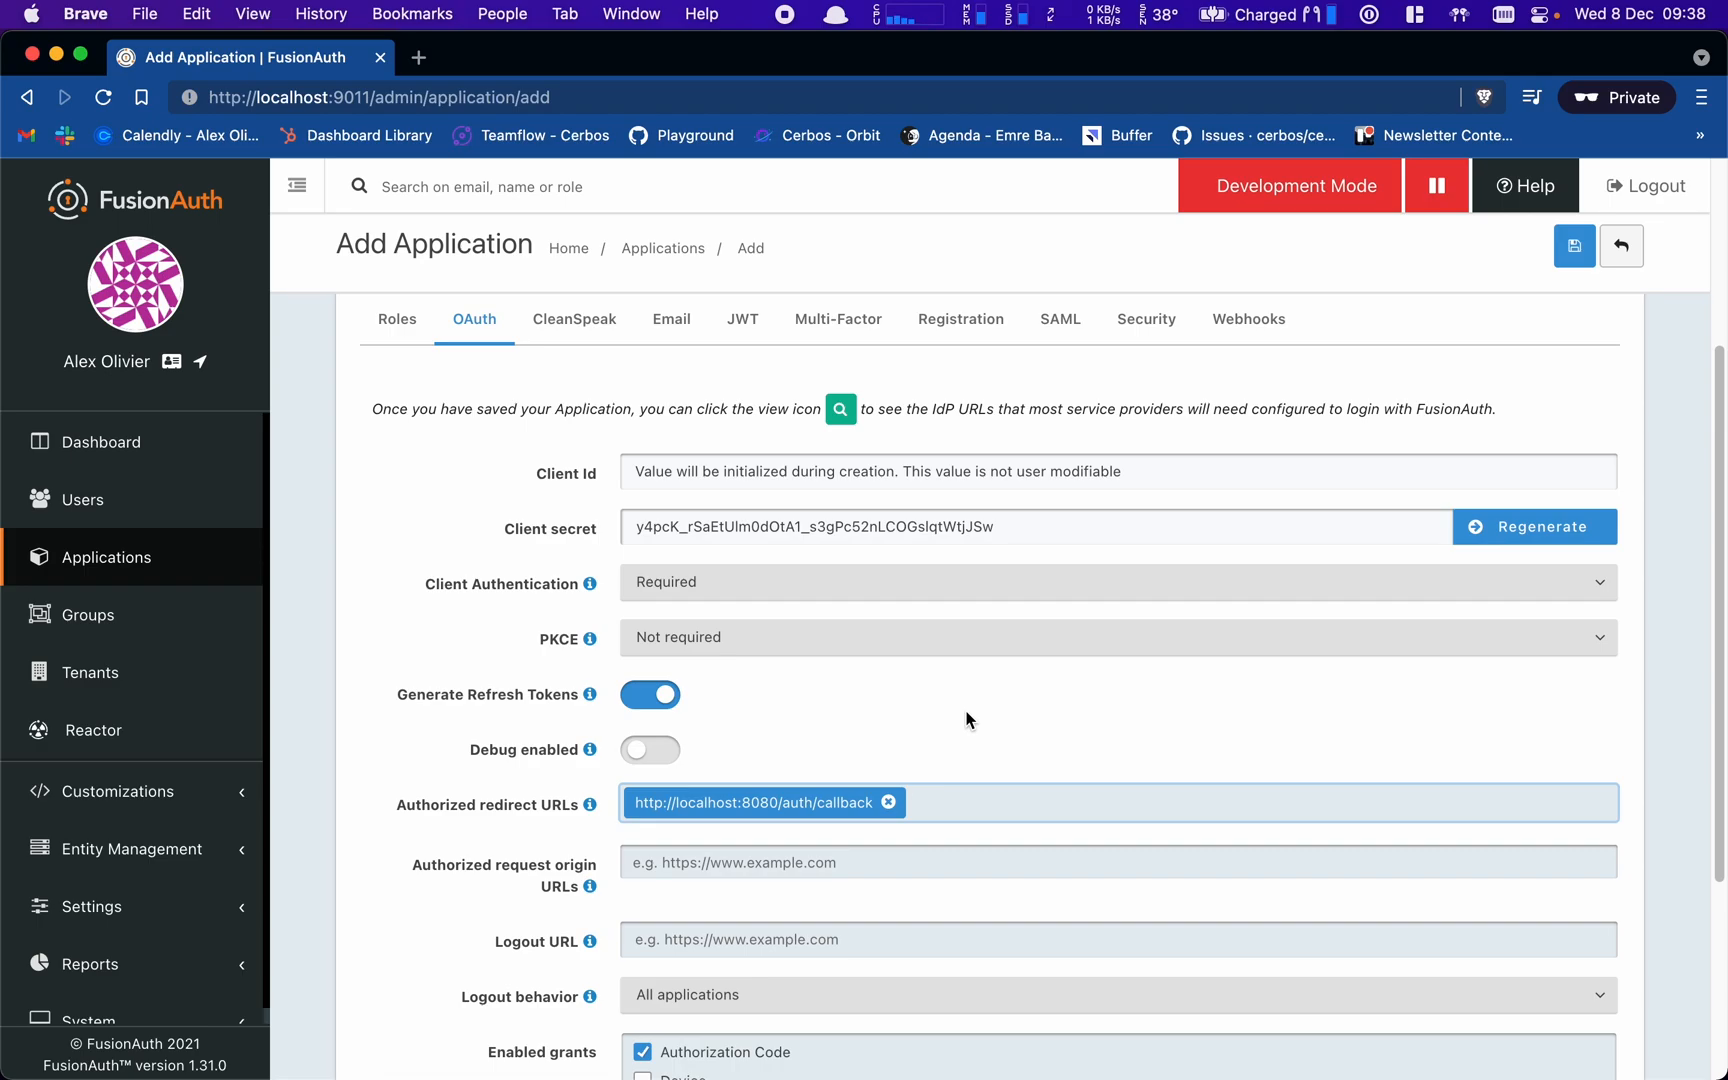
pyautogui.scroll(-3)
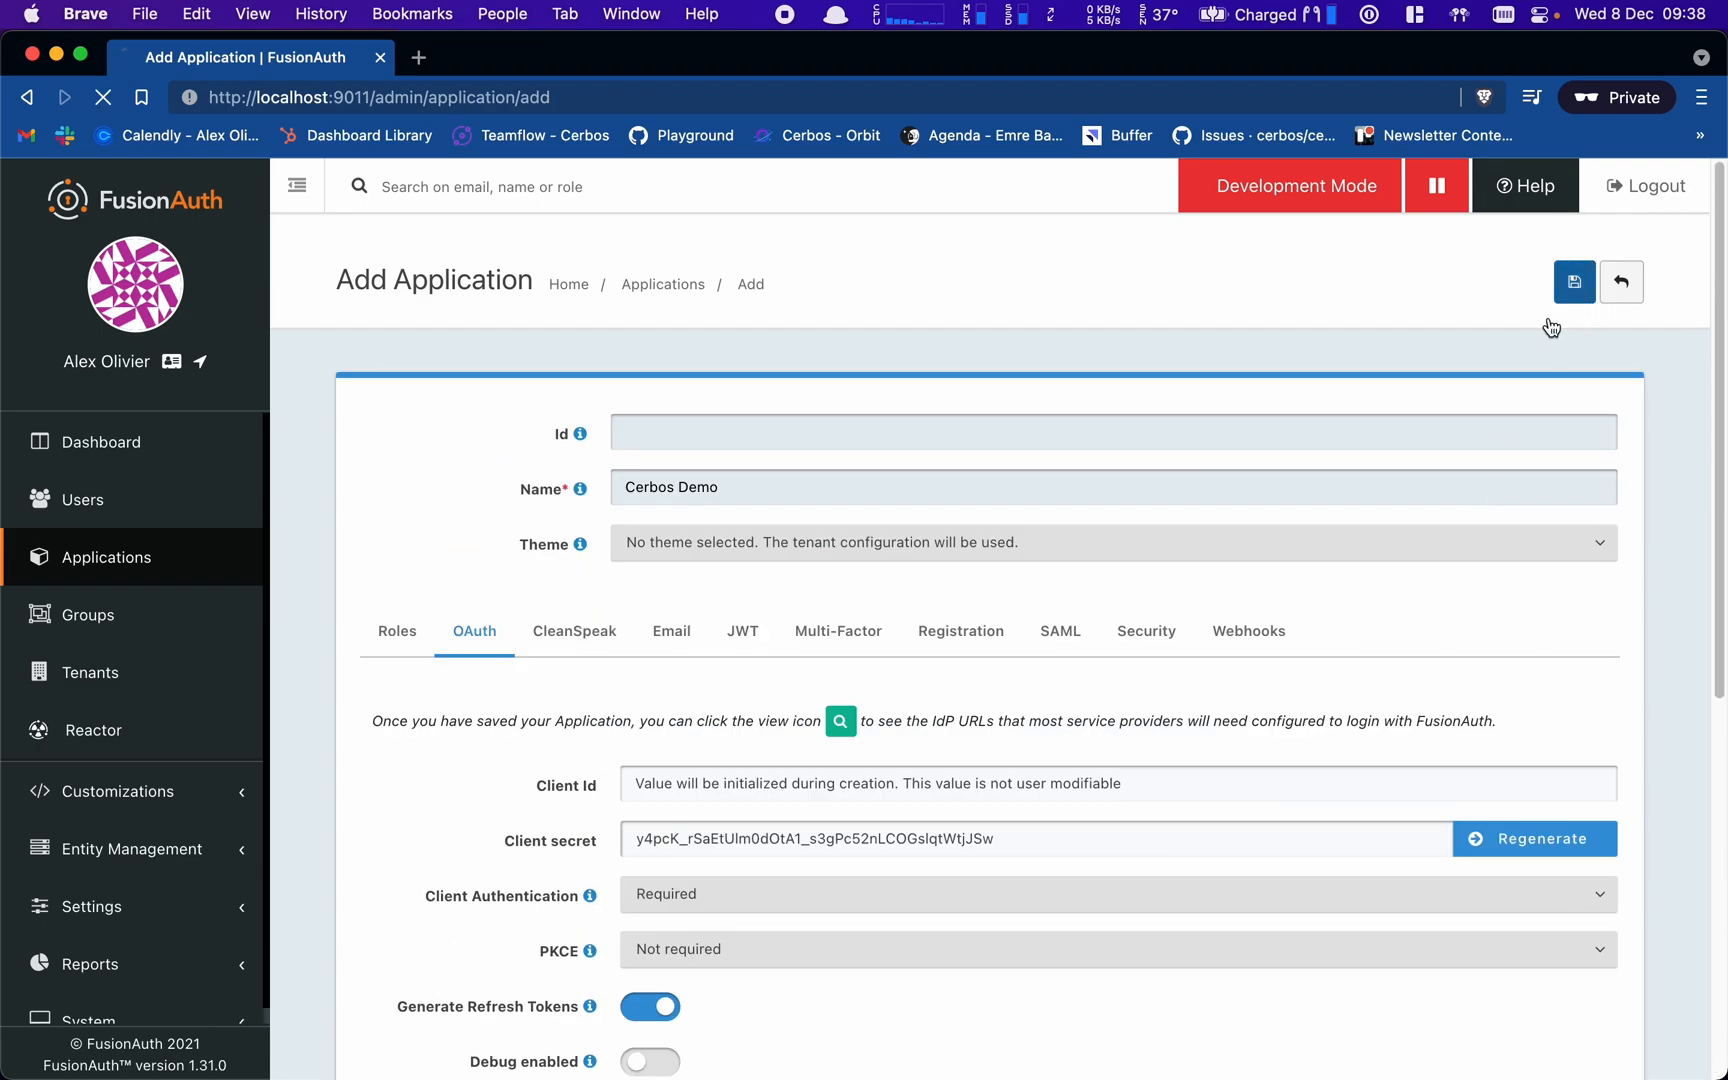
pyautogui.click(1572, 282)
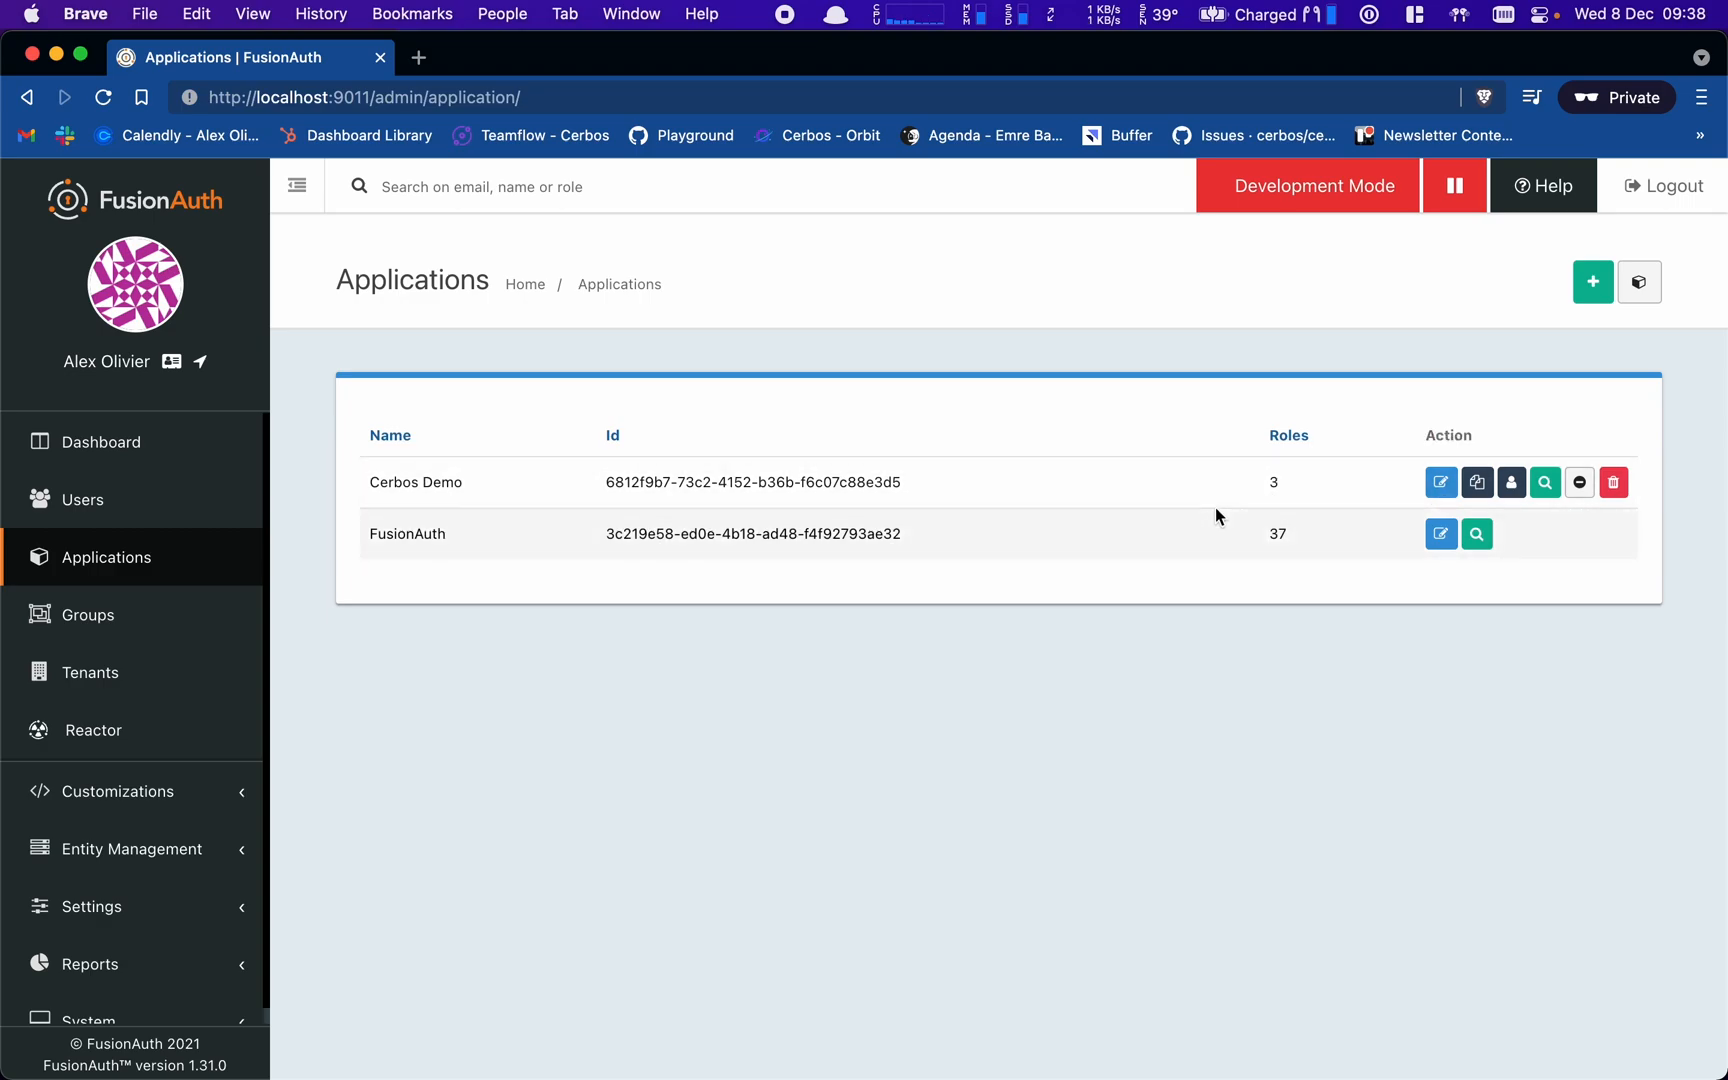
pyautogui.moveTo(1196, 462)
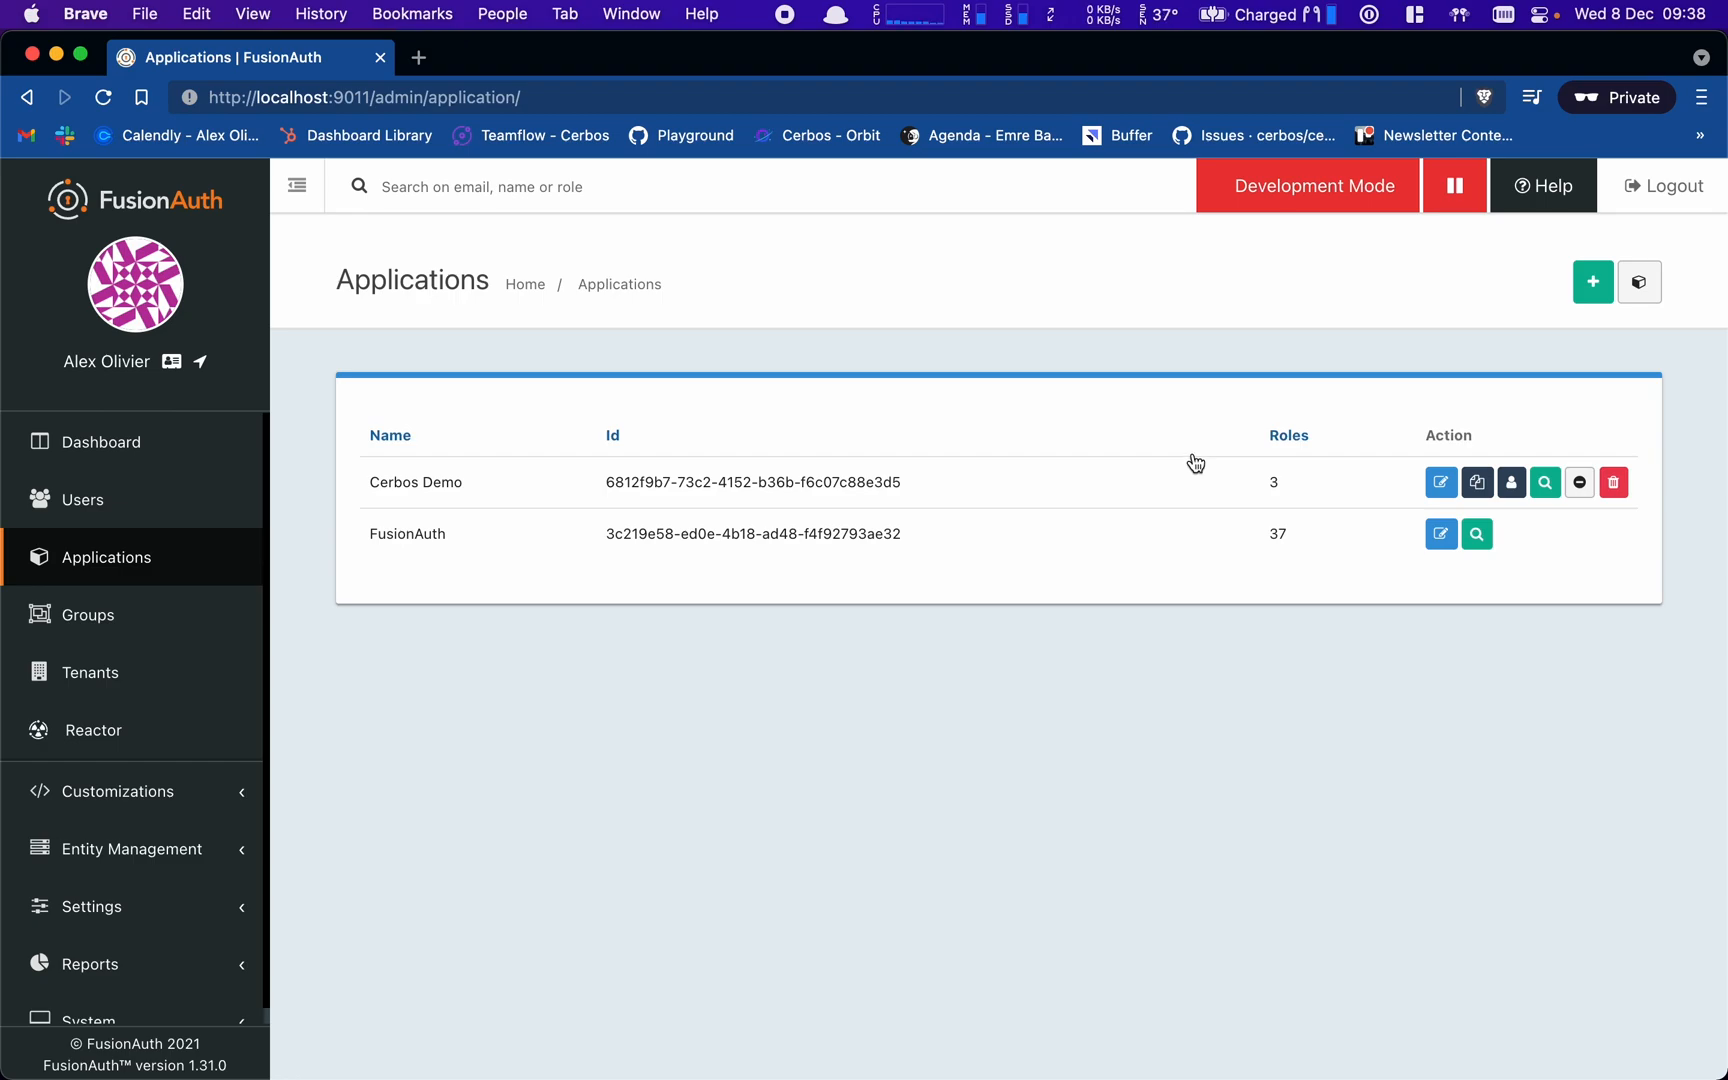
pyautogui.moveTo(1482, 394)
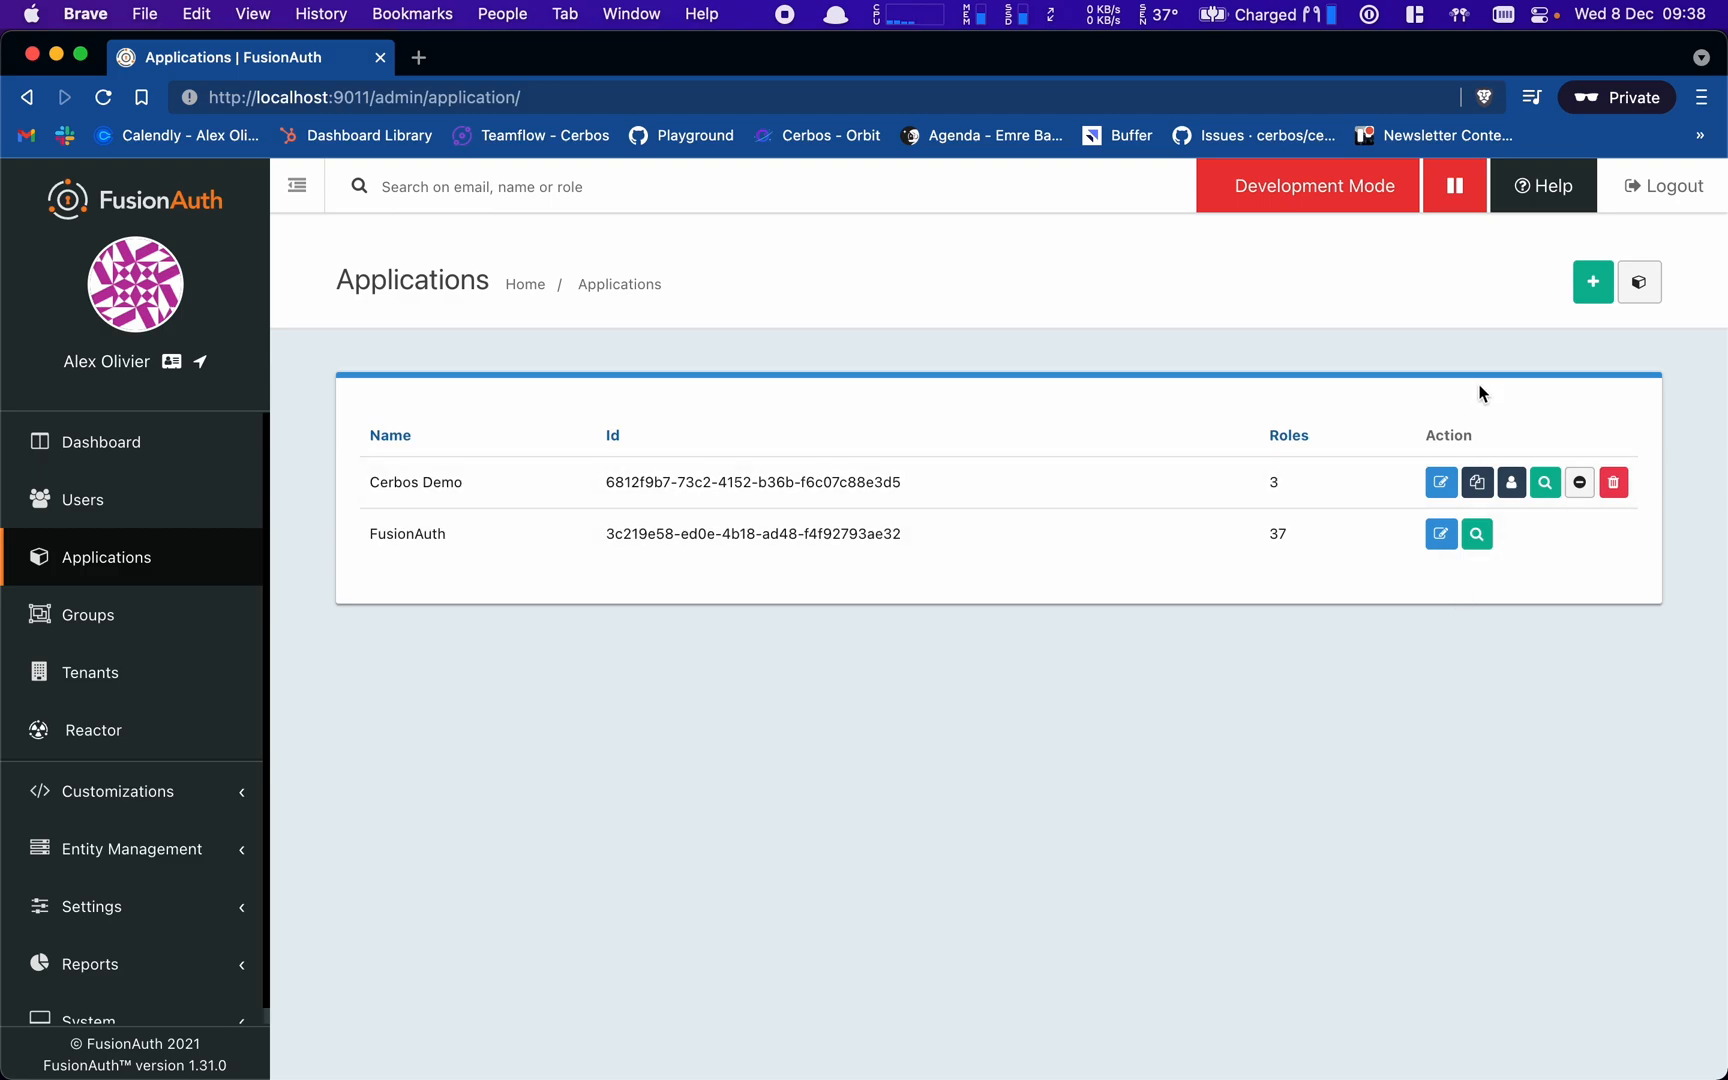
pyautogui.moveTo(1542, 482)
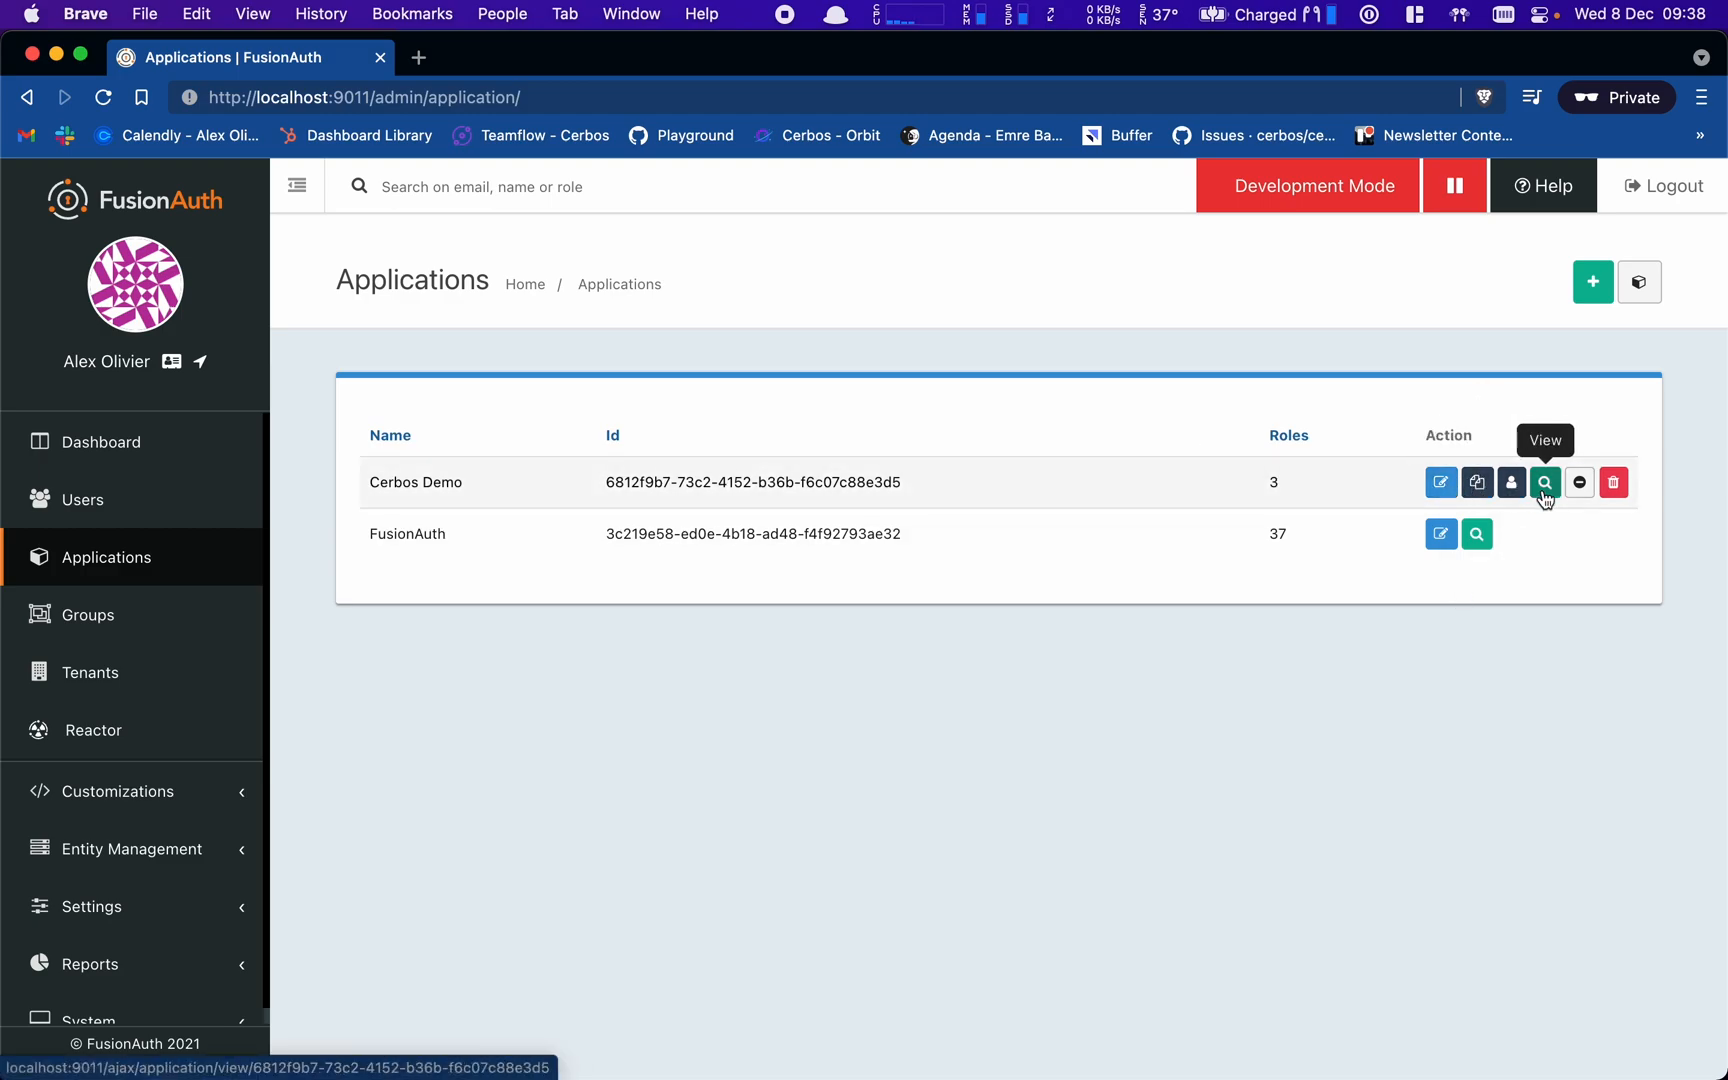
# View Cerbos Demo's details, locate its Client Id, then return to the code editor.
pyautogui.click(1544, 482)
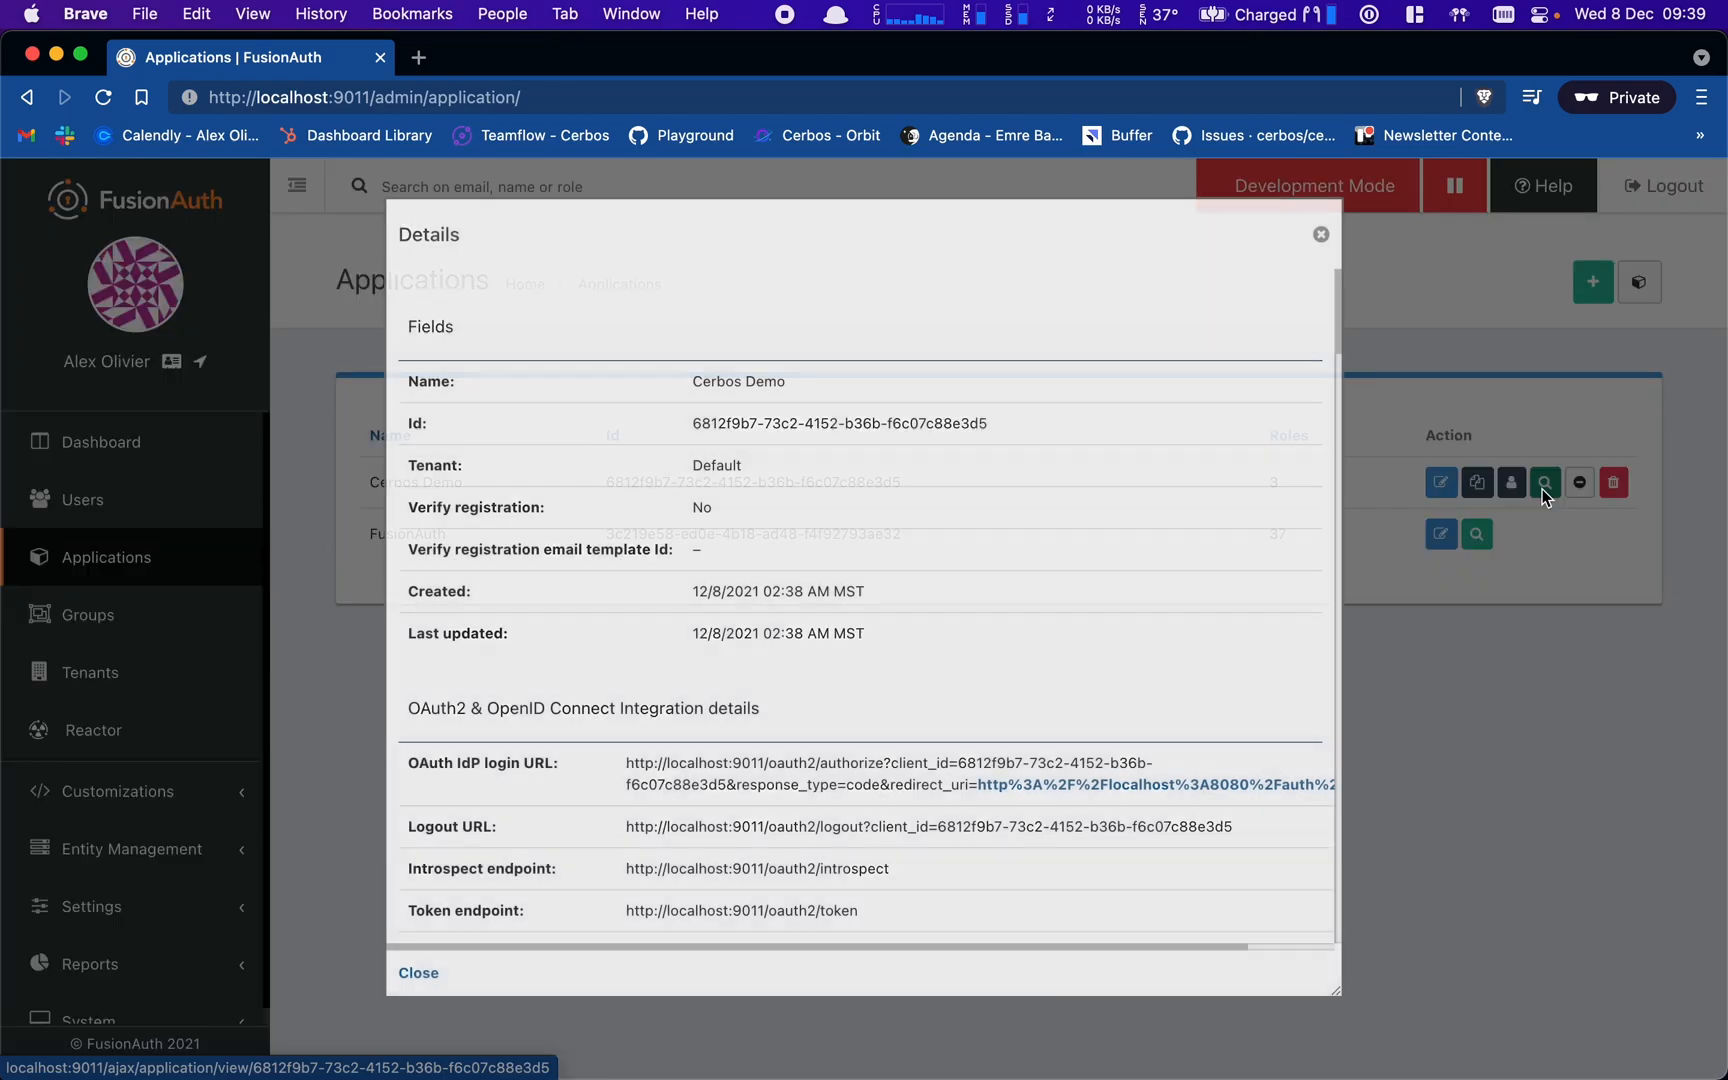
pyautogui.scroll(-3)
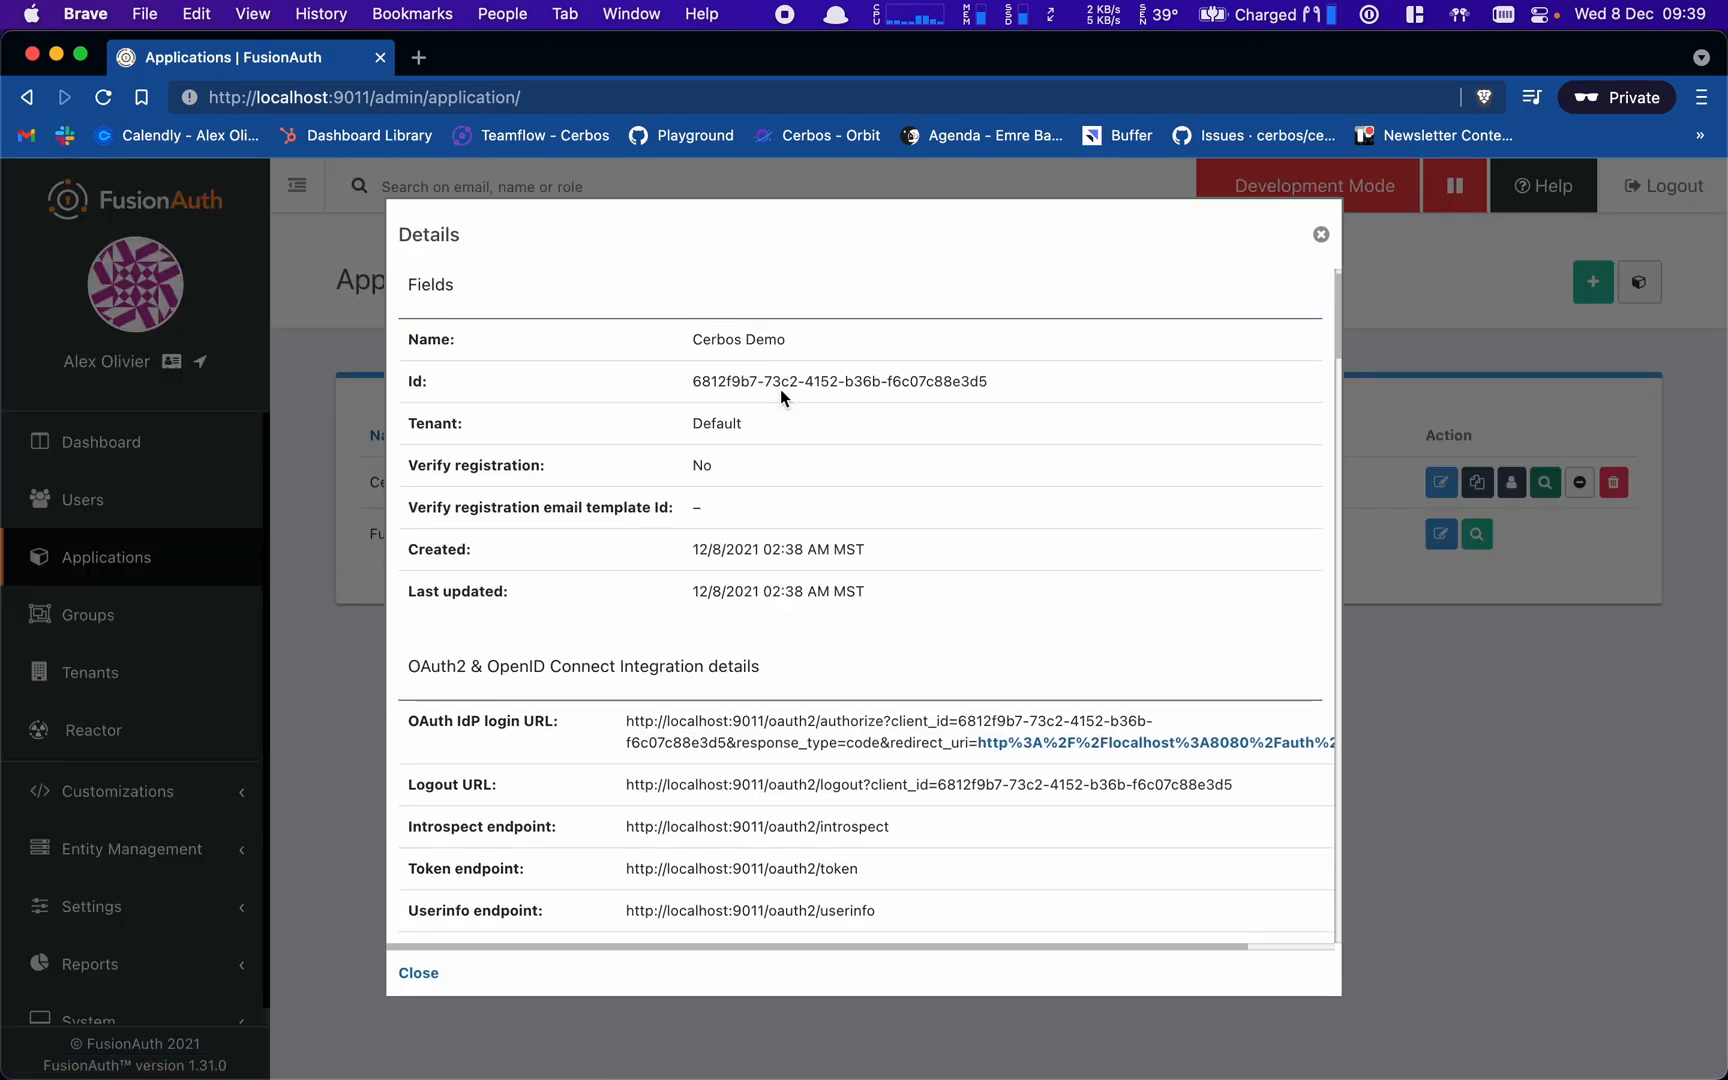
pyautogui.scroll(-3)
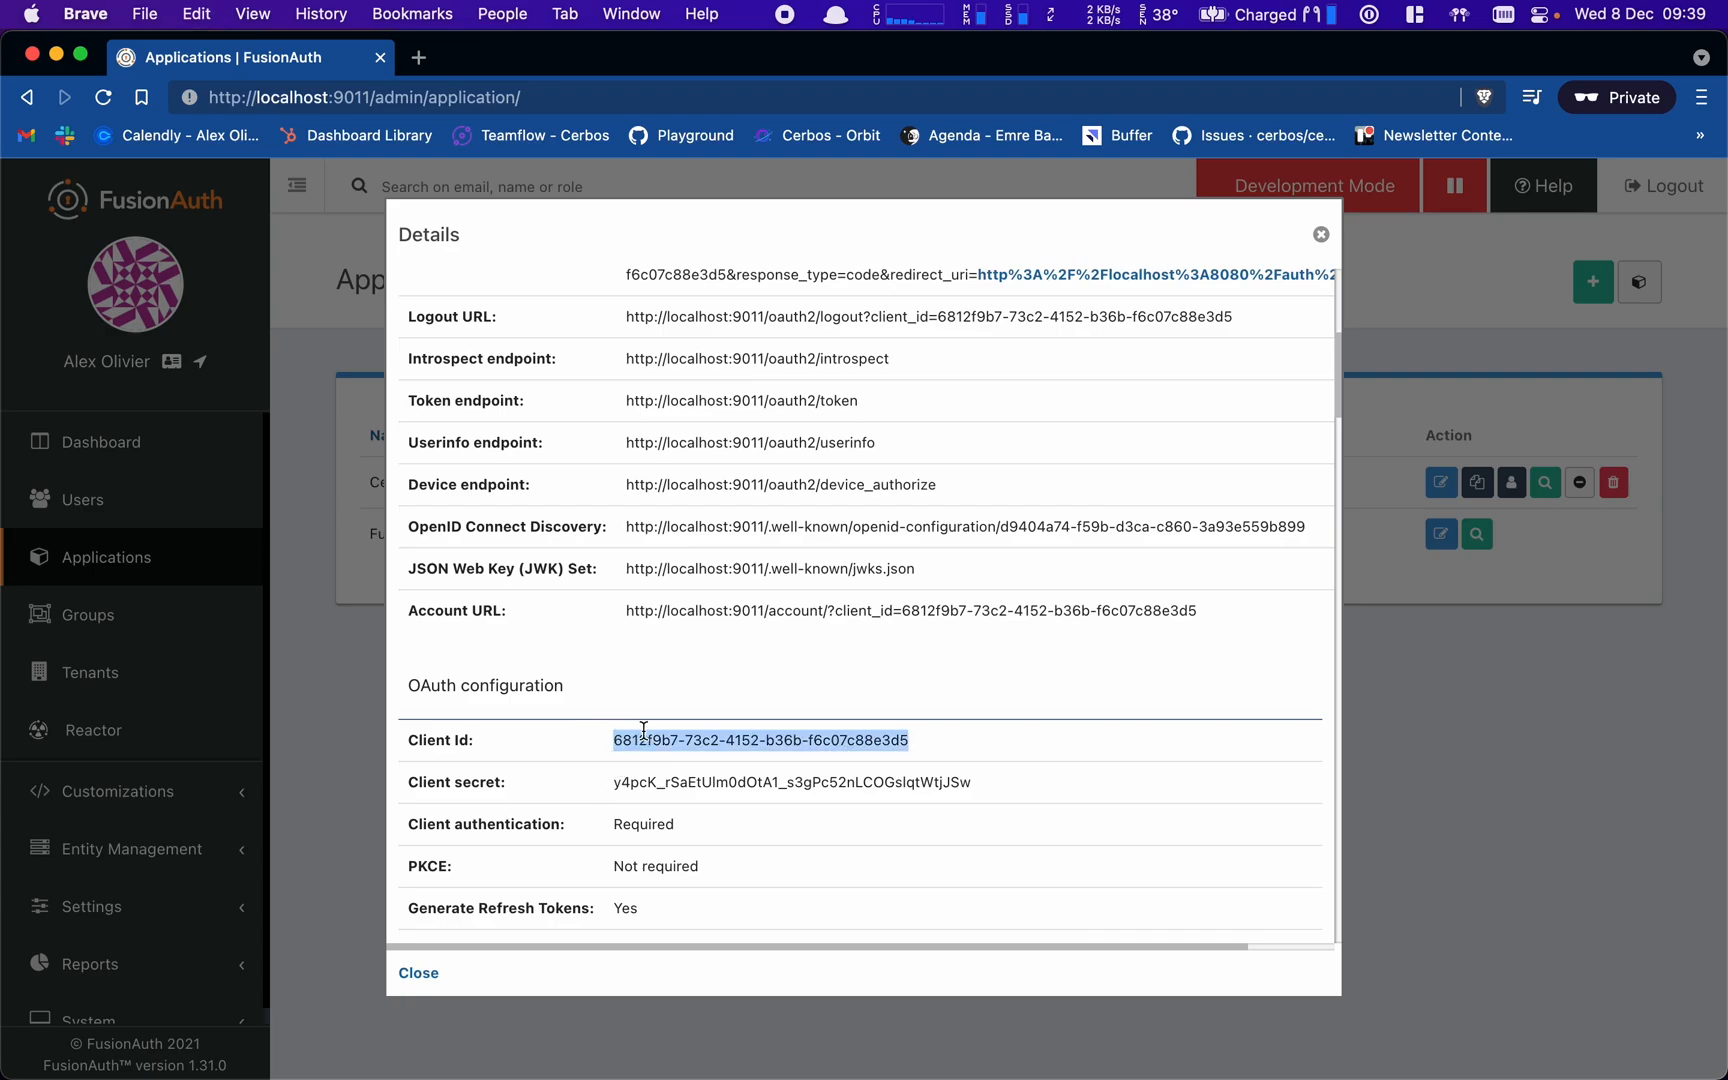
pyautogui.click(770, 986)
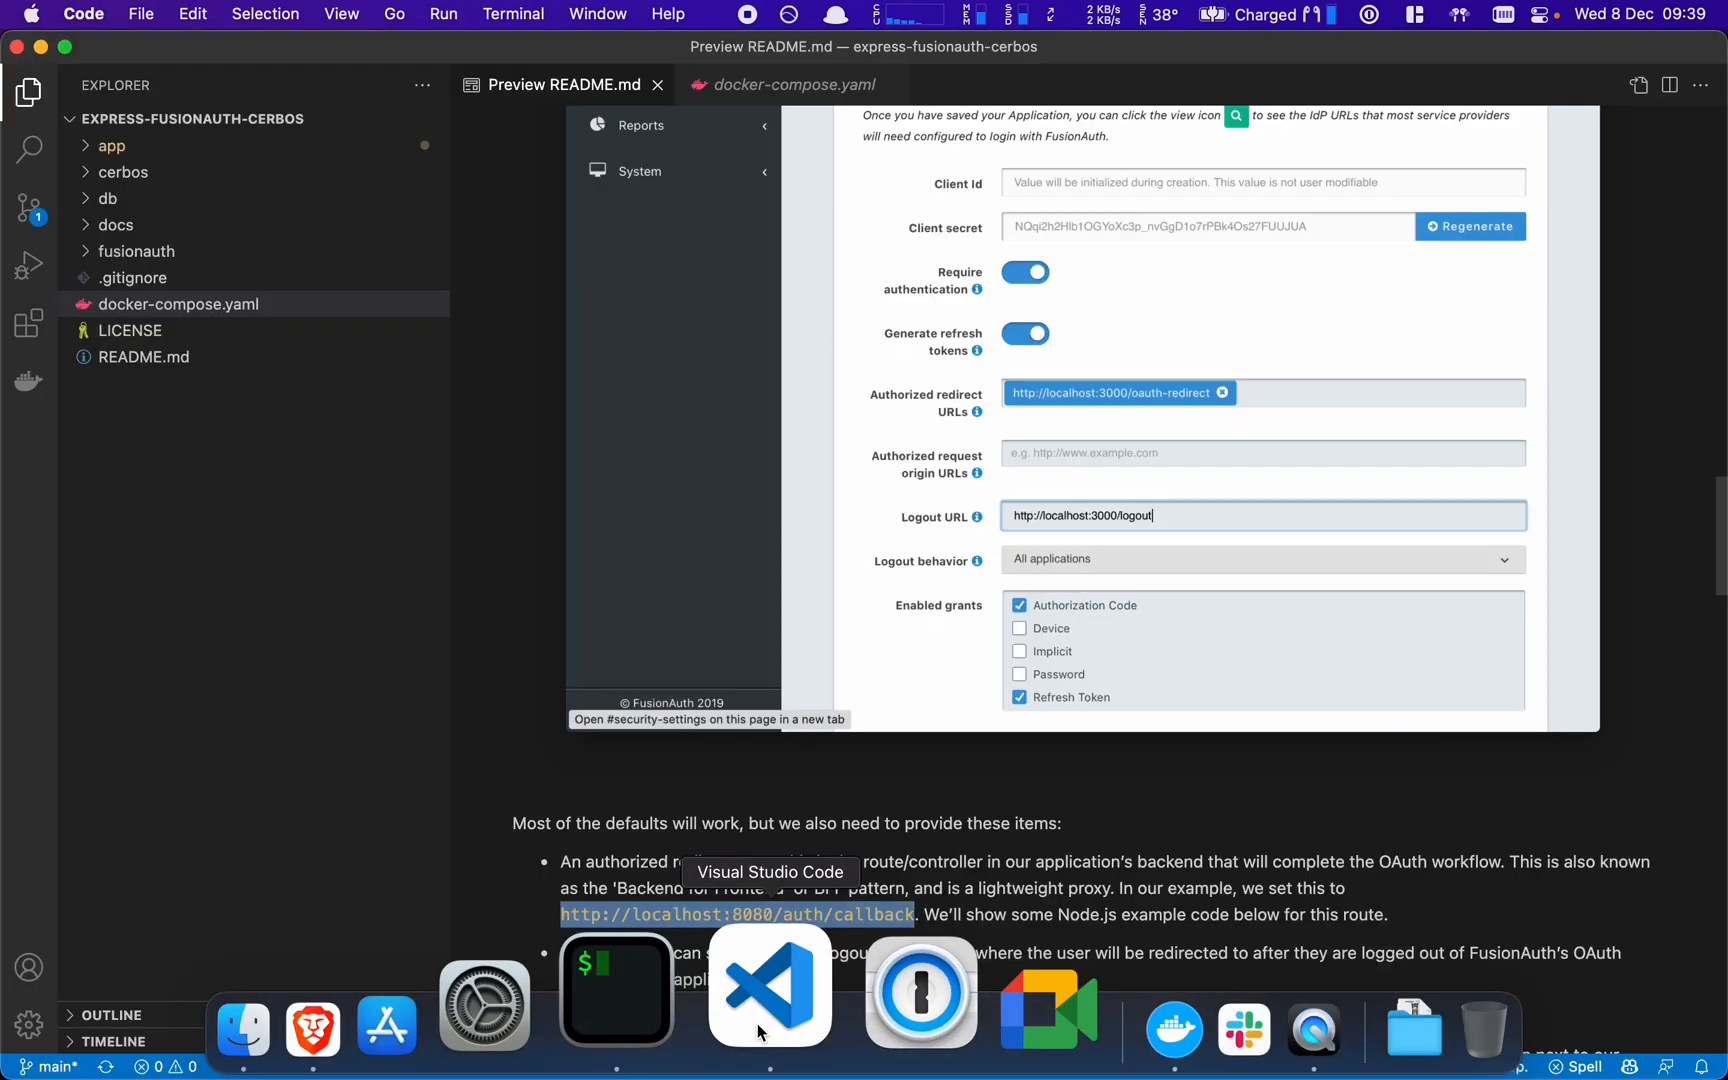
# Expand the app folder to show index.js, db.js and the package files.
pyautogui.click(112, 144)
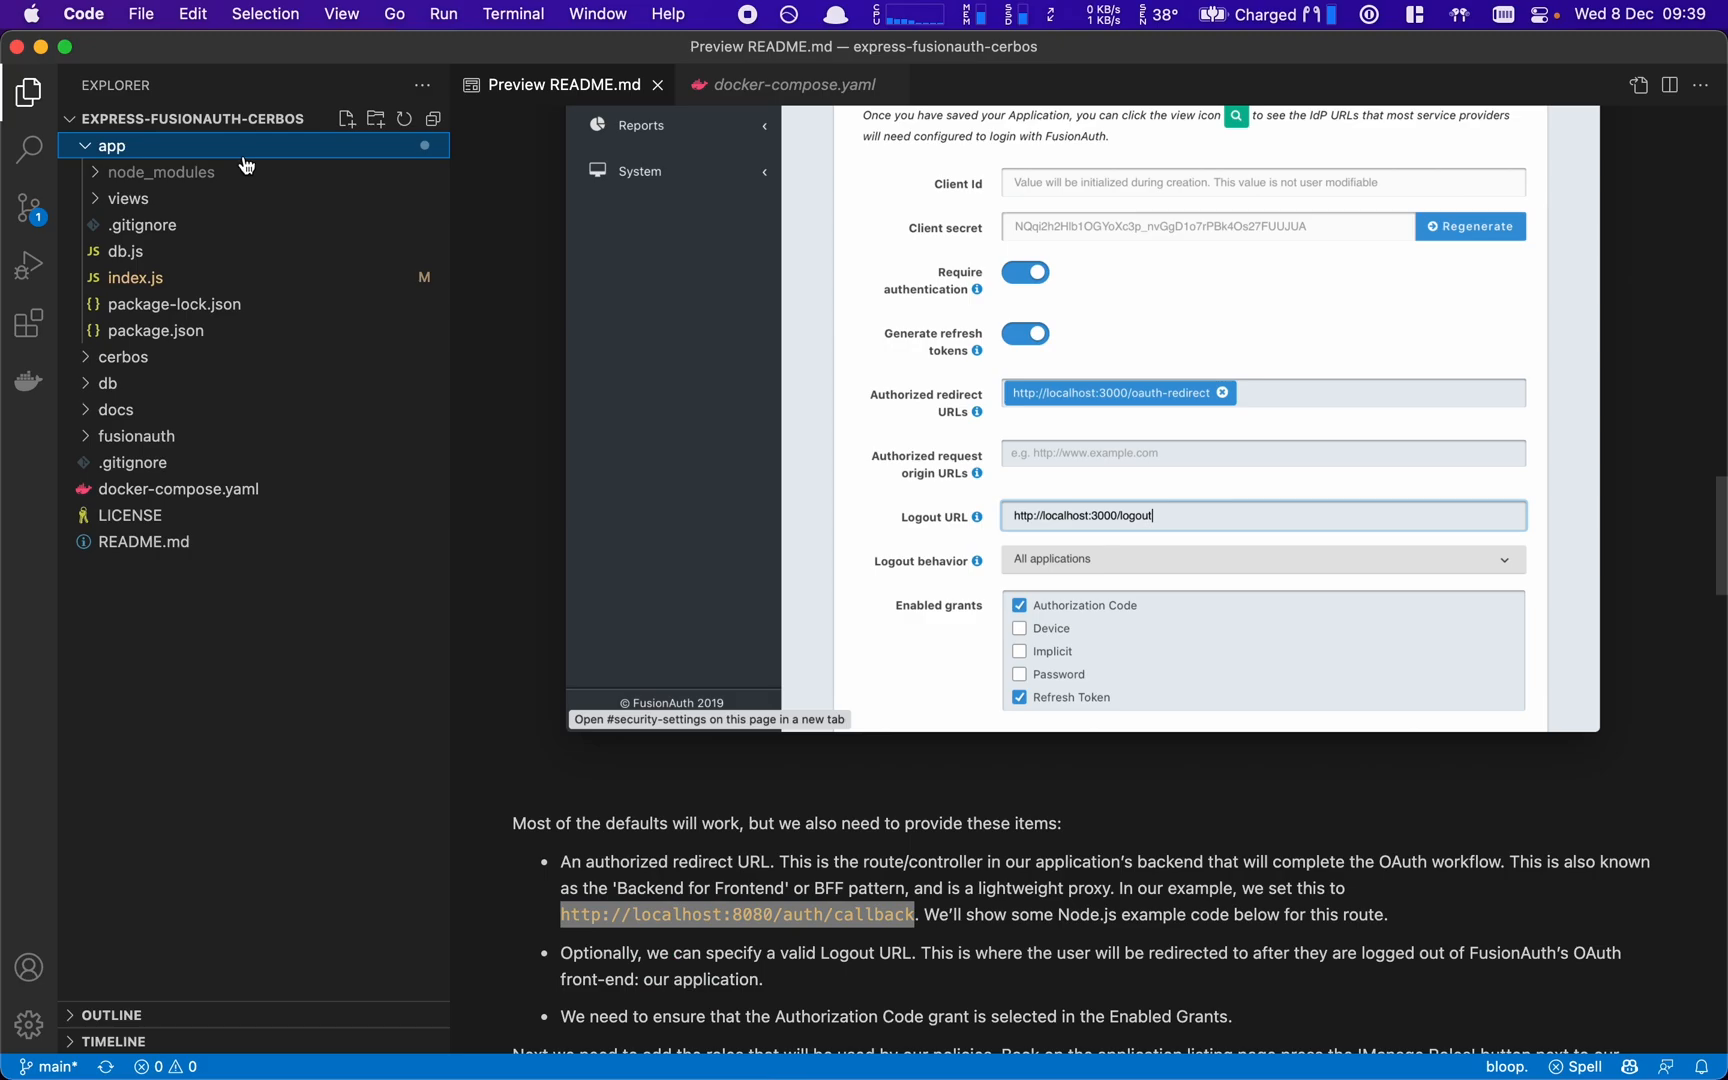
pyautogui.click(136, 278)
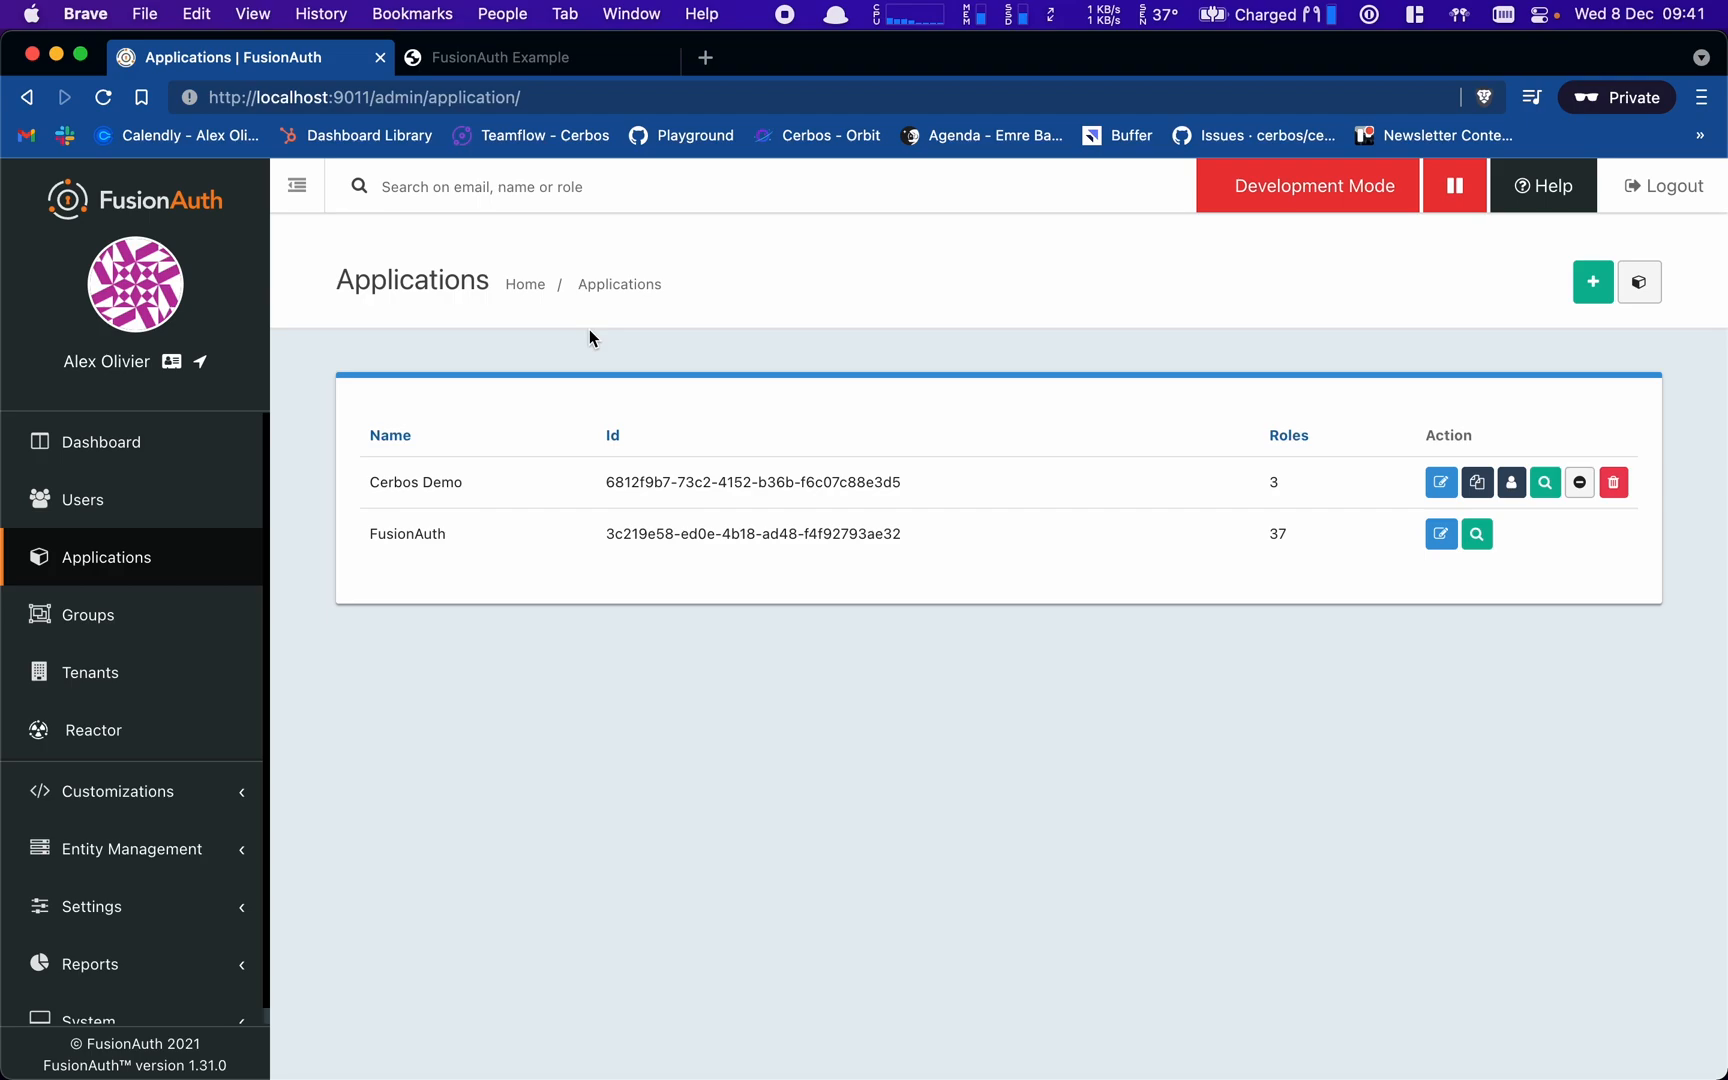
pyautogui.click(82, 500)
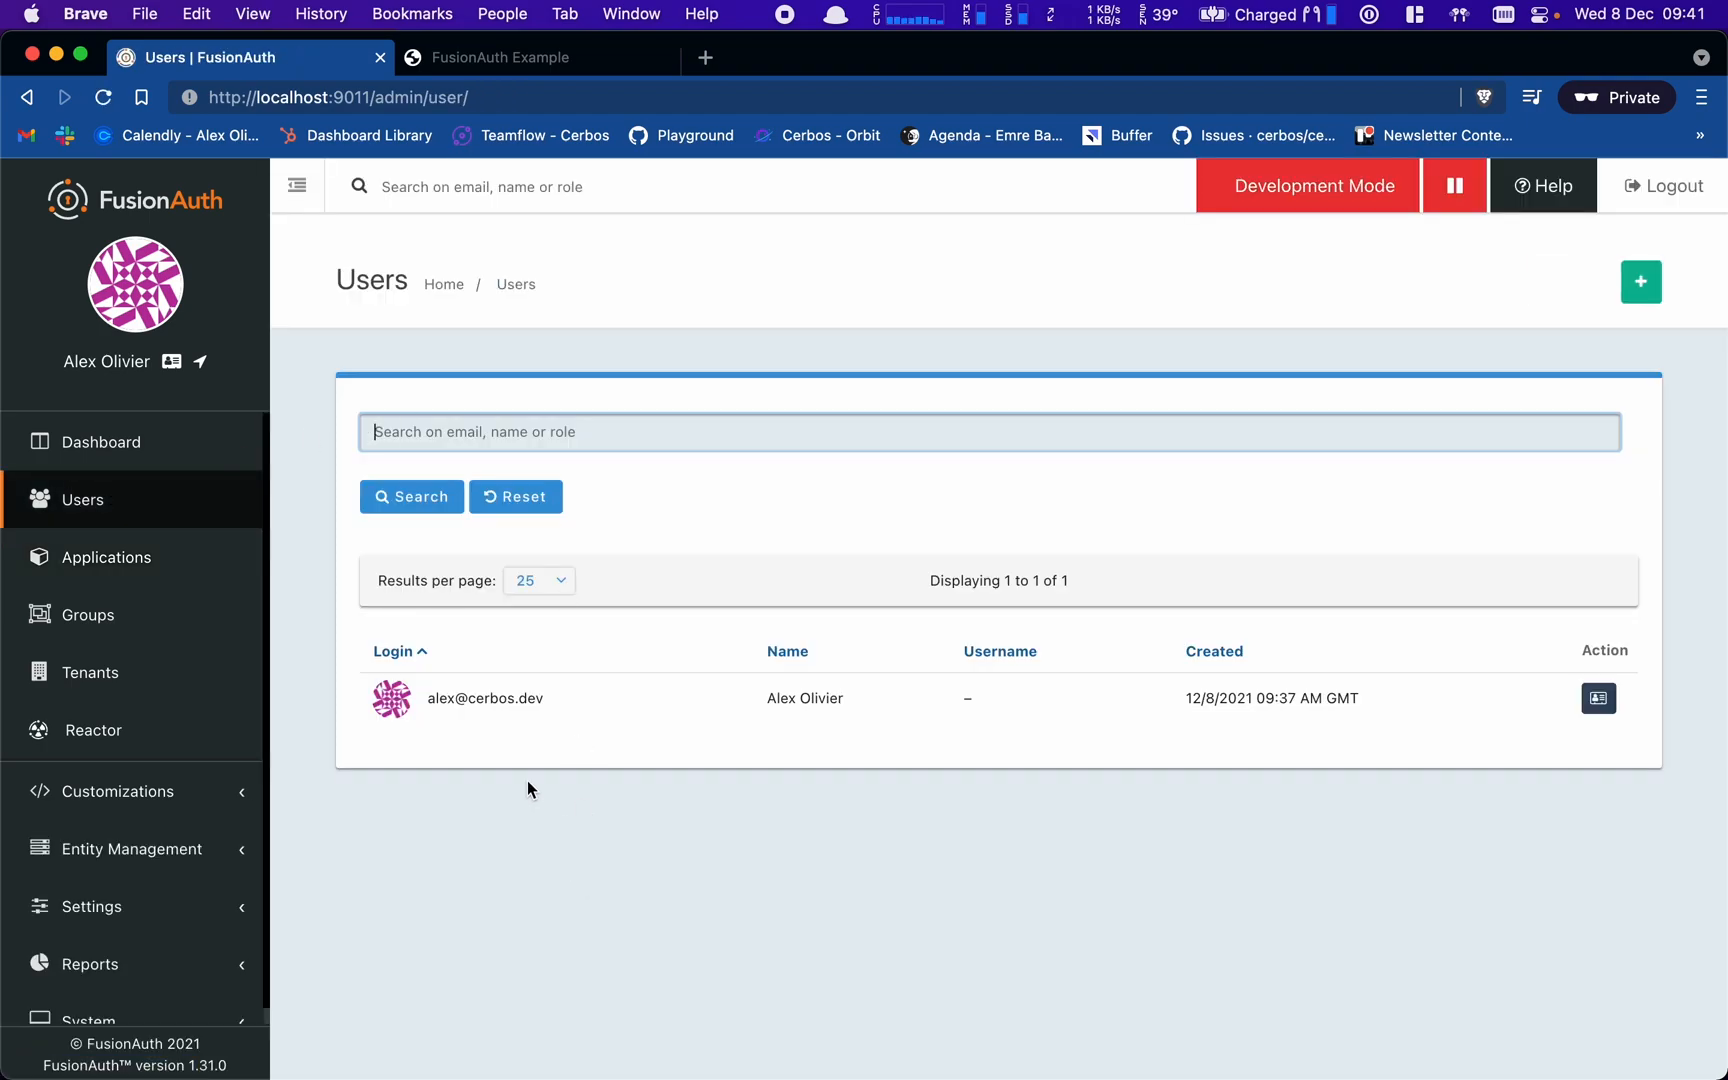
pyautogui.click(390, 698)
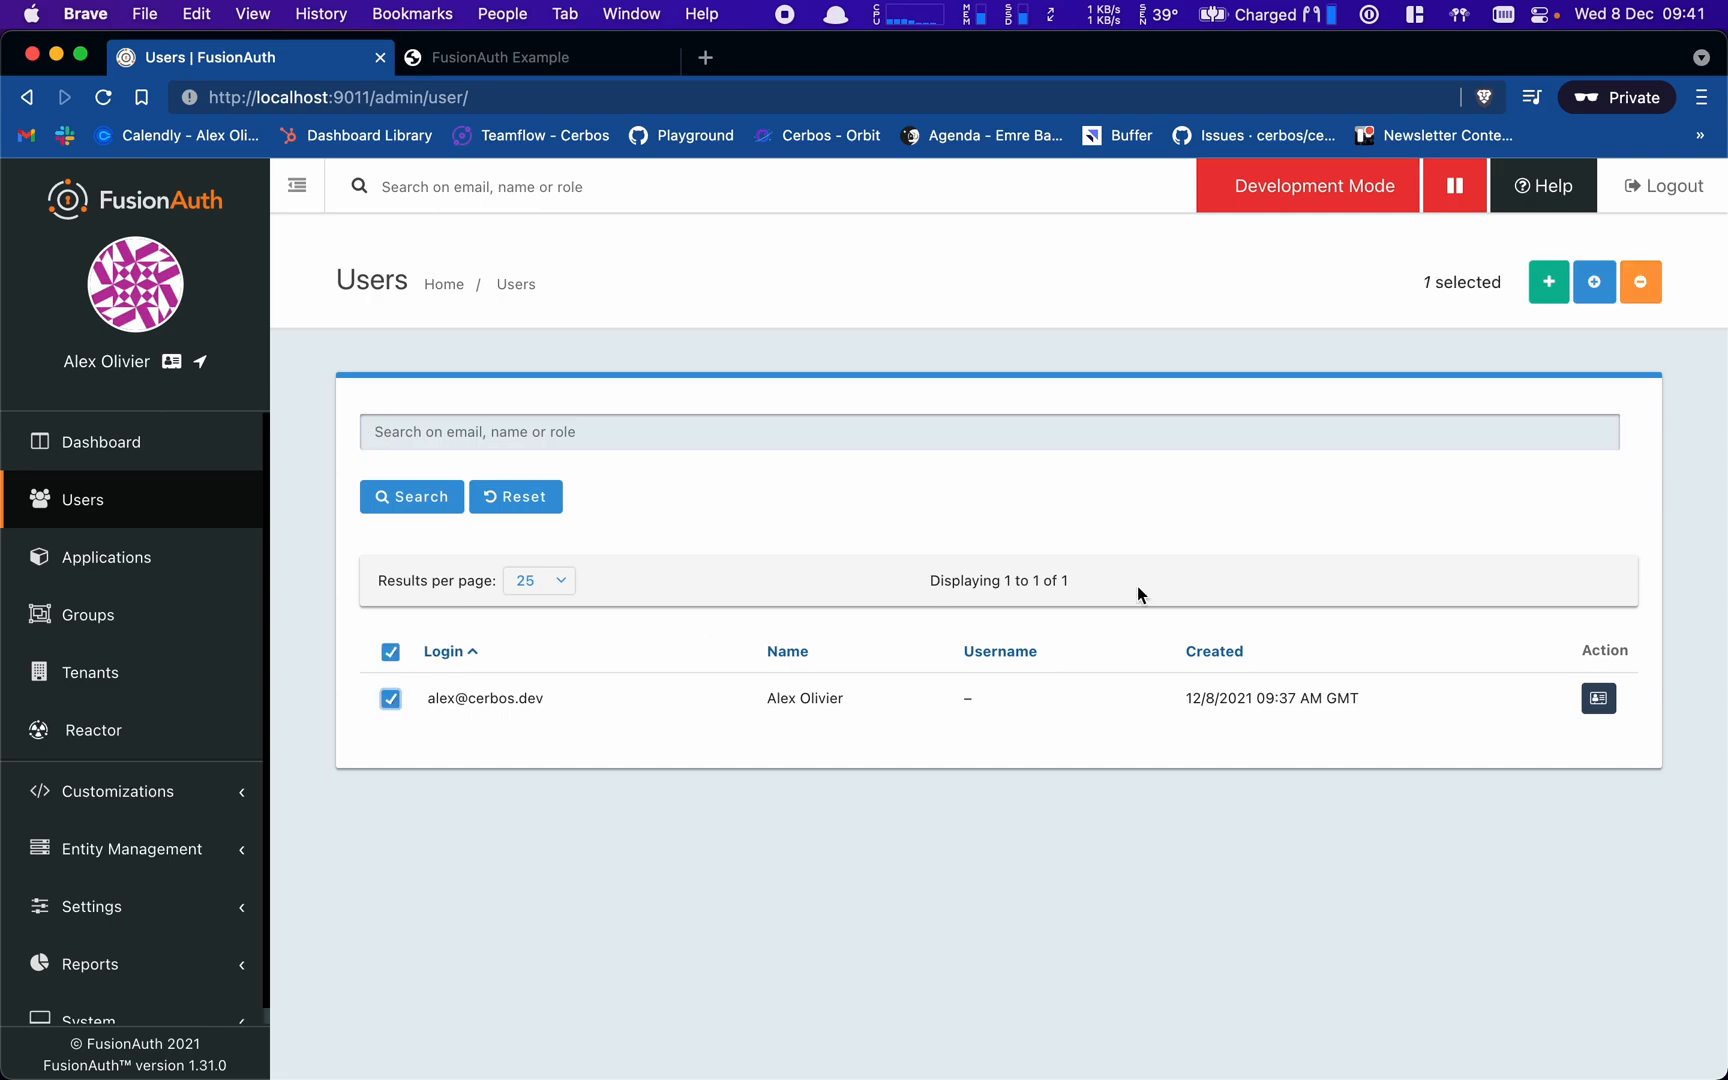
pyautogui.moveTo(1598, 698)
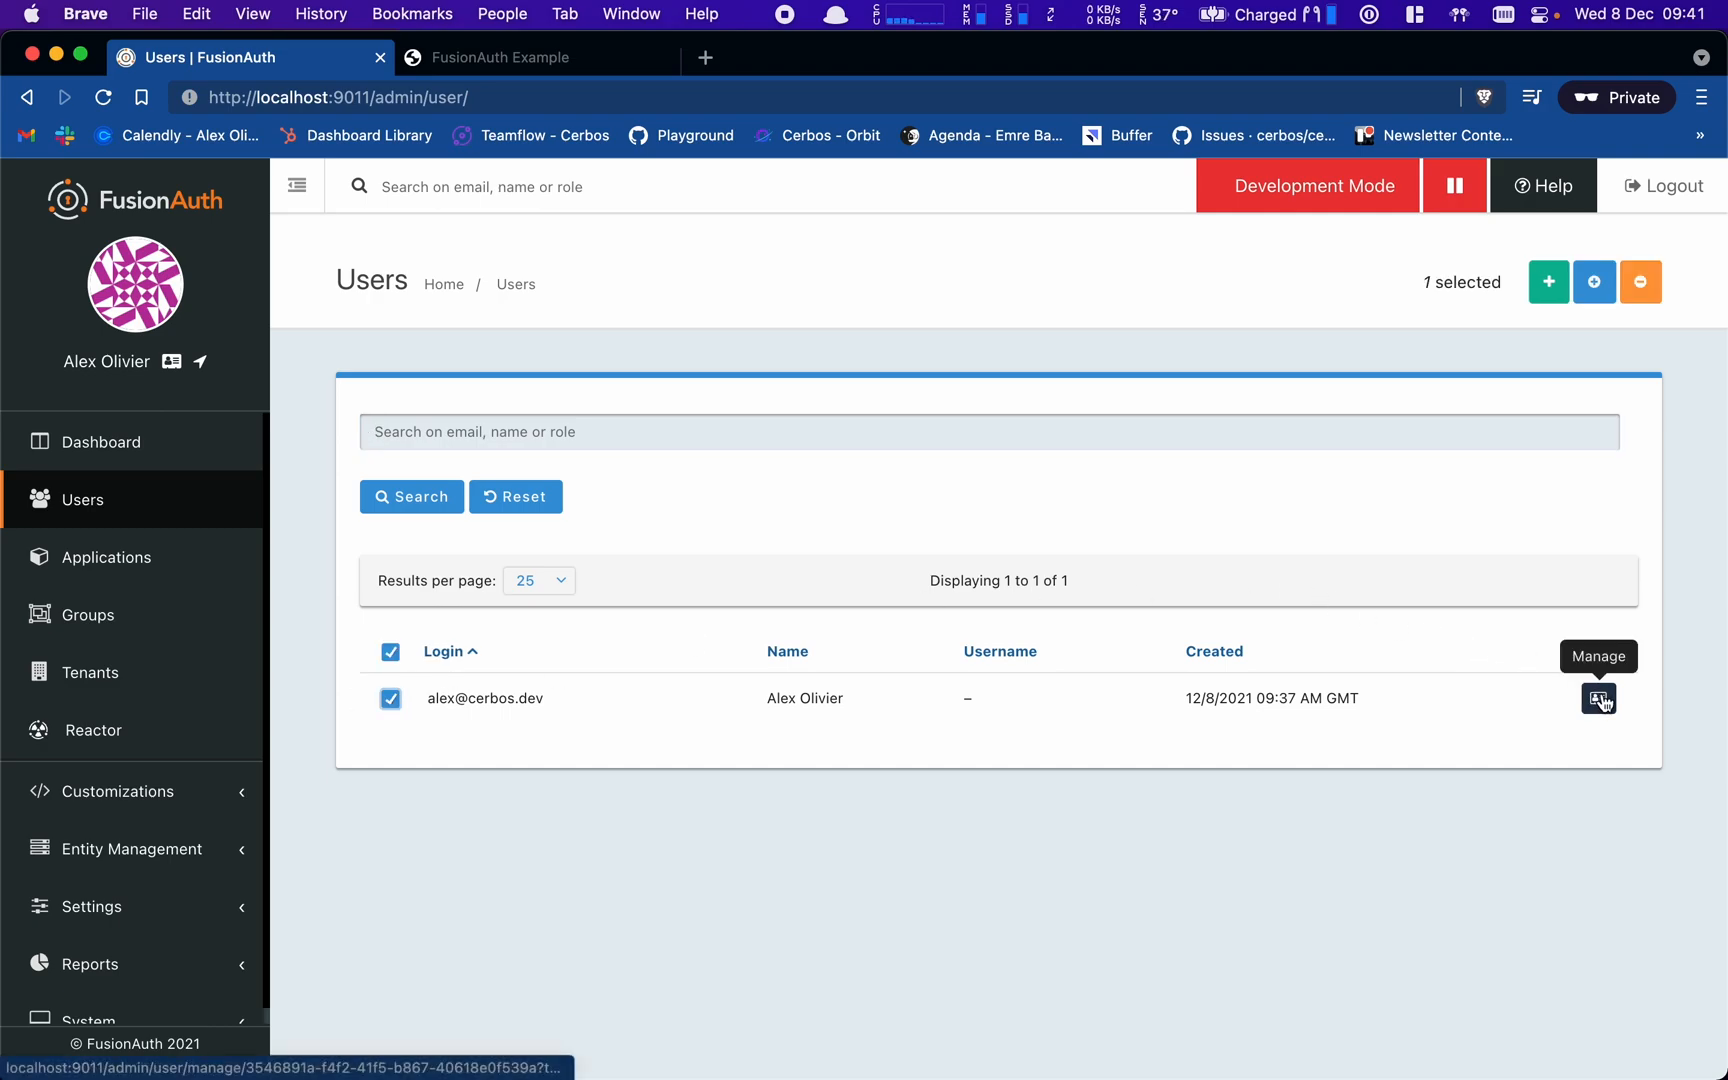
pyautogui.click(1596, 698)
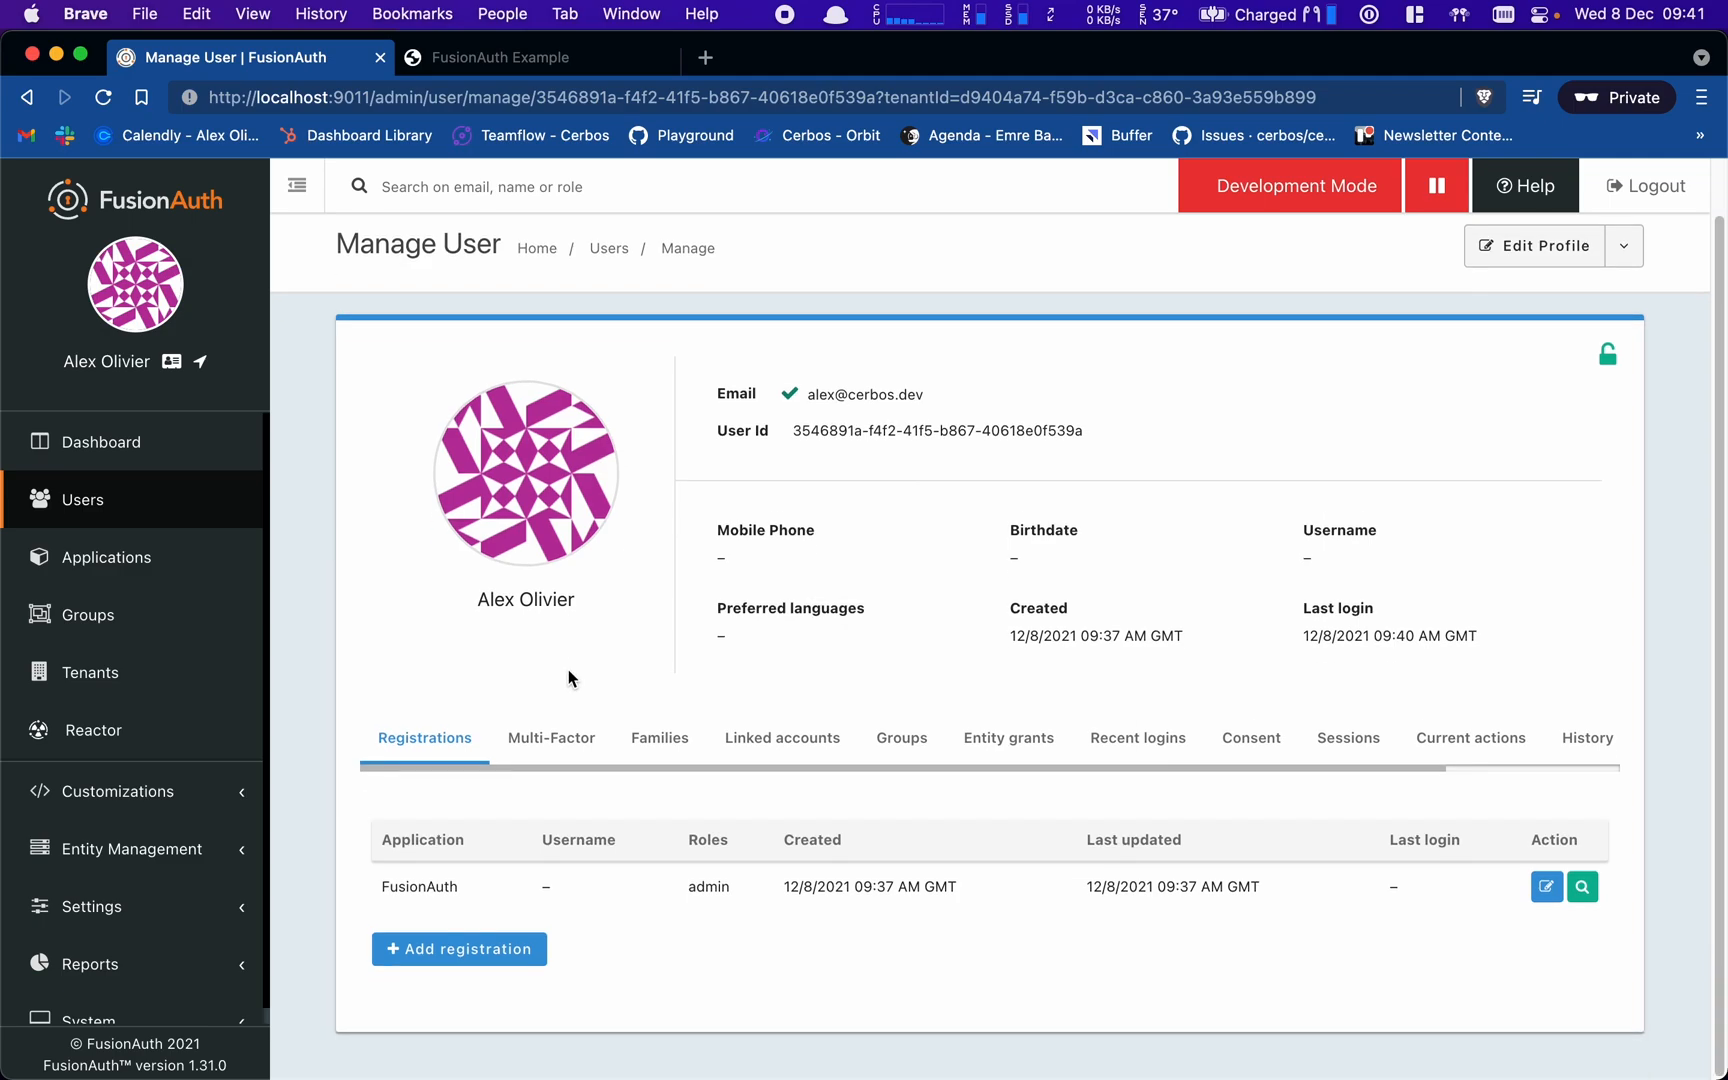
pyautogui.click(458, 948)
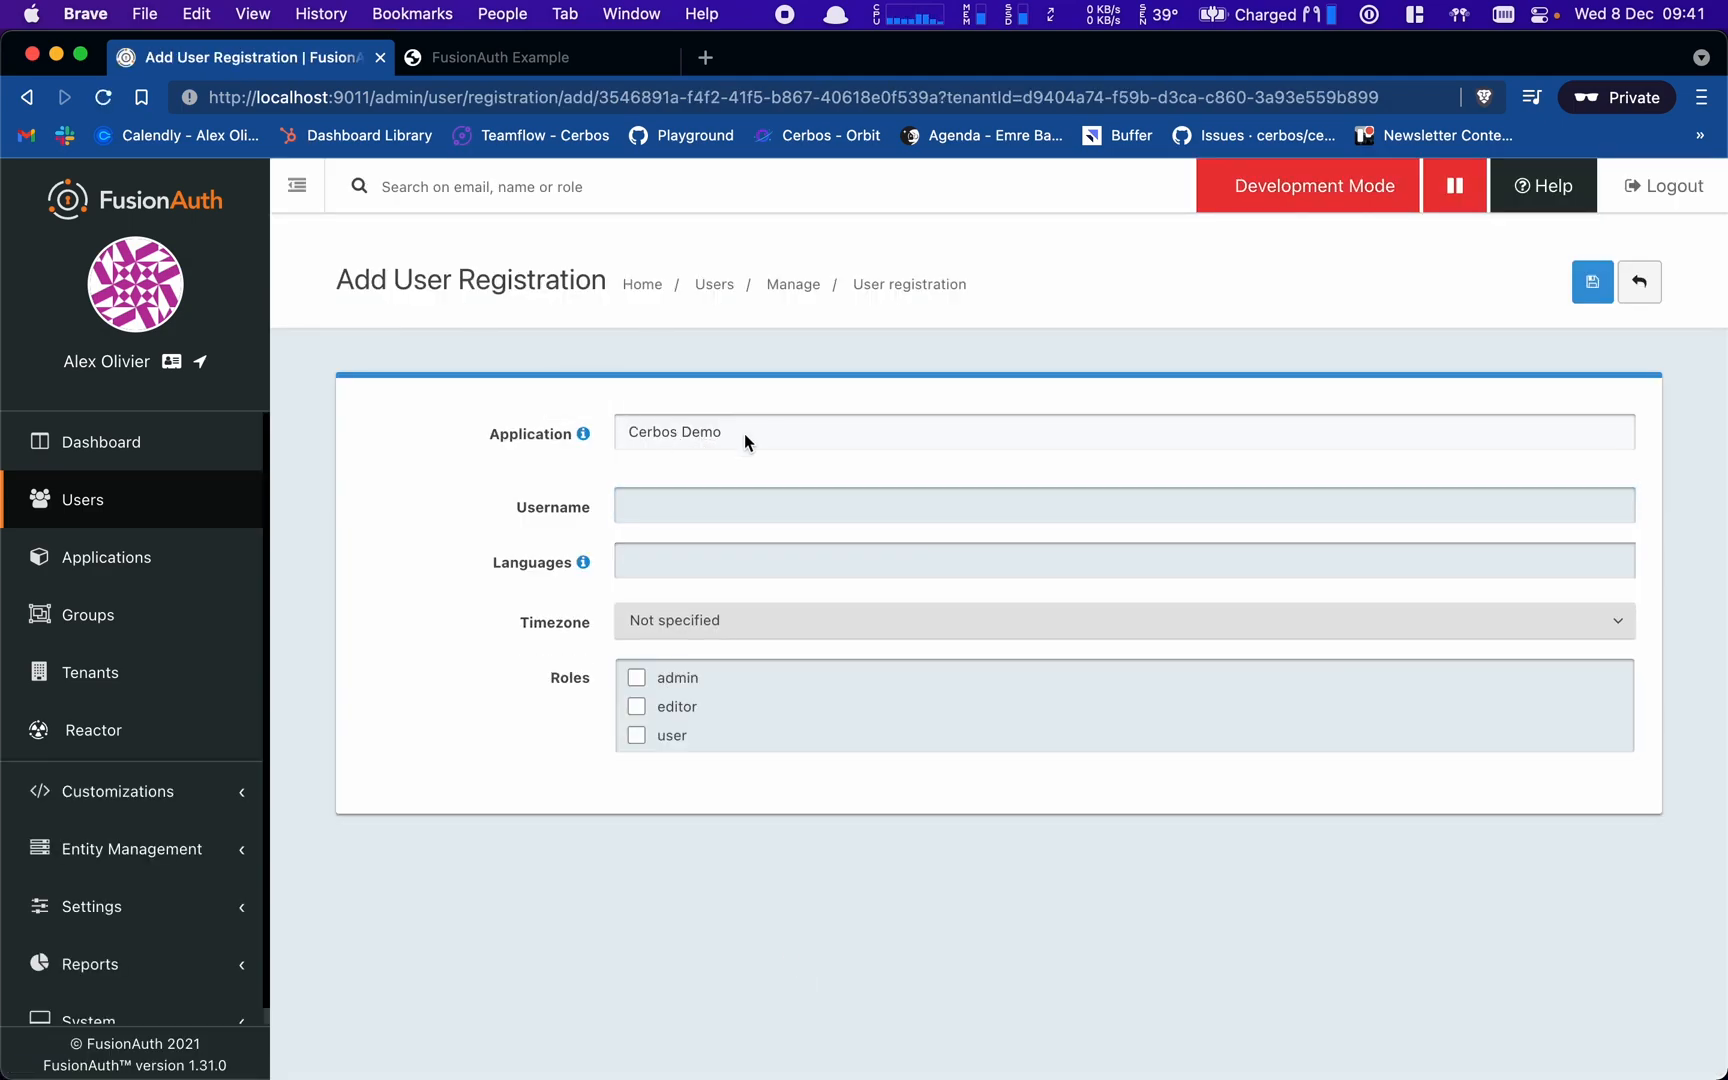
# Save the Cerbos Demo registration with the admin role and switch to the example app.
pyautogui.click(636, 678)
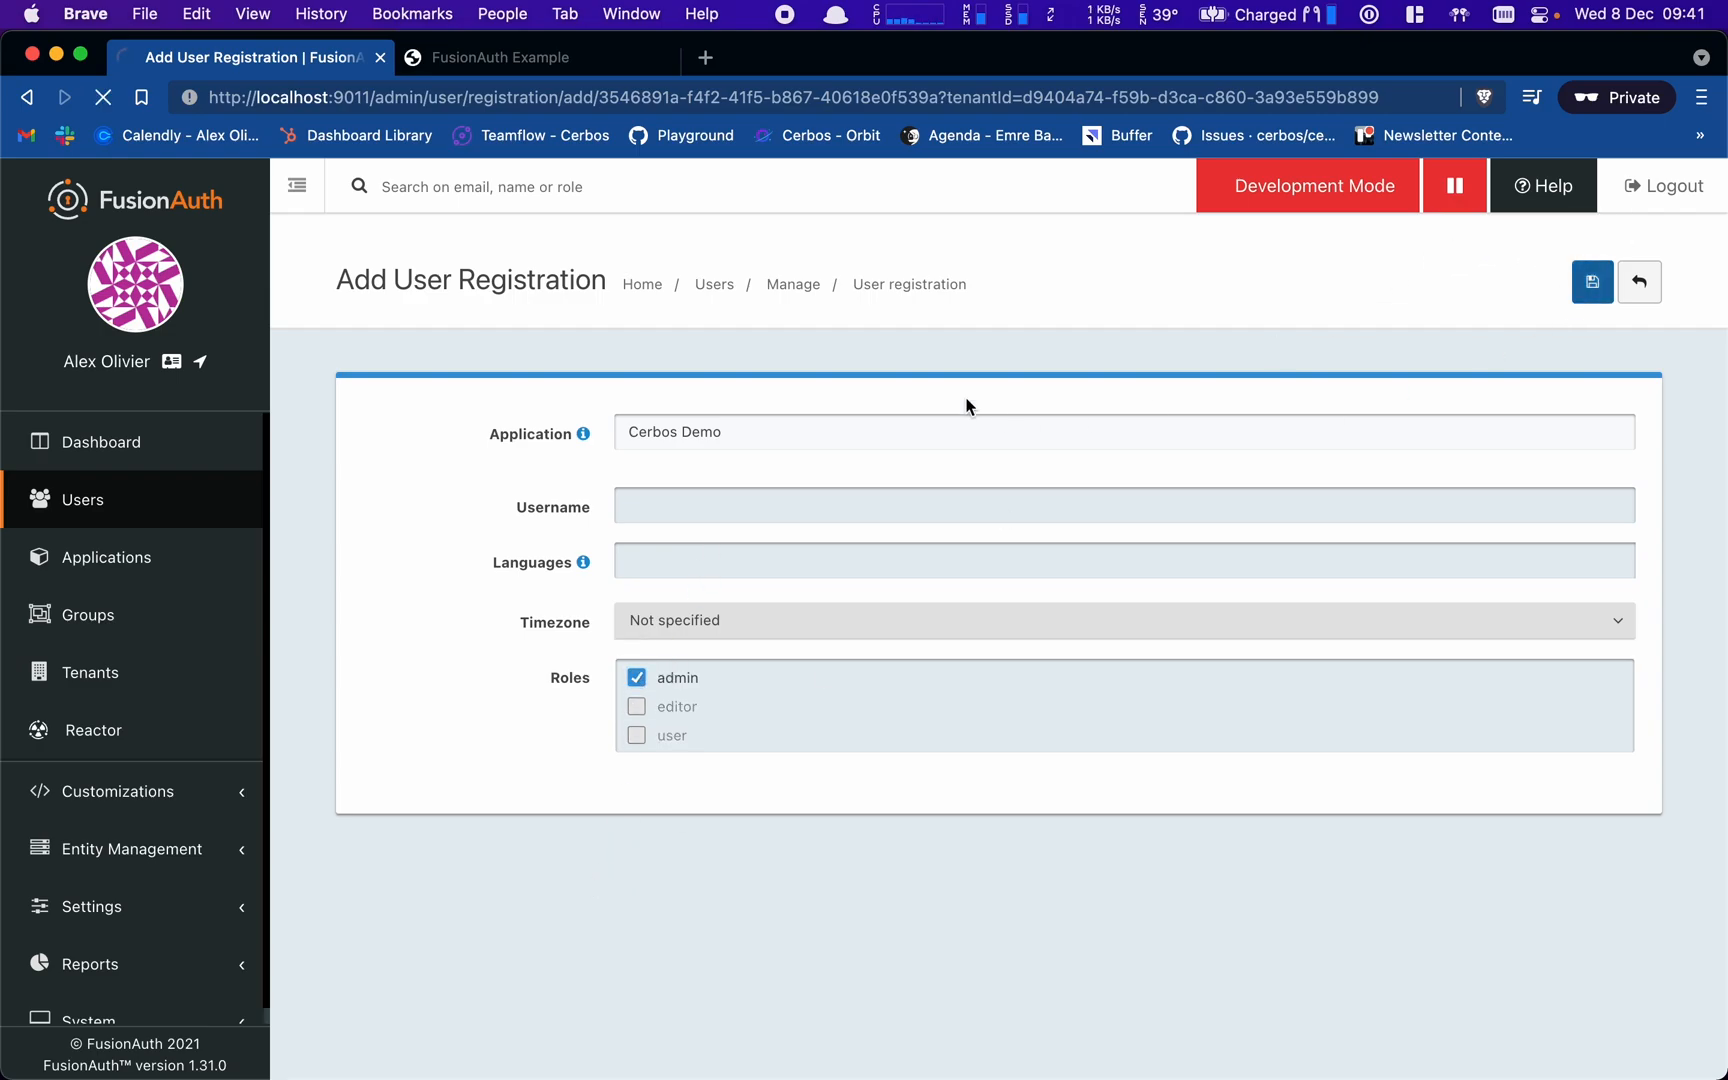
pyautogui.click(1592, 282)
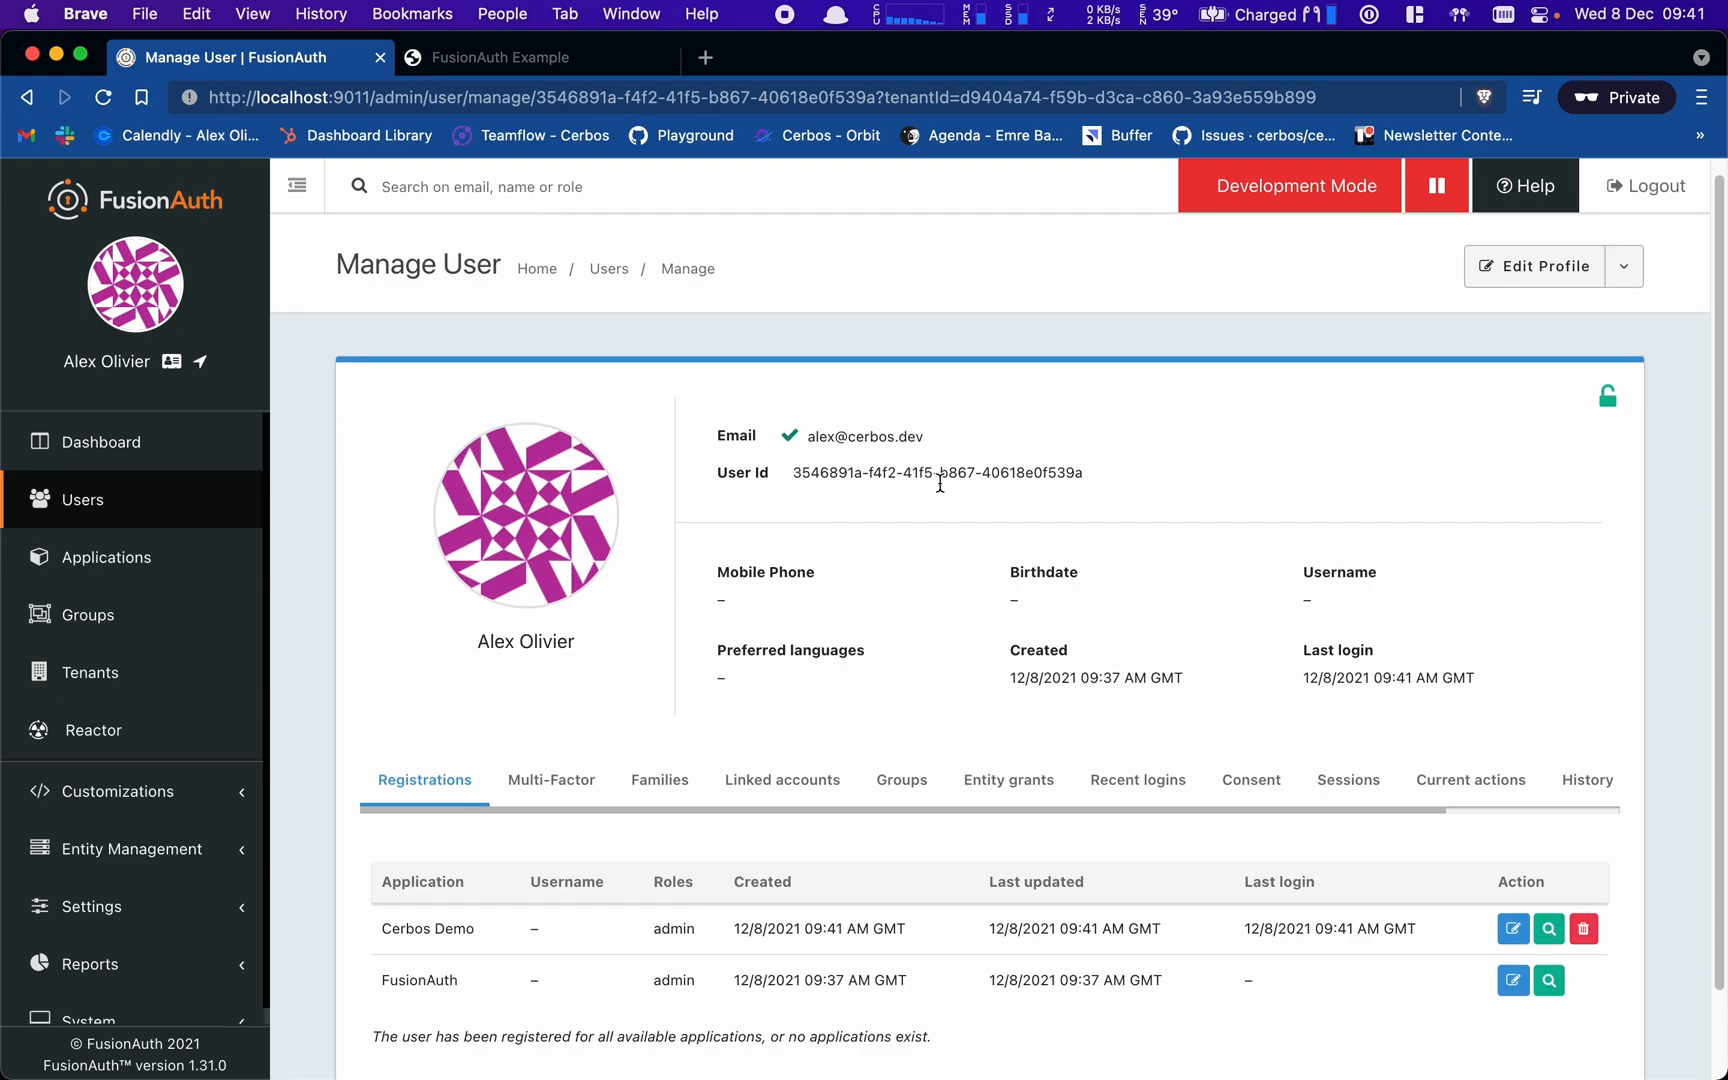
pyautogui.moveTo(894, 430)
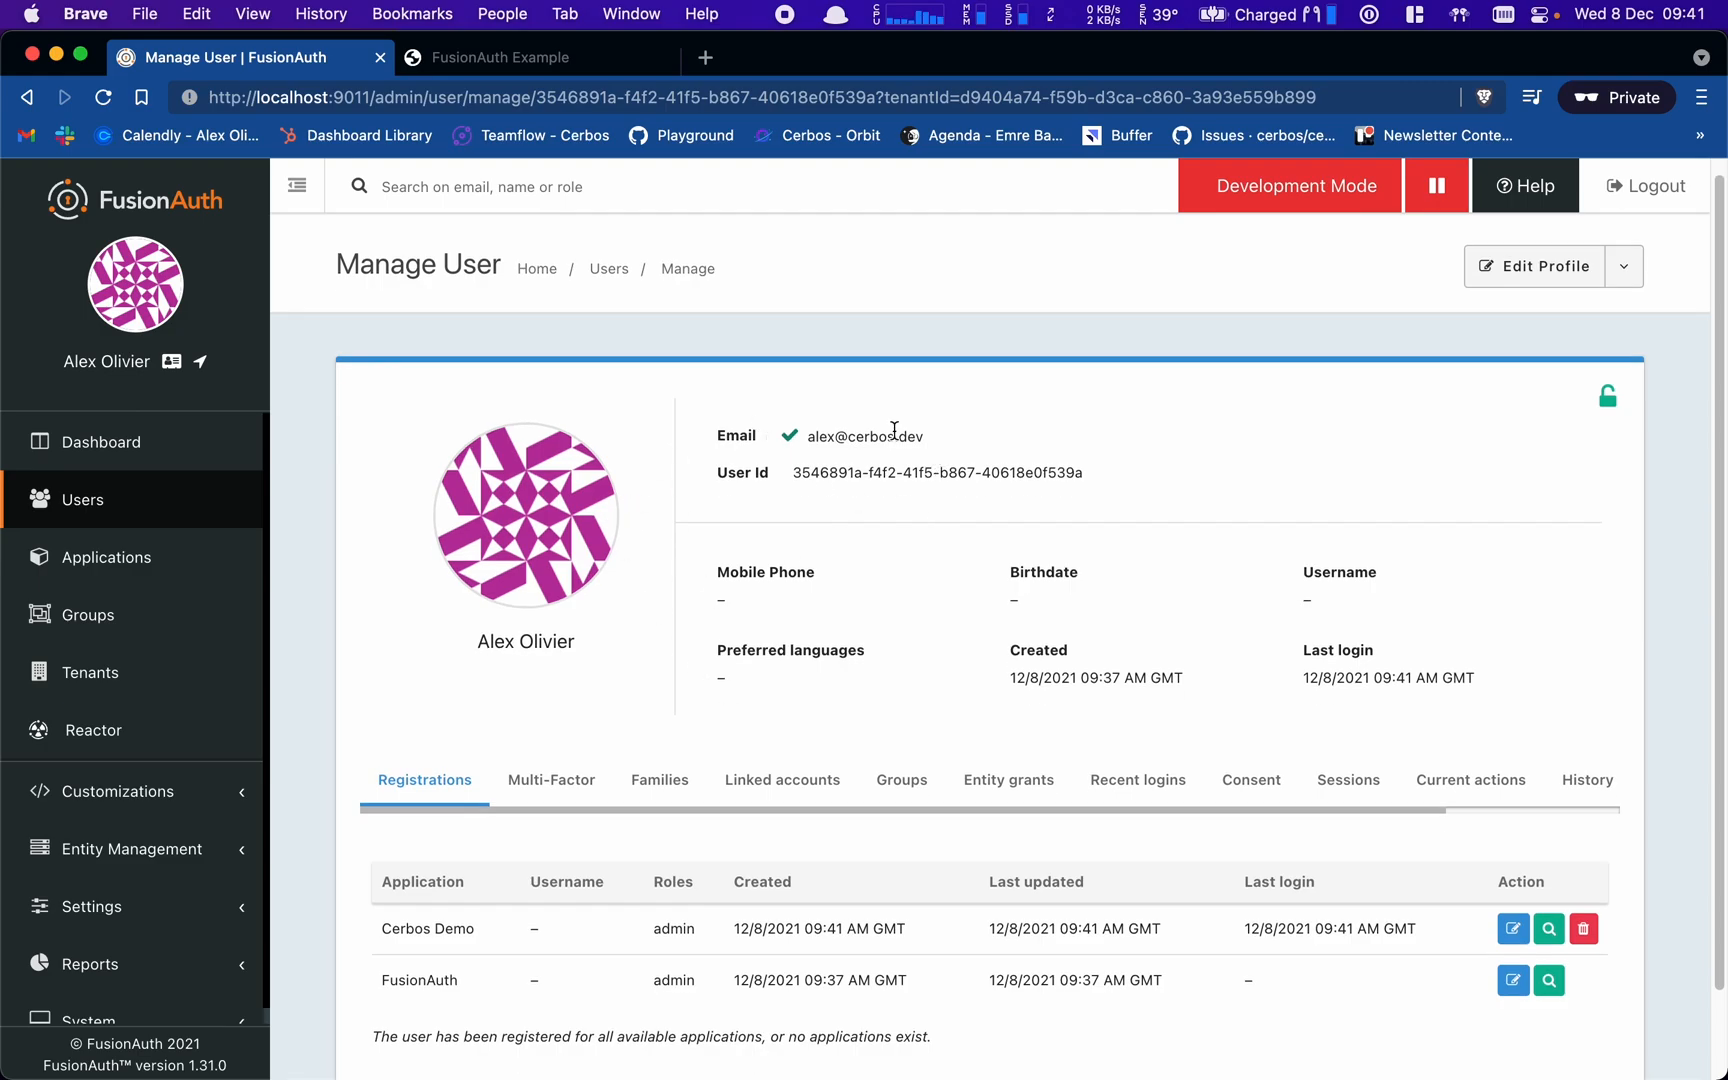
pyautogui.scroll(-3)
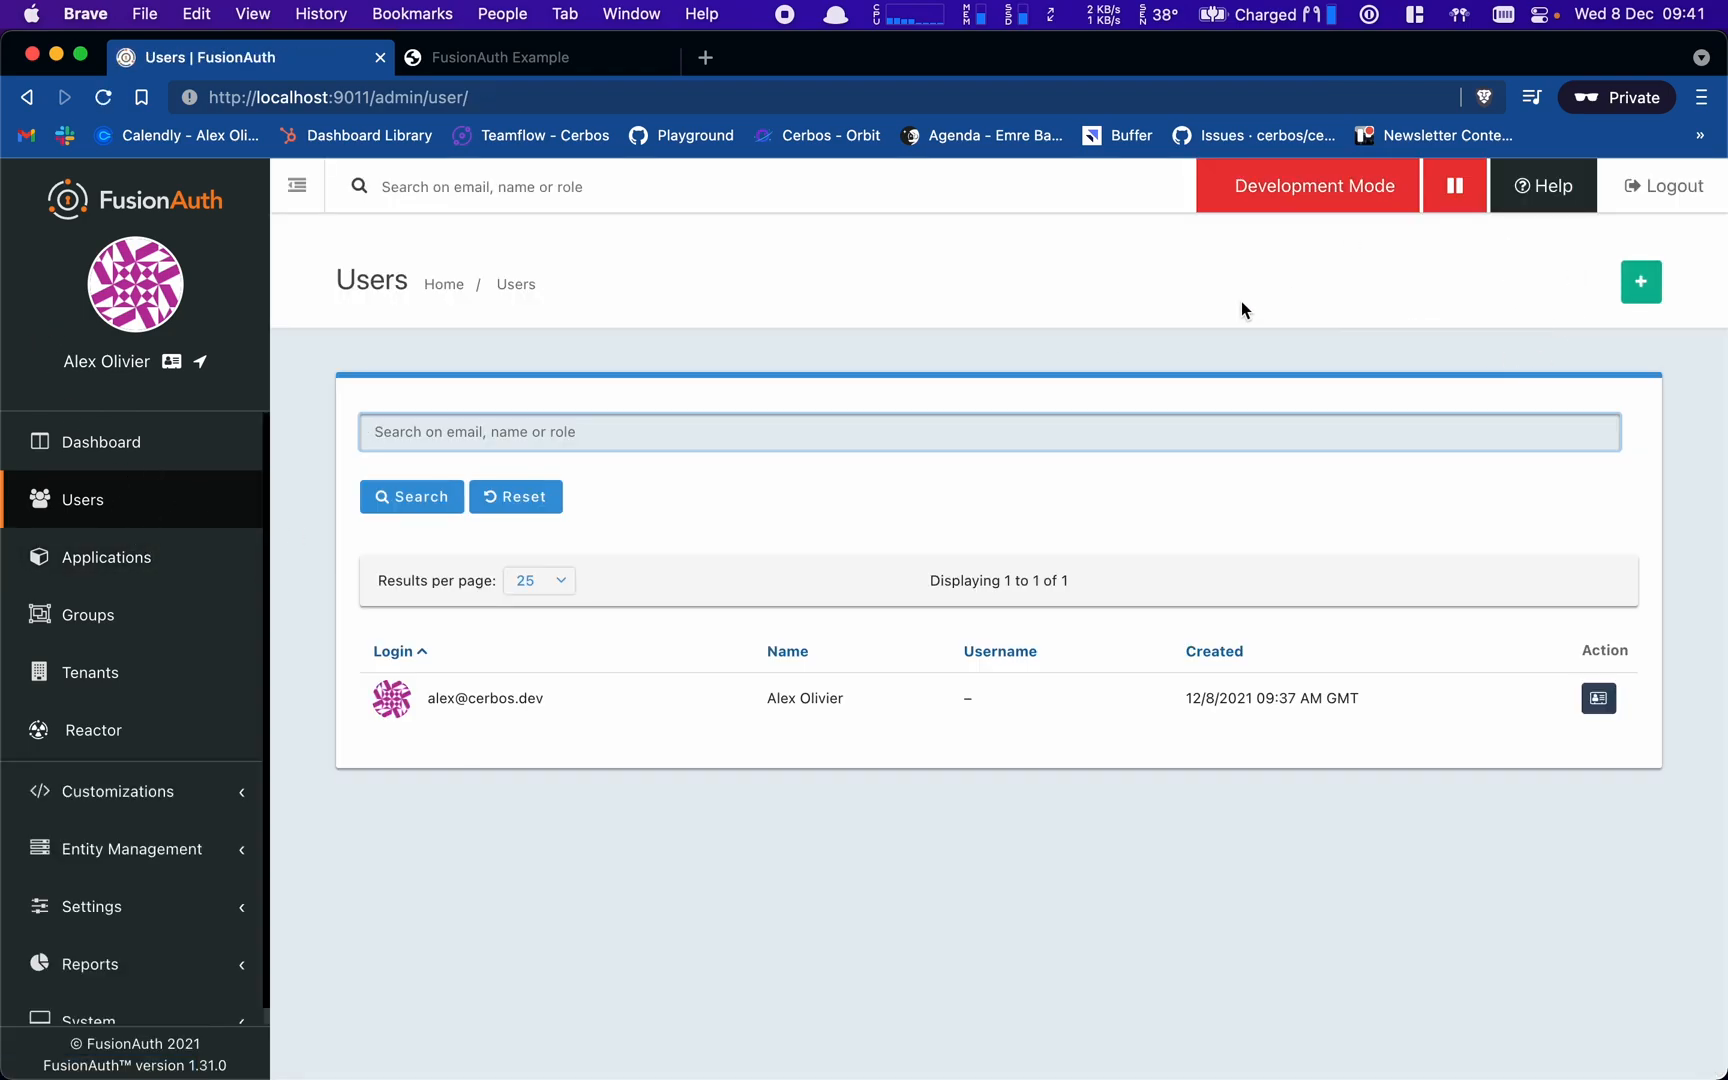
pyautogui.moveTo(1536, 294)
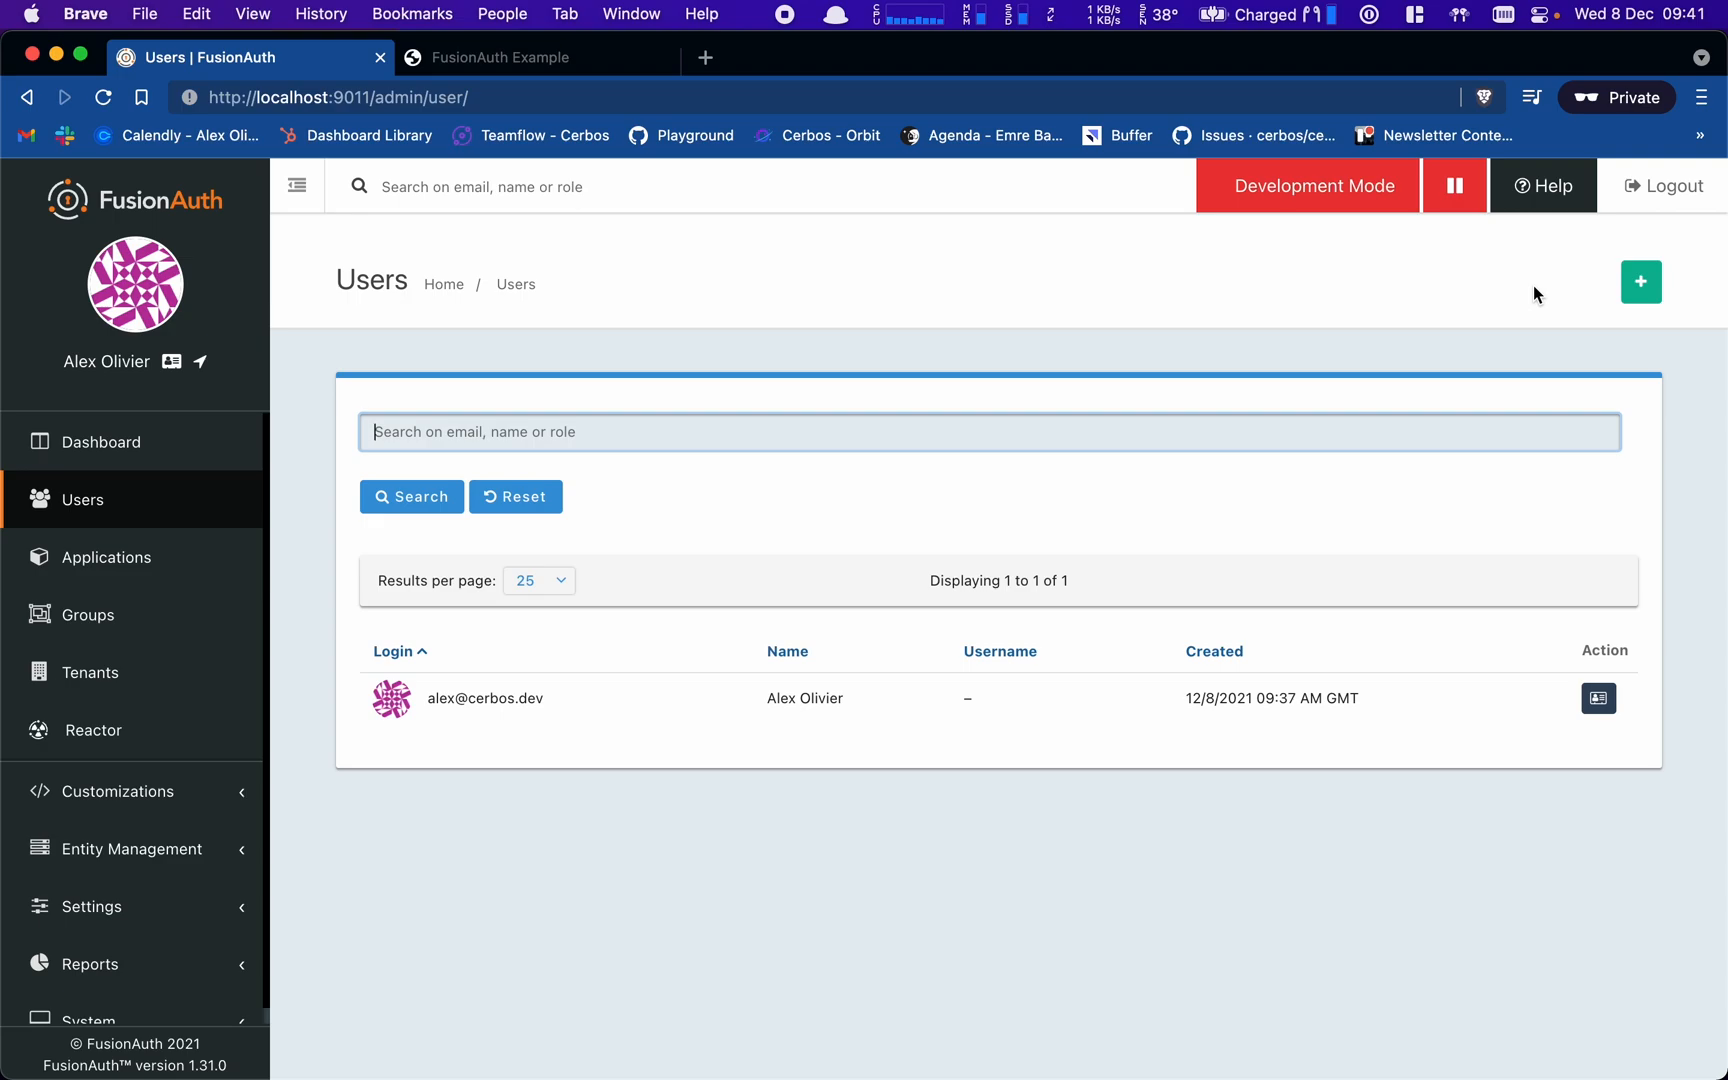
pyautogui.click(534, 58)
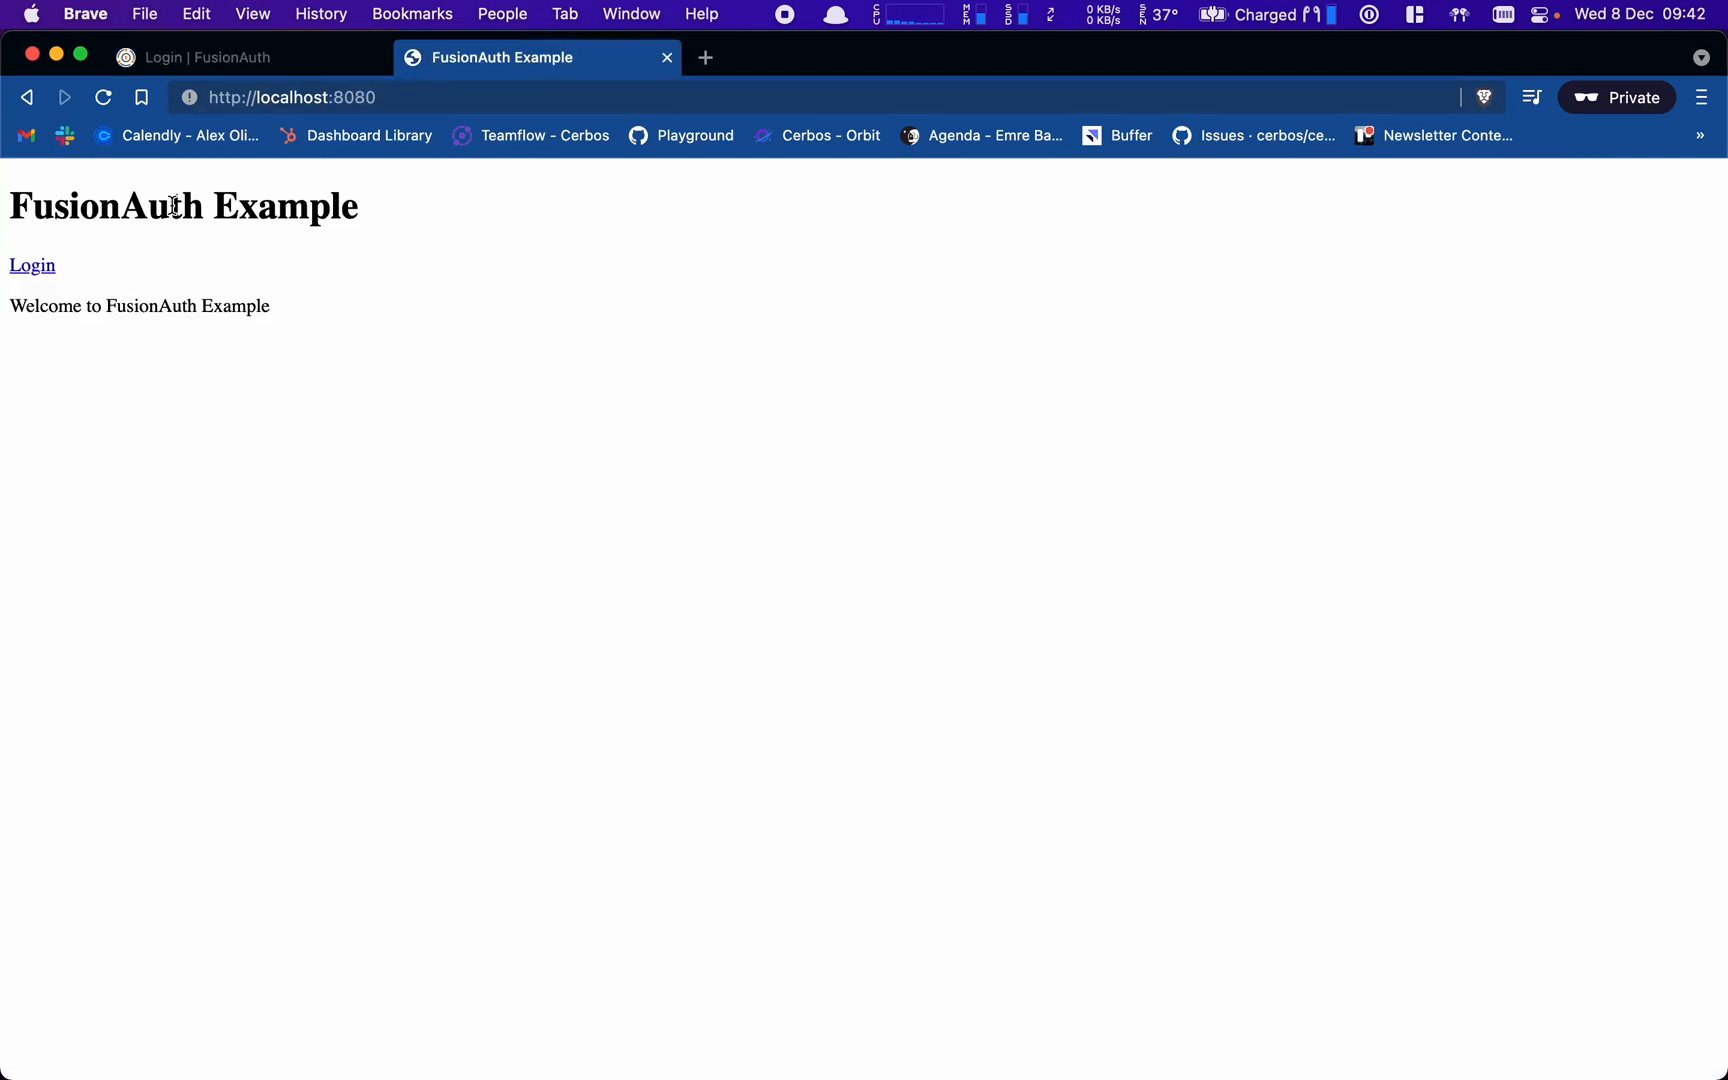
pyautogui.moveTo(298, 408)
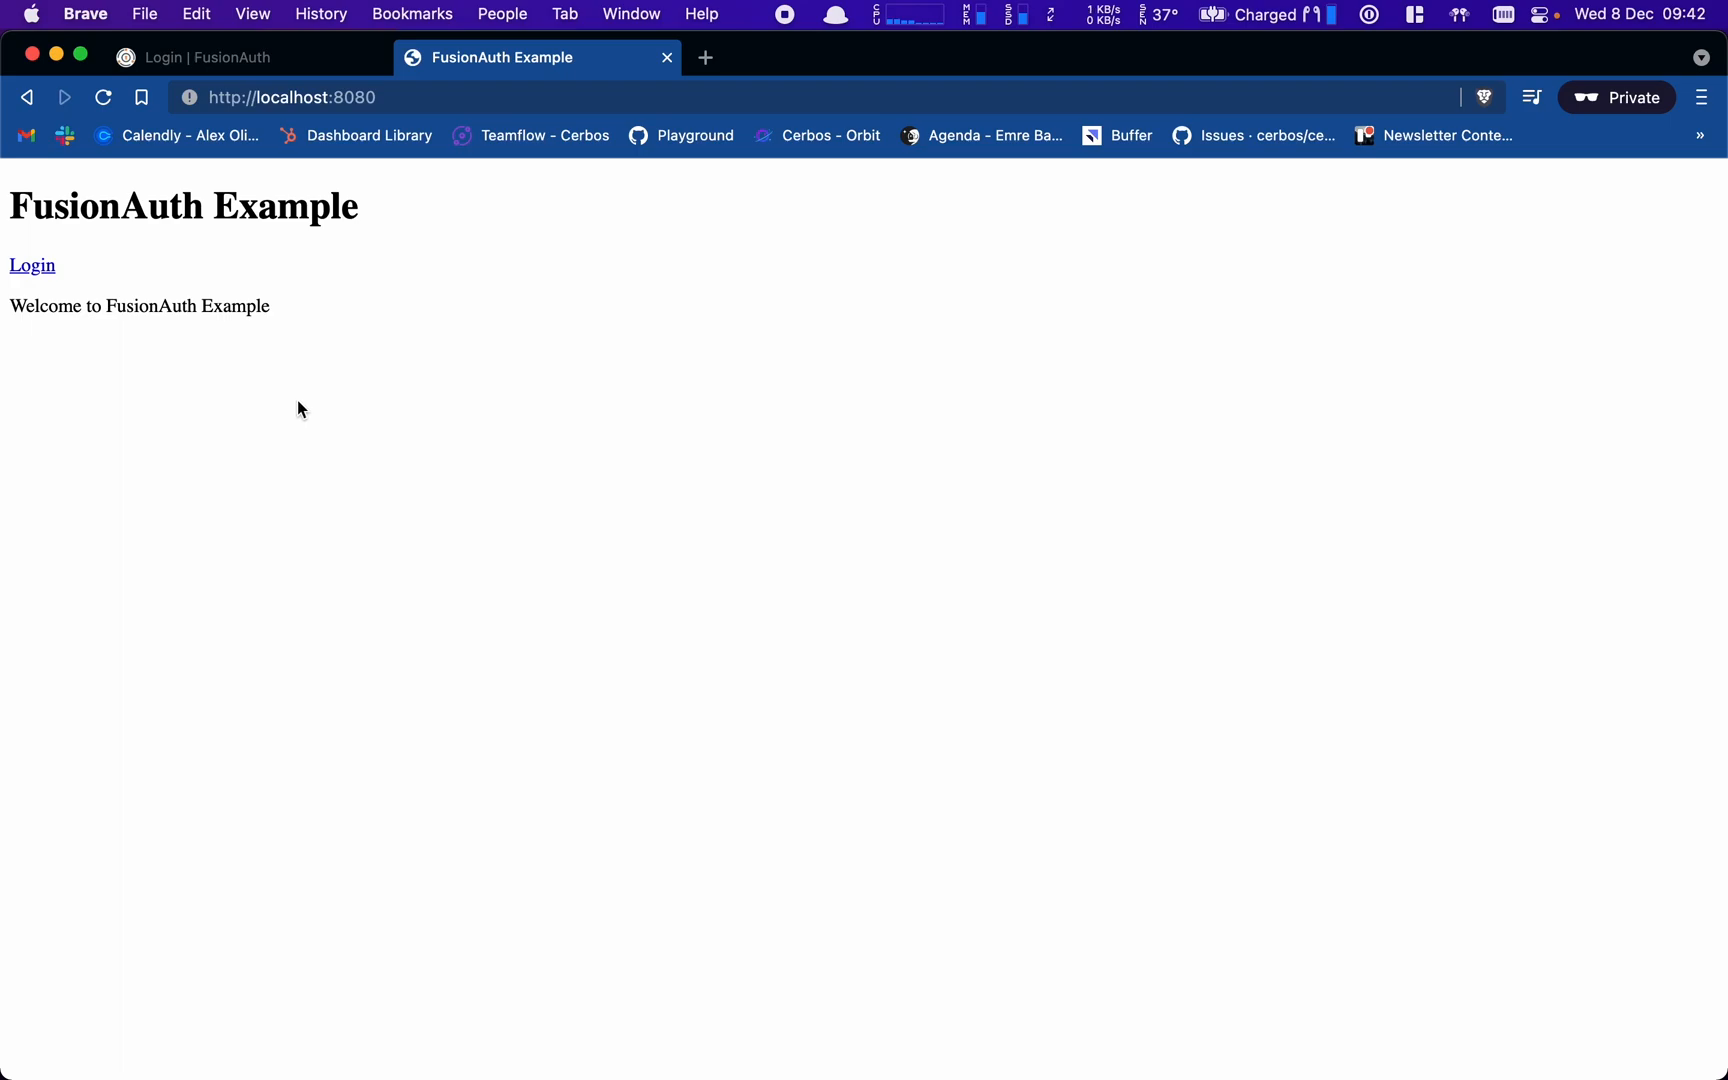
pyautogui.moveTo(140, 326)
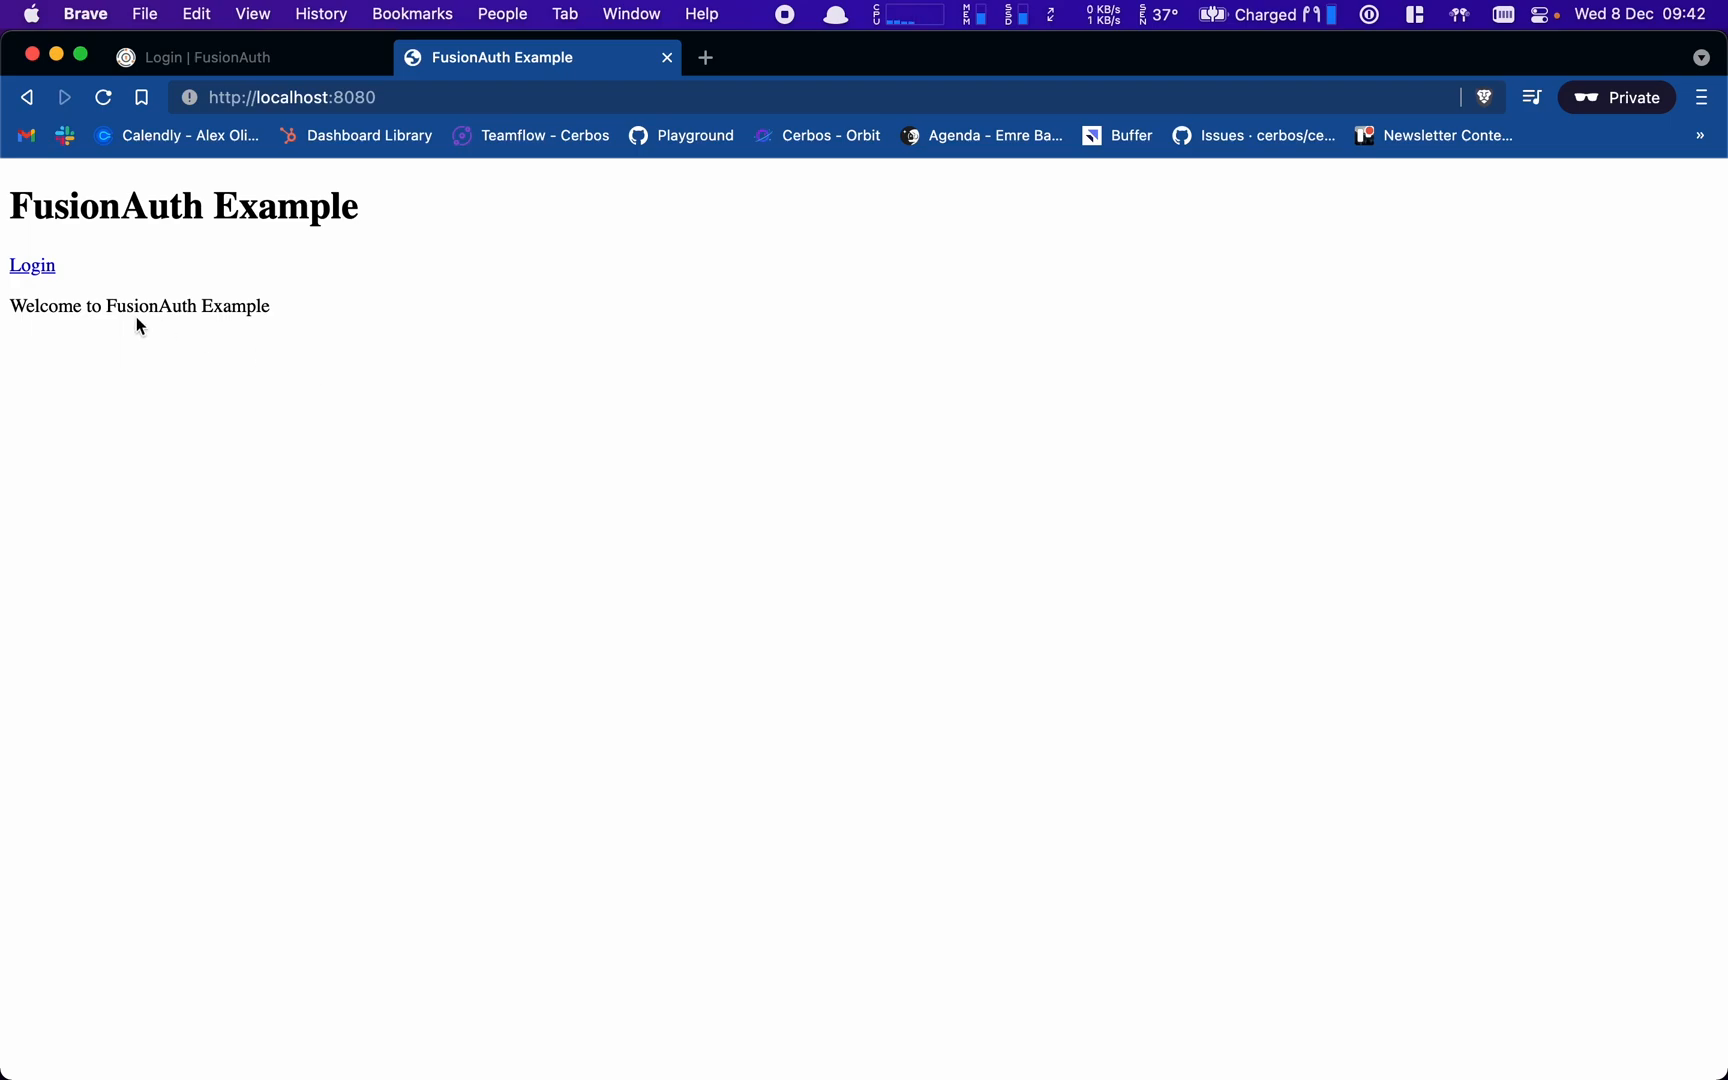
pyautogui.click(32, 264)
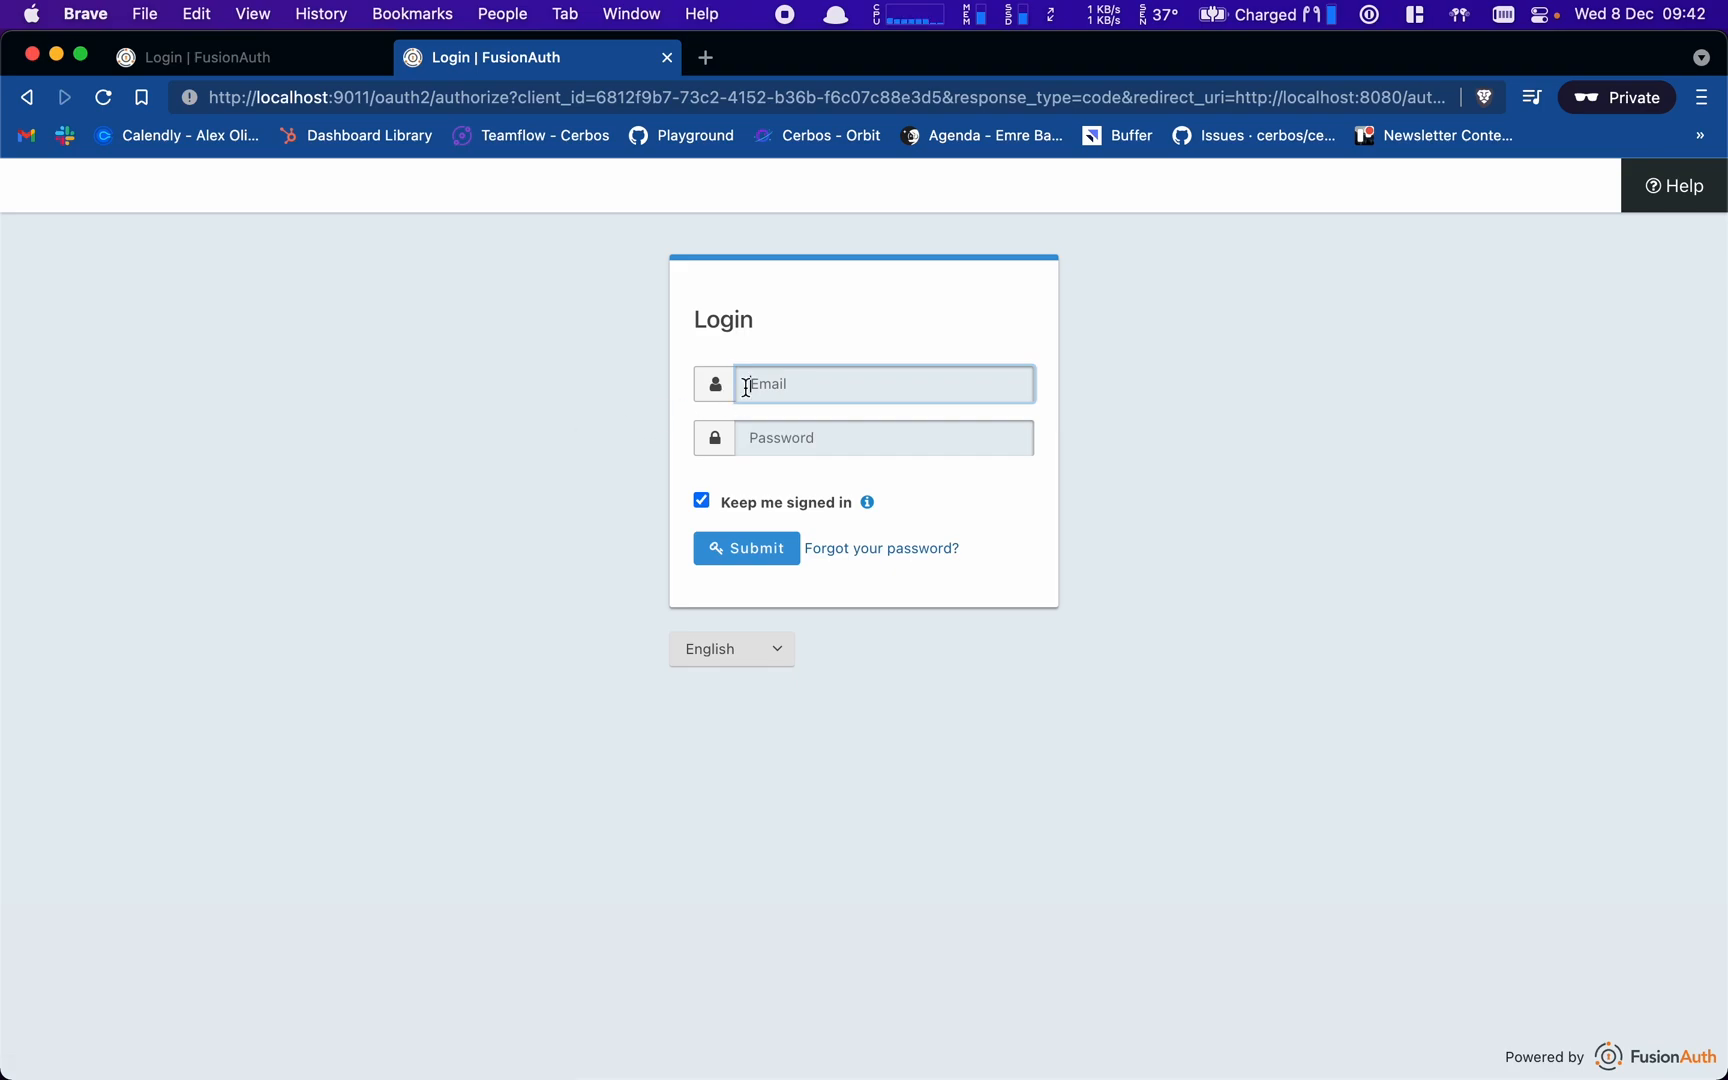
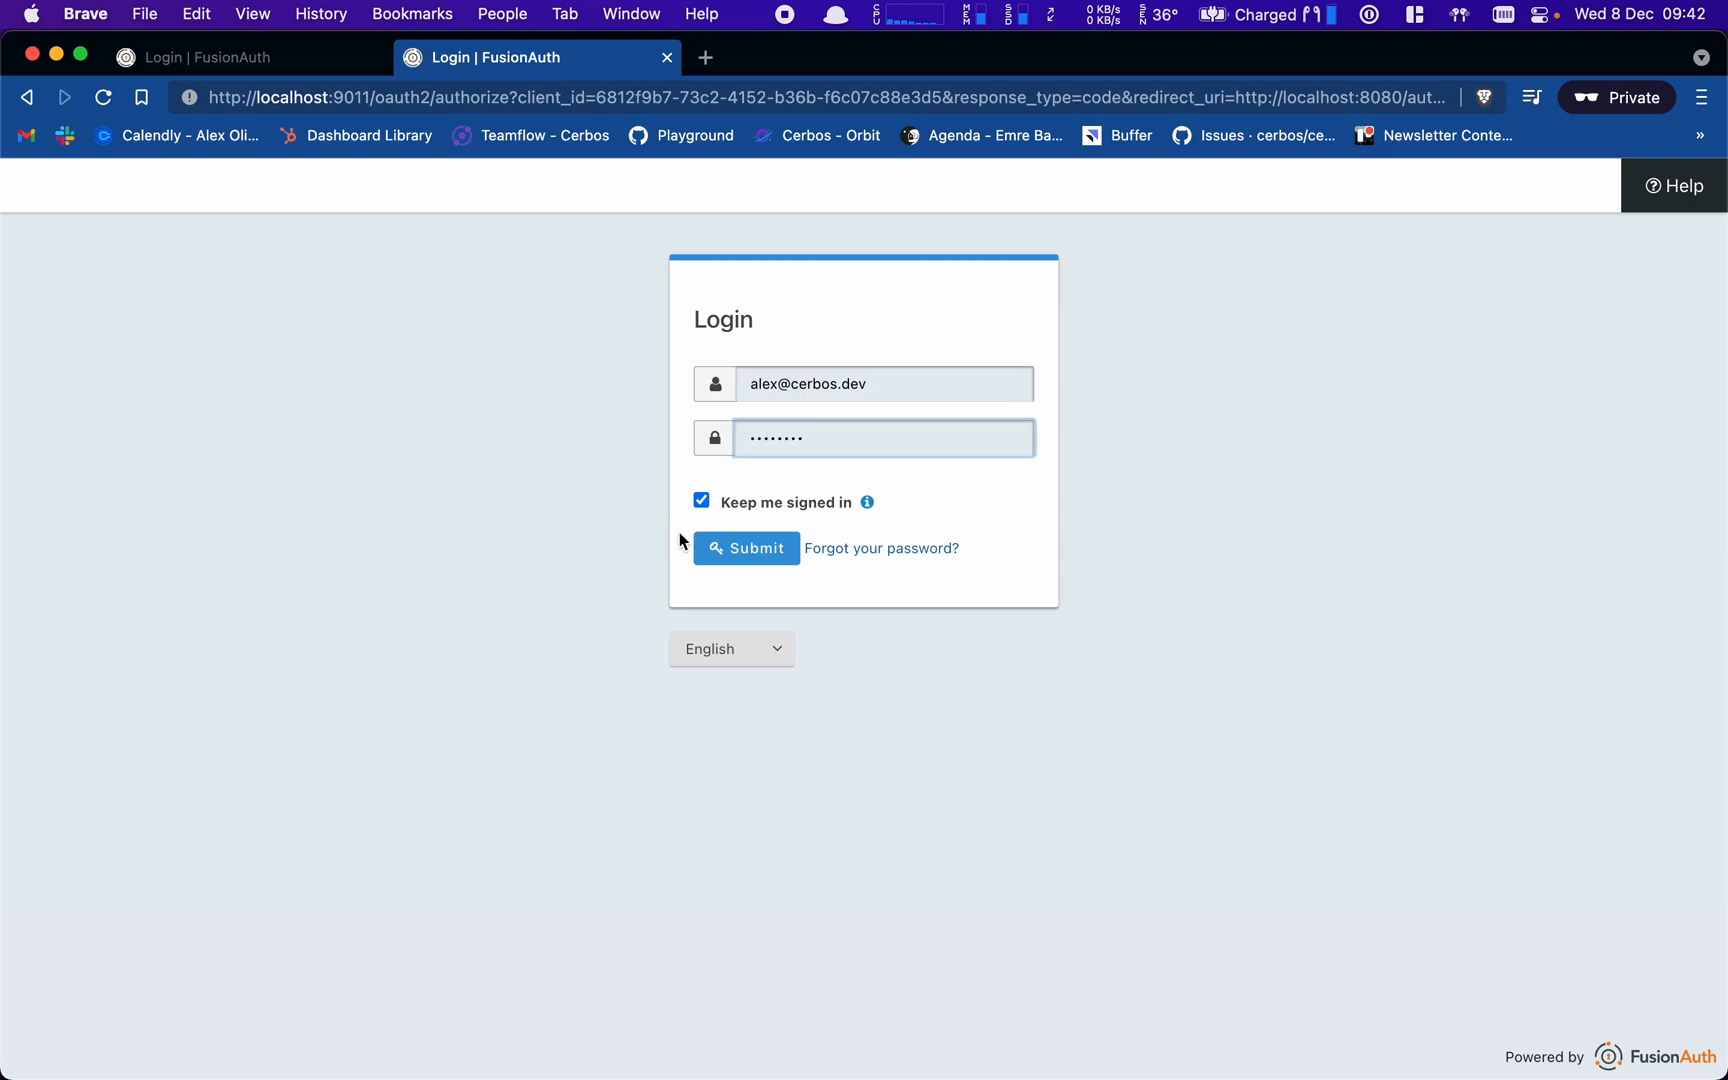
pyautogui.click(744, 548)
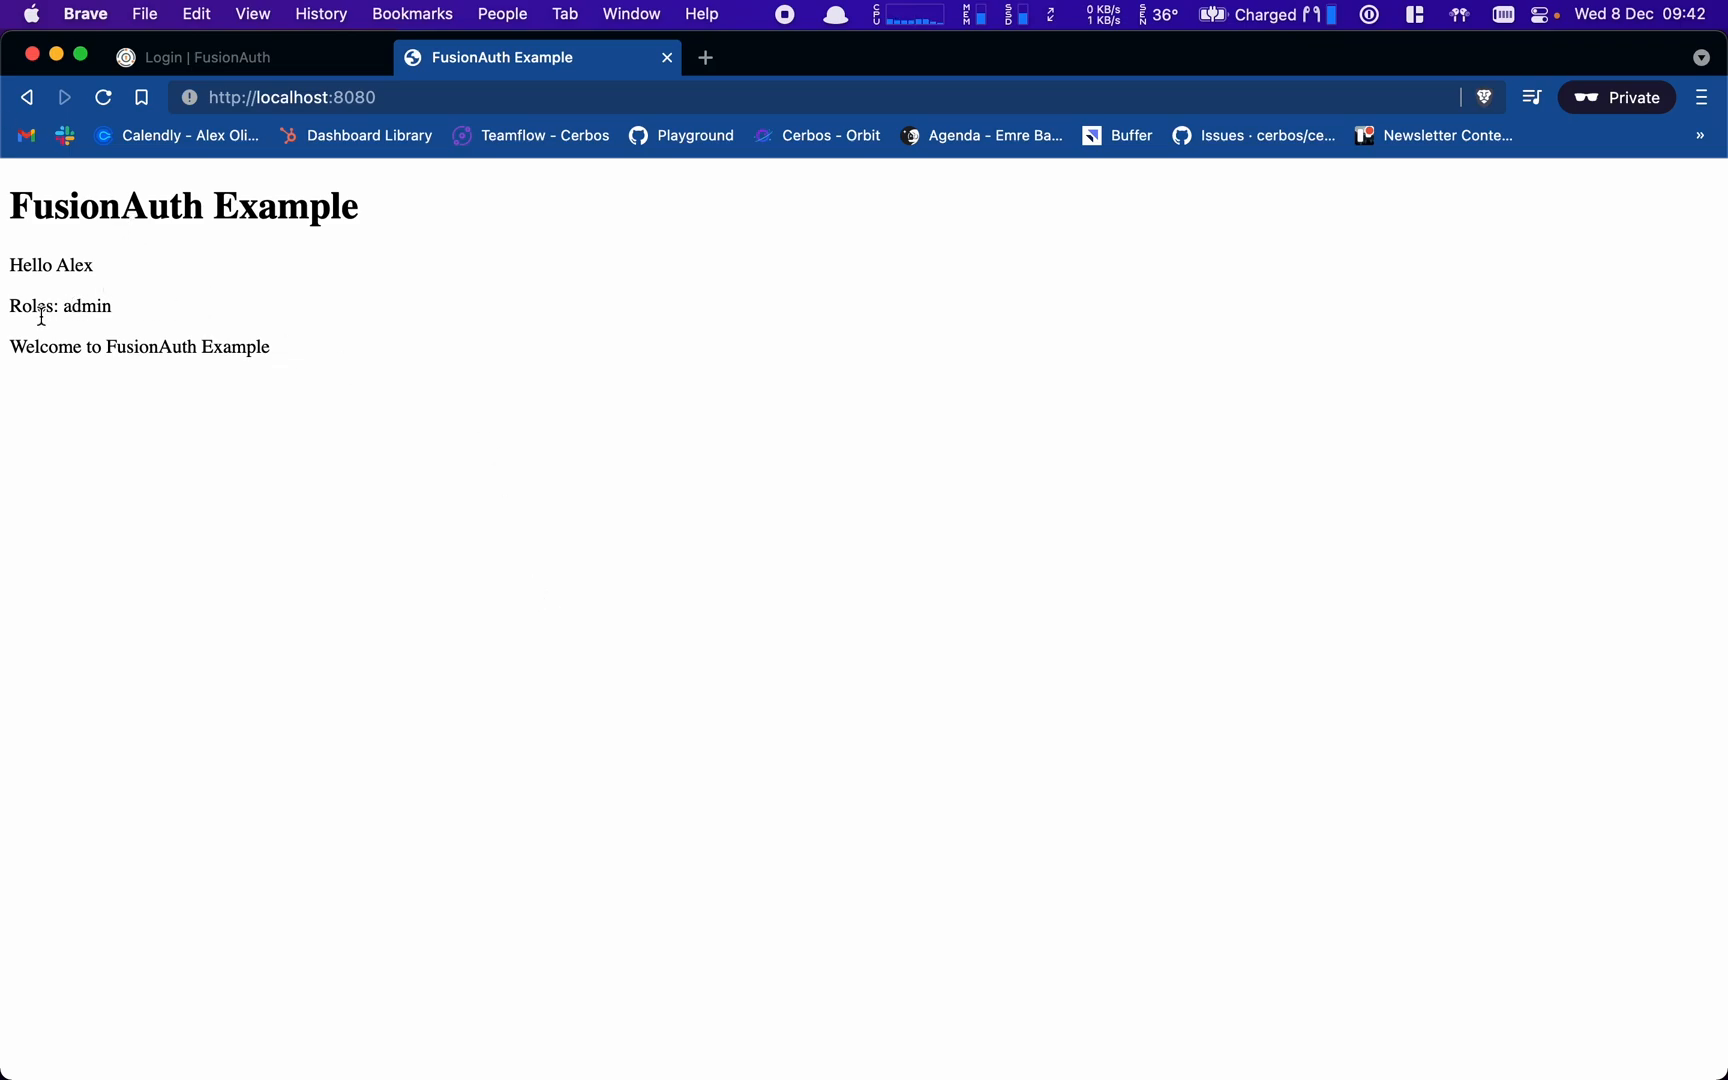
pyautogui.moveTo(114, 318)
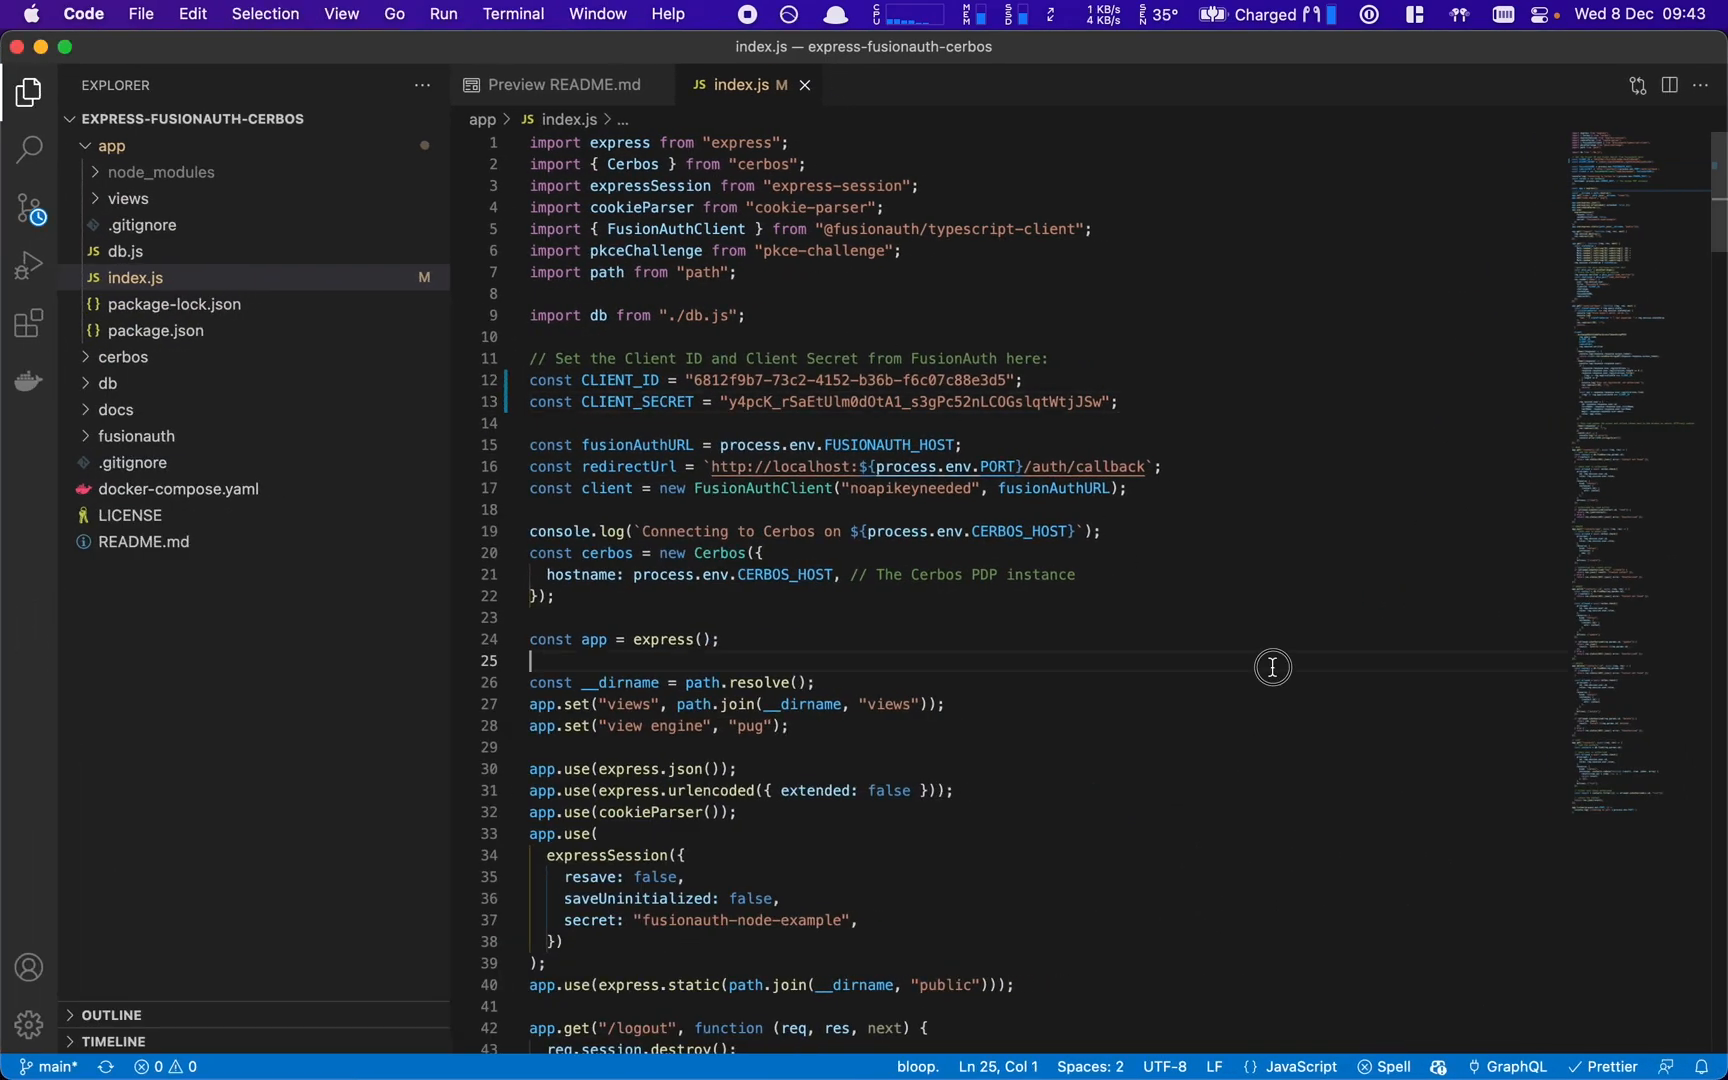
# Scroll index.js to the GET /contacts/:id route with its cerbos.check read authorization.
pyautogui.scroll(-3)
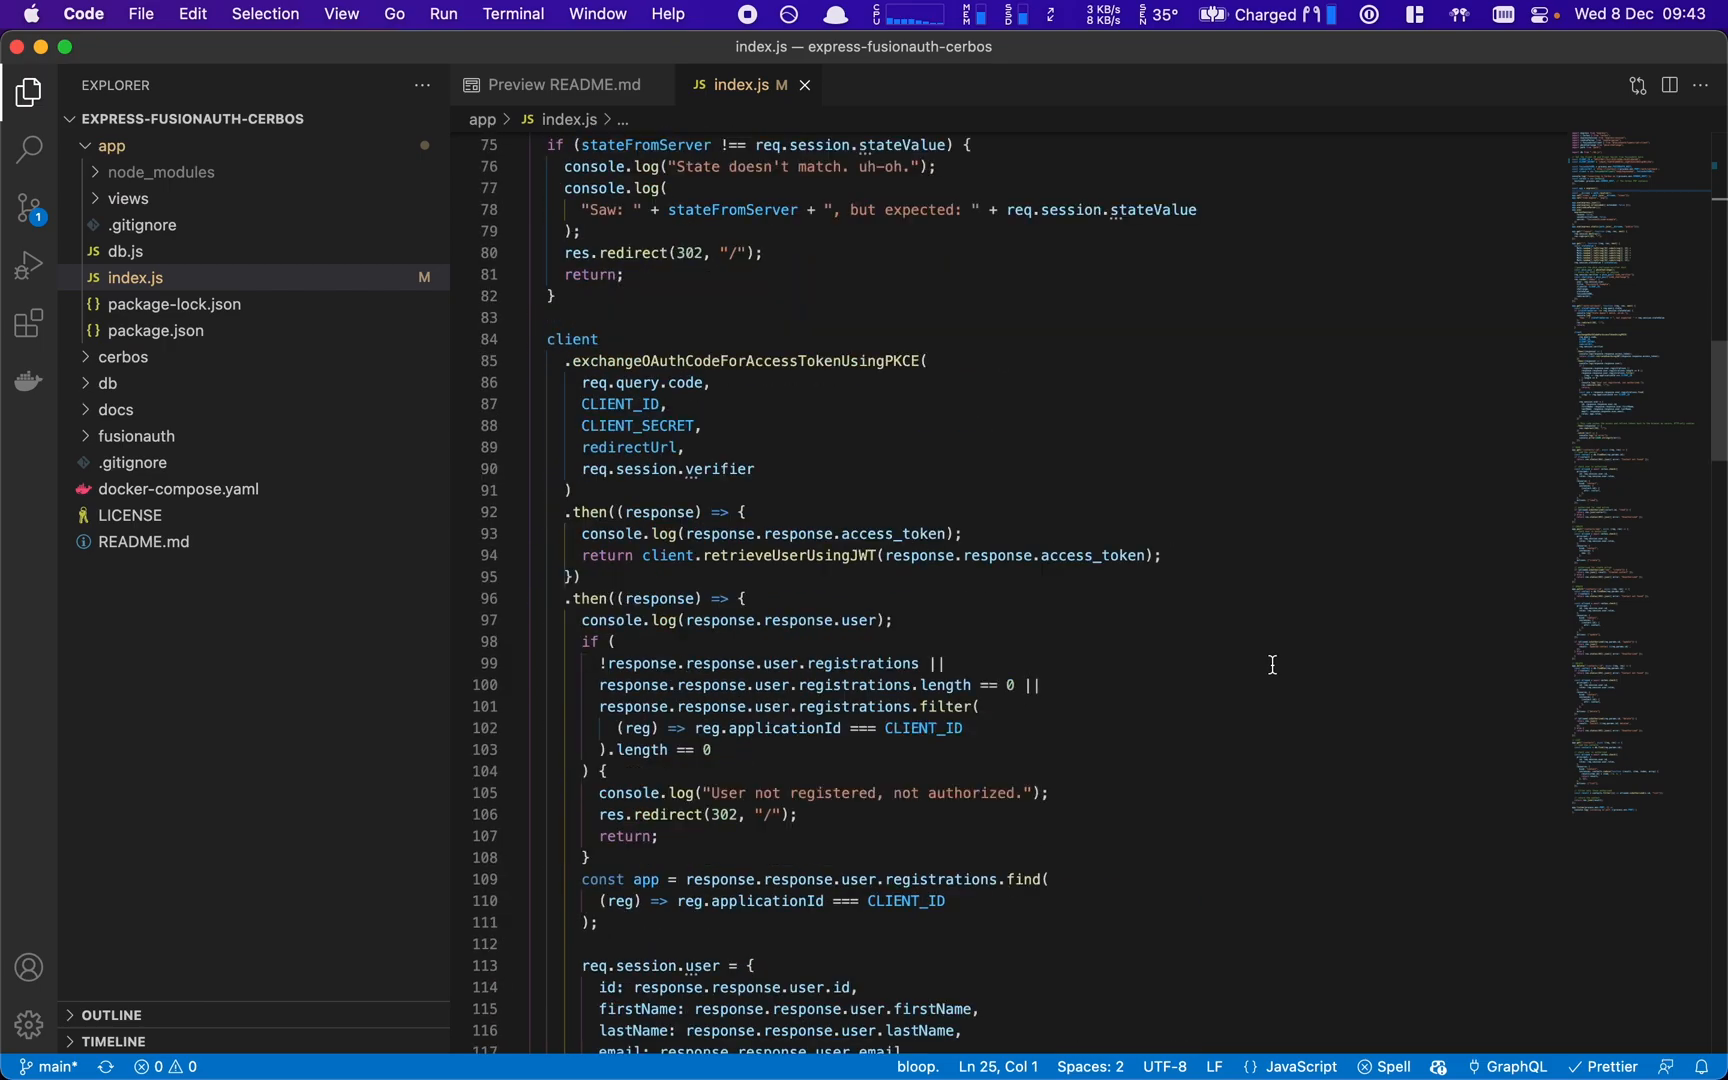
pyautogui.scroll(-3)
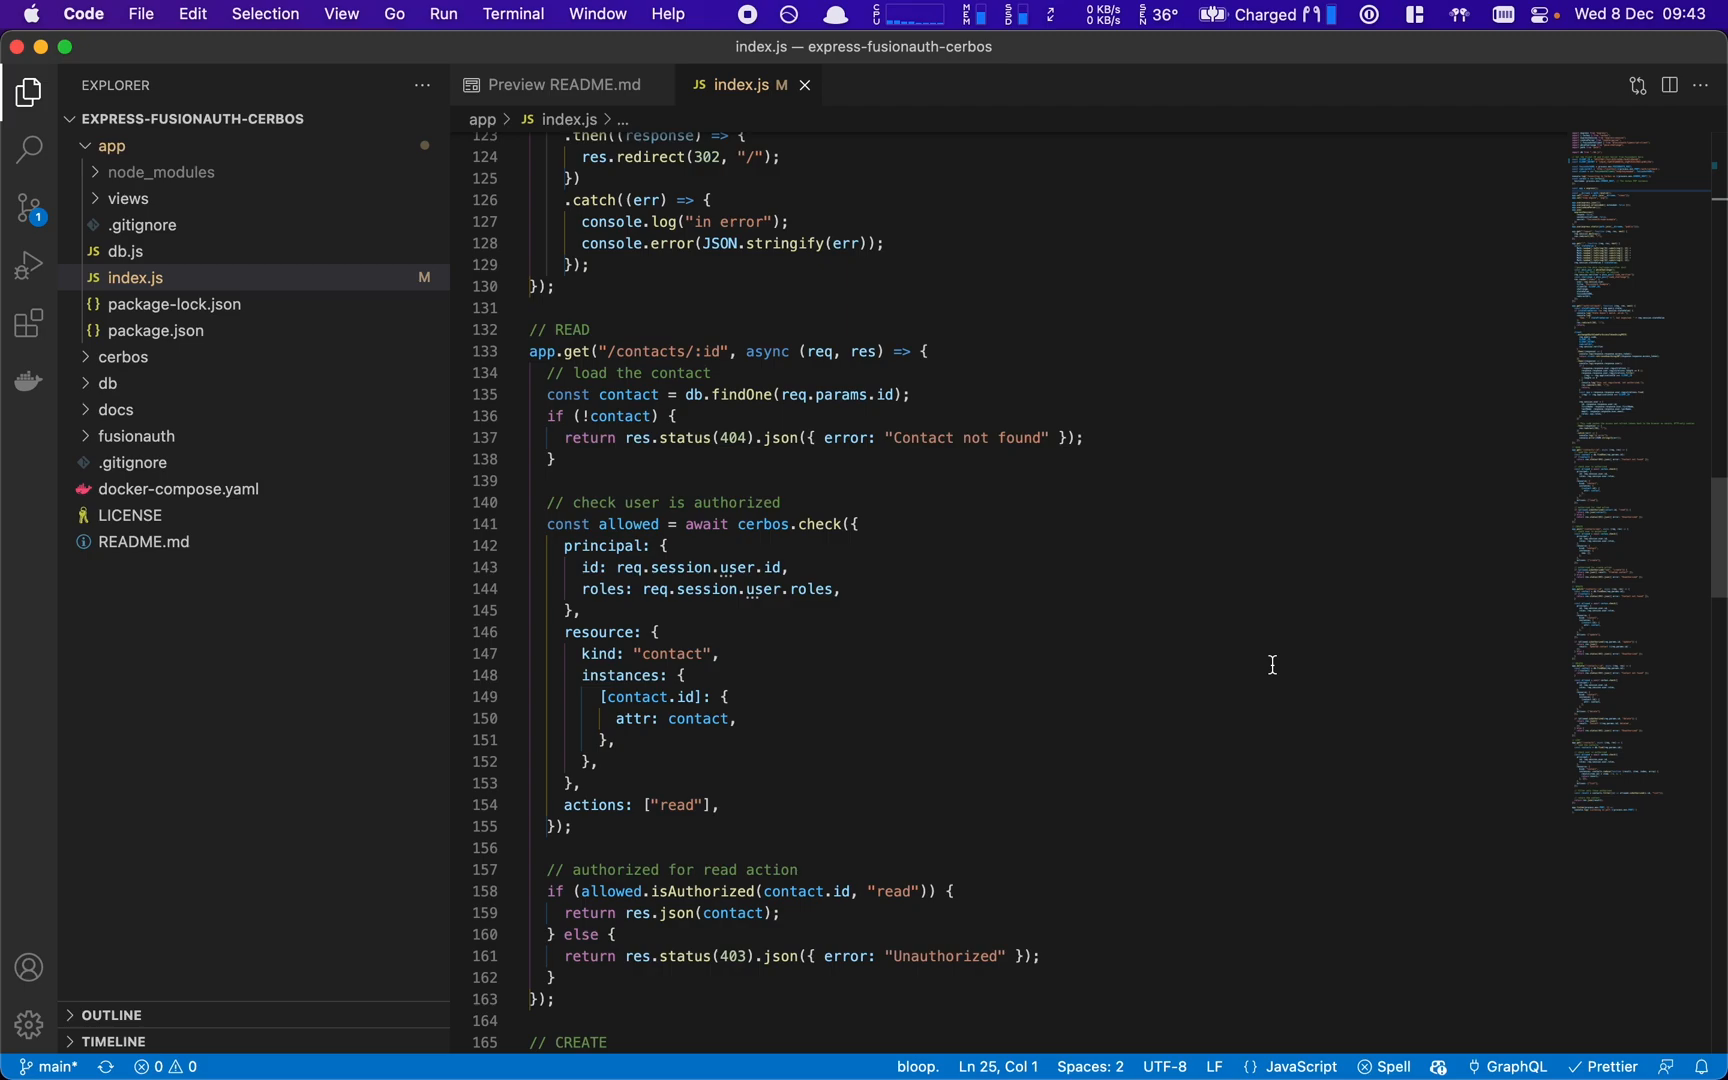
pyautogui.scroll(-3)
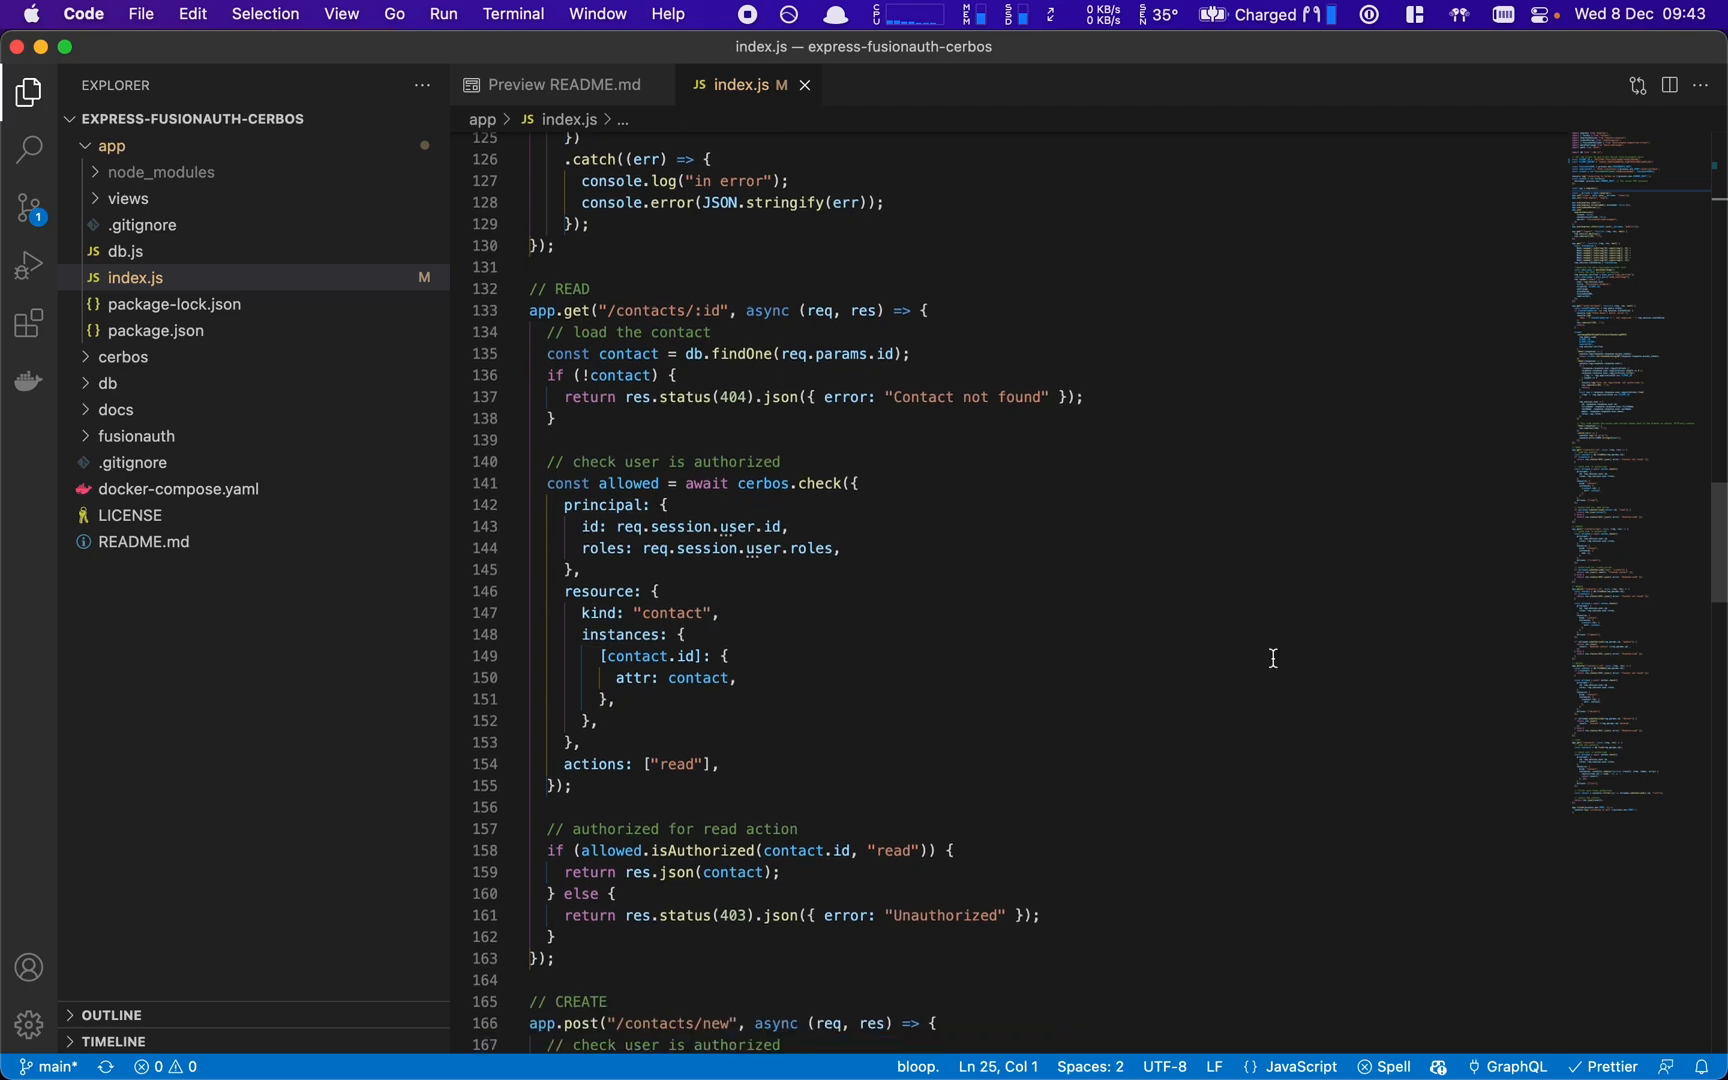
pyautogui.moveTo(688, 314)
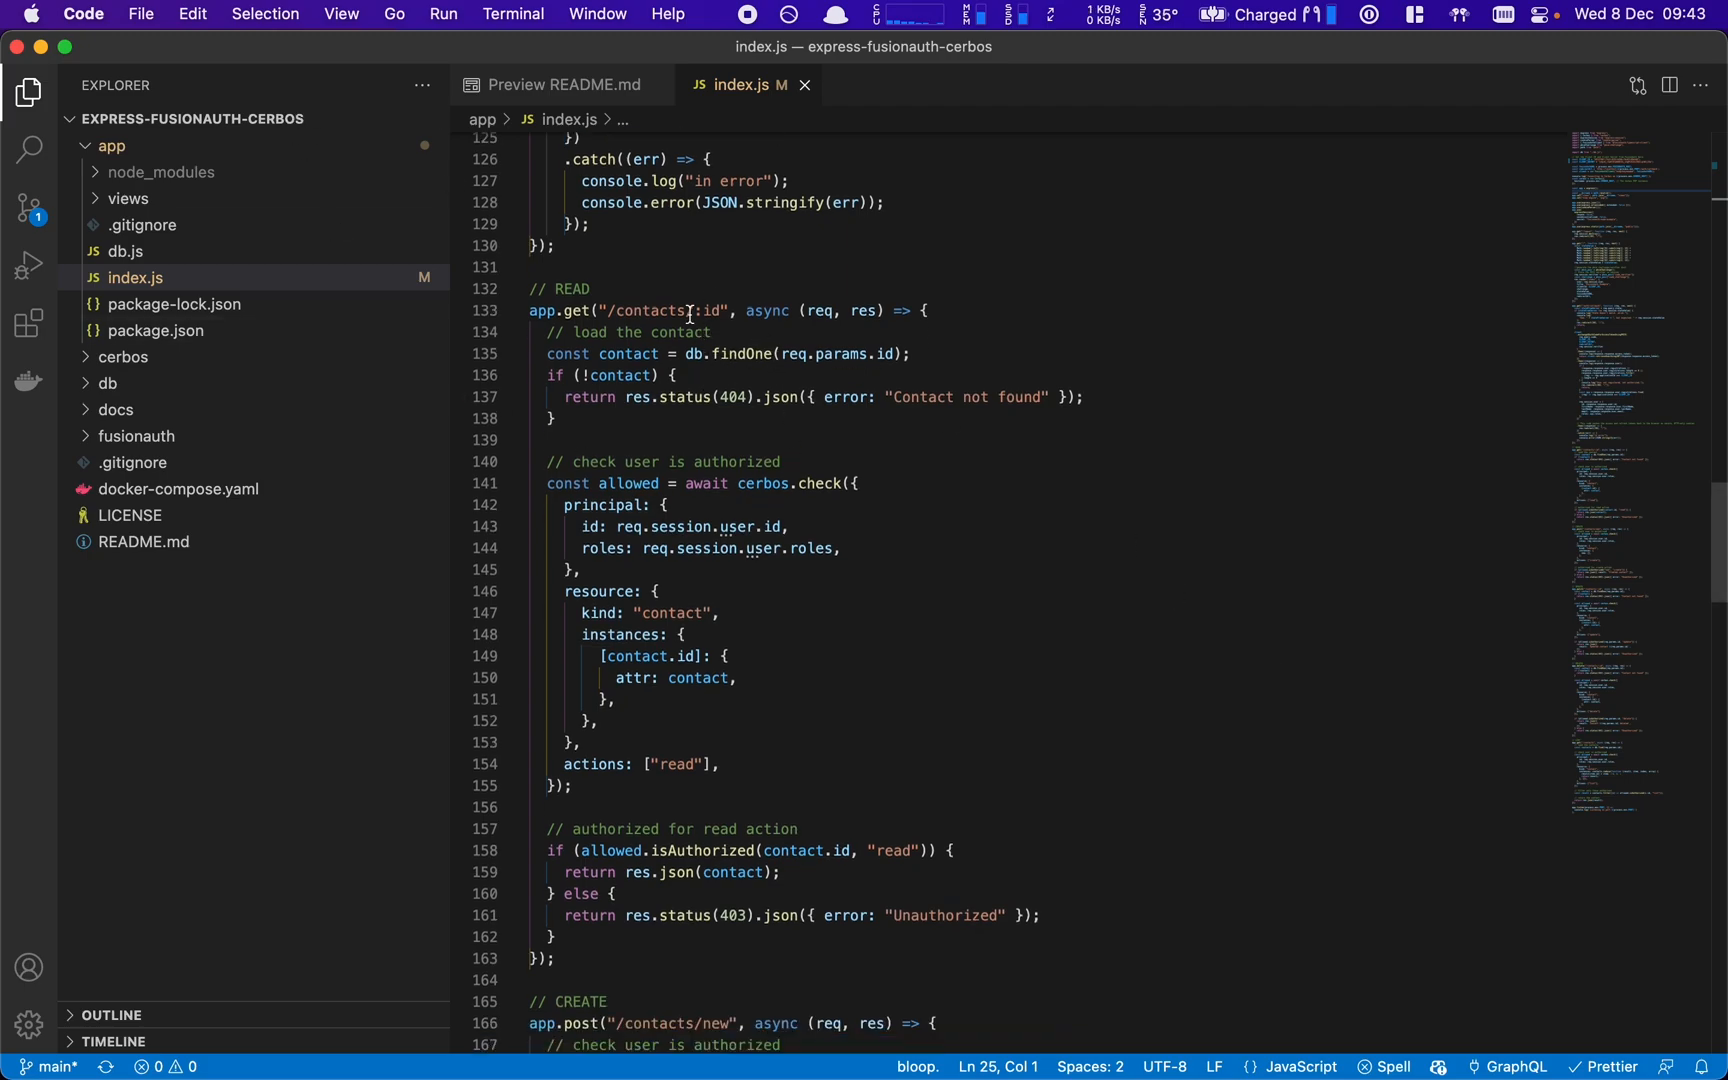
pyautogui.doubleClick(702, 310)
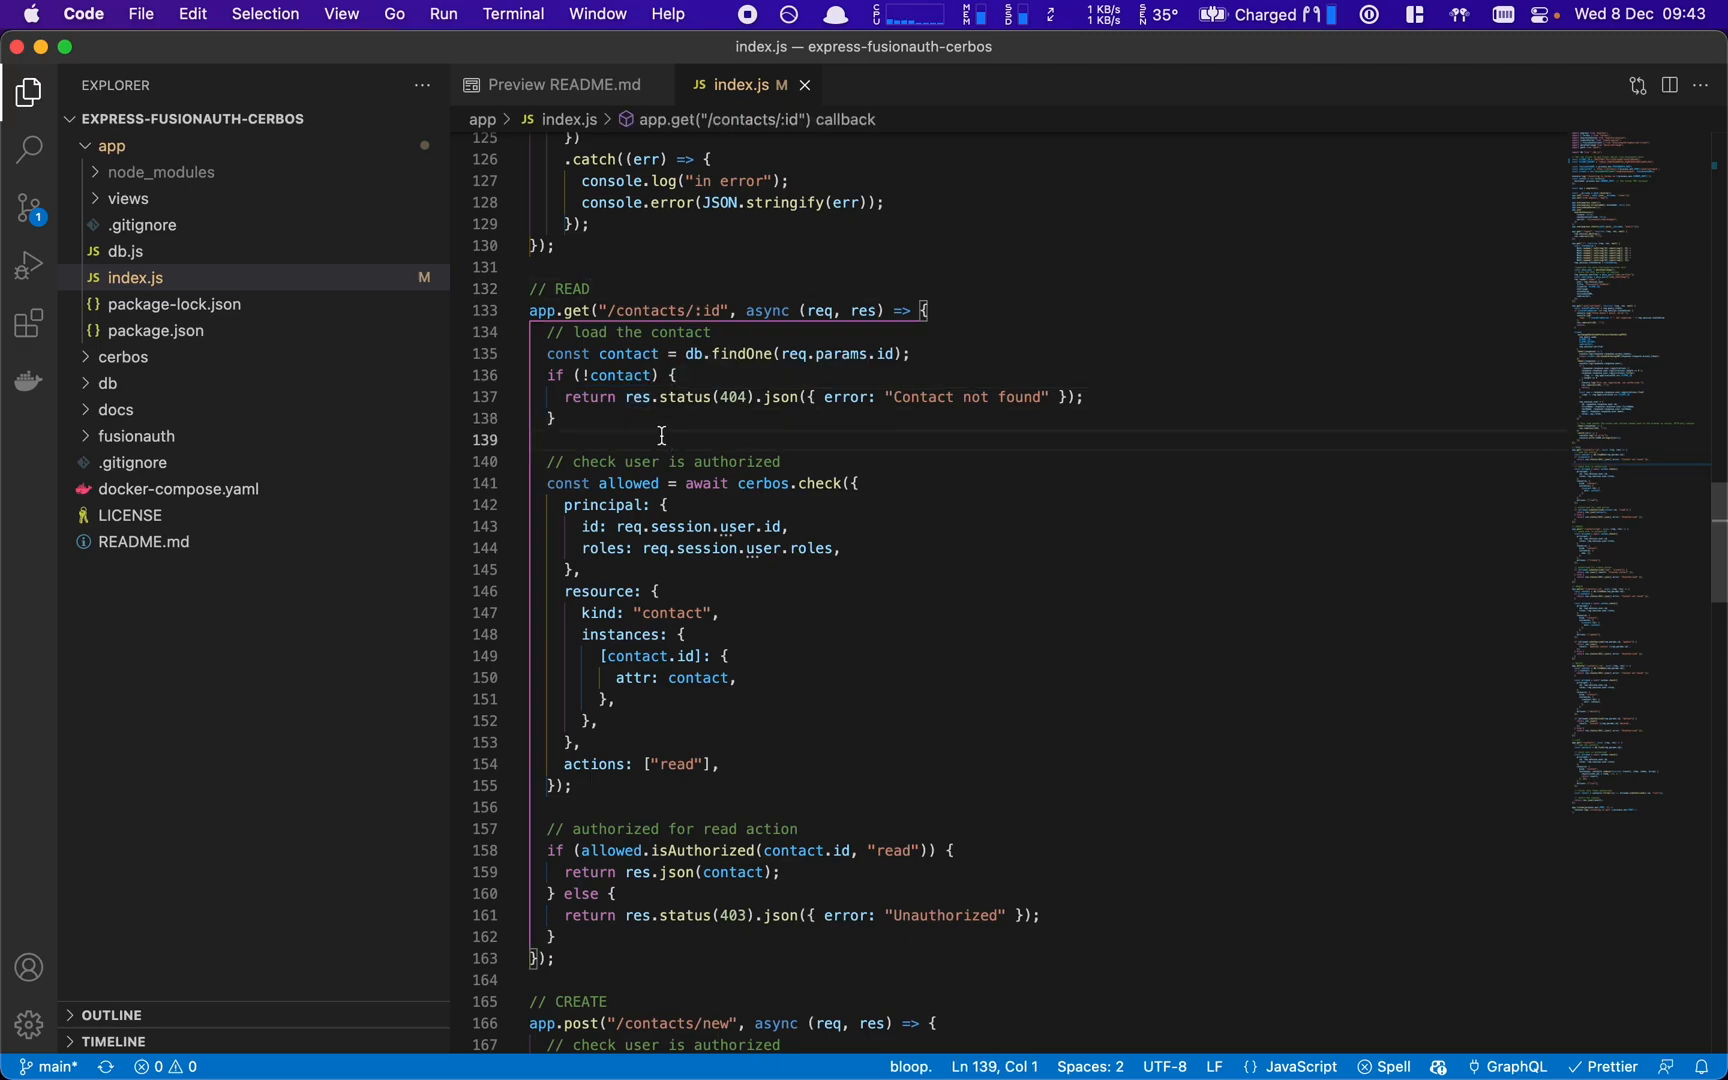
pyautogui.moveTo(794, 562)
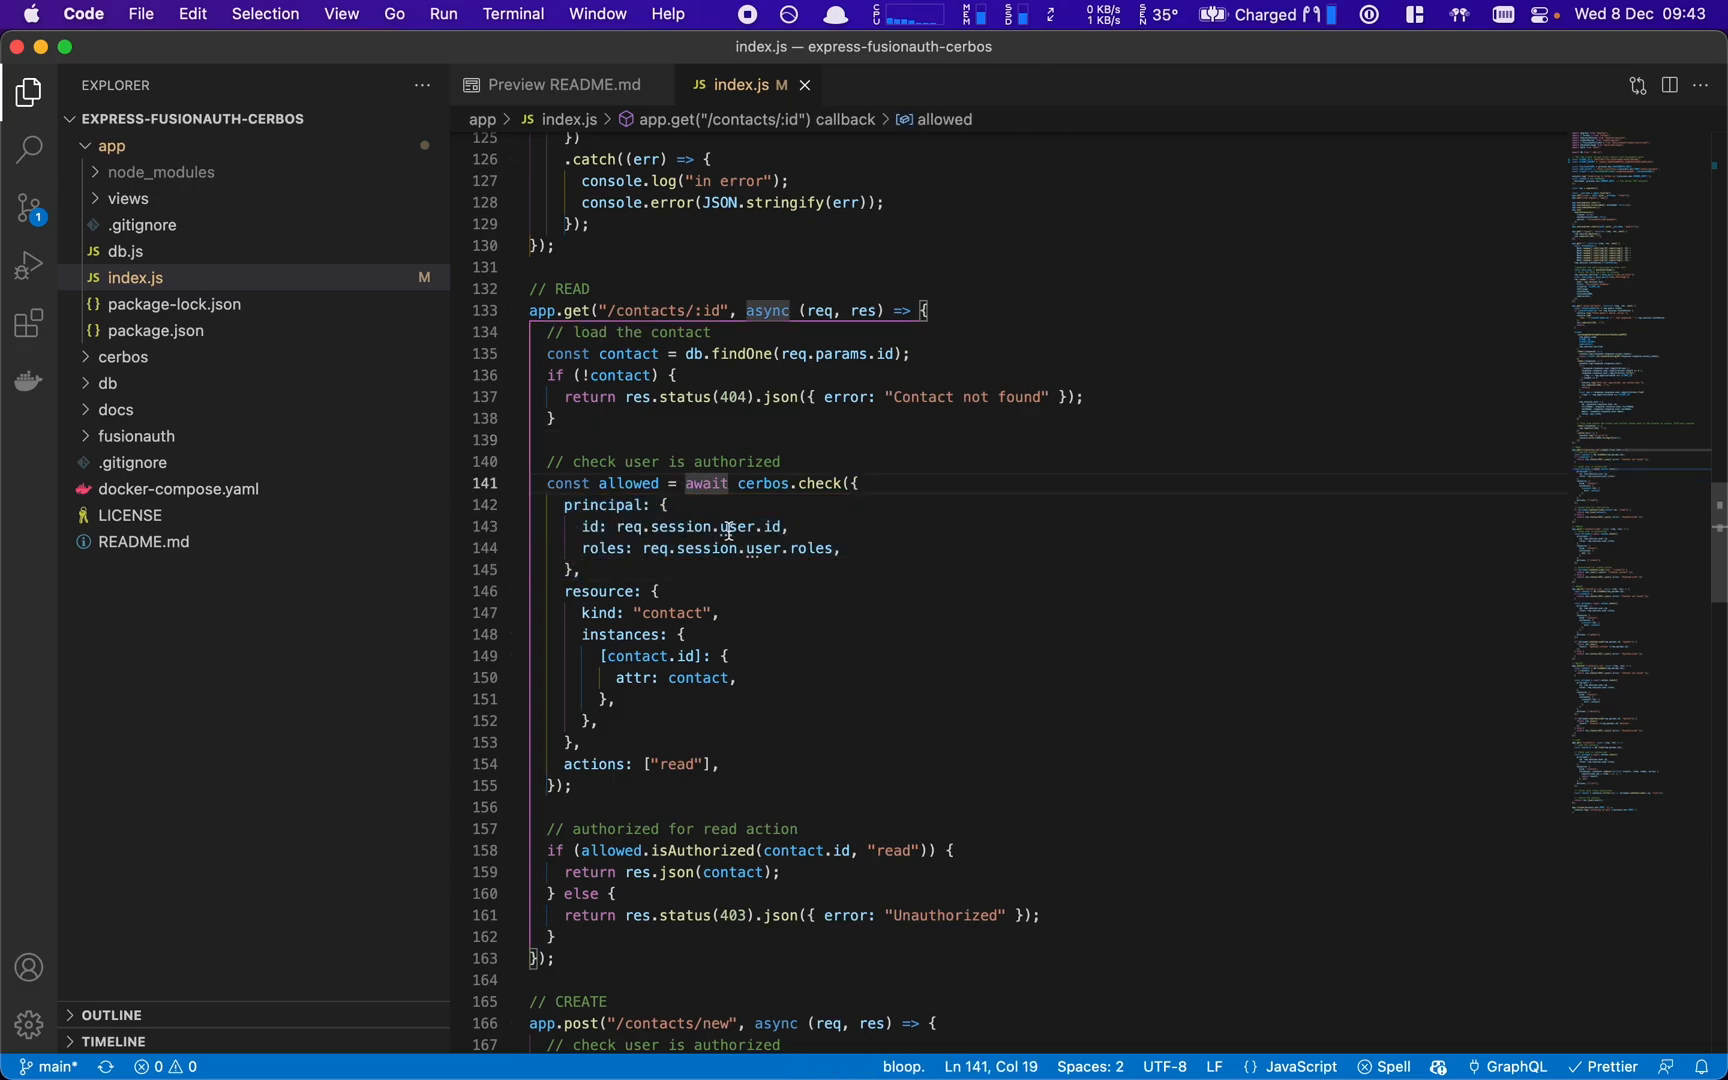
pyautogui.moveTo(1066, 564)
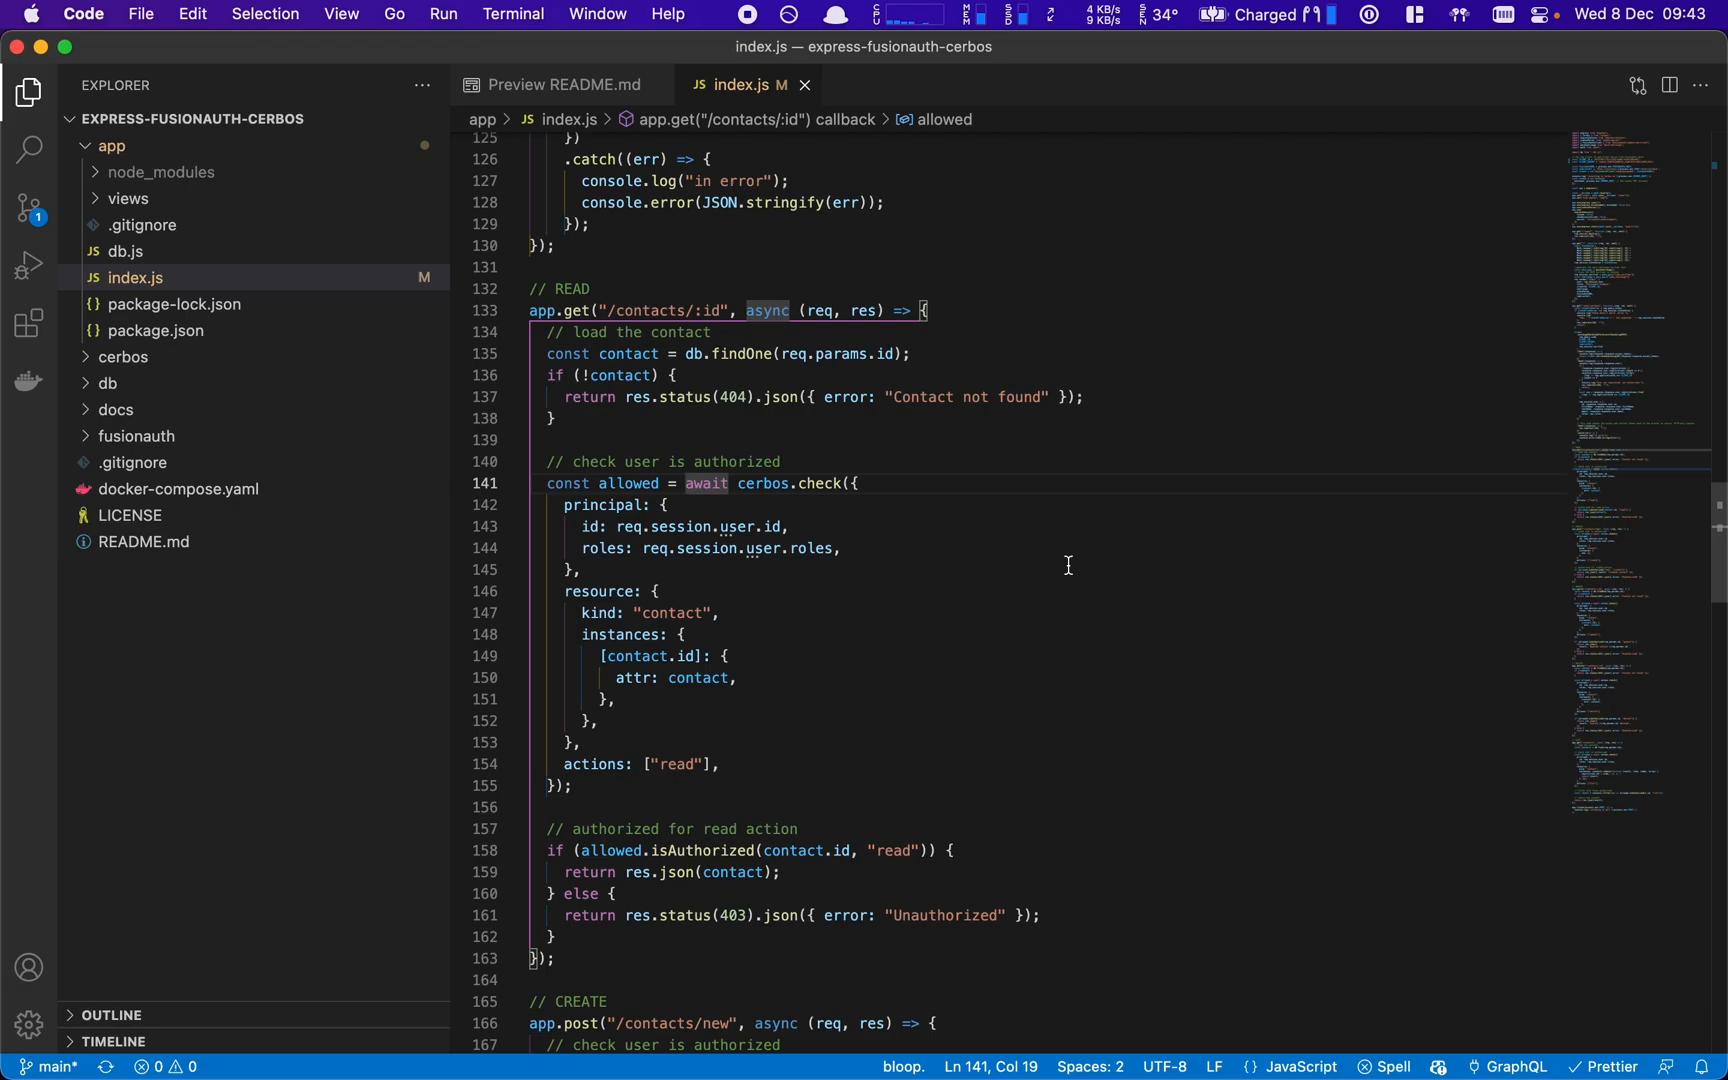
pyautogui.moveTo(880, 552)
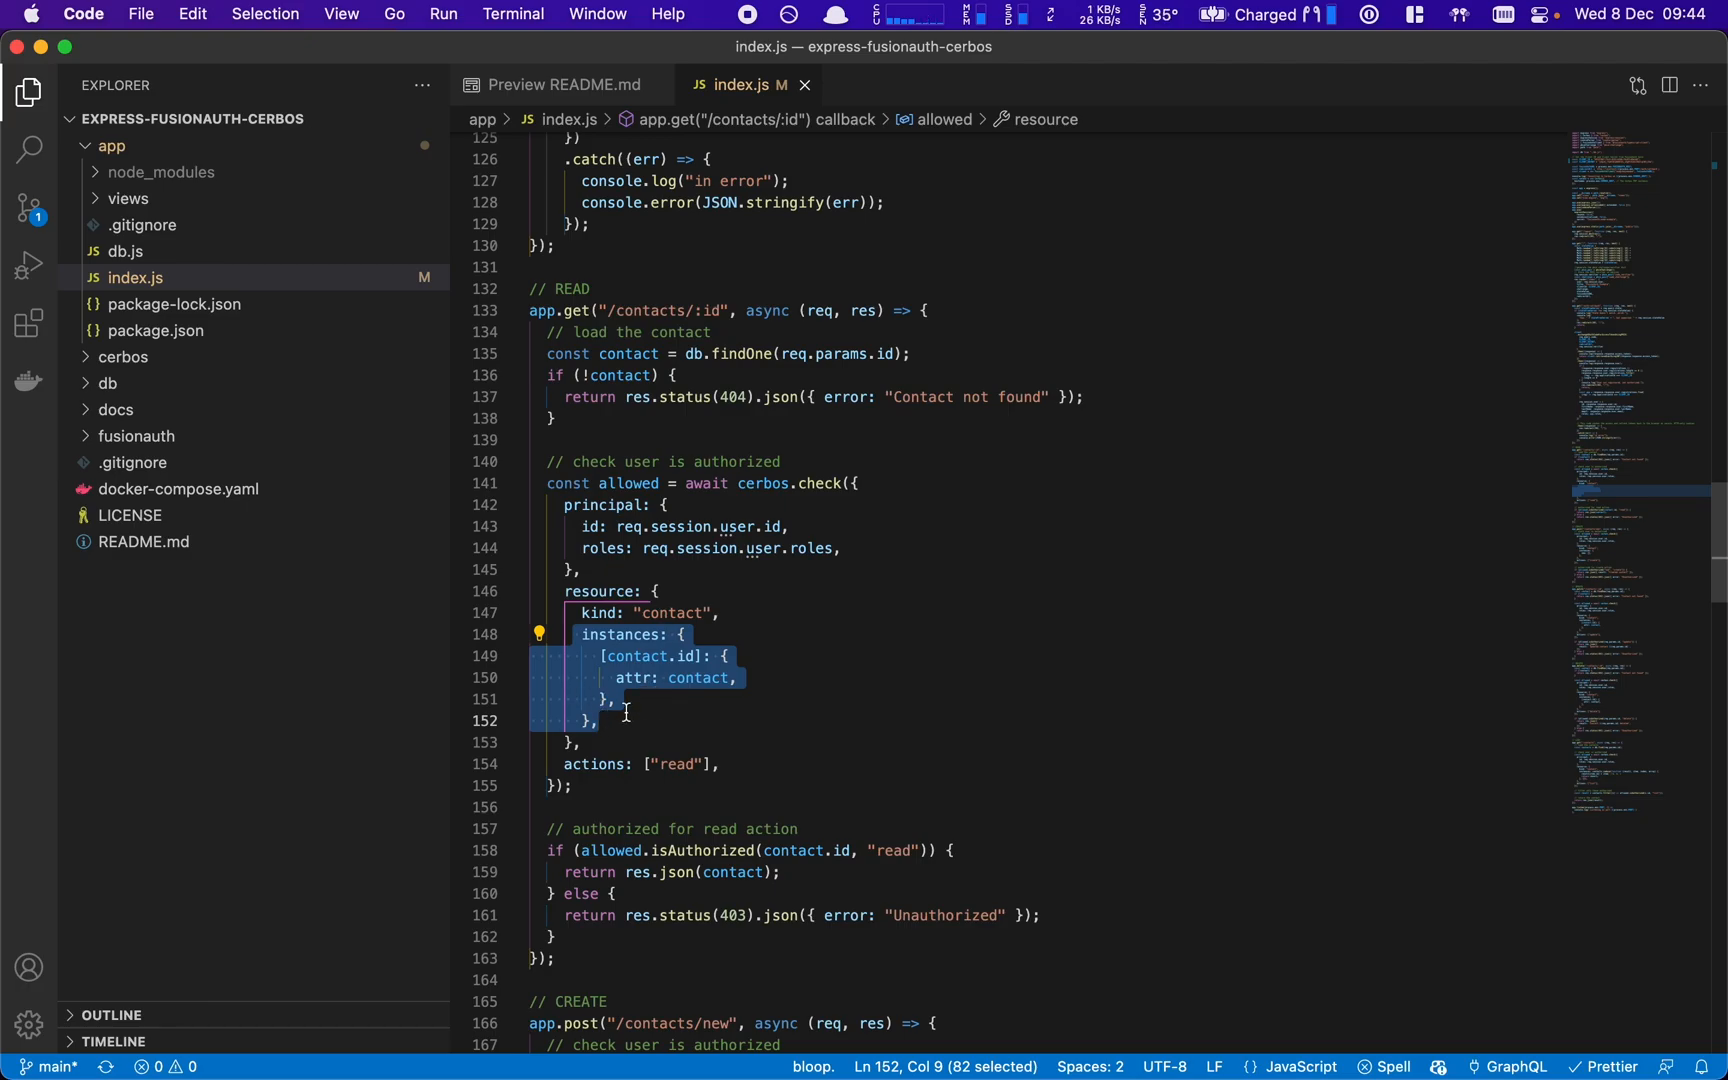
pyautogui.click(606, 720)
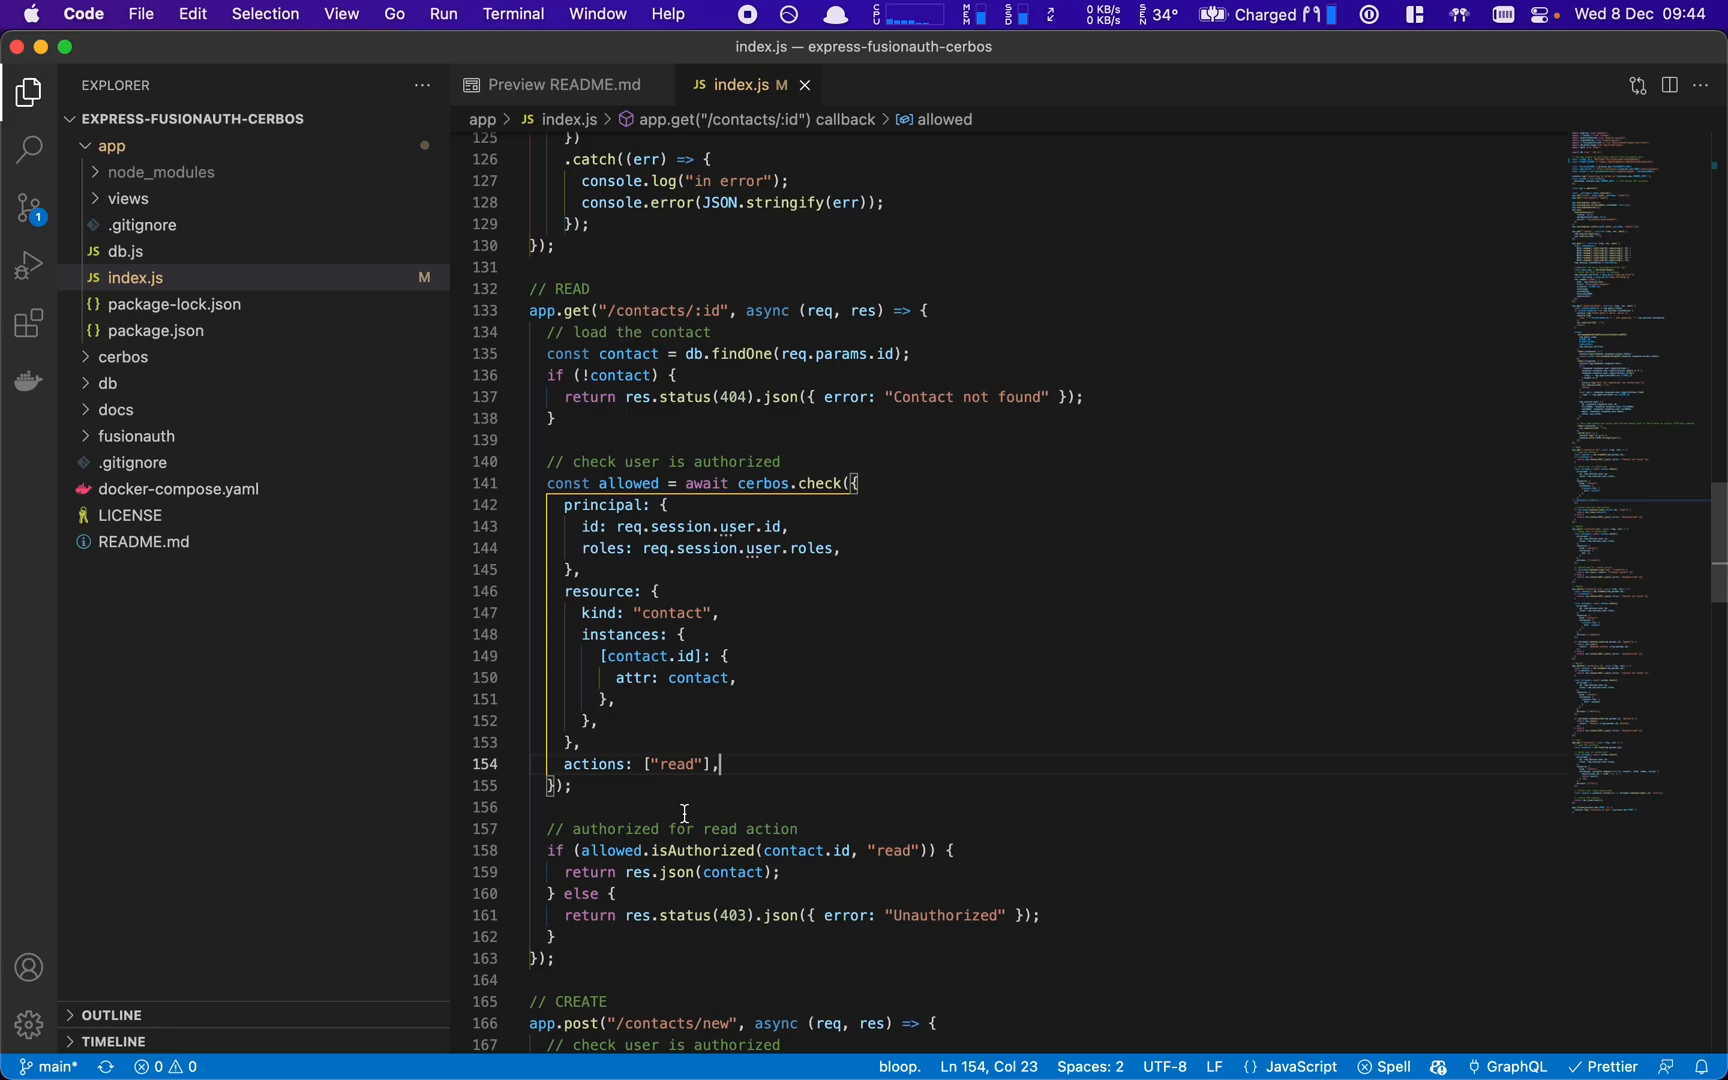
pyautogui.scroll(-3)
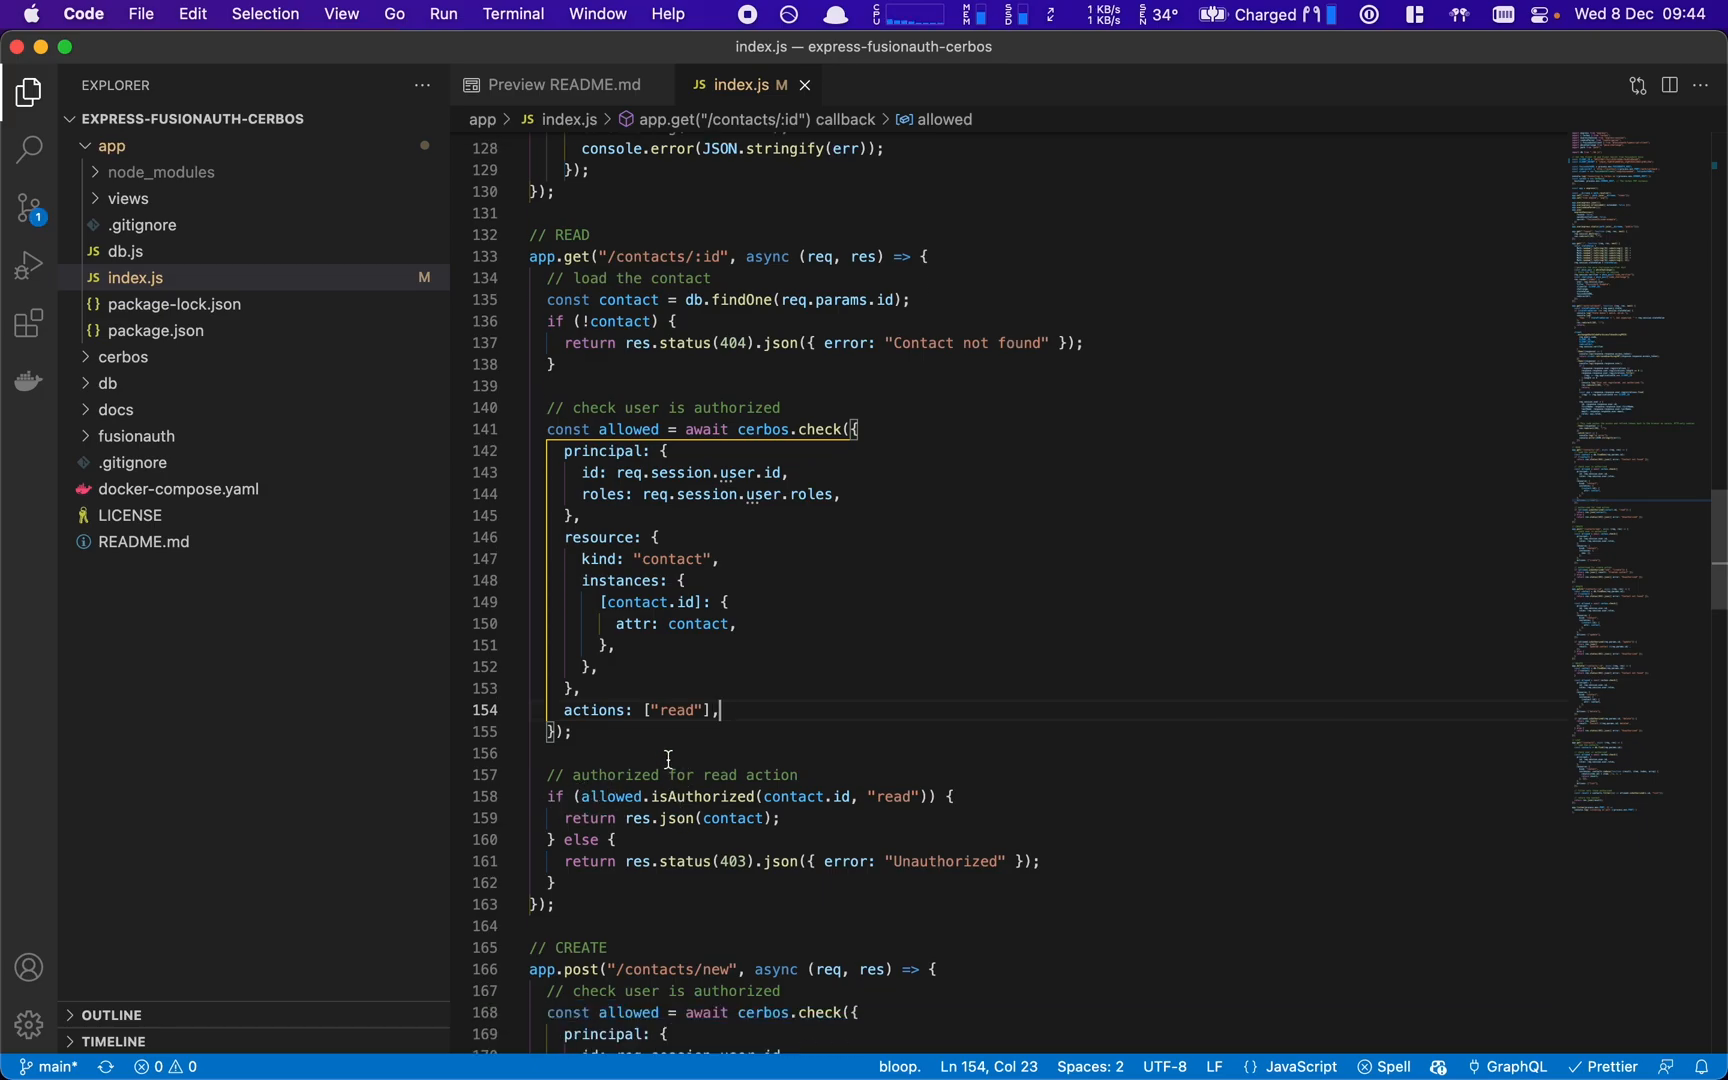
pyautogui.doubleClick(894, 796)
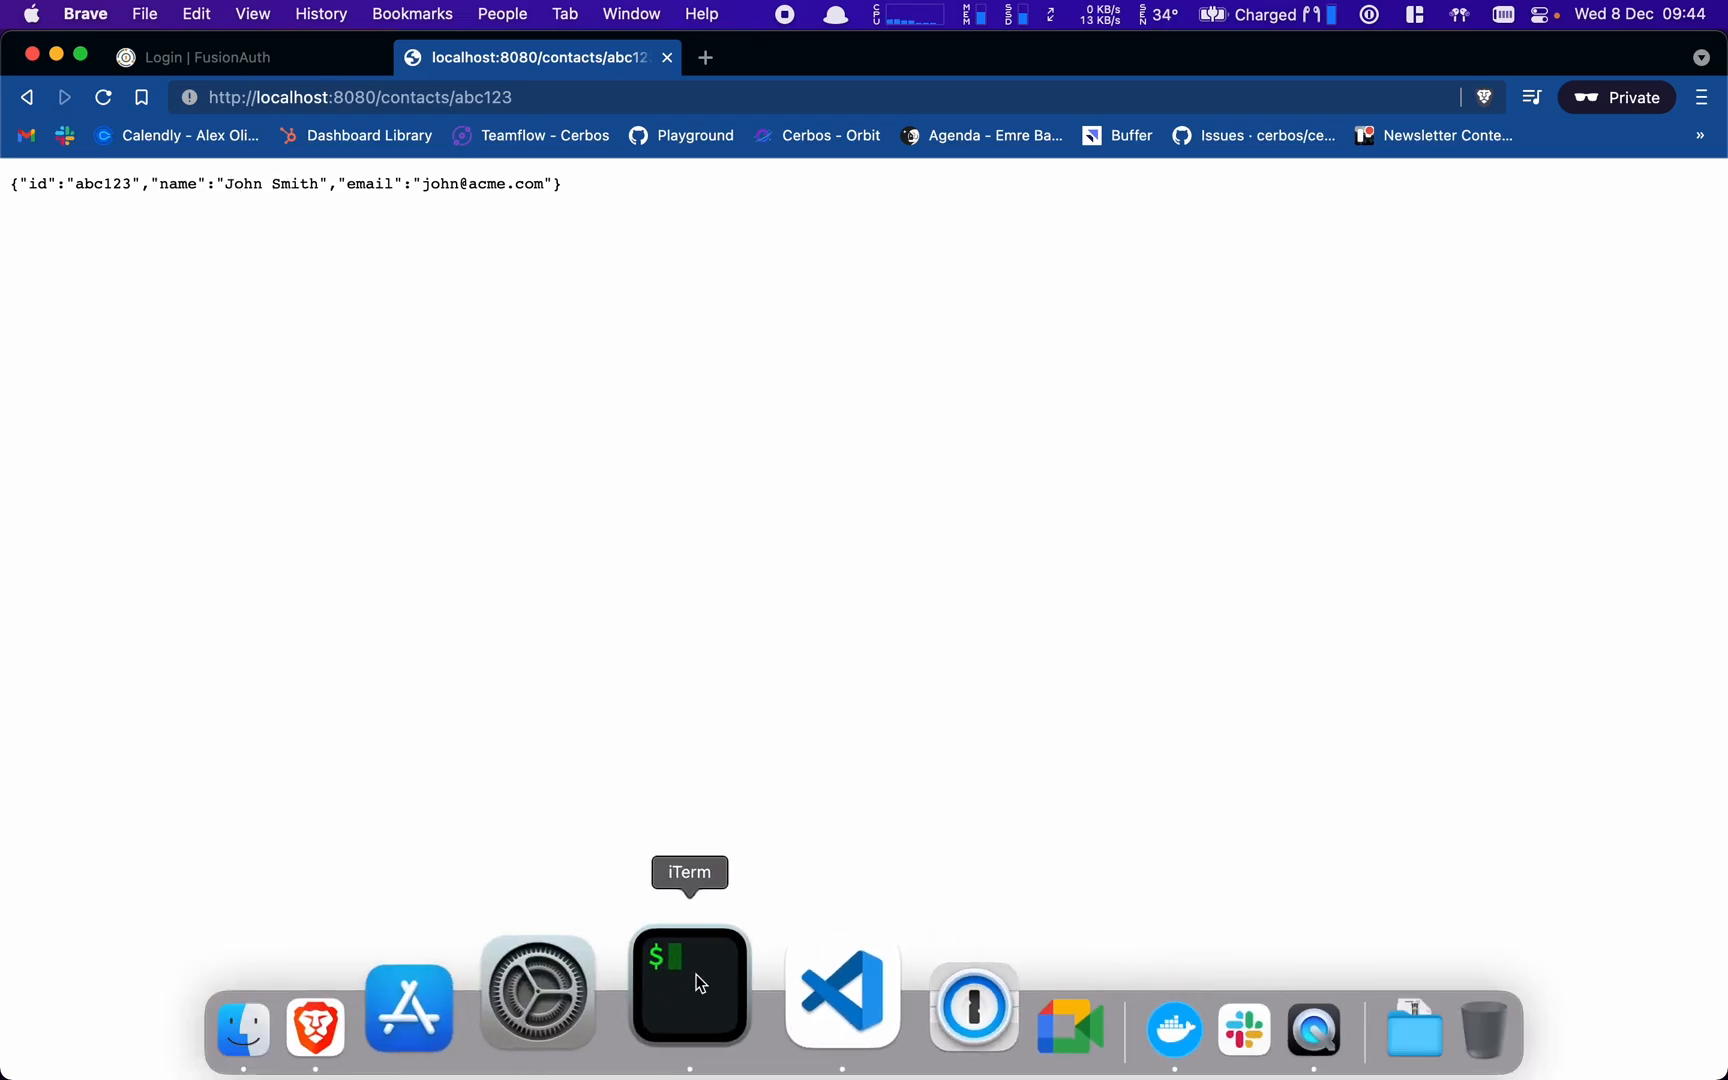
# Confirm Cerbos returned OK in the iTerm compose logs, then return to the README preview.
pyautogui.click(688, 984)
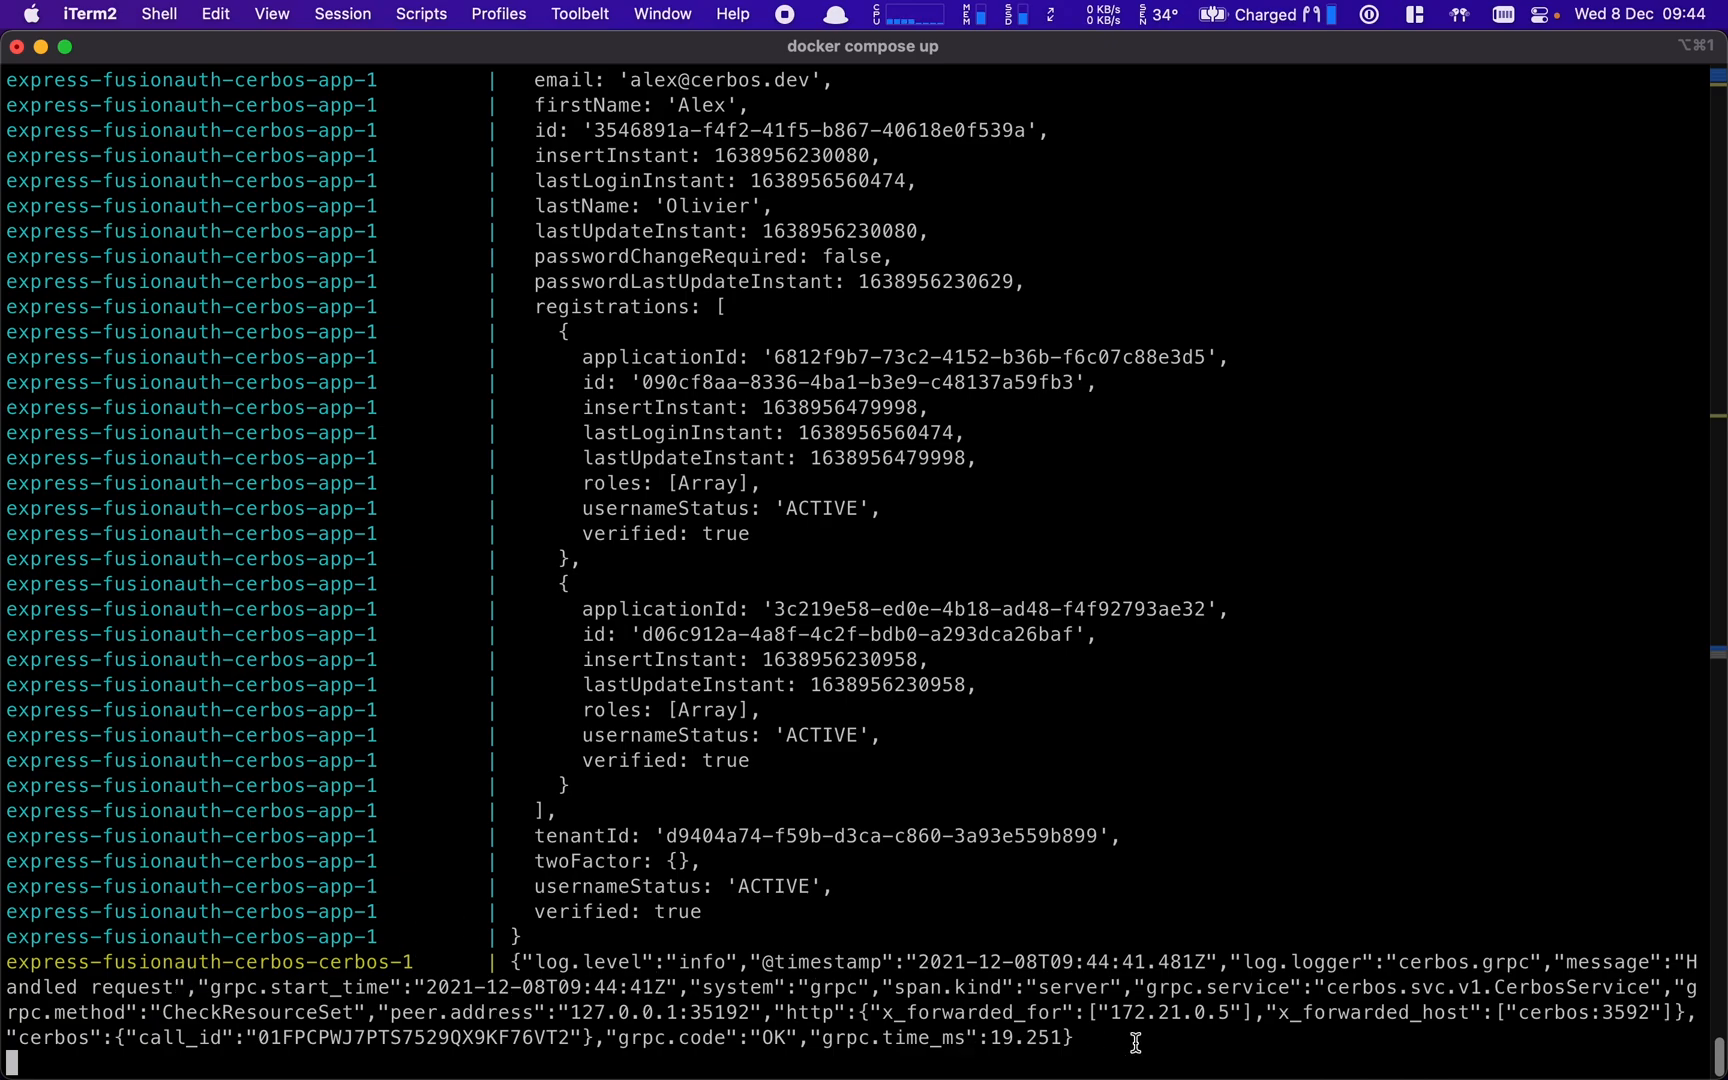
pyautogui.moveTo(748, 716)
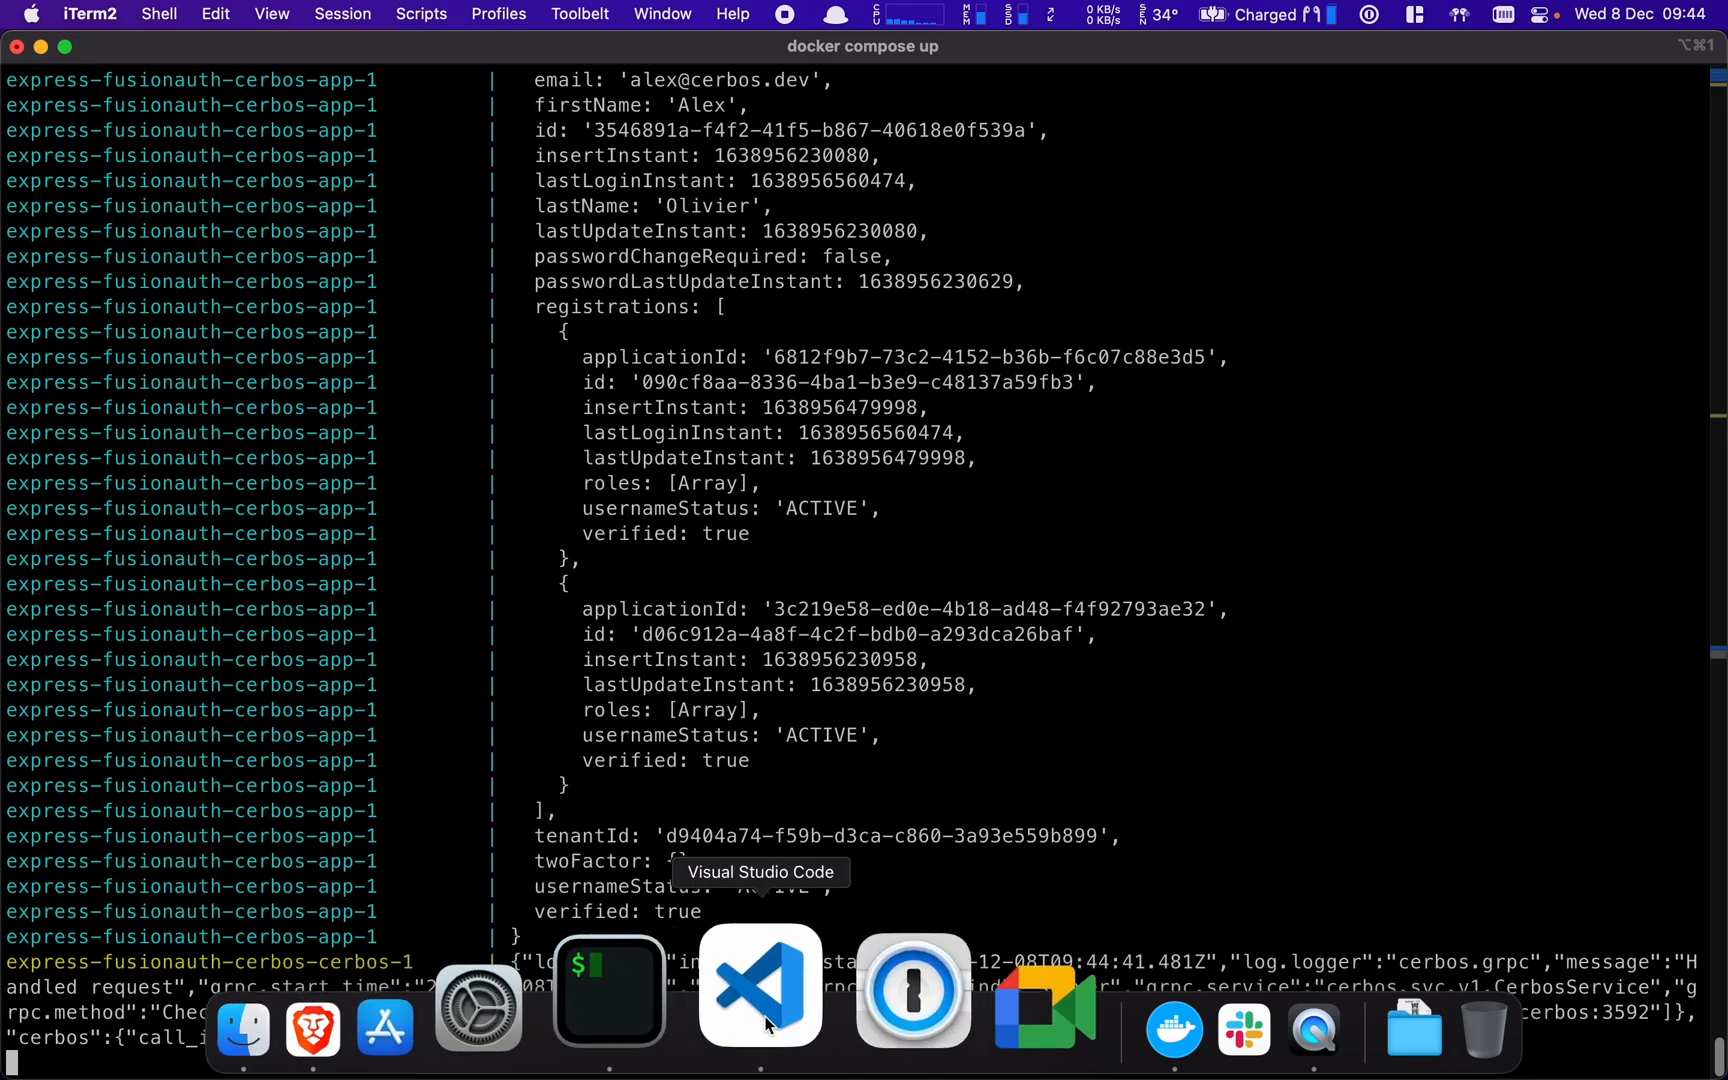
pyautogui.click(758, 986)
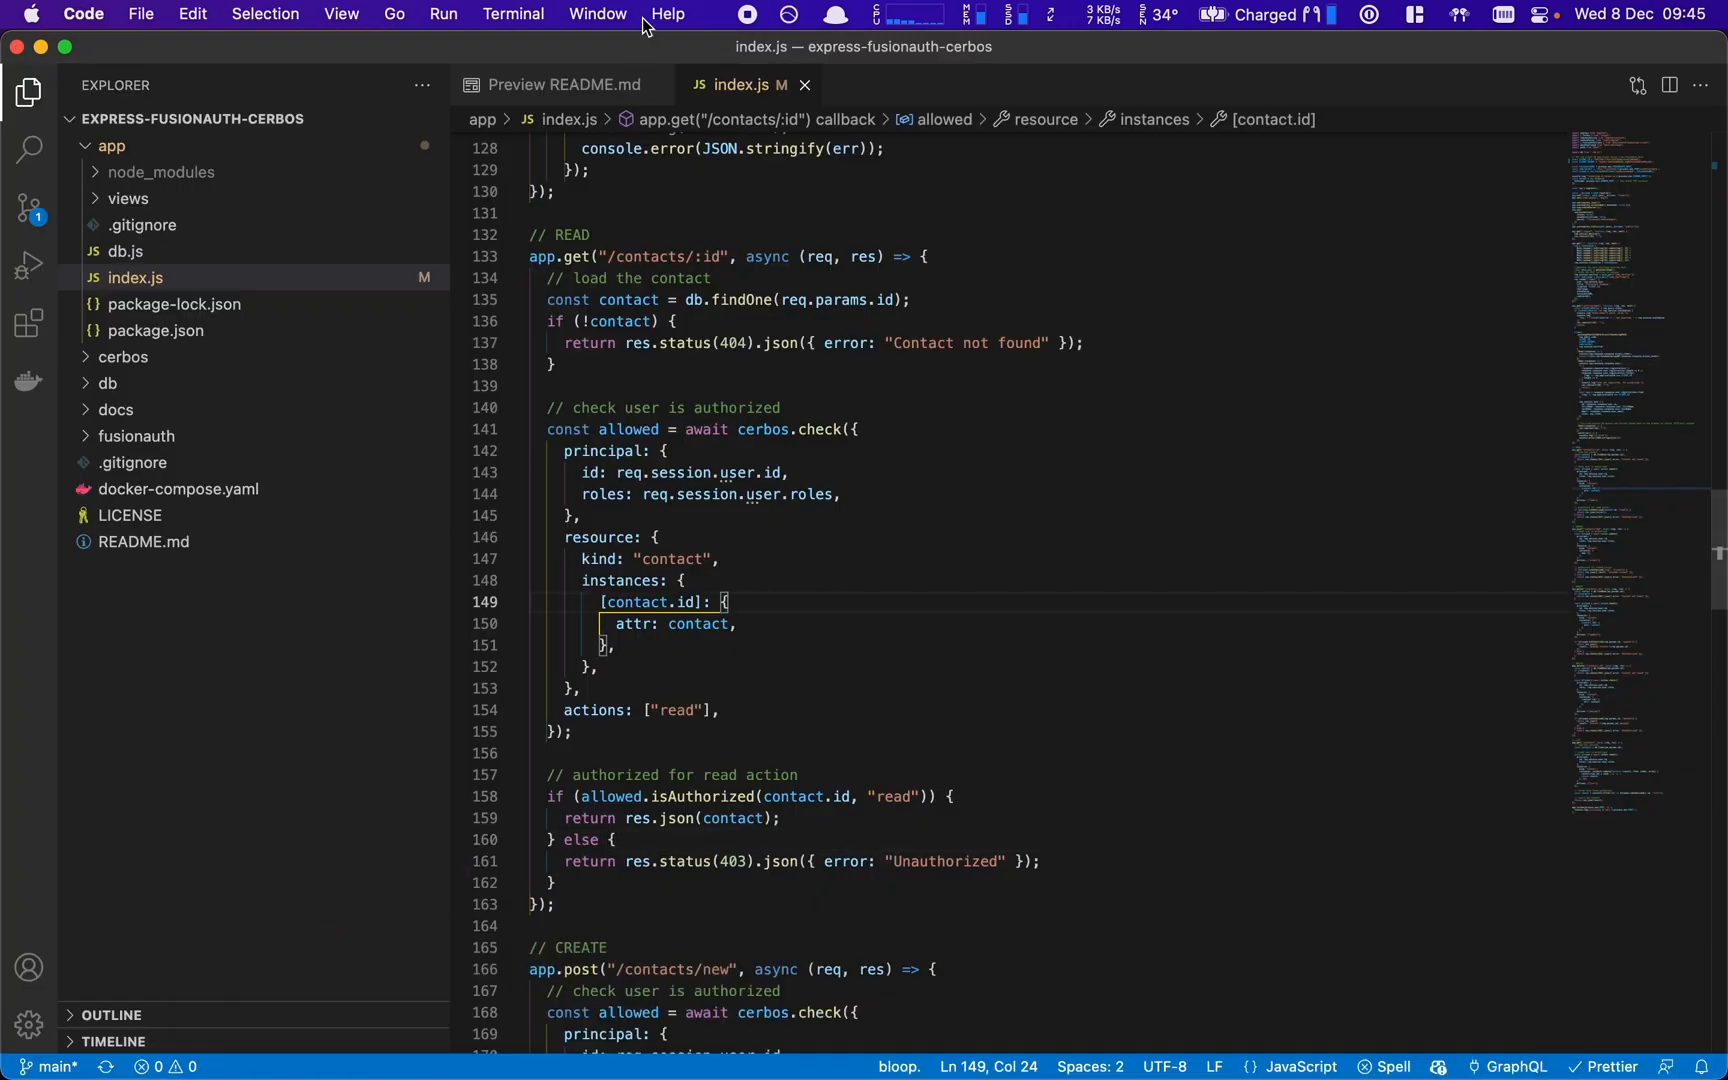
pyautogui.click(560, 84)
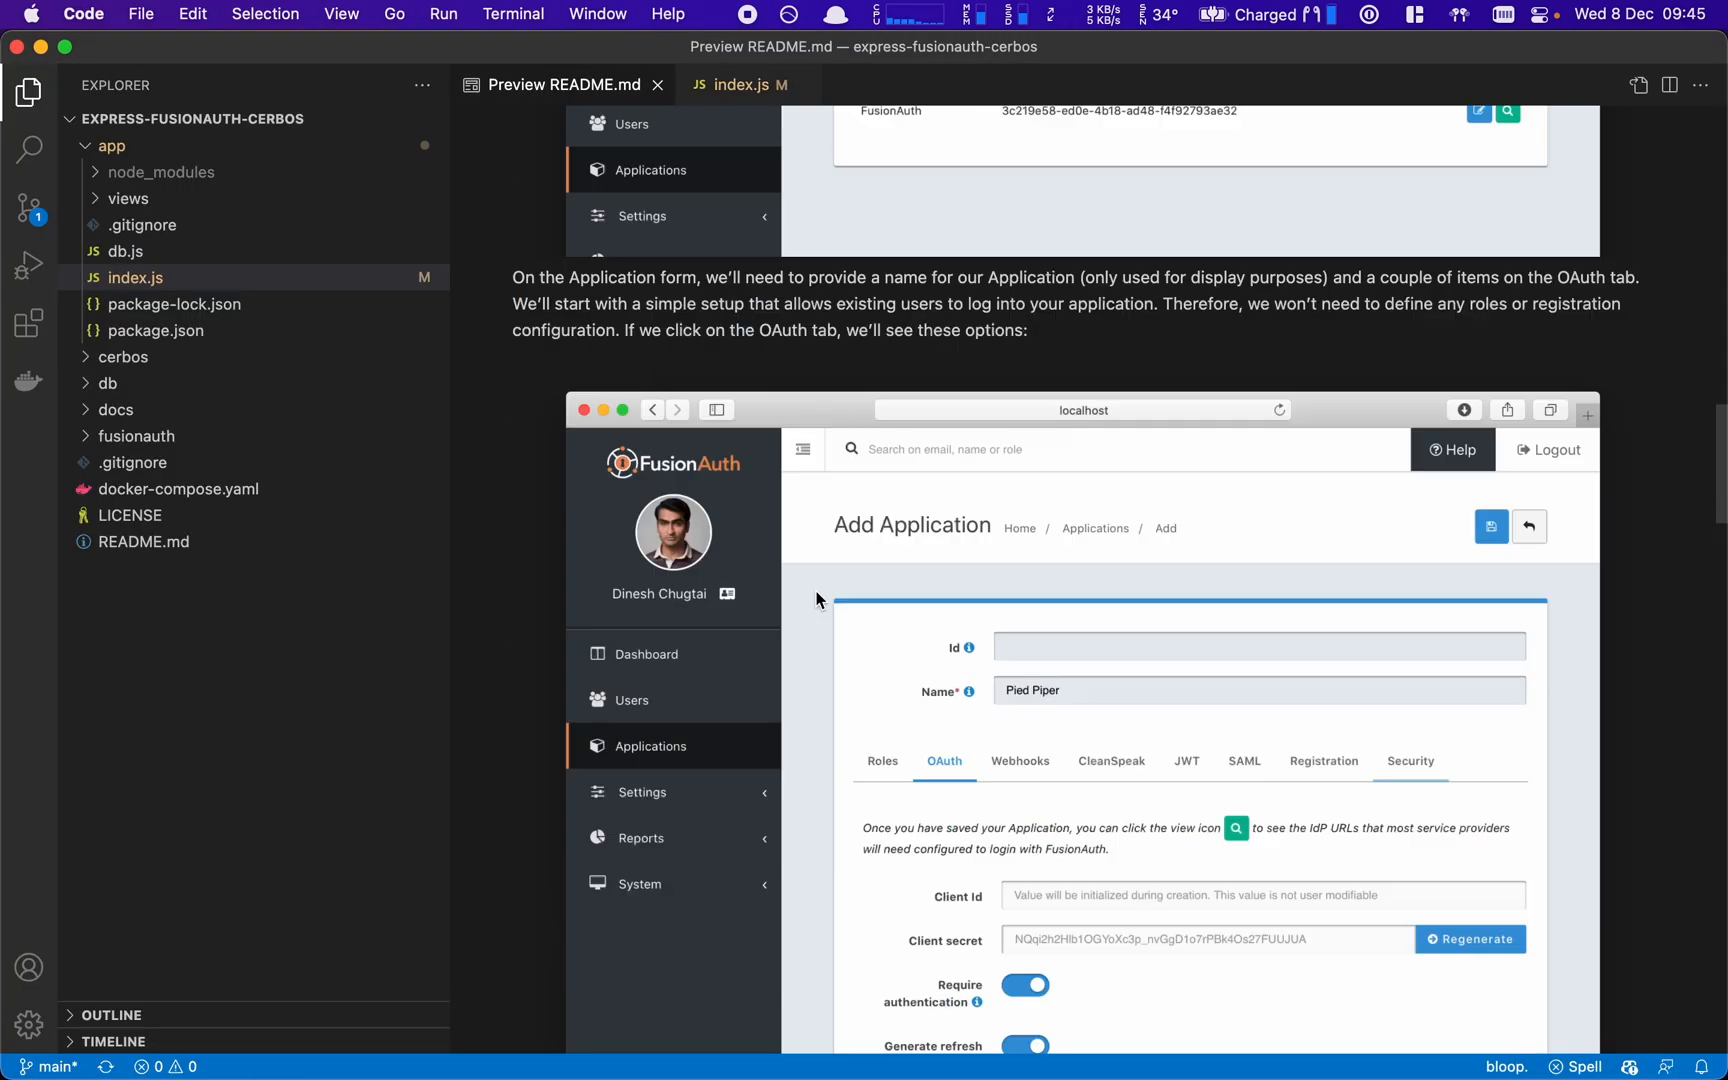